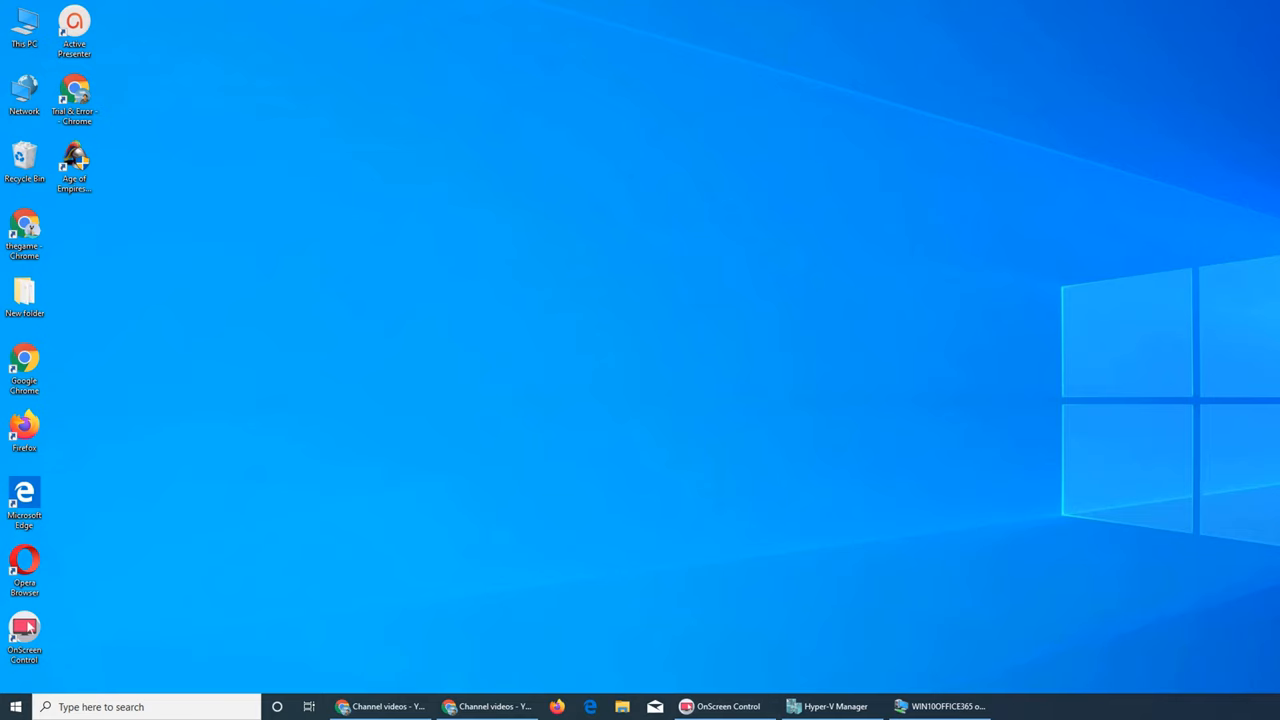
Bring the virtual machine window with the classic Secure Store page to the front
{"action": "left_click", "coordinate": [940, 706]}
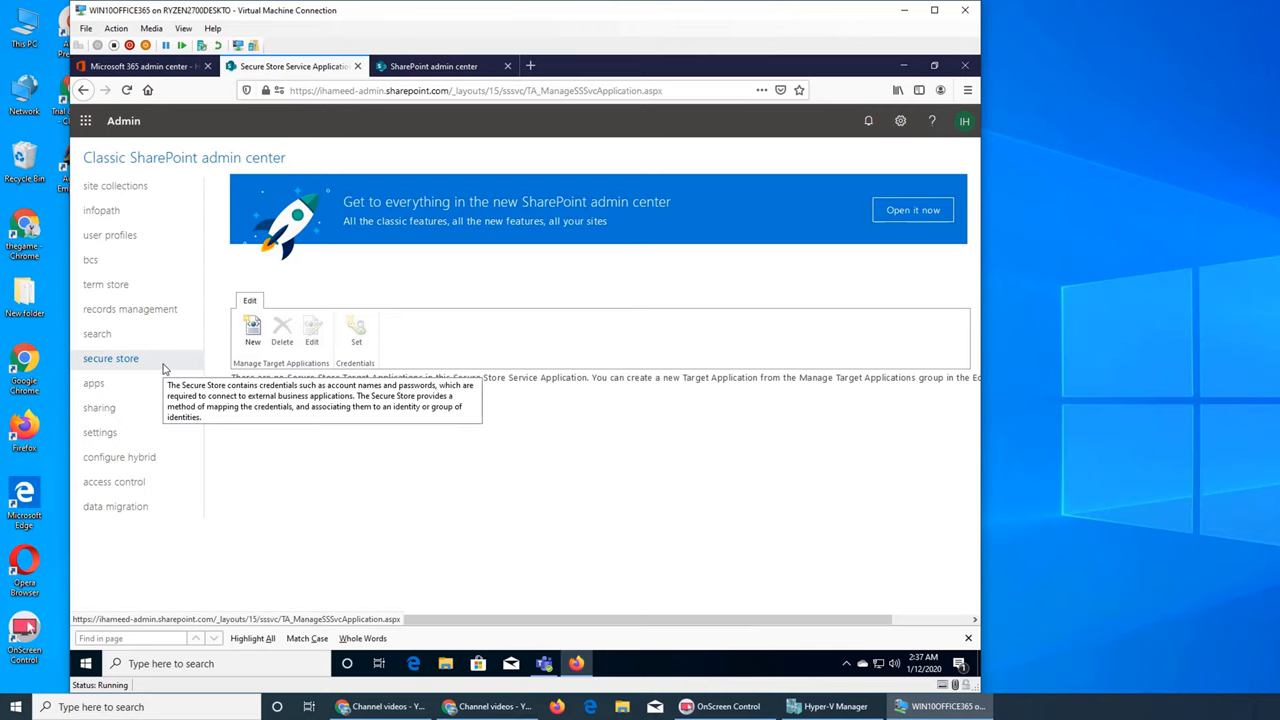
{"action": "mouse_move", "coordinate": [189, 395]}
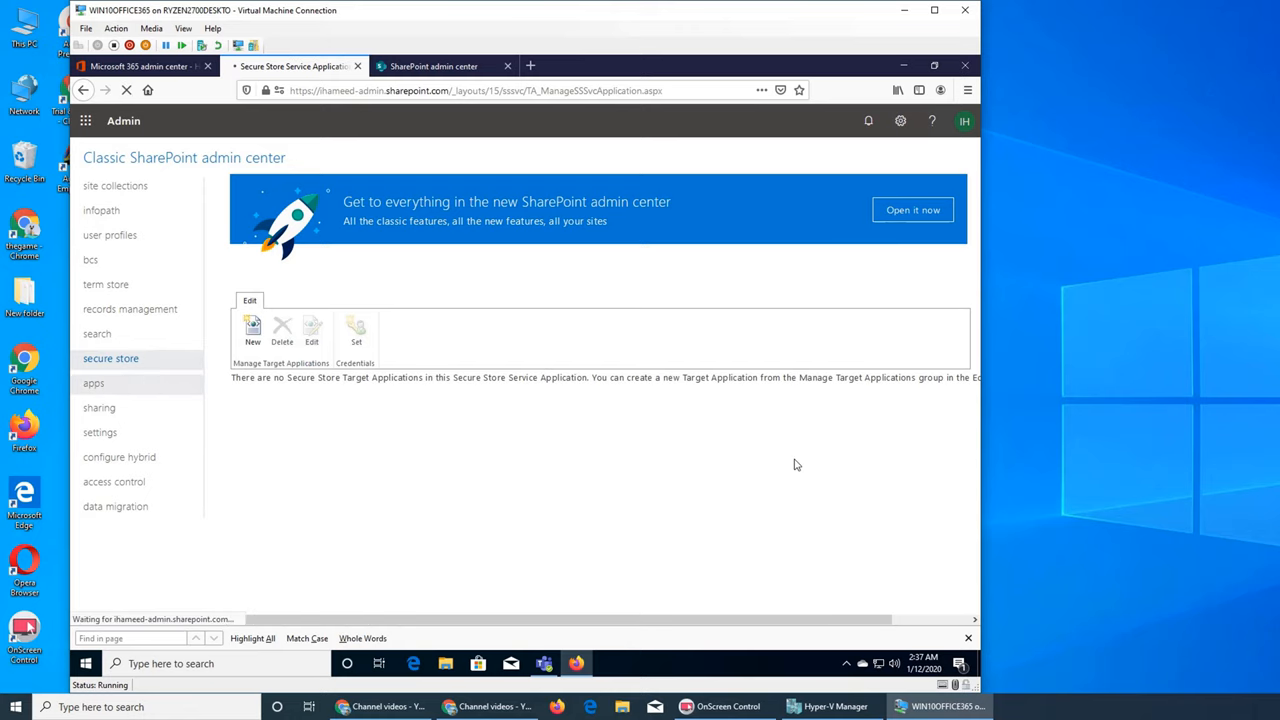
Switch the classic admin center to the apps management page from the left navigation
{"action": "left_click", "coordinate": [93, 383]}
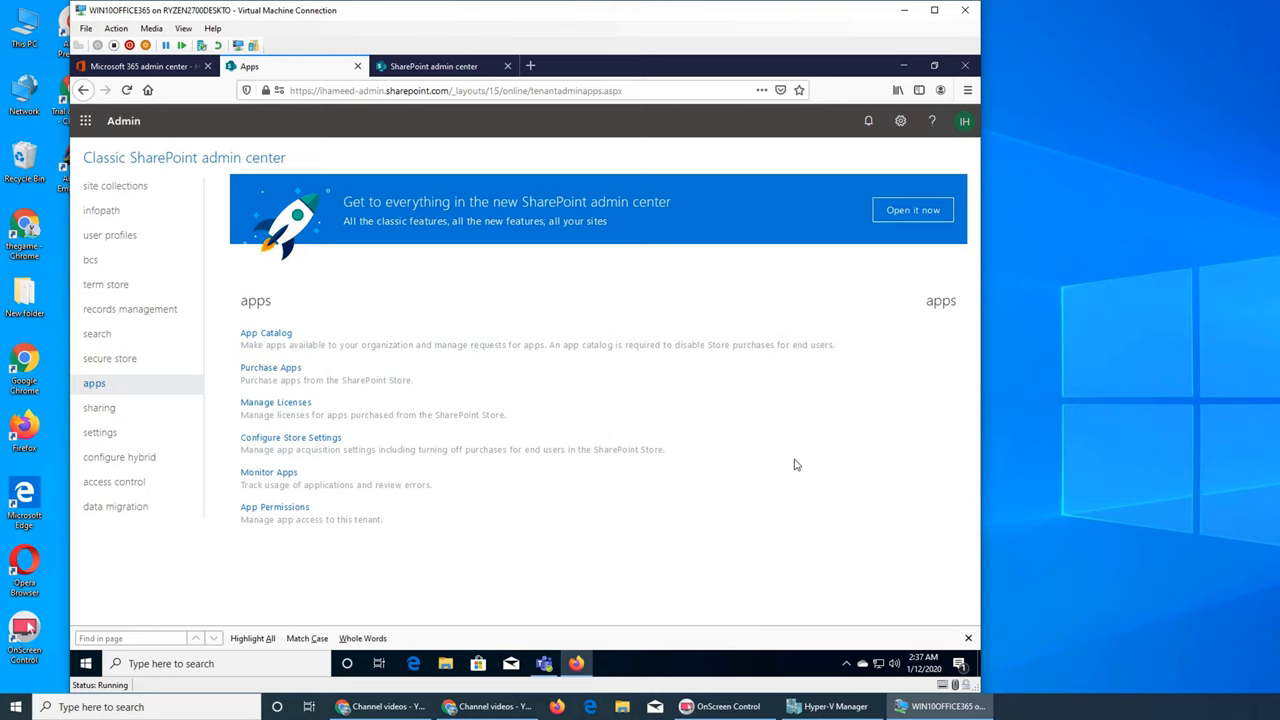
{"action": "mouse_move", "coordinate": [656, 447]}
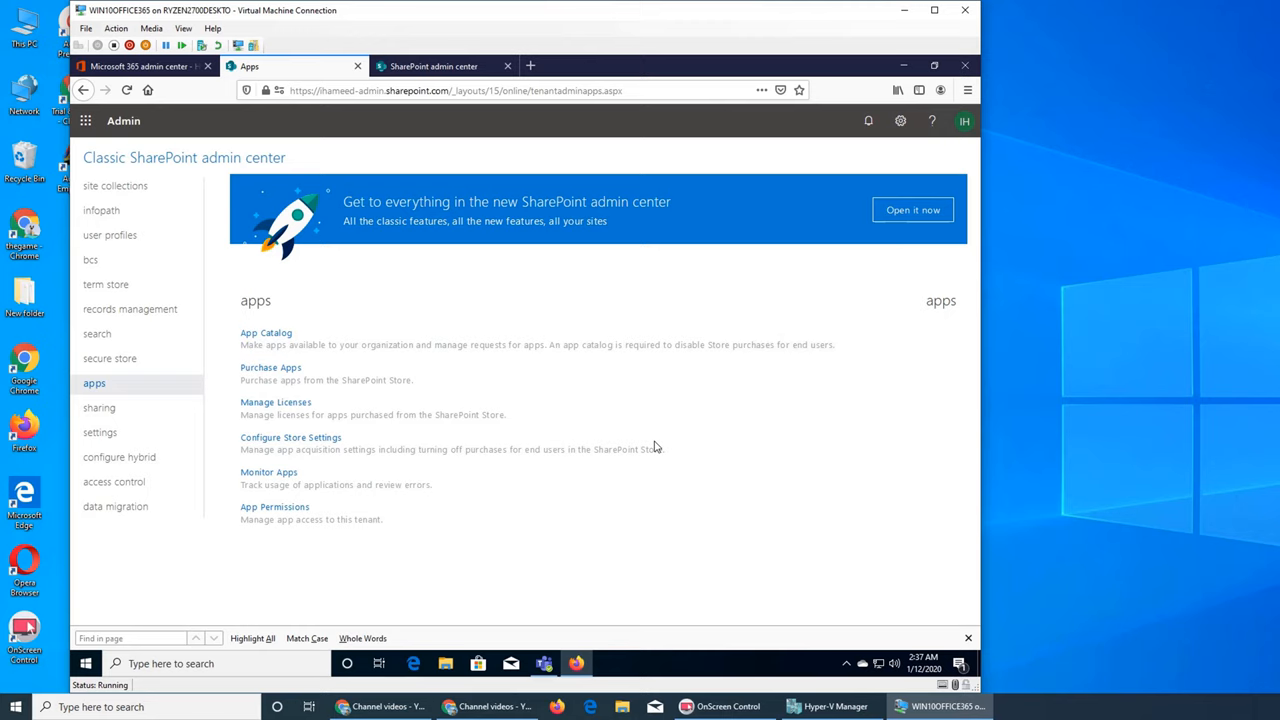
{"action": "mouse_move", "coordinate": [817, 479]}
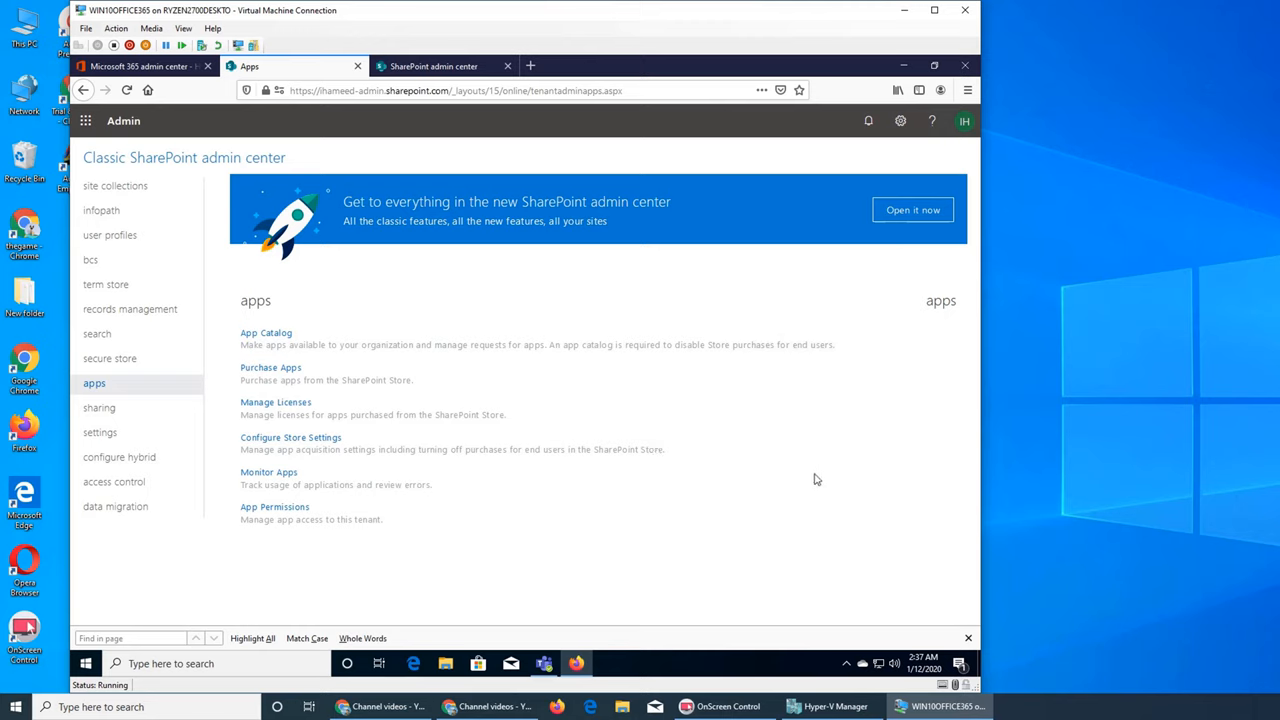
{"action": "mouse_move", "coordinate": [557, 474]}
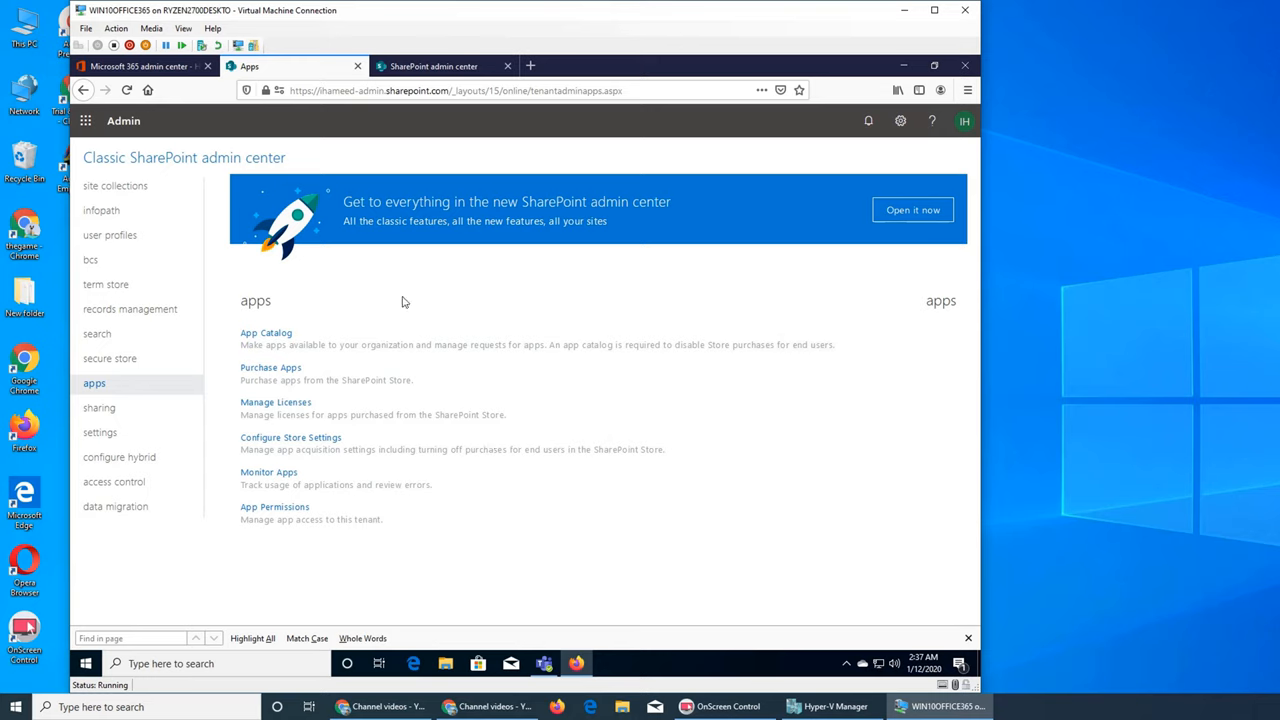
{"action": "mouse_move", "coordinate": [121, 386]}
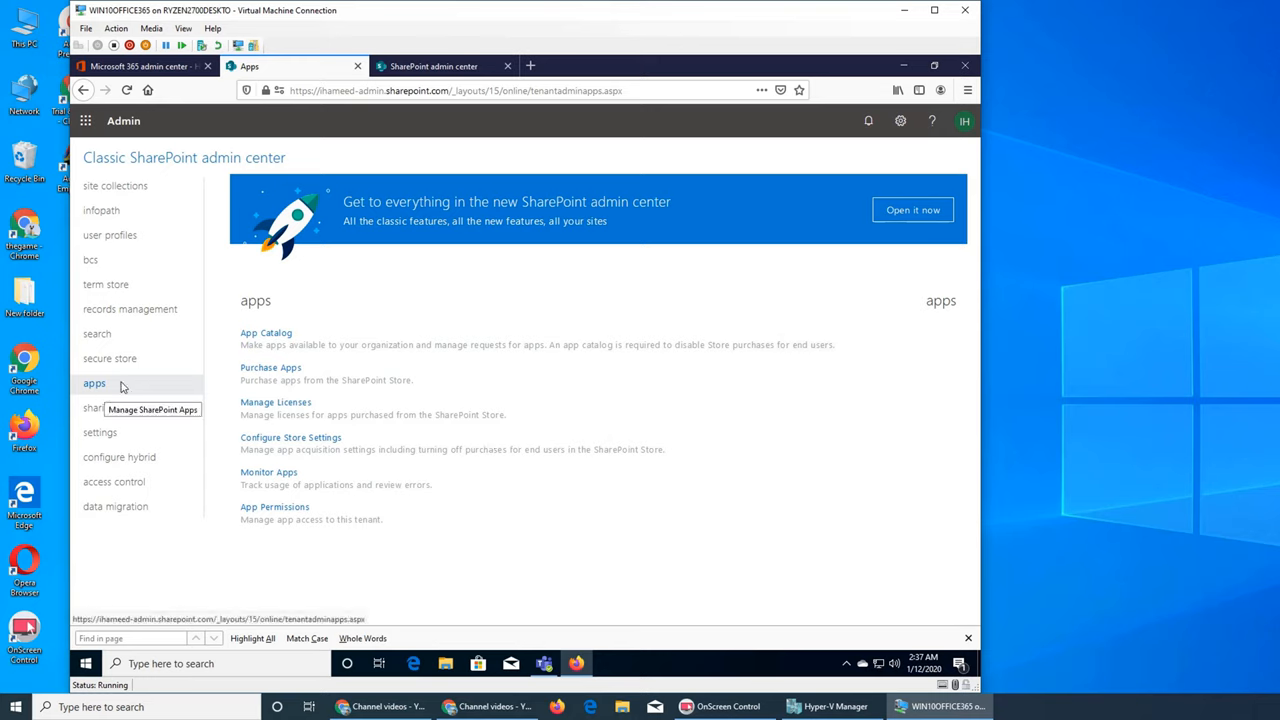
{"action": "mouse_move", "coordinate": [553, 357]}
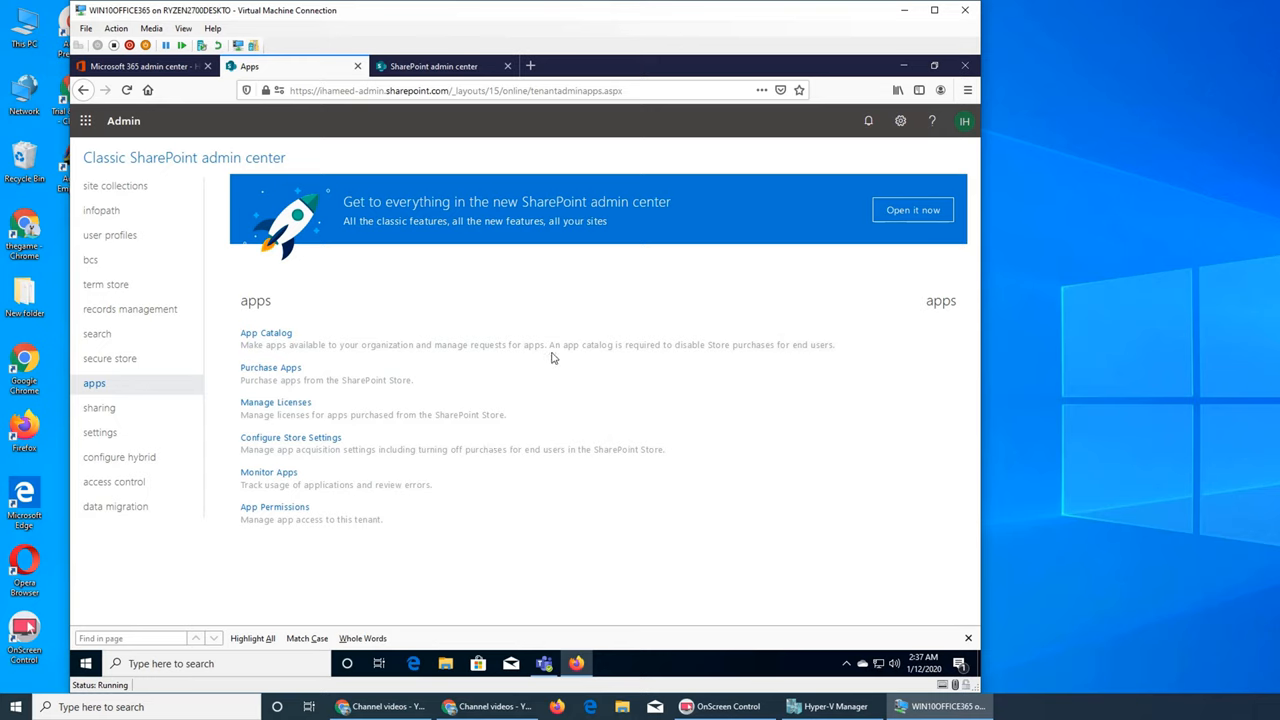
{"action": "mouse_move", "coordinate": [622, 336]}
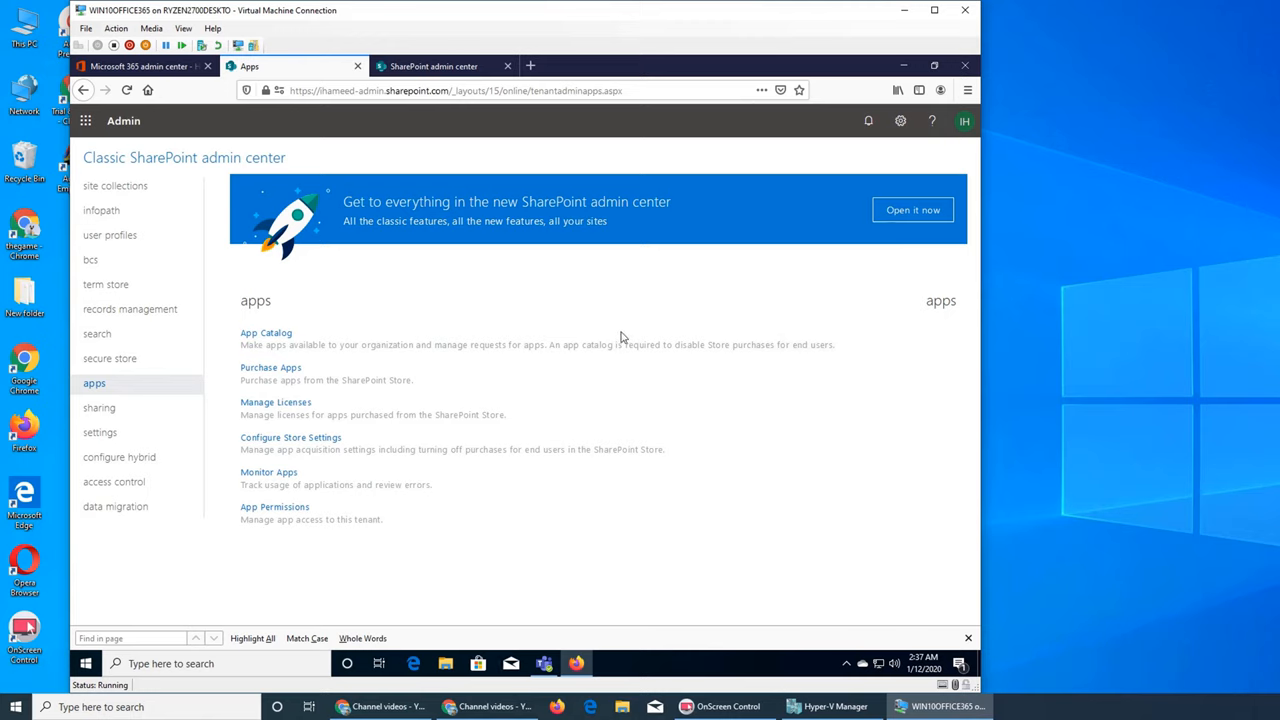
{"action": "mouse_move", "coordinate": [656, 378]}
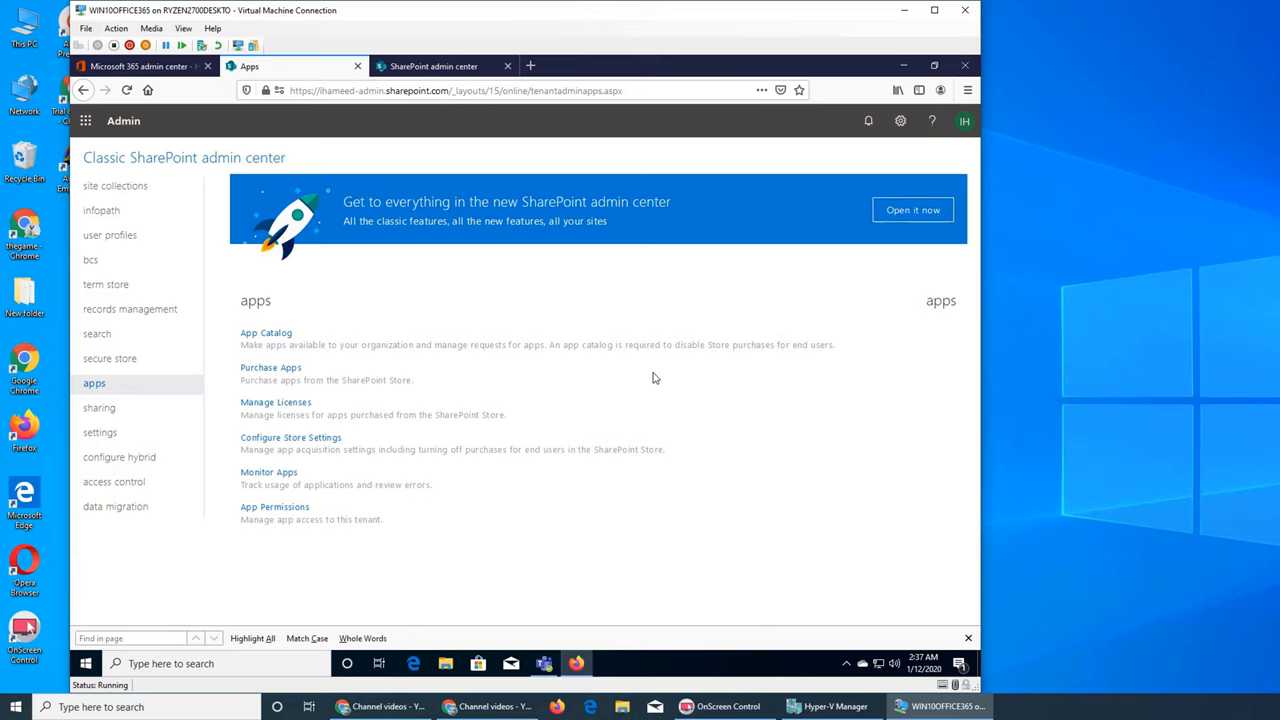
{"action": "mouse_move", "coordinate": [648, 379]}
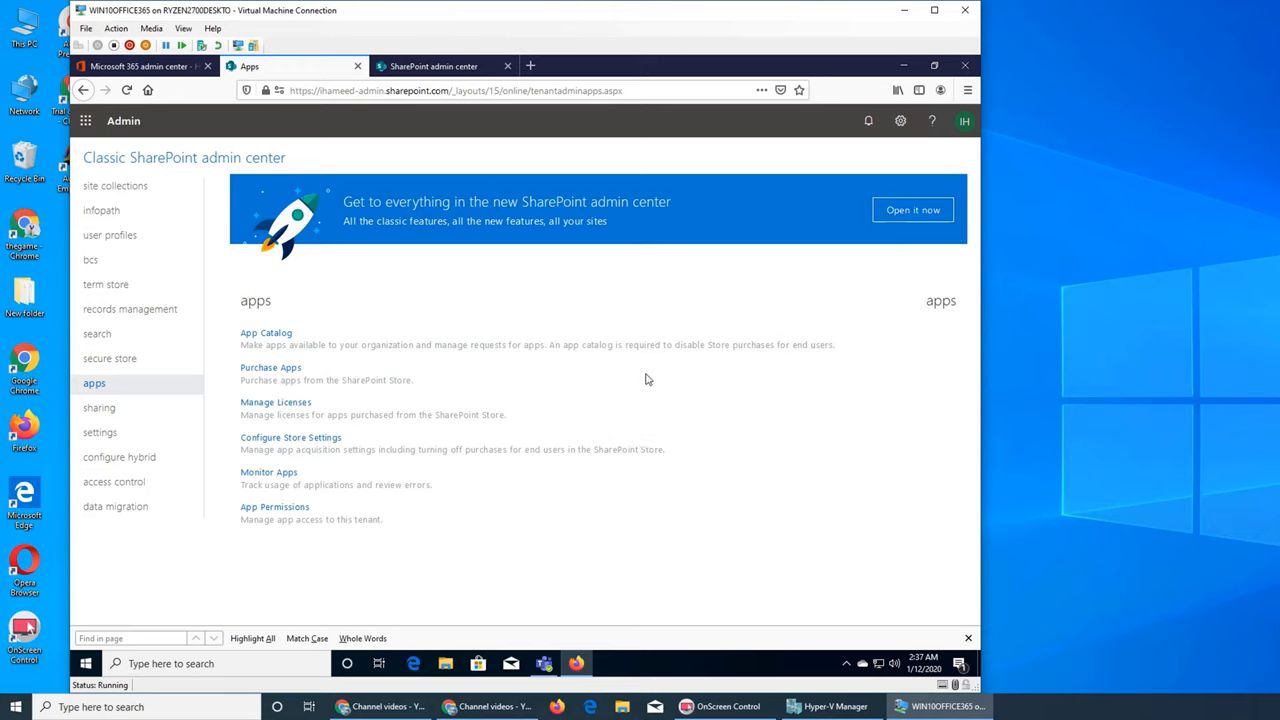
{"action": "mouse_move", "coordinate": [607, 390]}
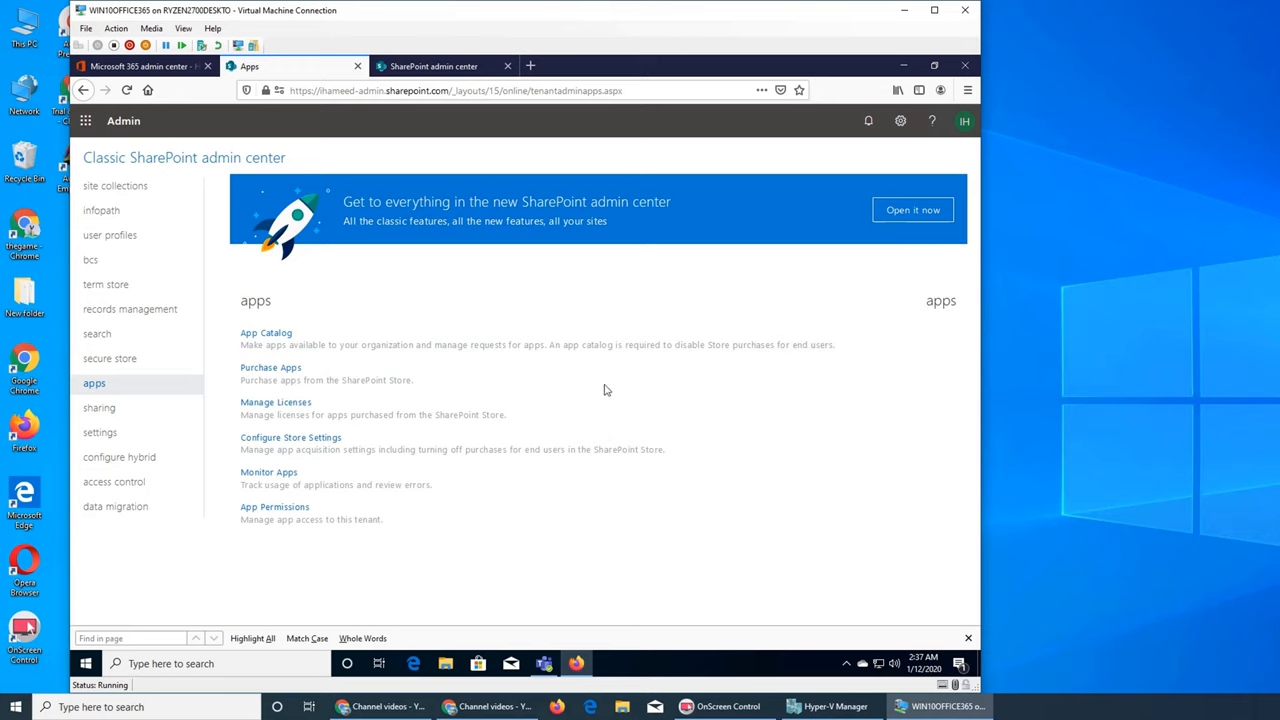
{"action": "mouse_move", "coordinate": [397, 428]}
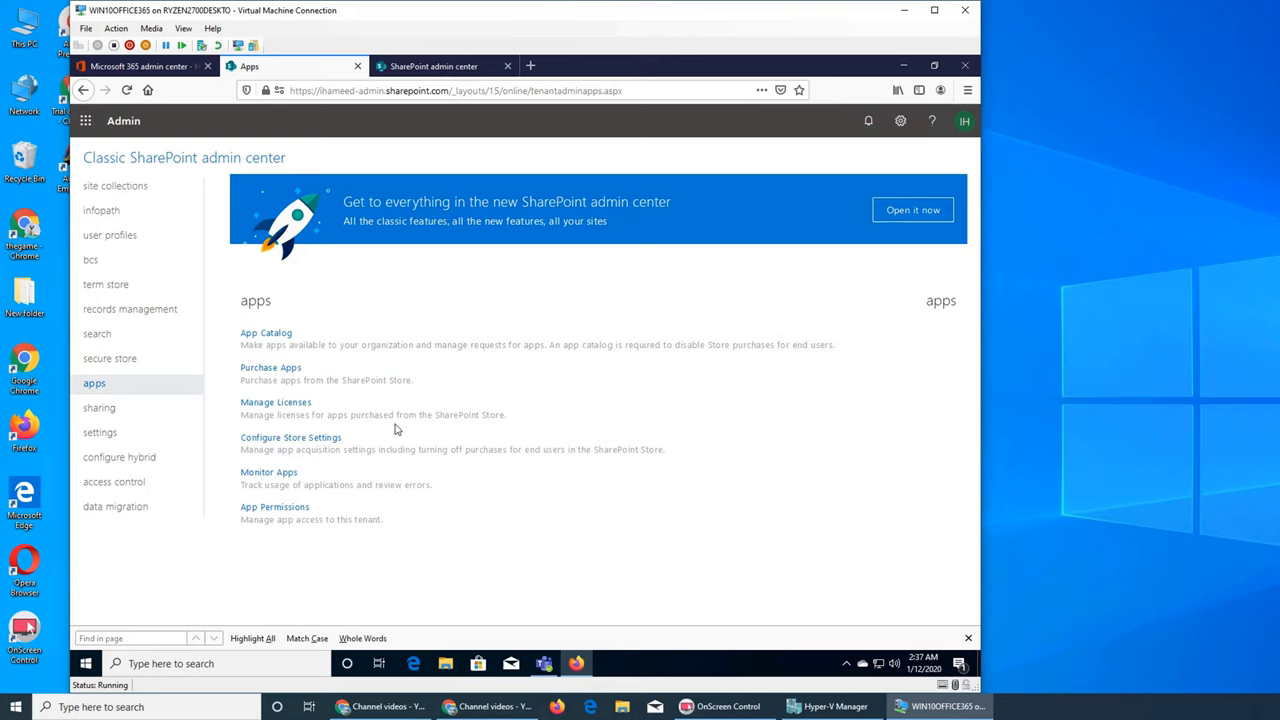
{"action": "mouse_move", "coordinate": [537, 480]}
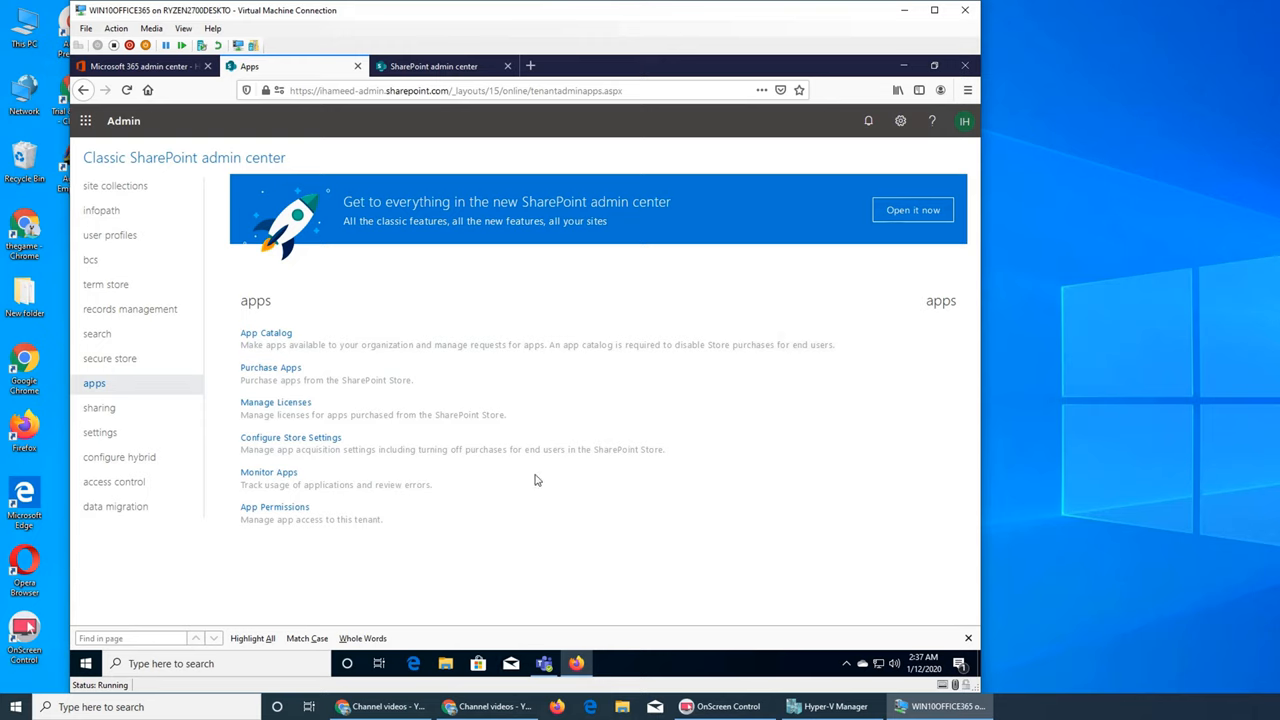
{"action": "mouse_move", "coordinate": [661, 479]}
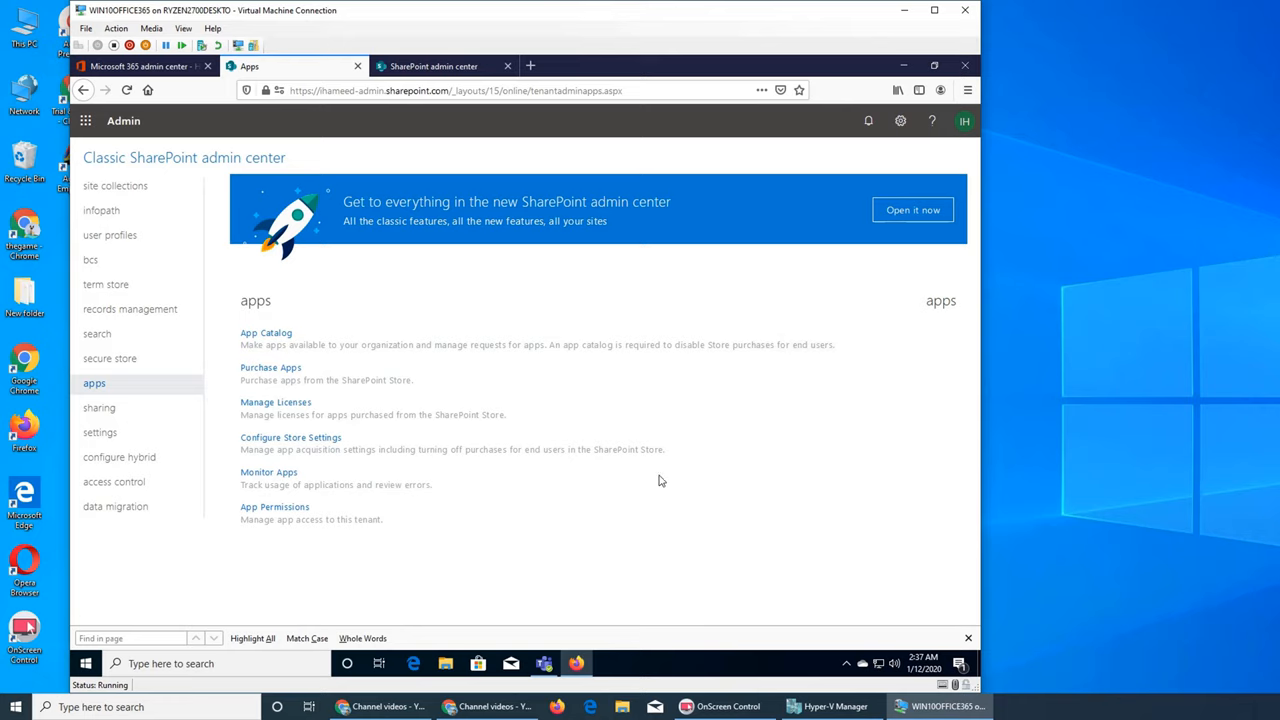
{"action": "mouse_move", "coordinate": [829, 458]}
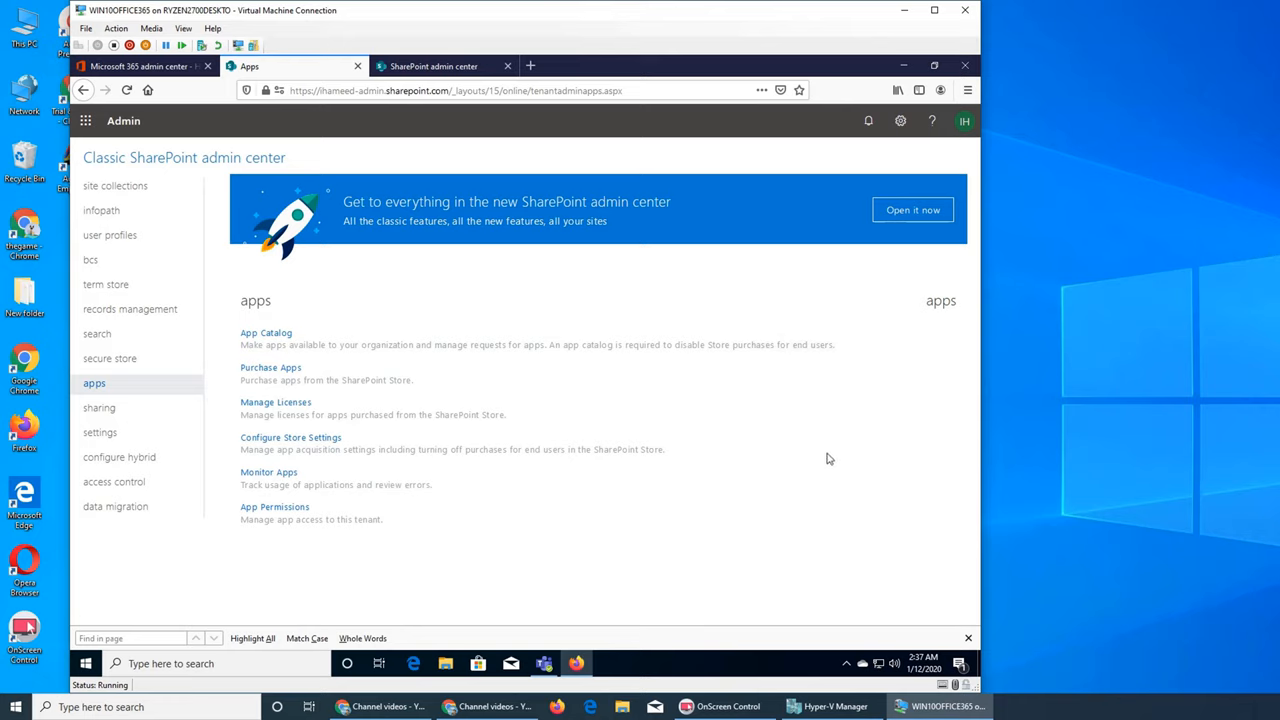
{"action": "mouse_move", "coordinate": [734, 458]}
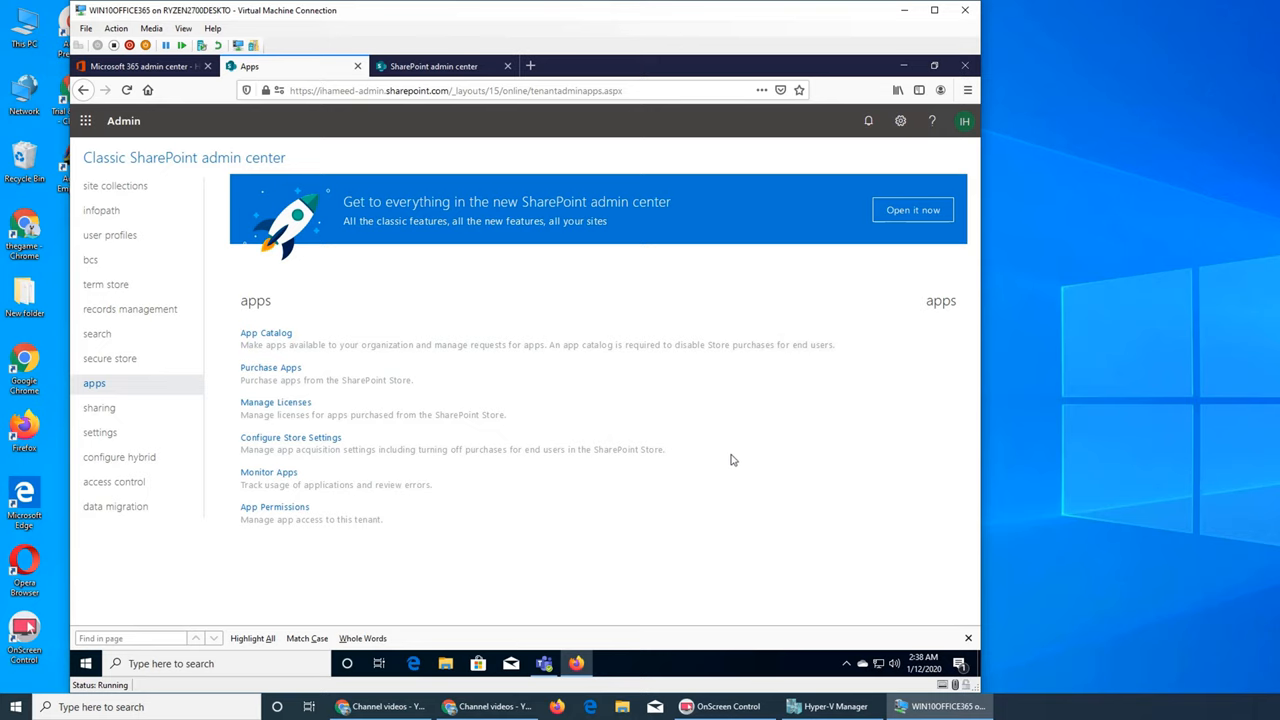
{"action": "mouse_move", "coordinate": [266, 333]}
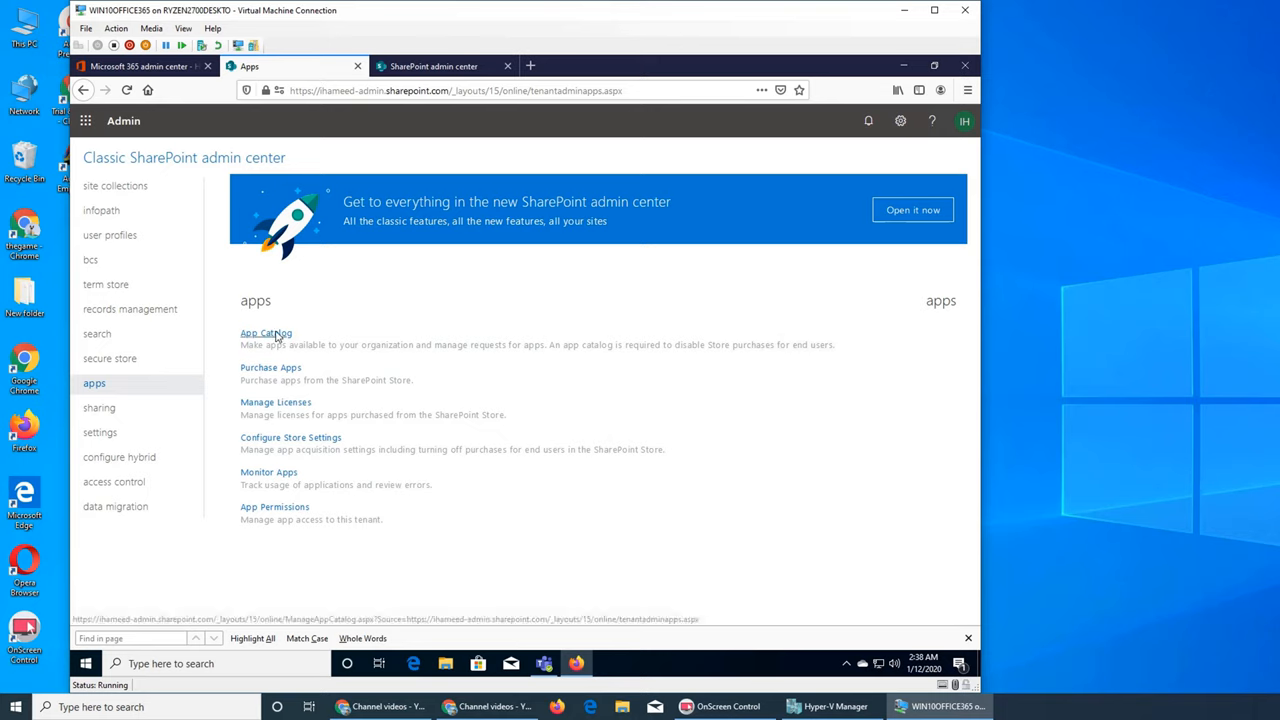
{"action": "mouse_move", "coordinate": [273, 364]}
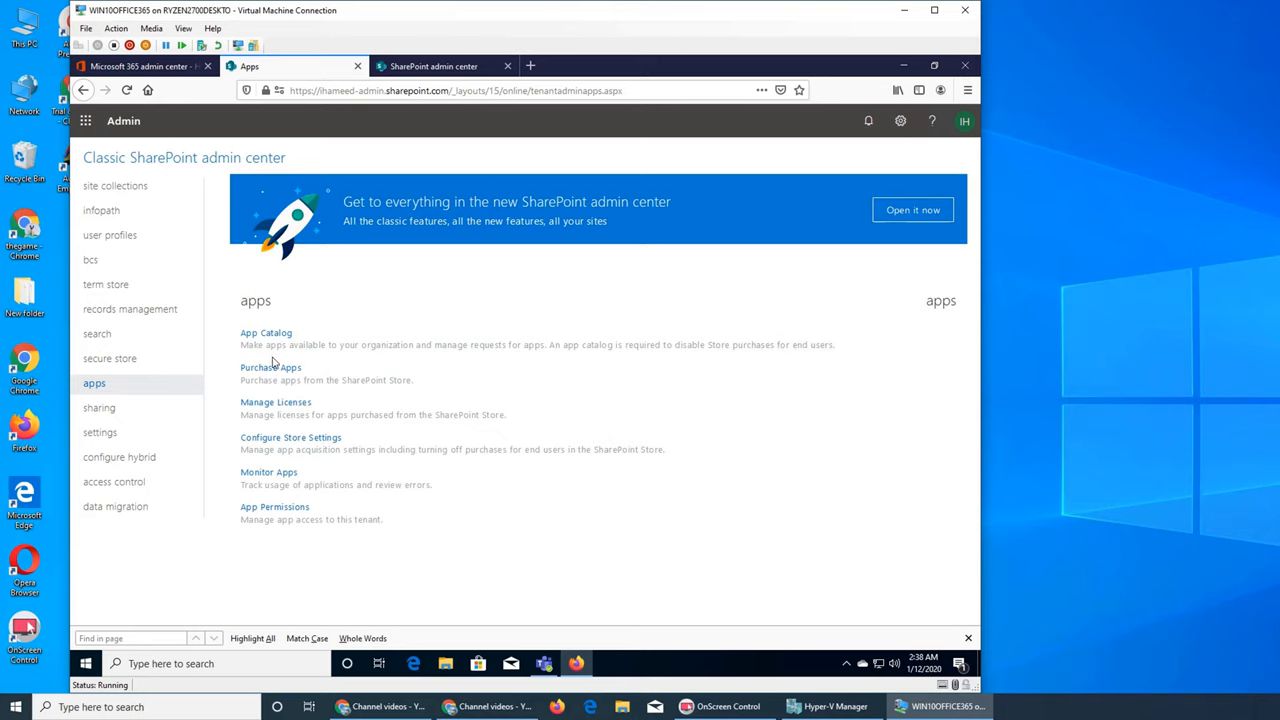
{"action": "mouse_move", "coordinate": [282, 417]}
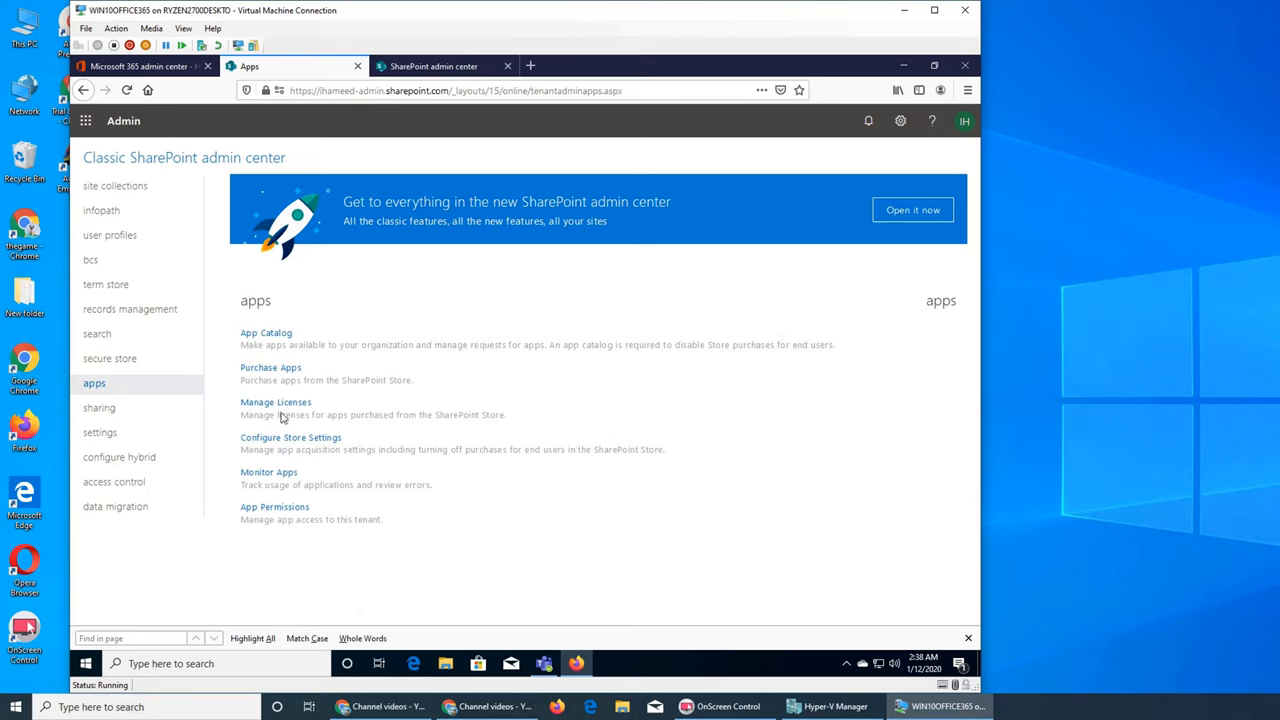
{"action": "mouse_move", "coordinate": [340, 428]}
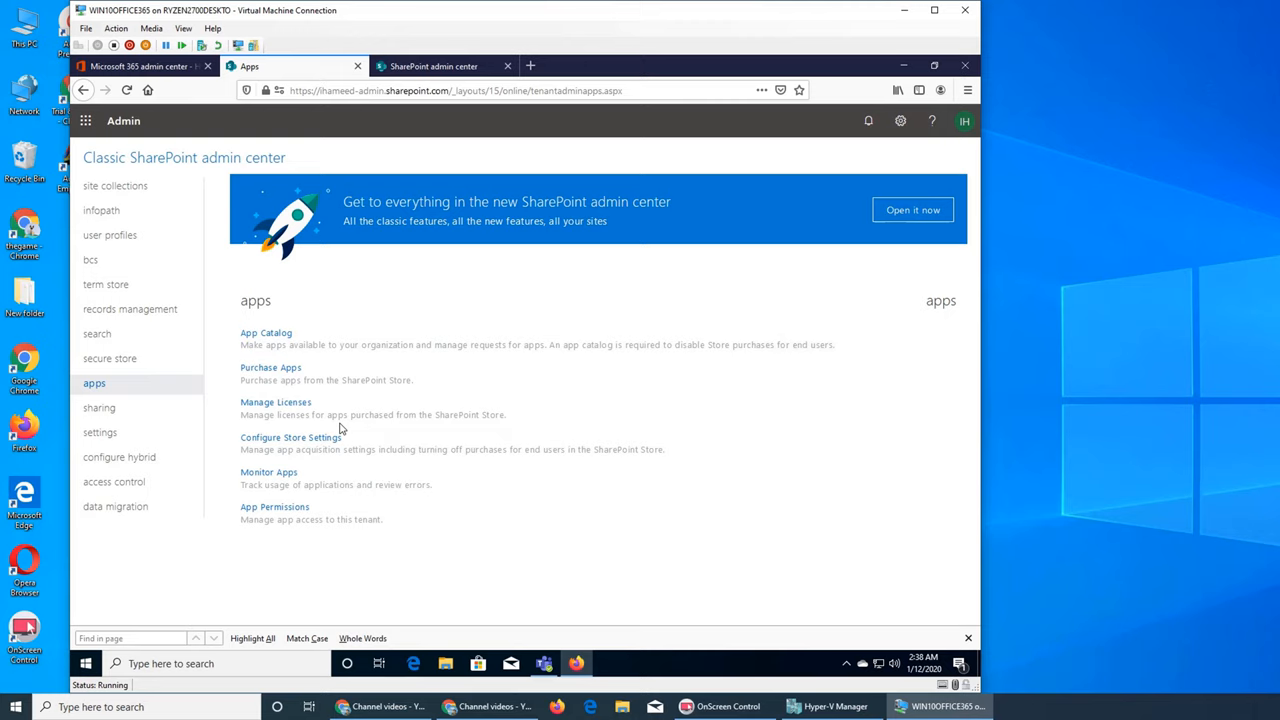
{"action": "mouse_move", "coordinate": [292, 460]}
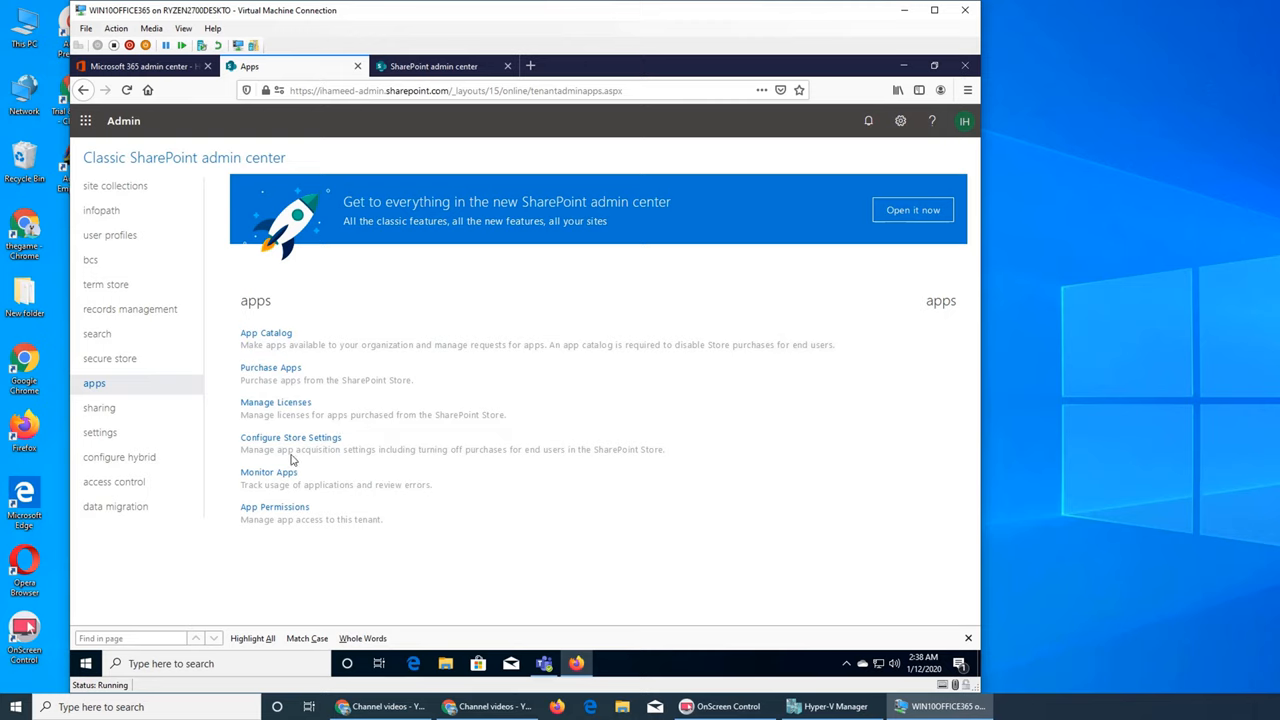
{"action": "mouse_move", "coordinate": [314, 454]}
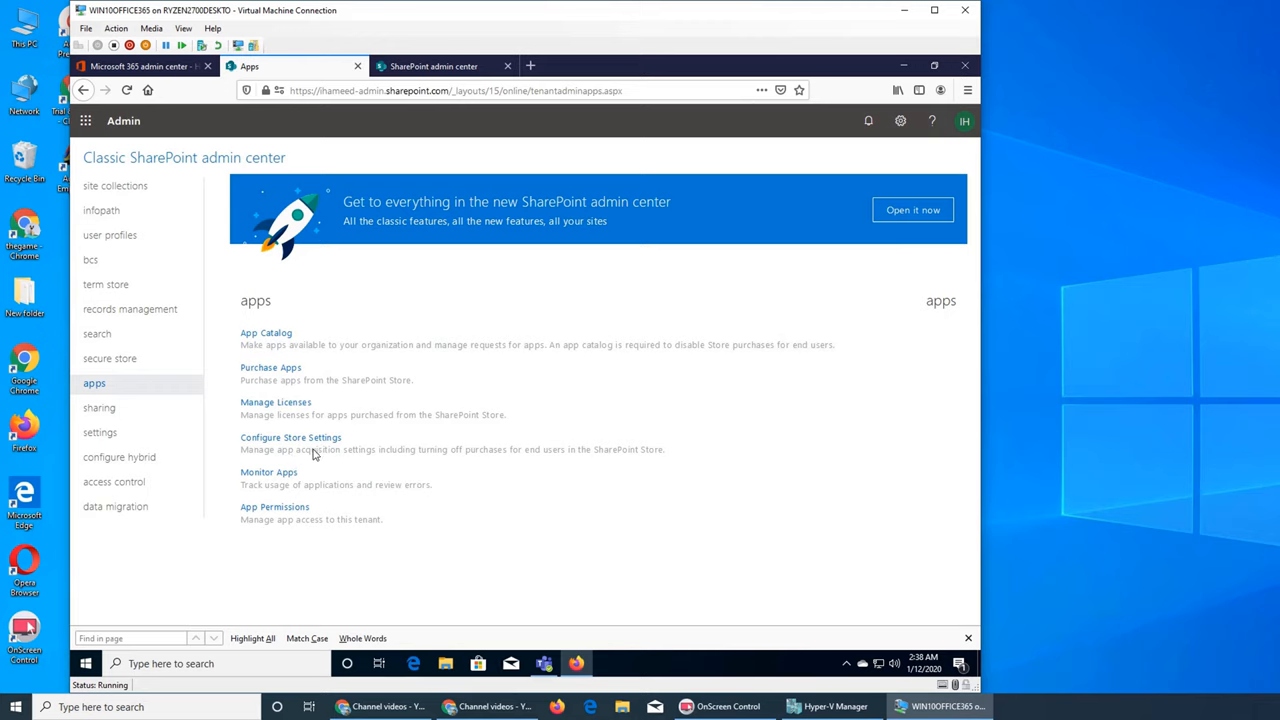
{"action": "mouse_move", "coordinate": [474, 462]}
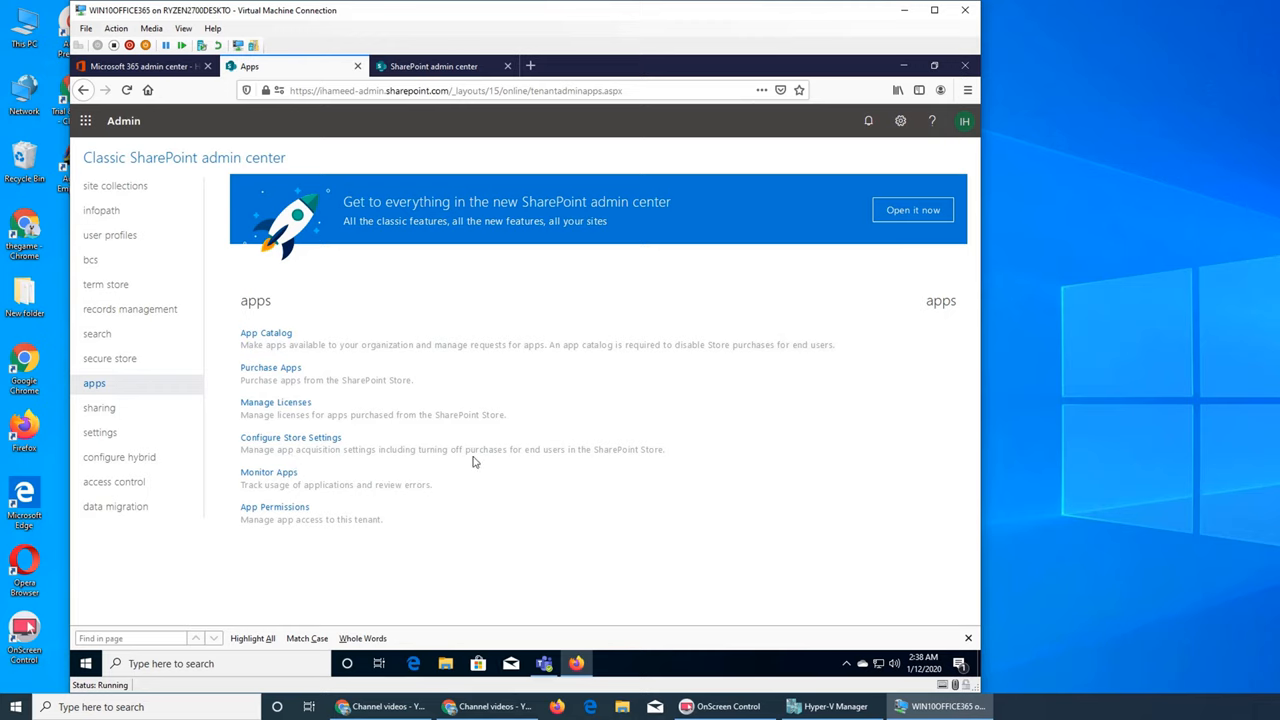
{"action": "mouse_move", "coordinate": [367, 455]}
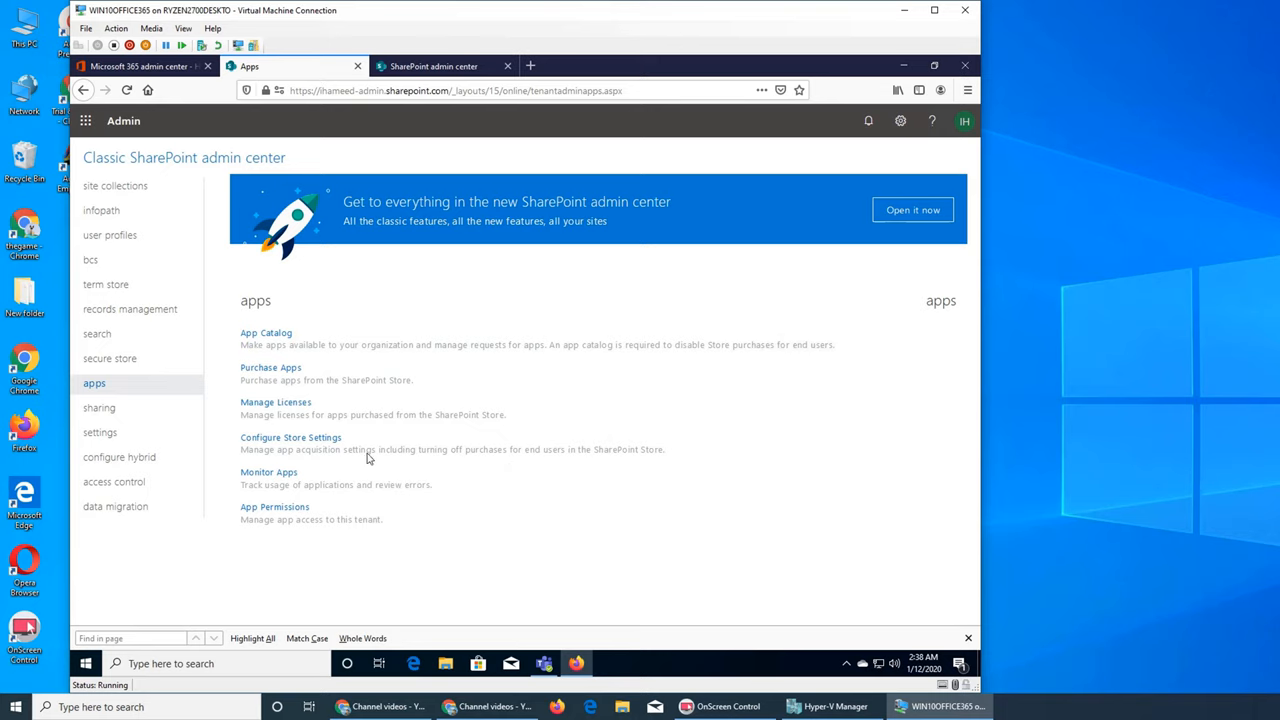
{"action": "mouse_move", "coordinate": [1256, 649]}
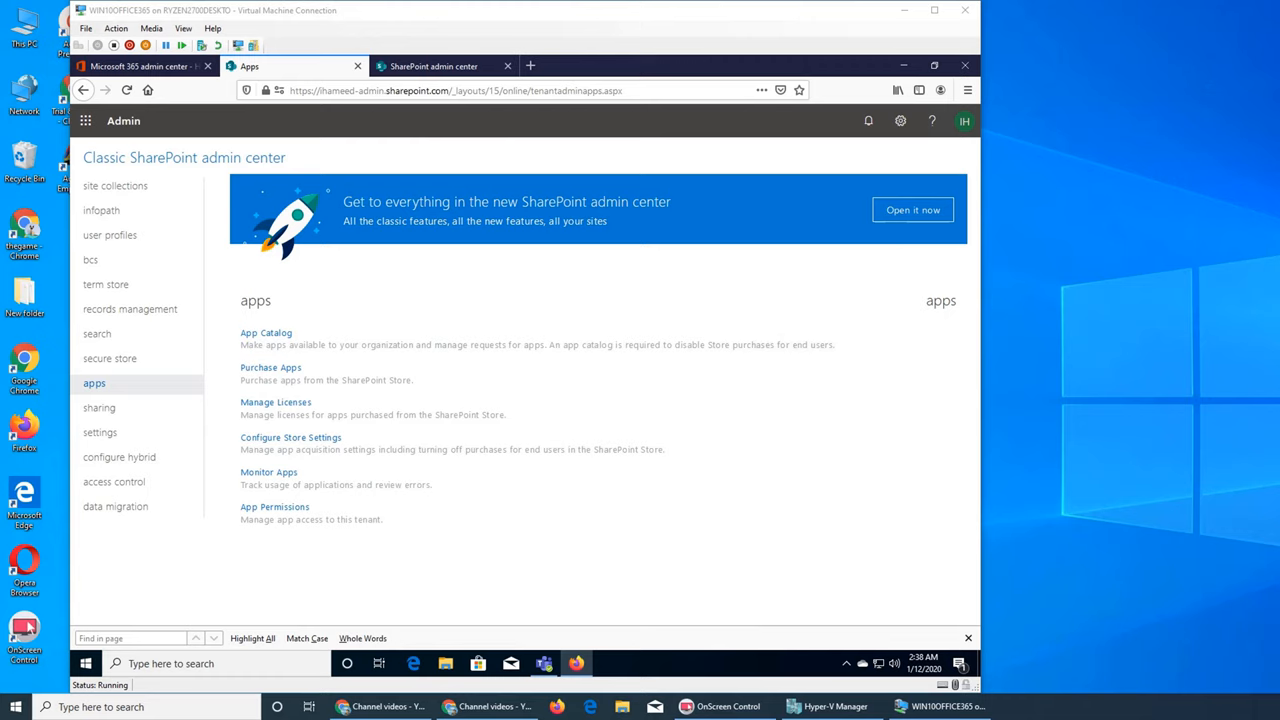
{"action": "mouse_move", "coordinate": [340, 465]}
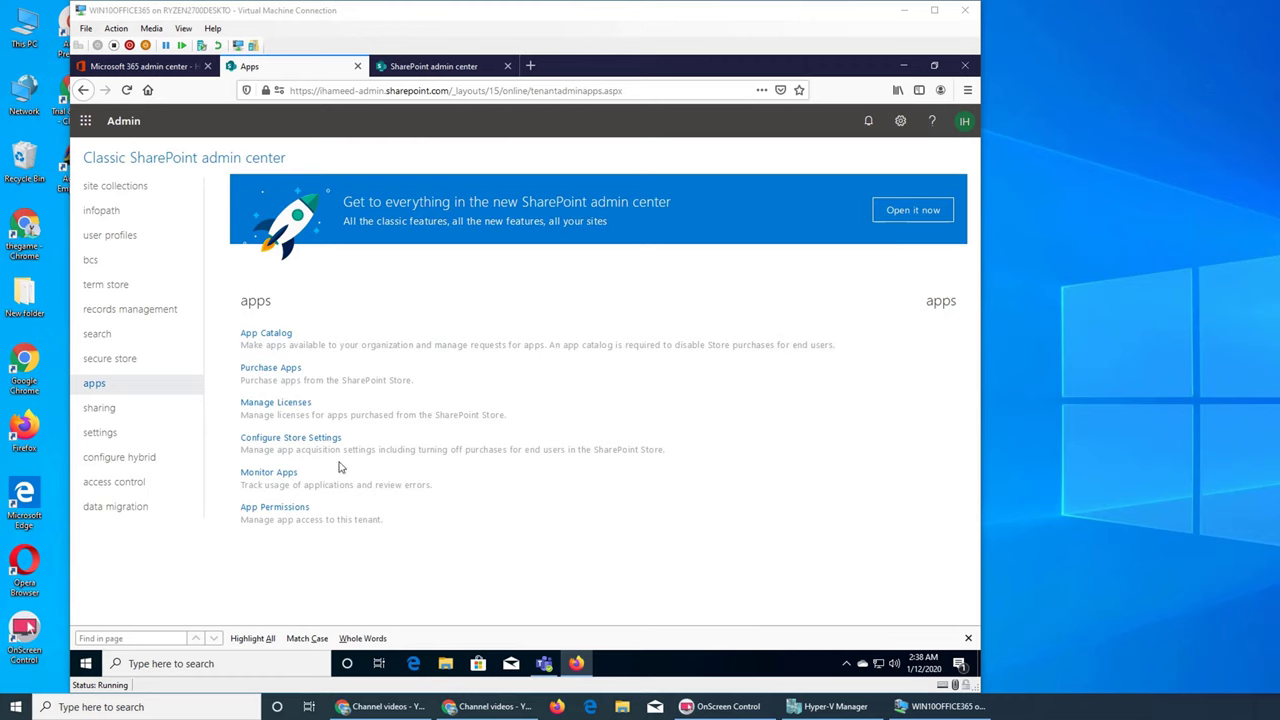
{"action": "mouse_move", "coordinate": [645, 508]}
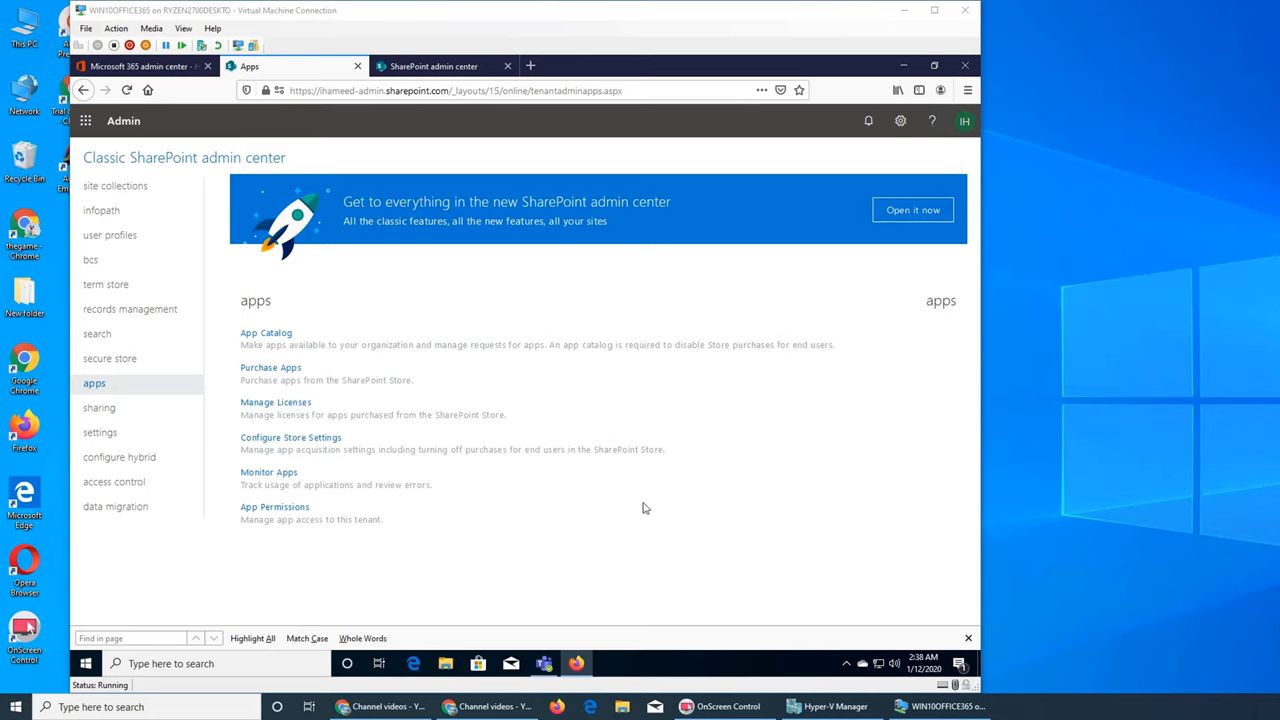
{"action": "mouse_move", "coordinate": [614, 536]}
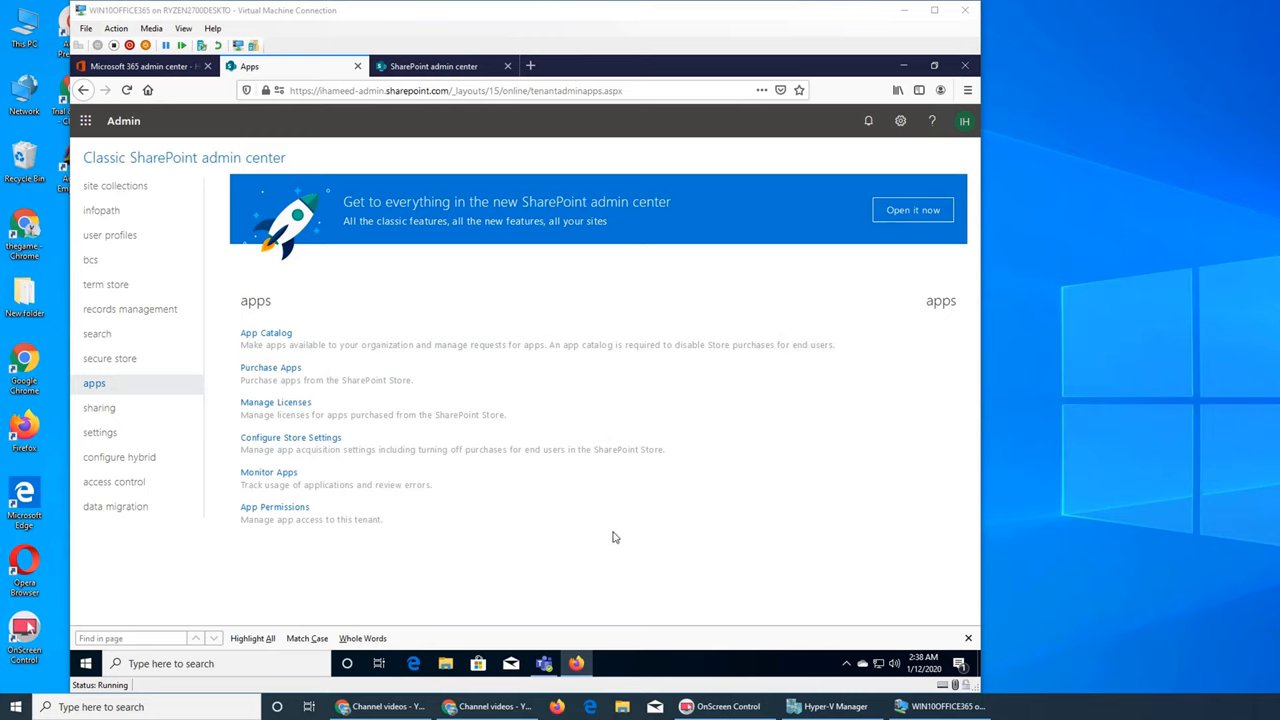
{"action": "mouse_move", "coordinate": [774, 540]}
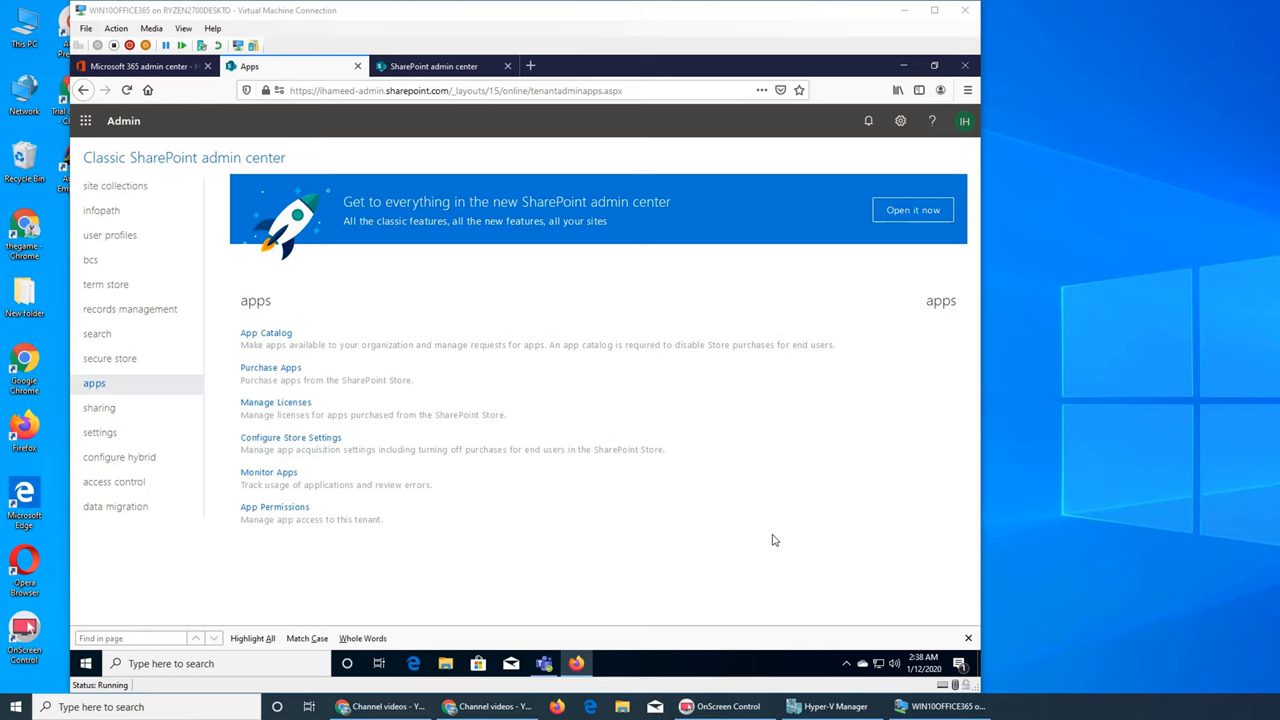
{"action": "mouse_move", "coordinate": [300, 445]}
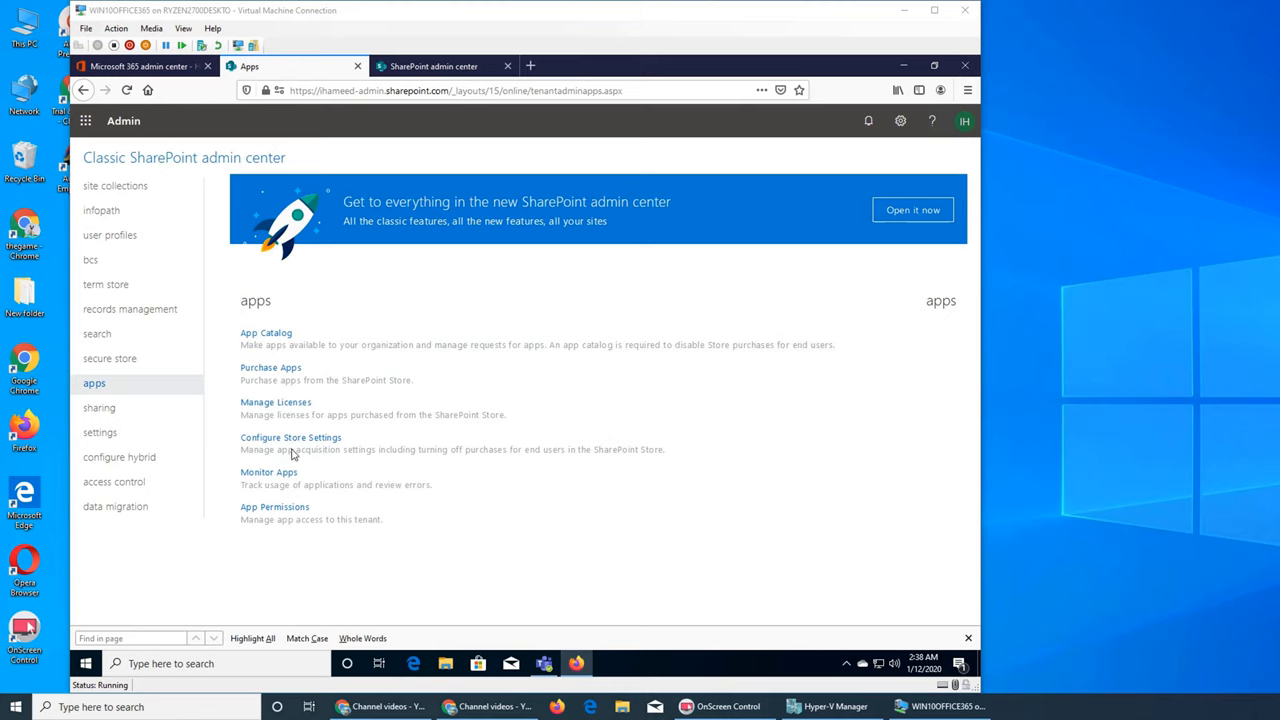
{"action": "mouse_move", "coordinate": [279, 495]}
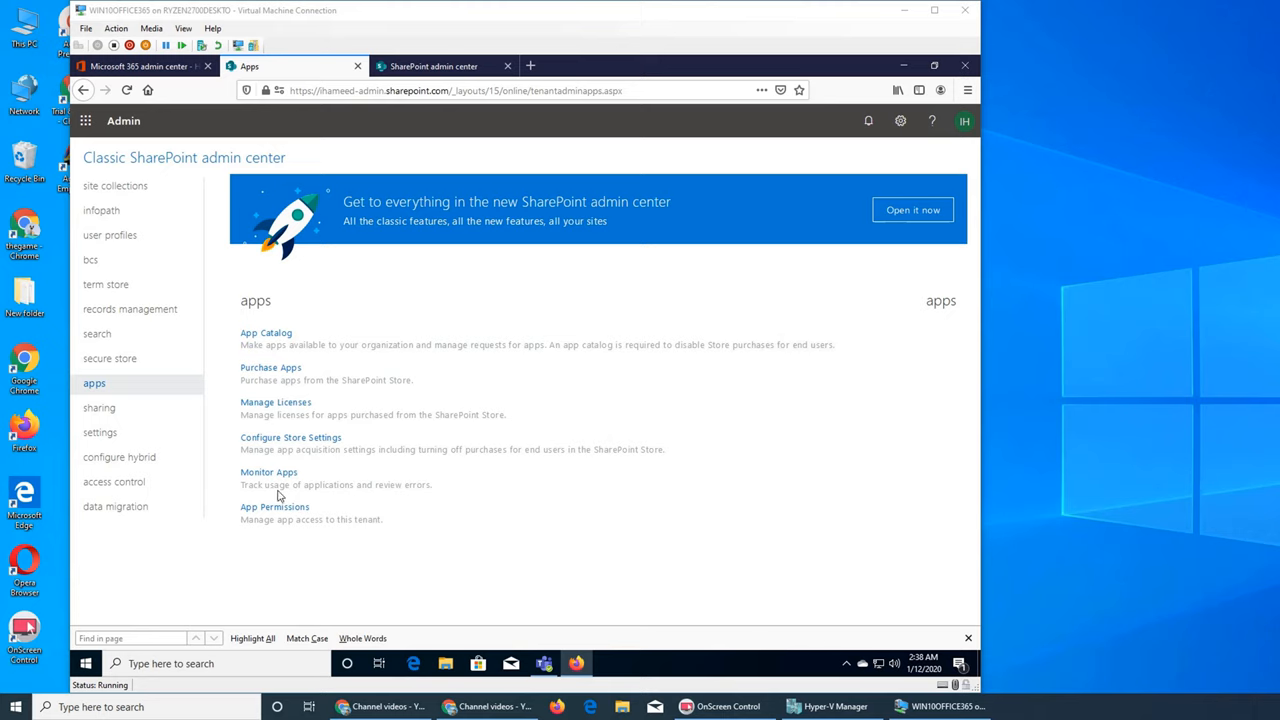
{"action": "mouse_move", "coordinate": [363, 503]}
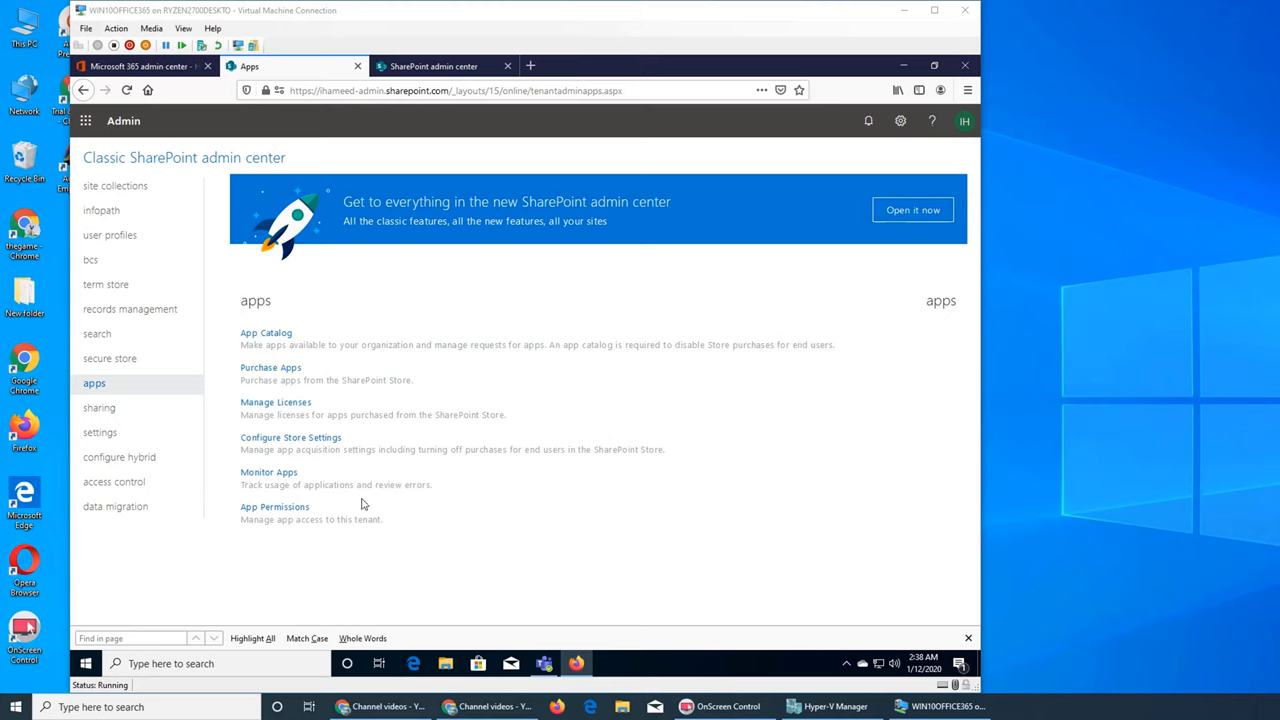
{"action": "mouse_move", "coordinate": [310, 521]}
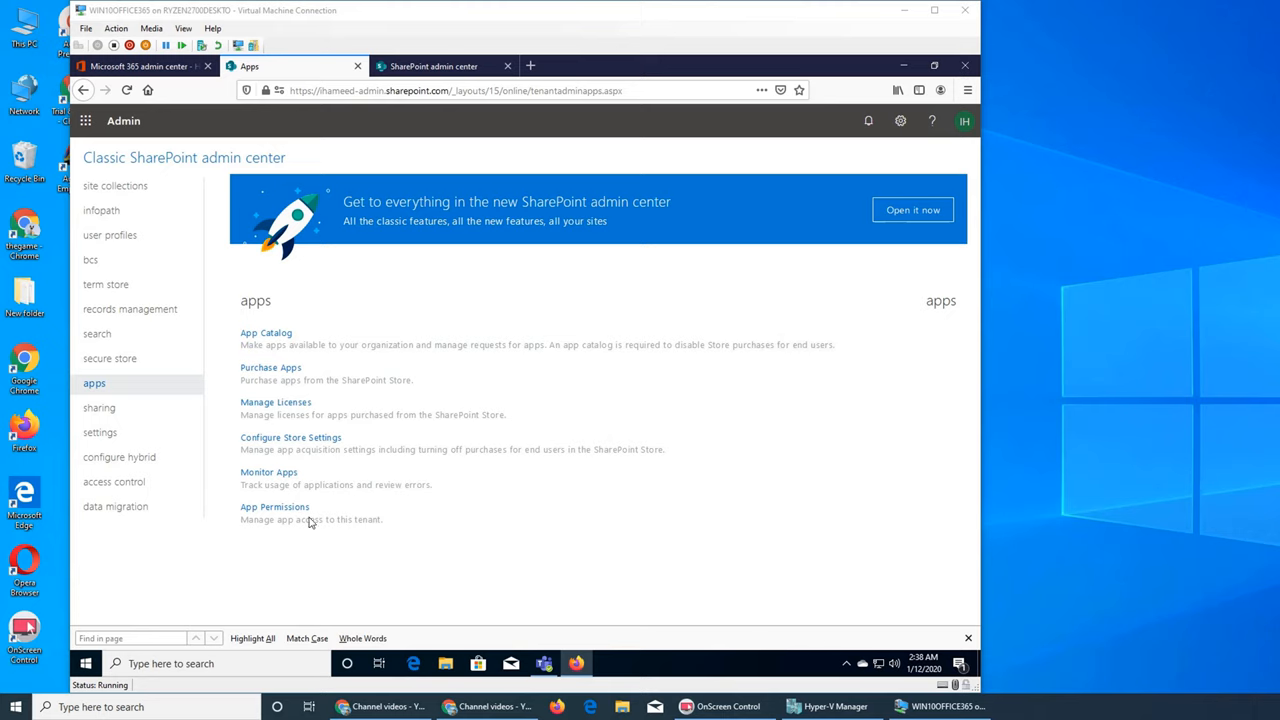
{"action": "mouse_move", "coordinate": [274, 533]}
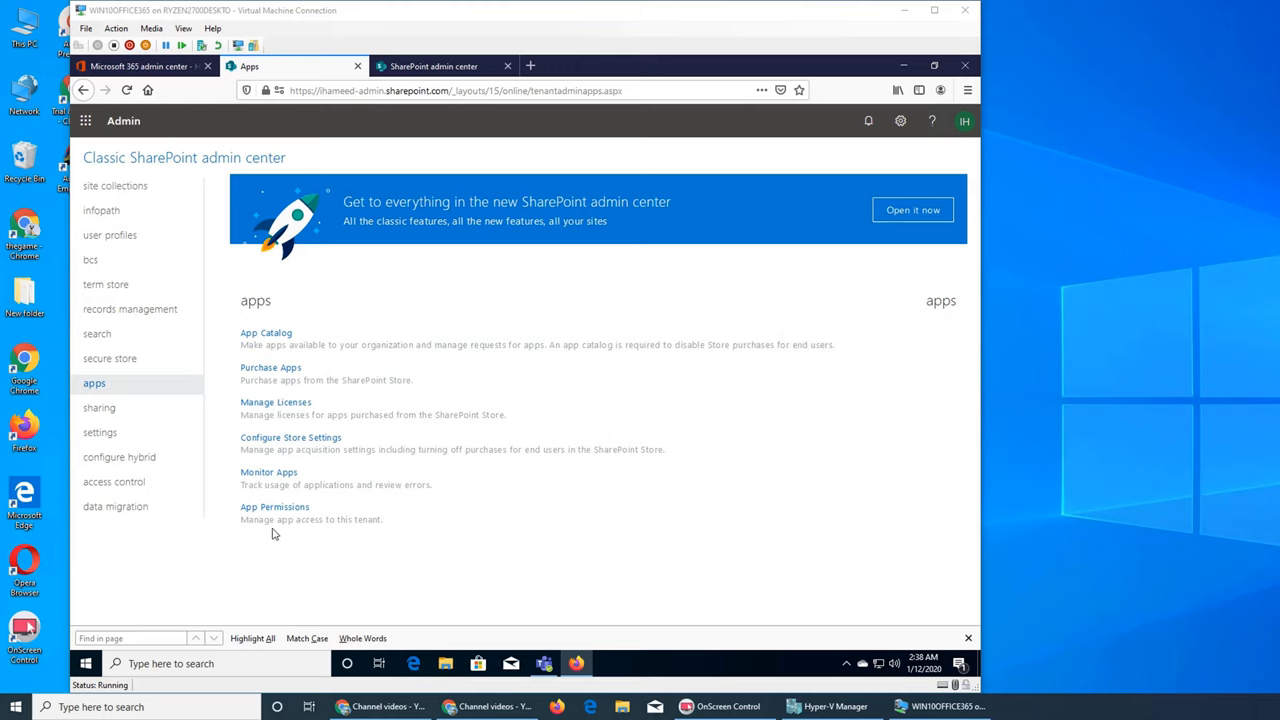
{"action": "mouse_move", "coordinate": [372, 548]}
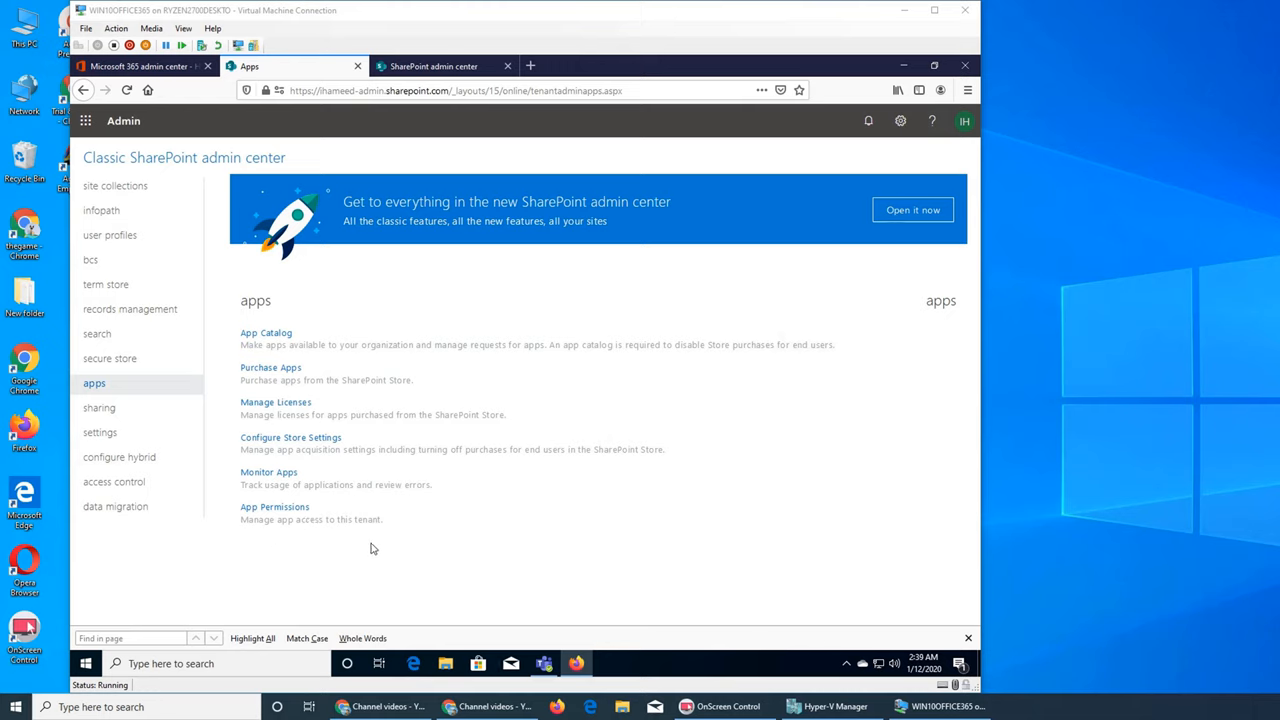
{"action": "mouse_move", "coordinate": [640, 537]}
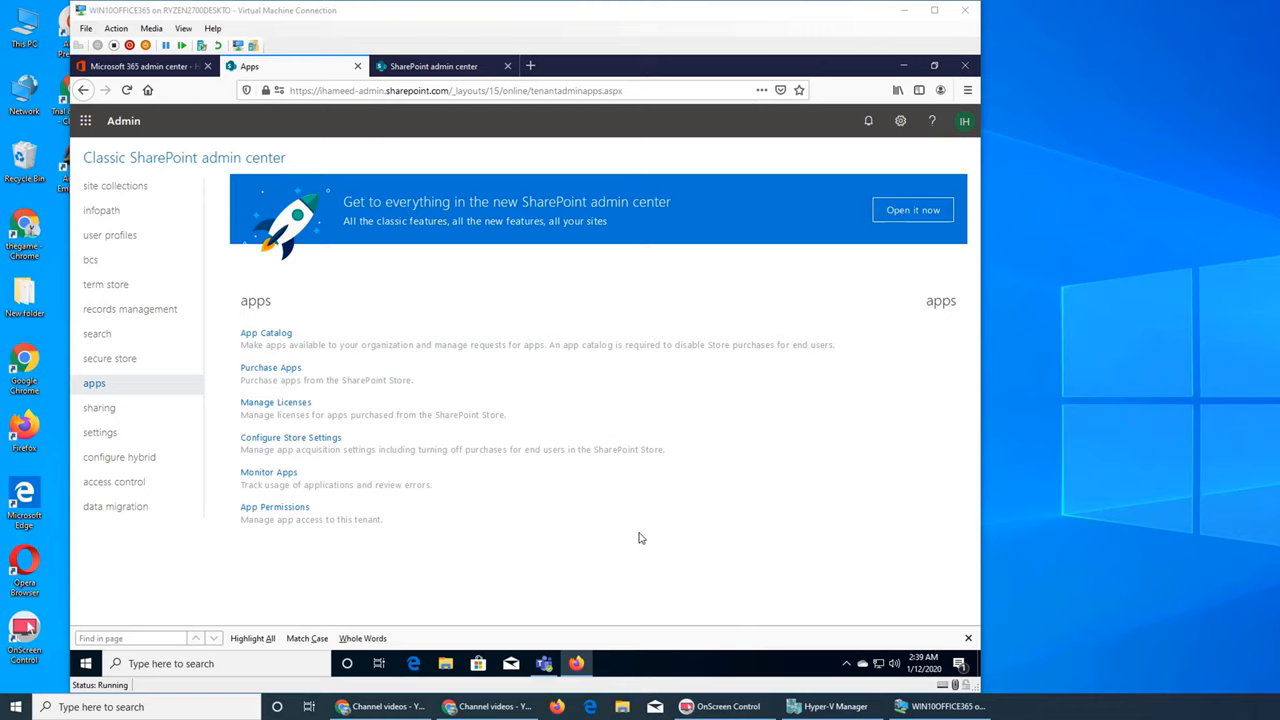
{"action": "mouse_move", "coordinate": [266, 333]}
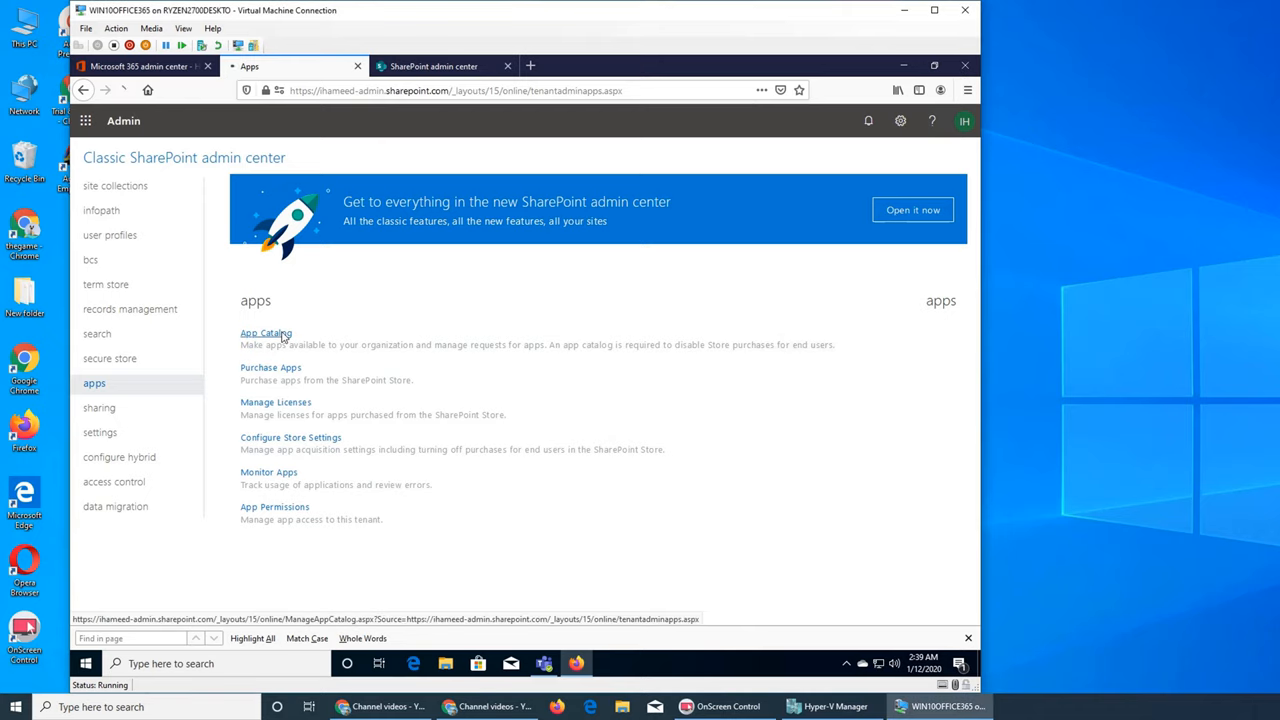
Start a new app catalog site and title it 'My App Store'
{"action": "left_click", "coordinate": [266, 332]}
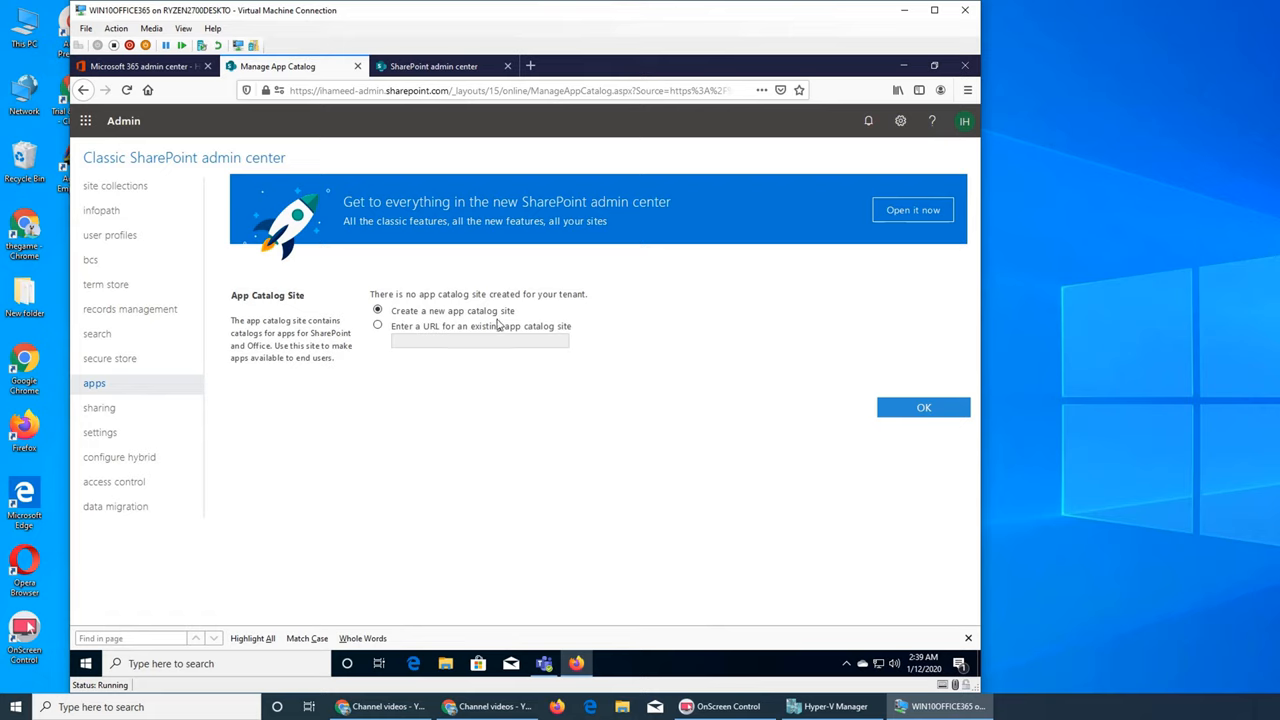
{"action": "mouse_move", "coordinate": [883, 420]}
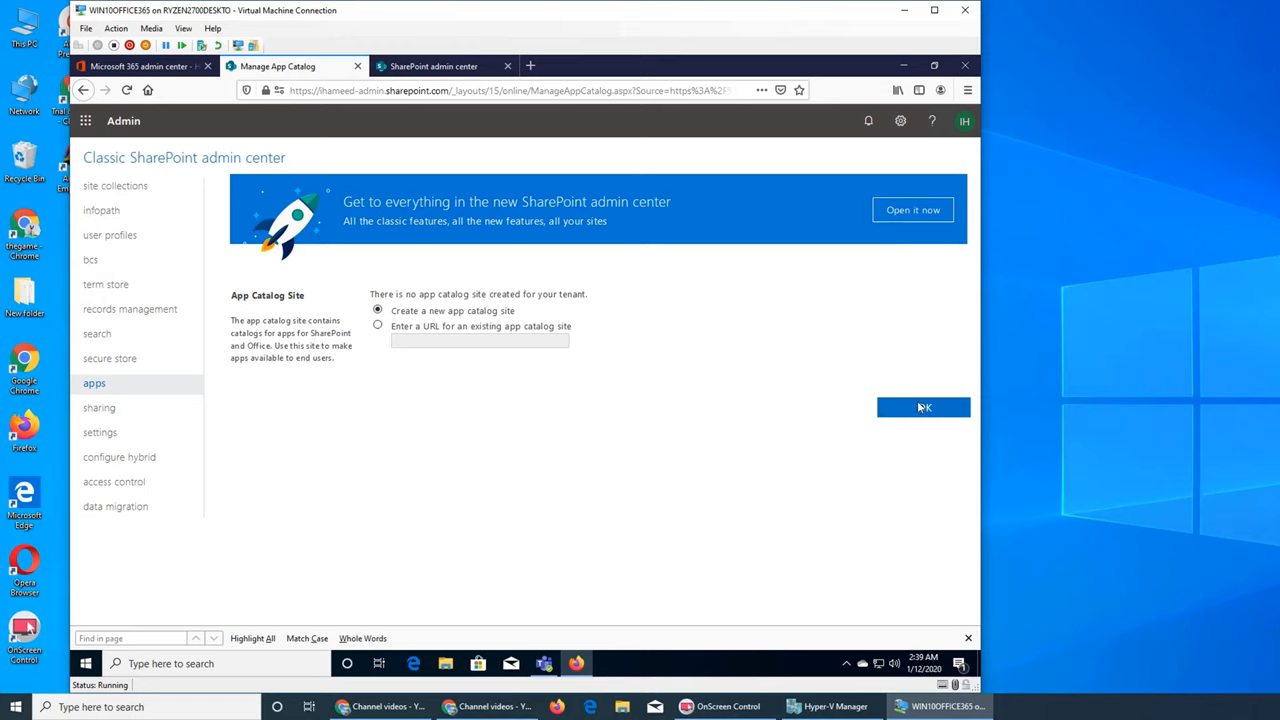
{"action": "left_click", "coordinate": [923, 407]}
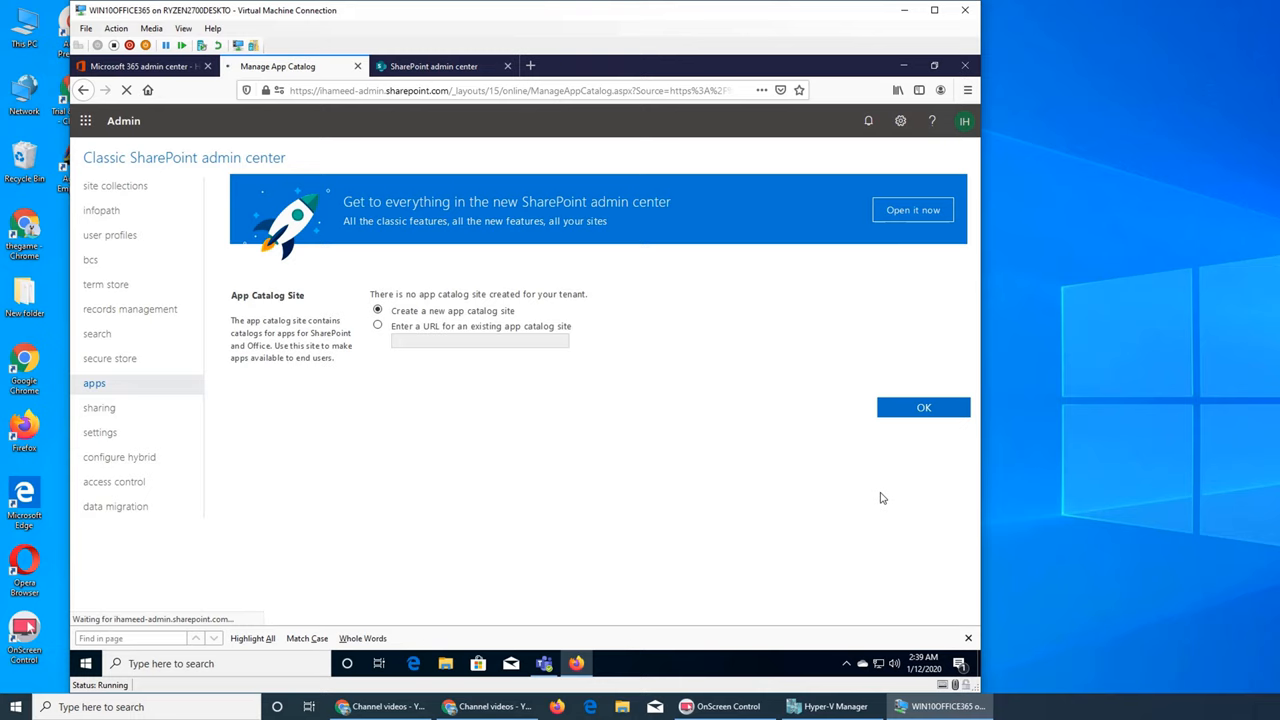
{"action": "left_click", "coordinate": [923, 407]}
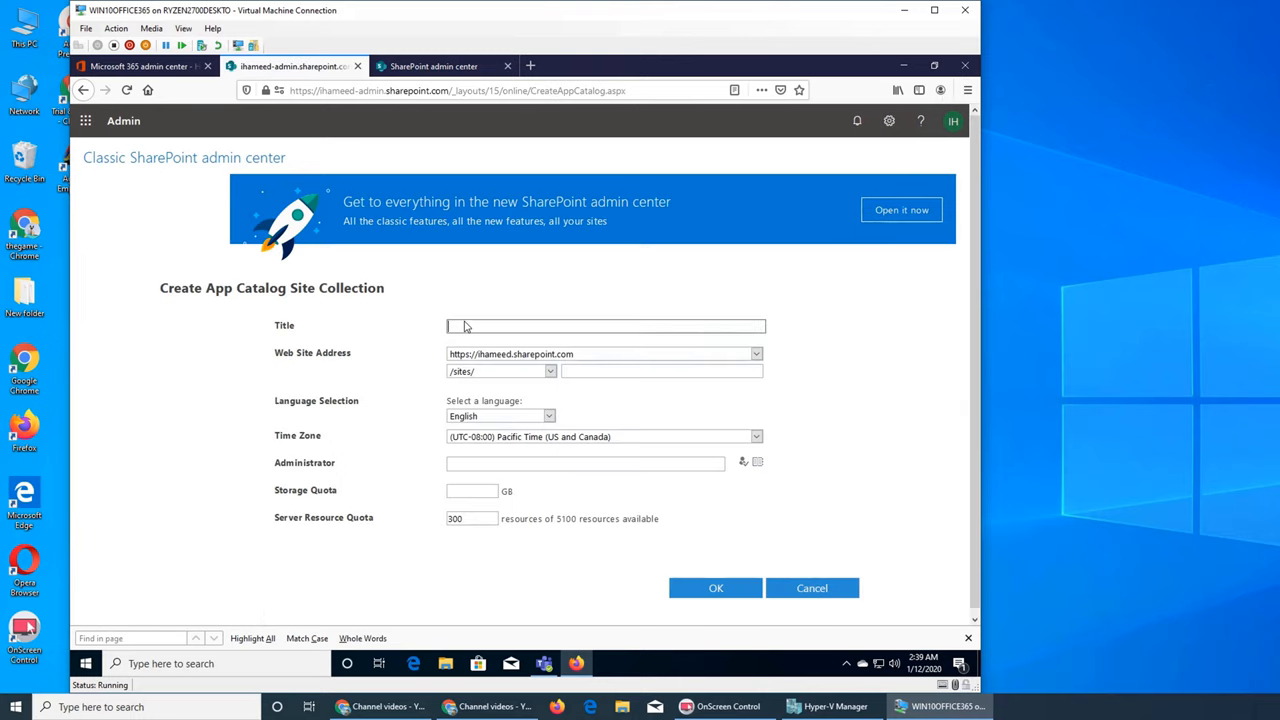
{"action": "type", "text": "M"}
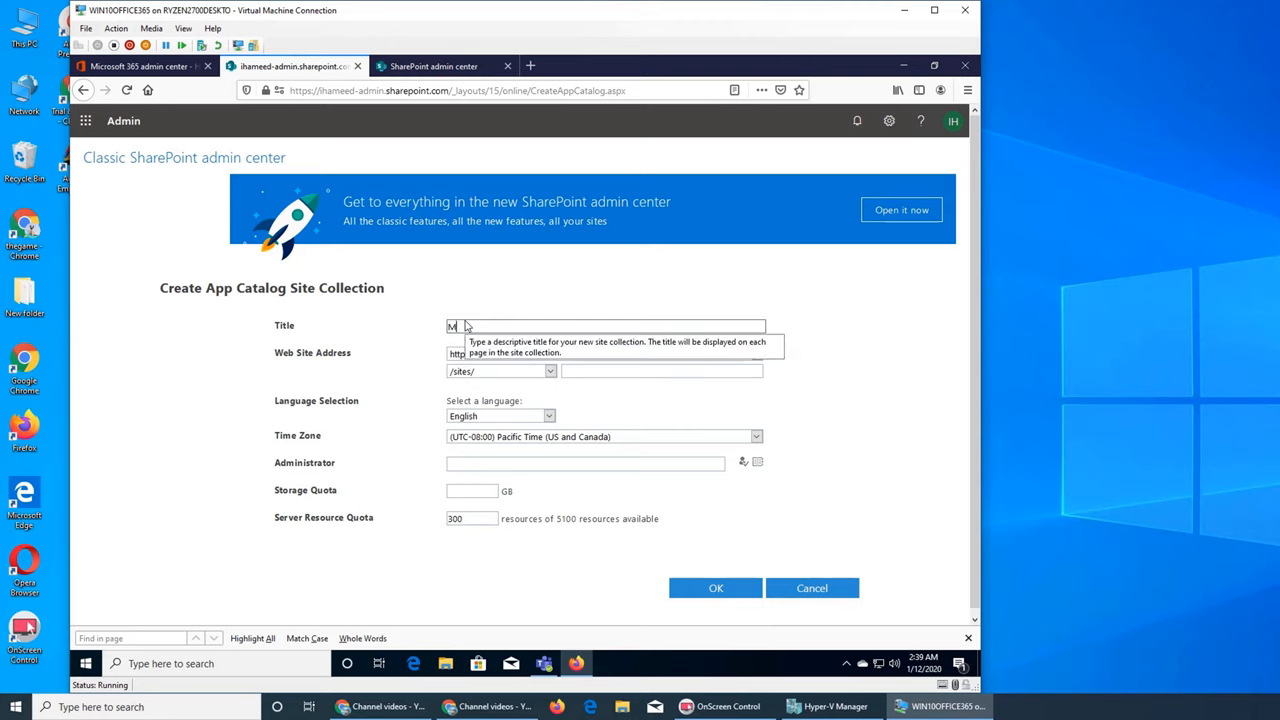
{"action": "type", "text": "y App Store"}
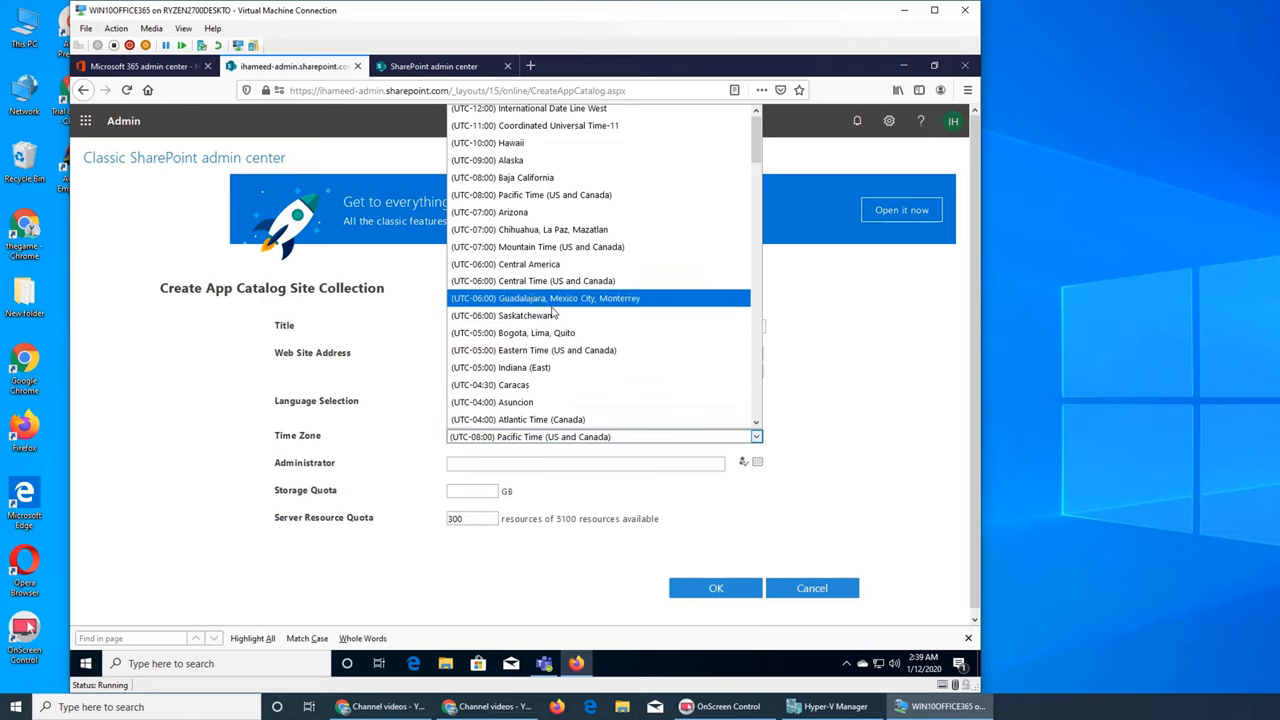
Set Eastern Time zone, administrator 'ali', a 10 GB quota and site name 'appstore'
{"action": "left_click", "coordinate": [533, 350]}
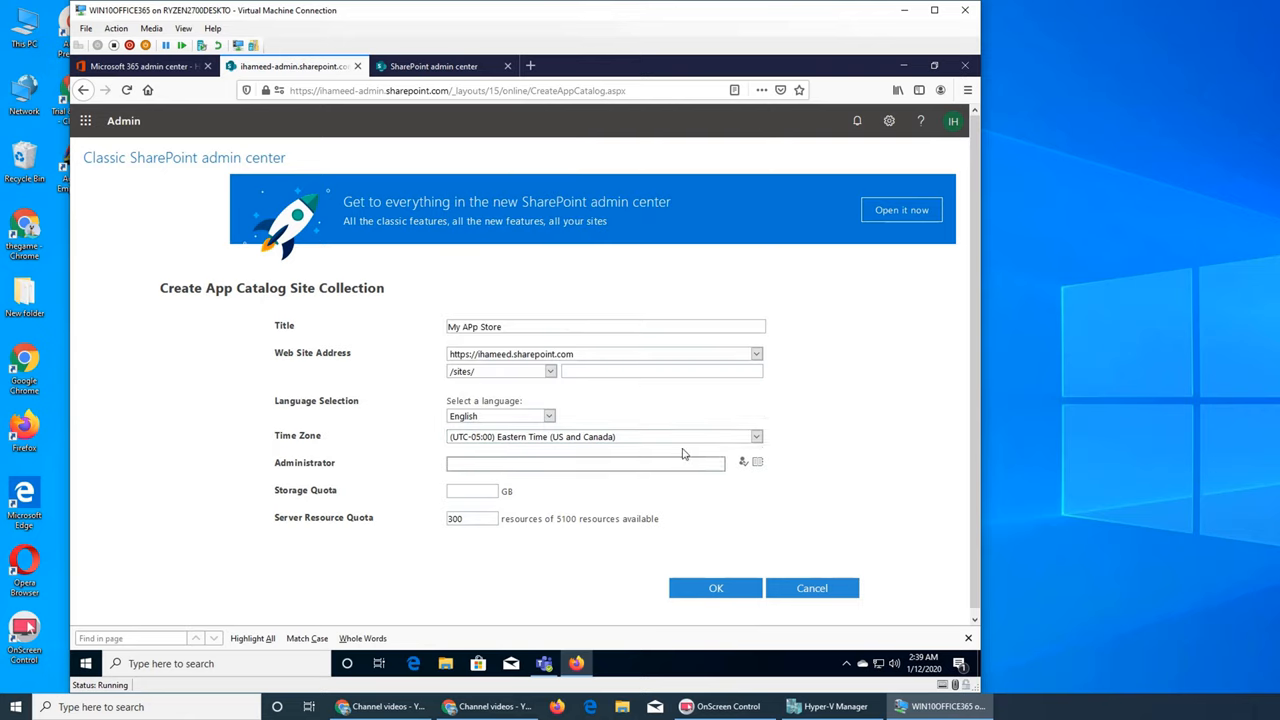
{"action": "type", "text": "ali"}
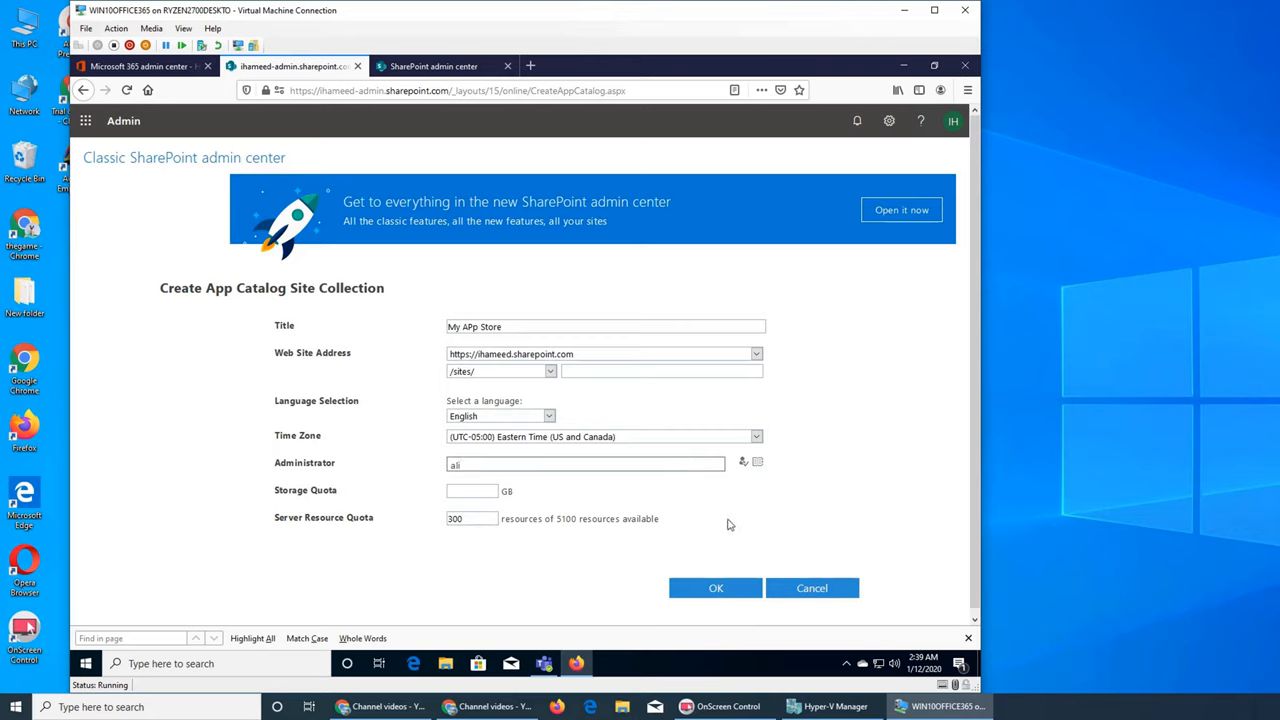
{"action": "left_click", "coordinate": [470, 491]}
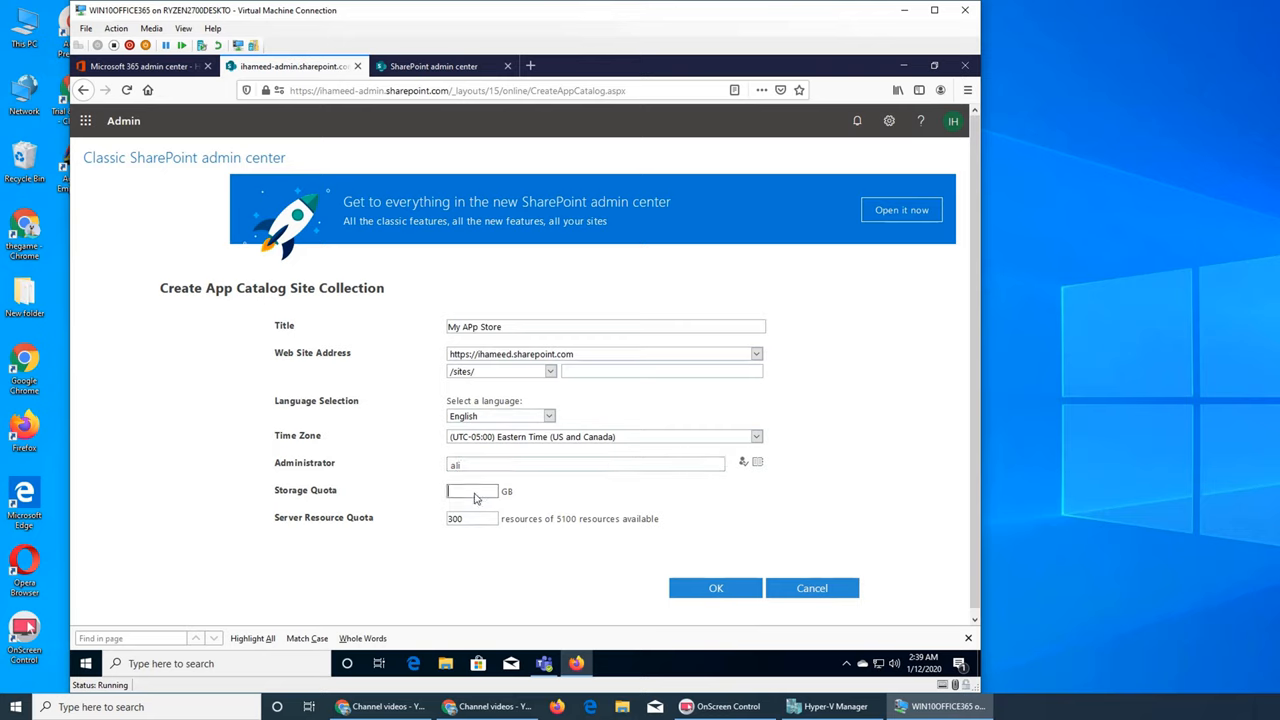
{"action": "type", "text": "10"}
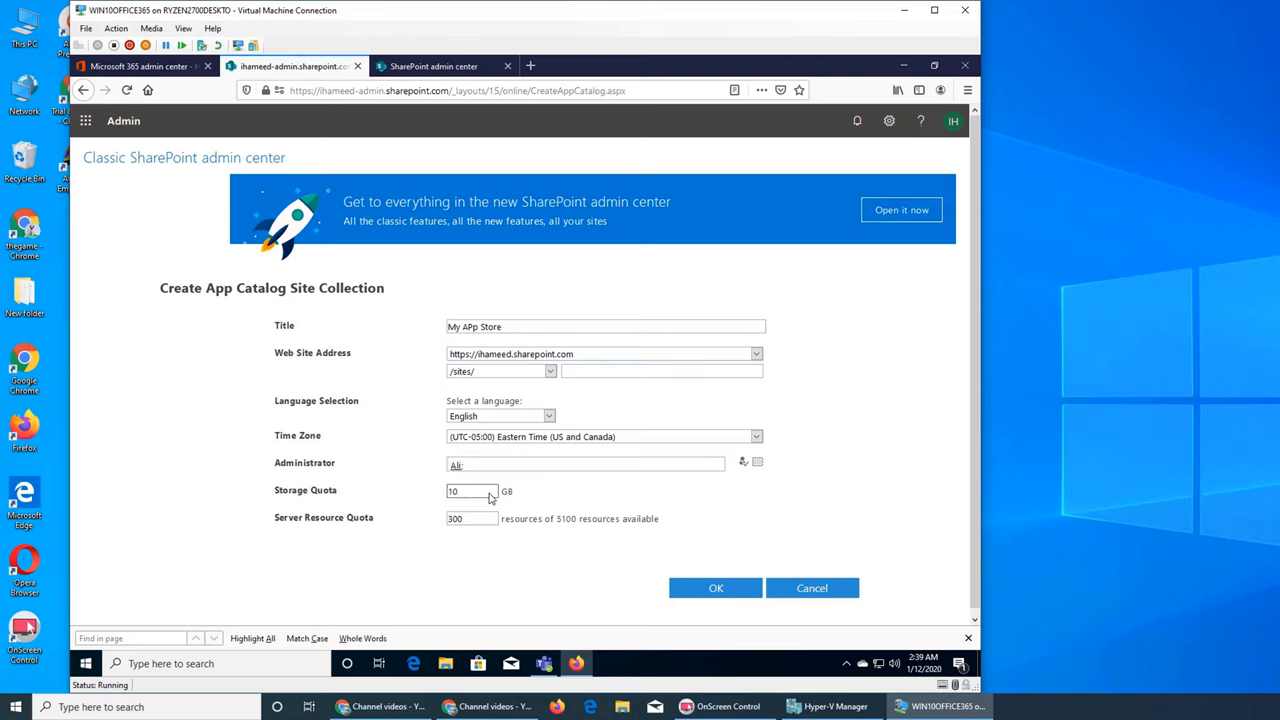
{"action": "left_click", "coordinate": [715, 588]}
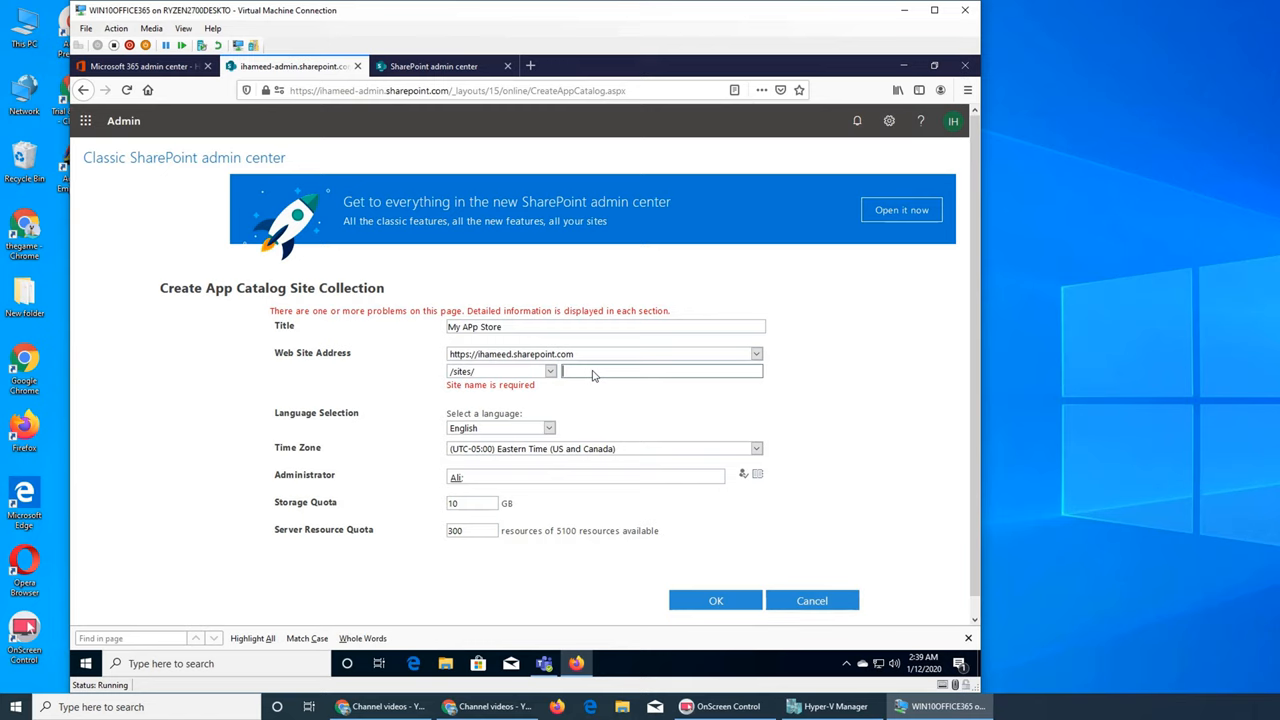
{"action": "type", "text": "appstore"}
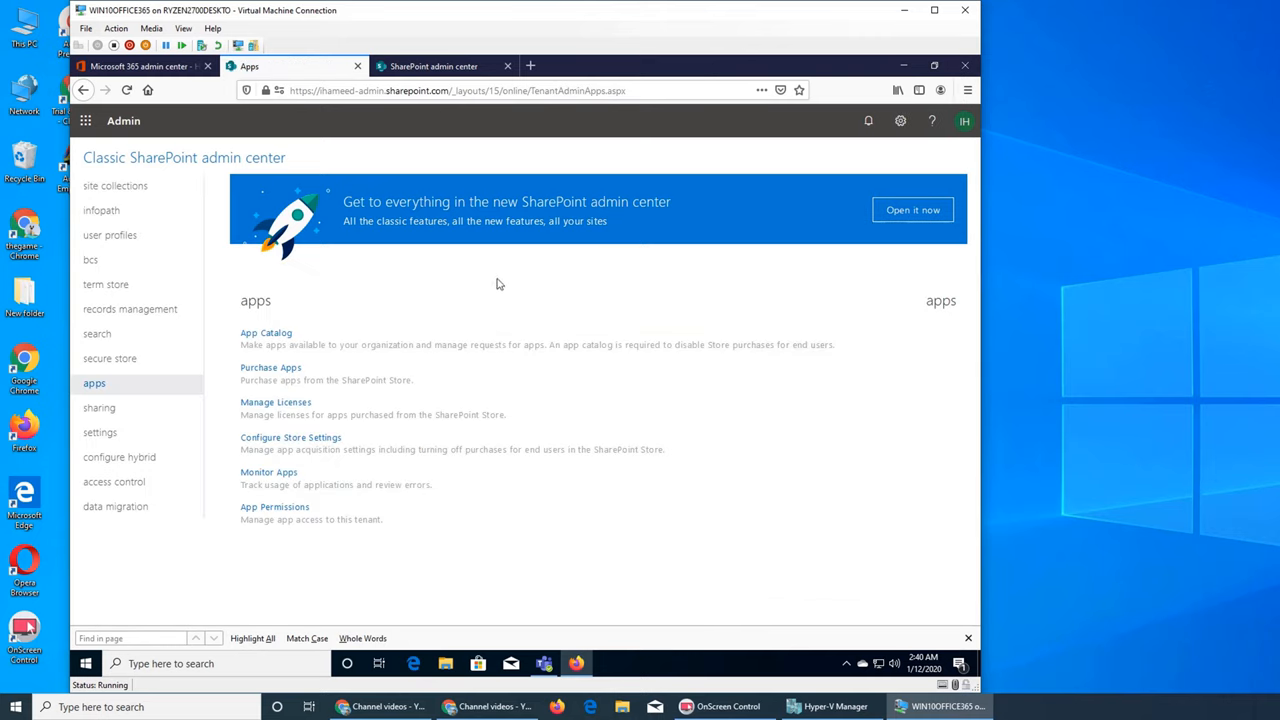
{"action": "mouse_move", "coordinate": [270, 367]}
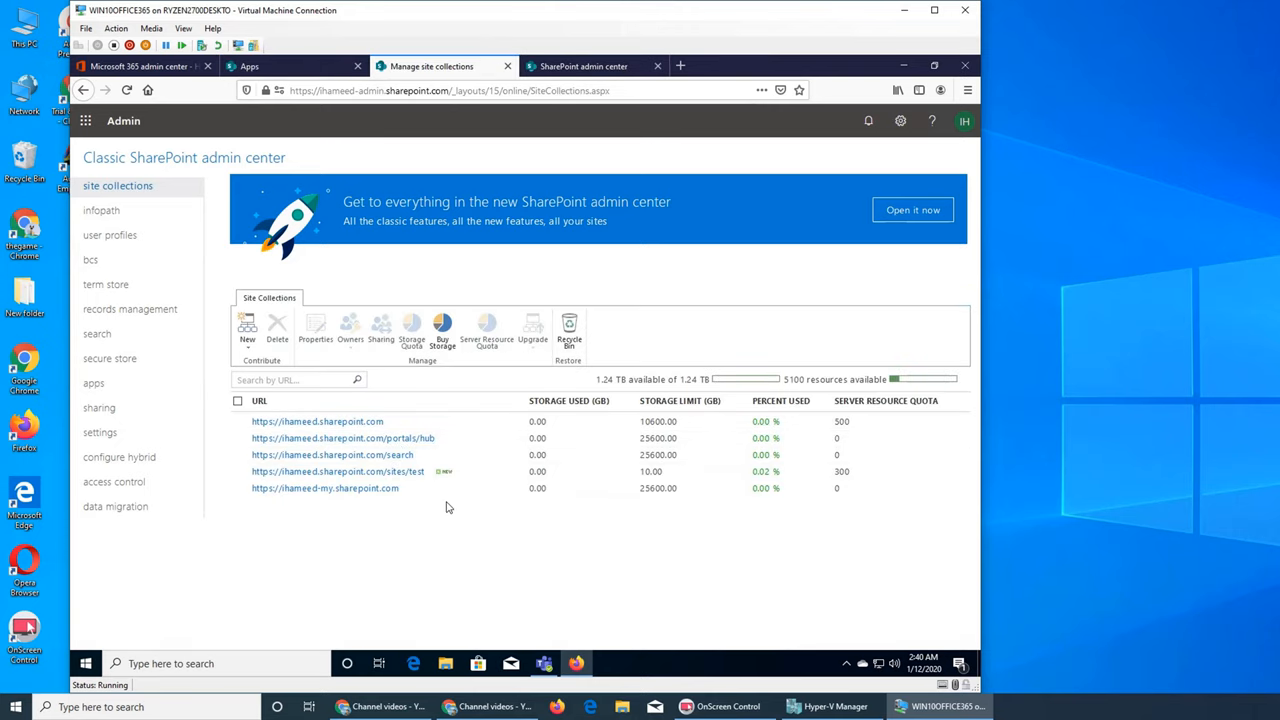
{"action": "mouse_move", "coordinate": [411, 494]}
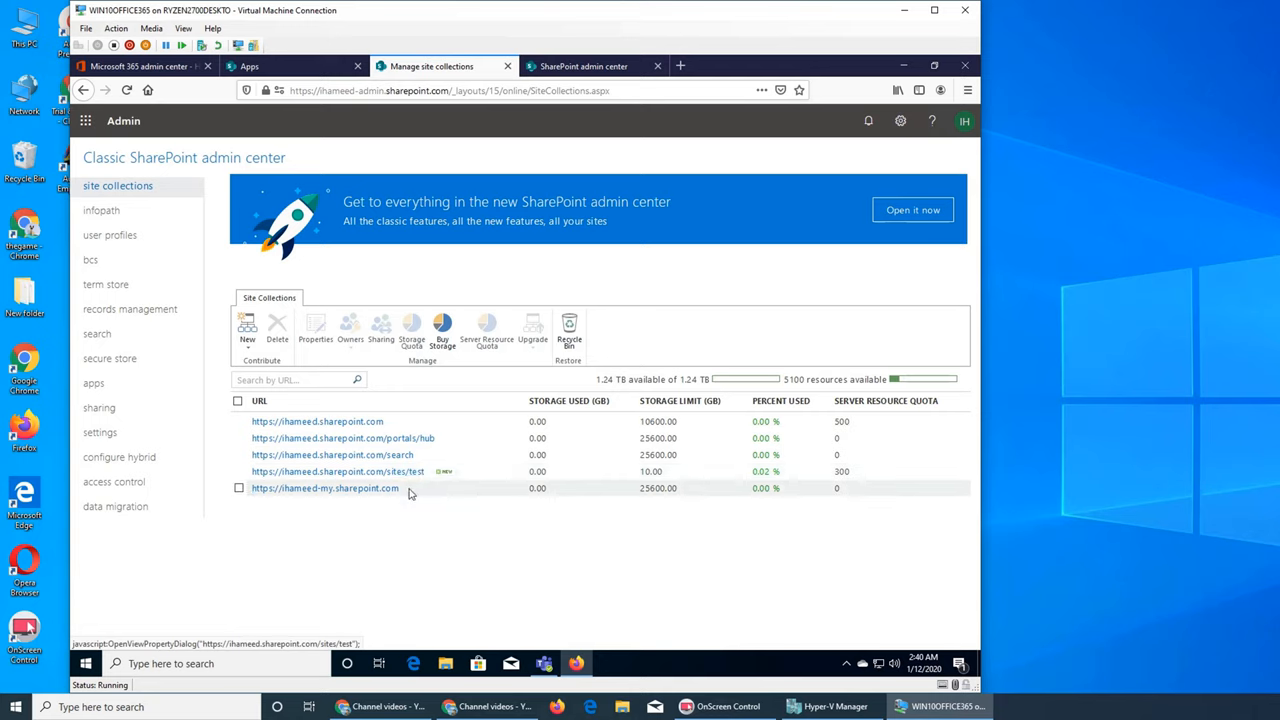
{"action": "mouse_move", "coordinate": [437, 438]}
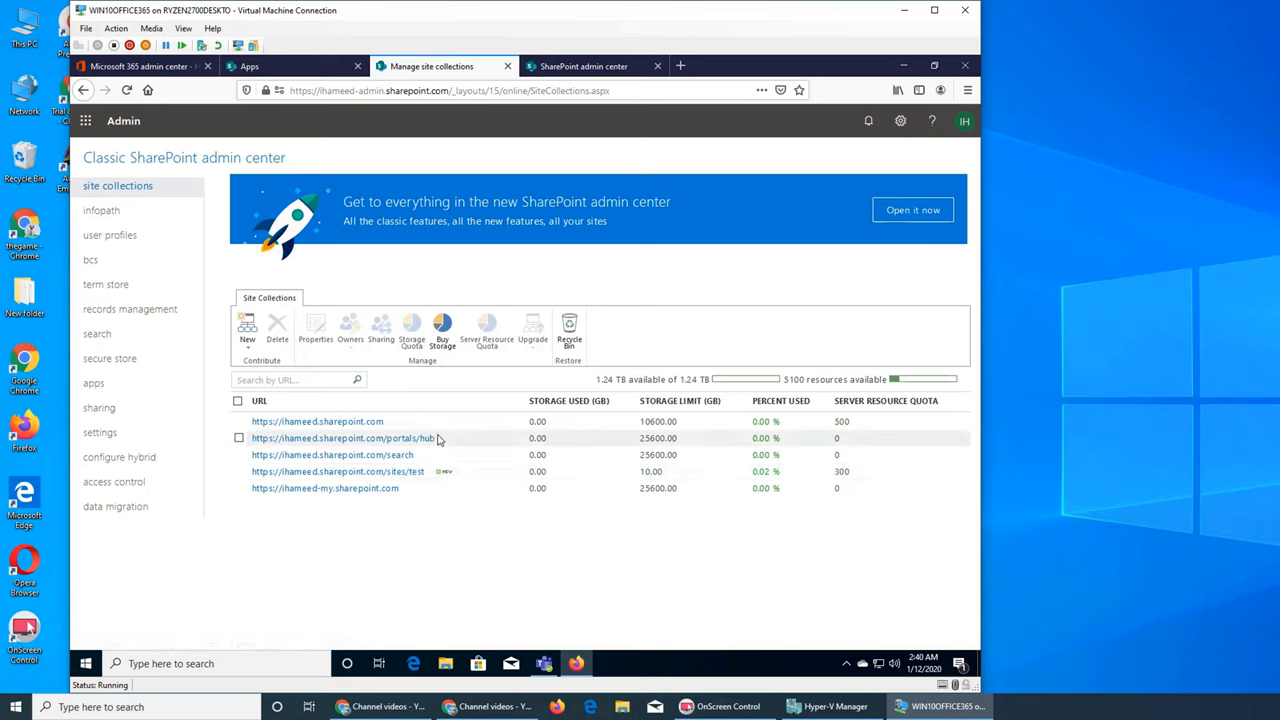
Return to the Apps page and load the SharePoint Store through Purchase Apps
{"action": "left_click", "coordinate": [94, 383]}
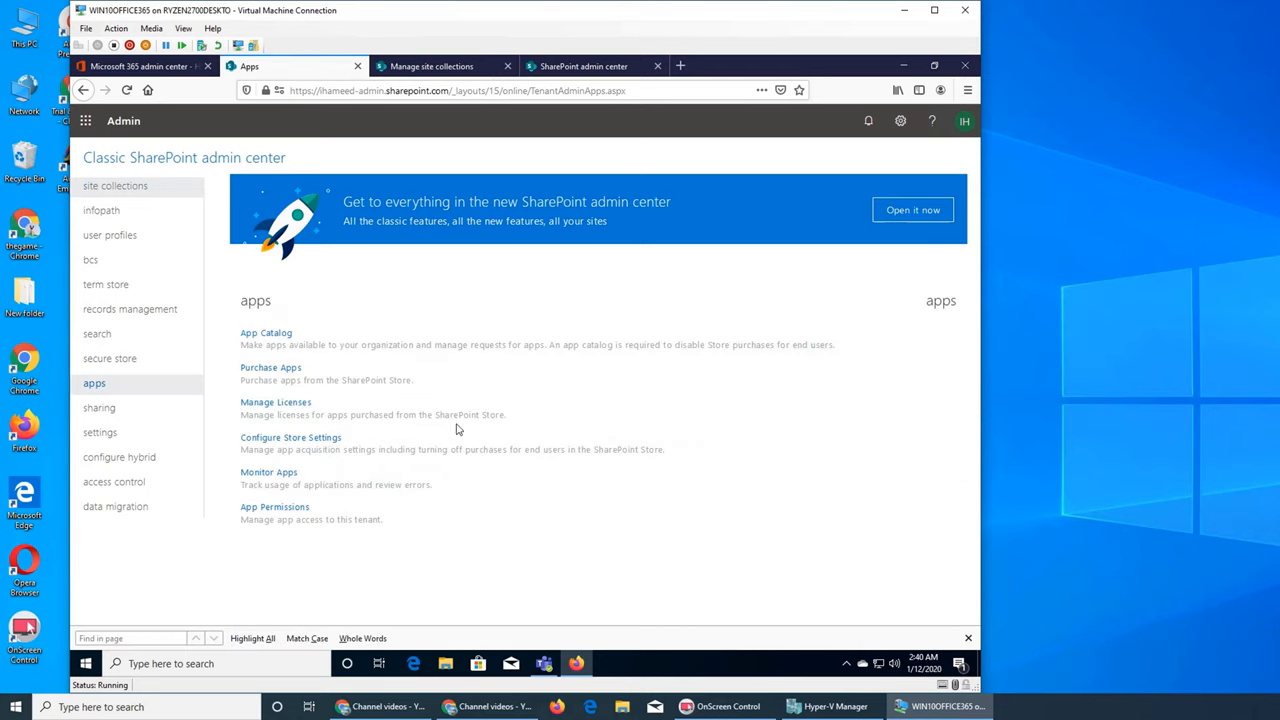
{"action": "mouse_move", "coordinate": [280, 373]}
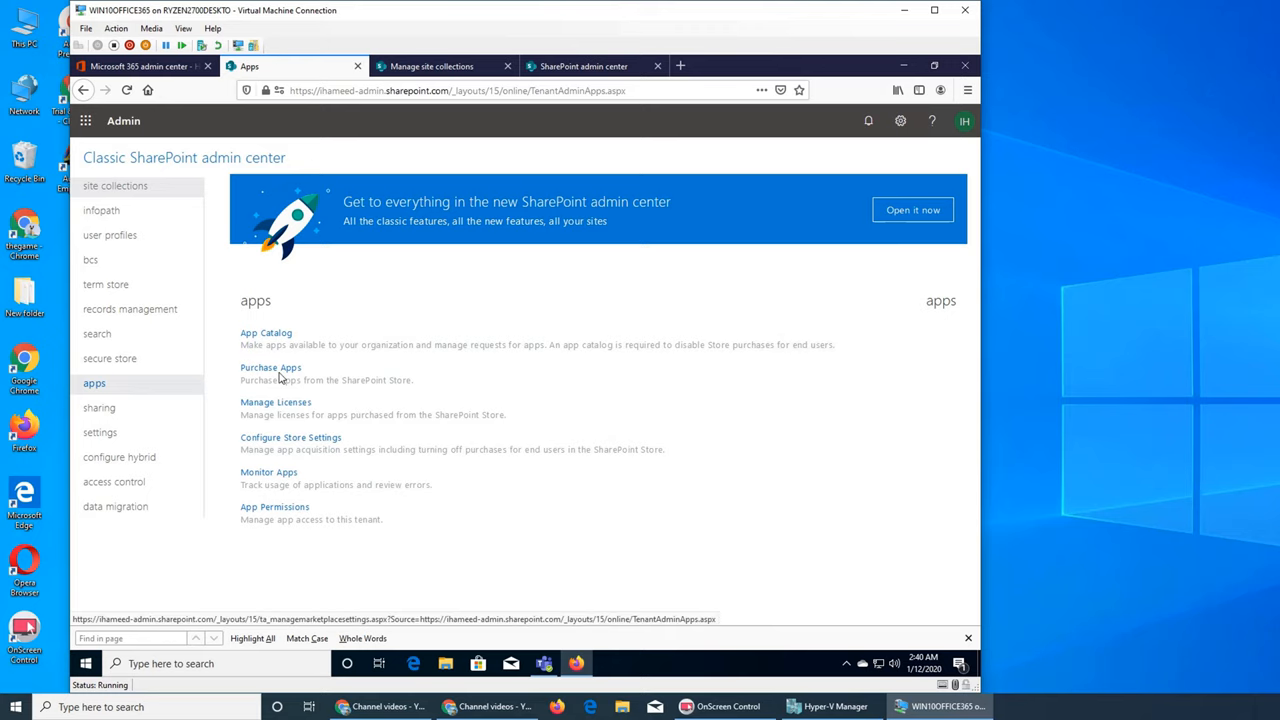
{"action": "left_click", "coordinate": [270, 367]}
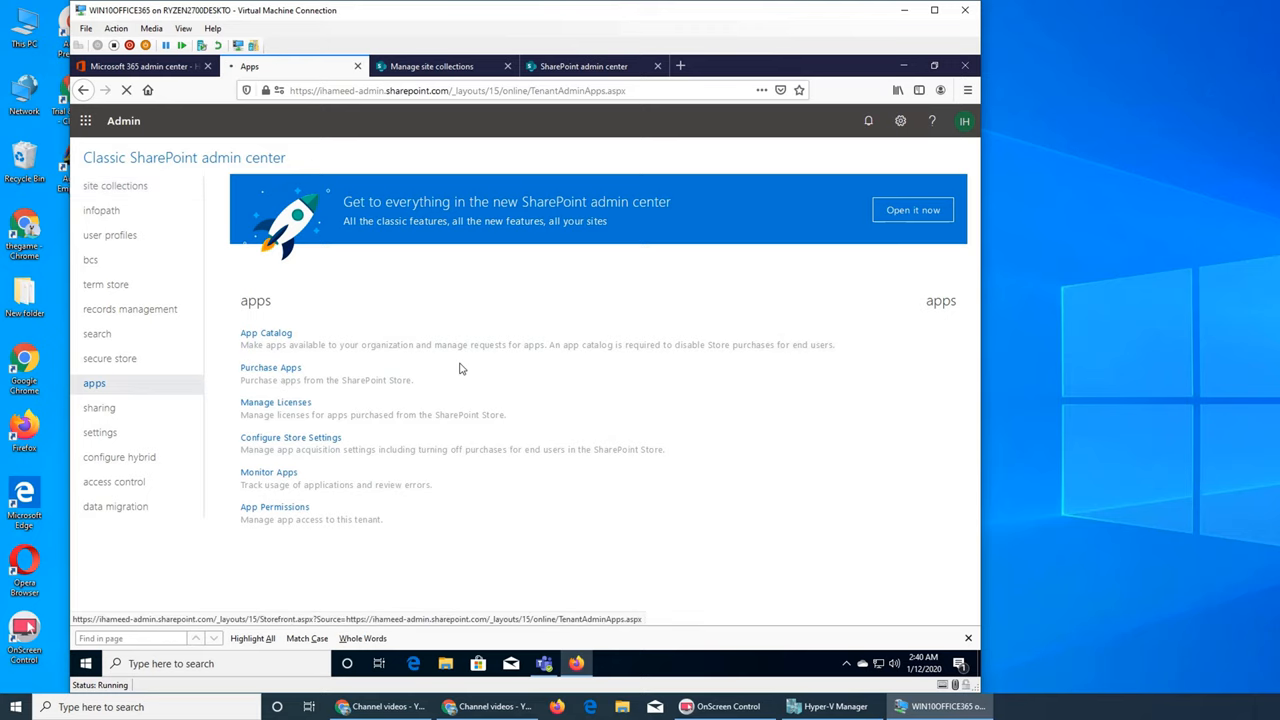
{"action": "left_click", "coordinate": [441, 66]}
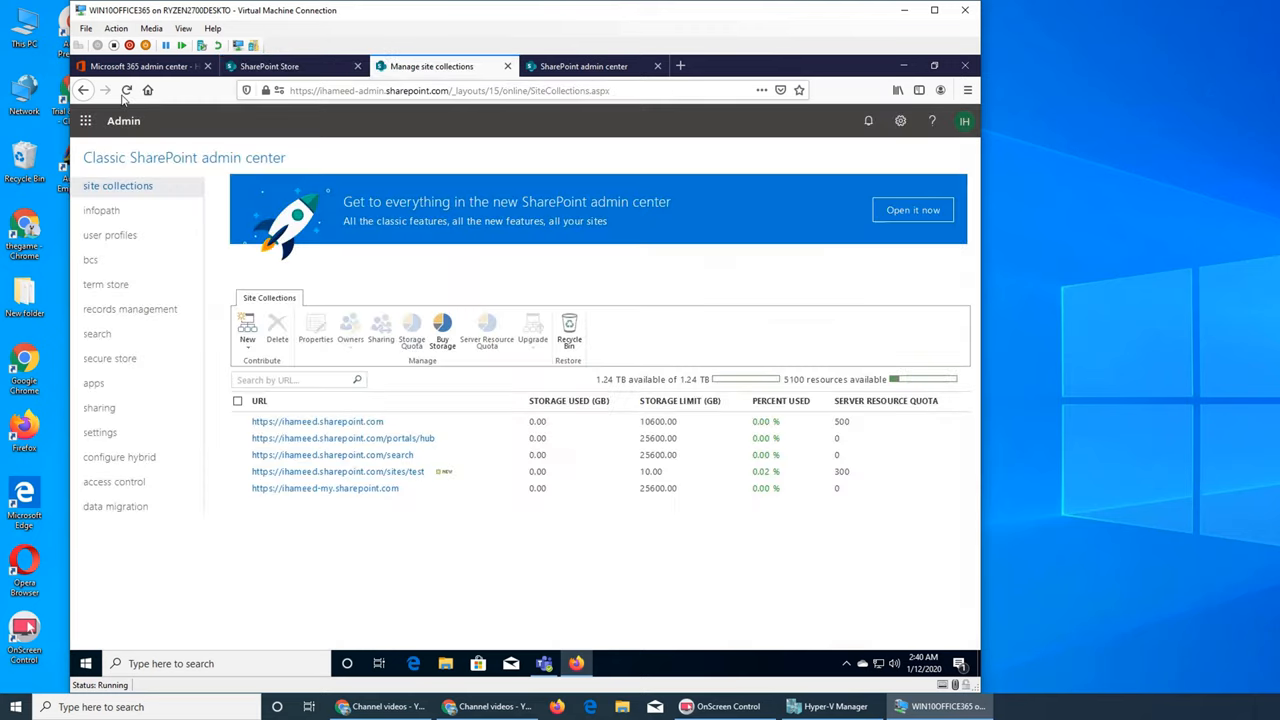
{"action": "left_click", "coordinate": [290, 66]}
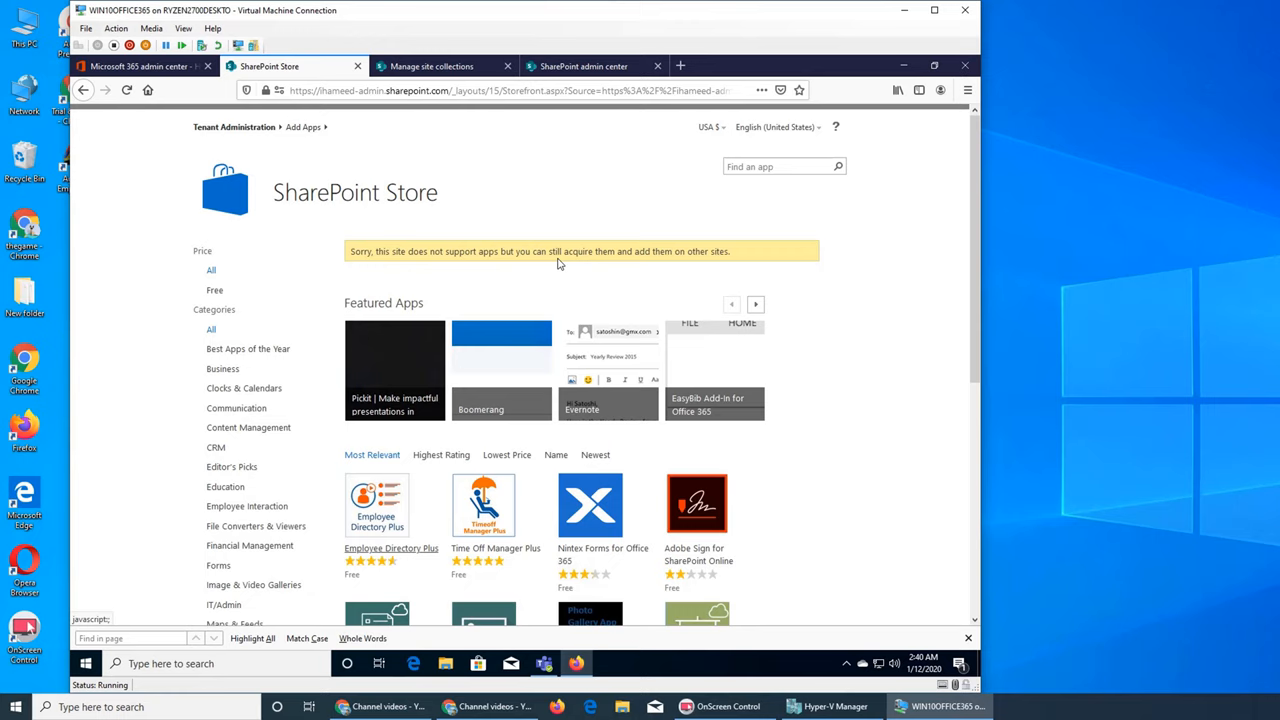
{"action": "mouse_move", "coordinate": [595, 249]}
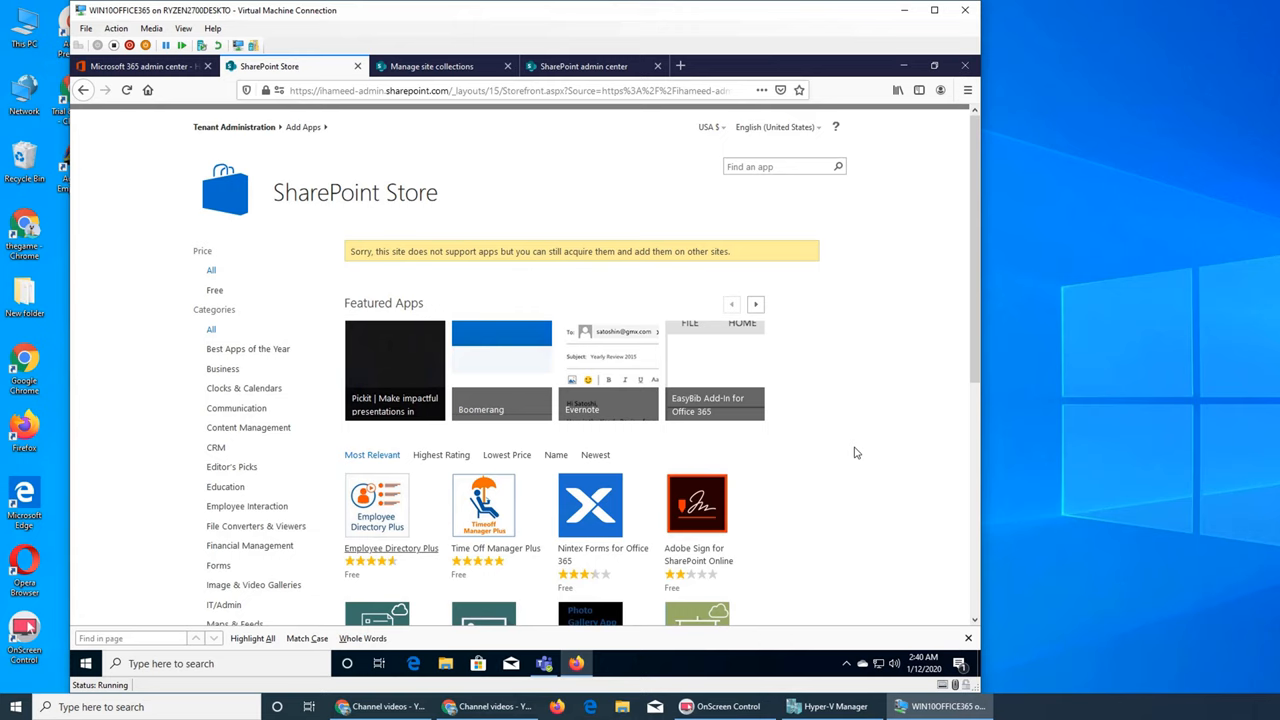
{"action": "scroll", "scroll_direction": "down", "scroll_amount": 3}
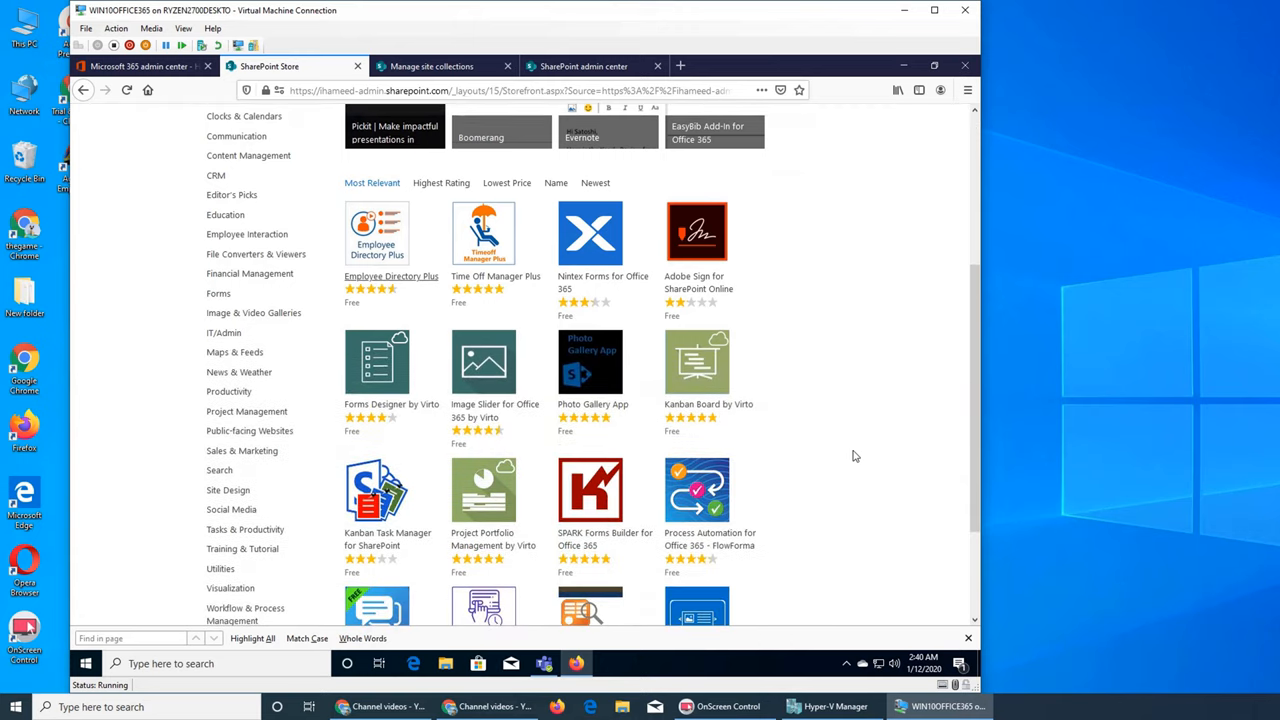
{"action": "mouse_move", "coordinate": [897, 425]}
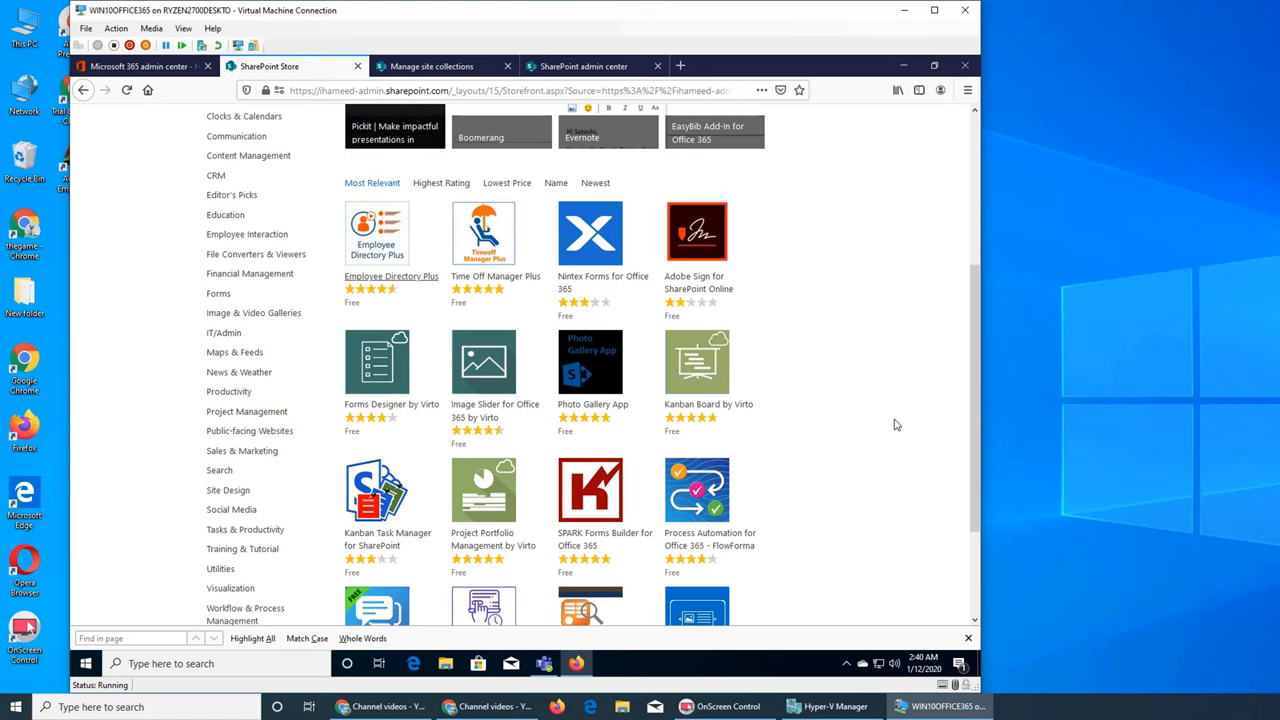
{"action": "left_click", "coordinate": [442, 66]}
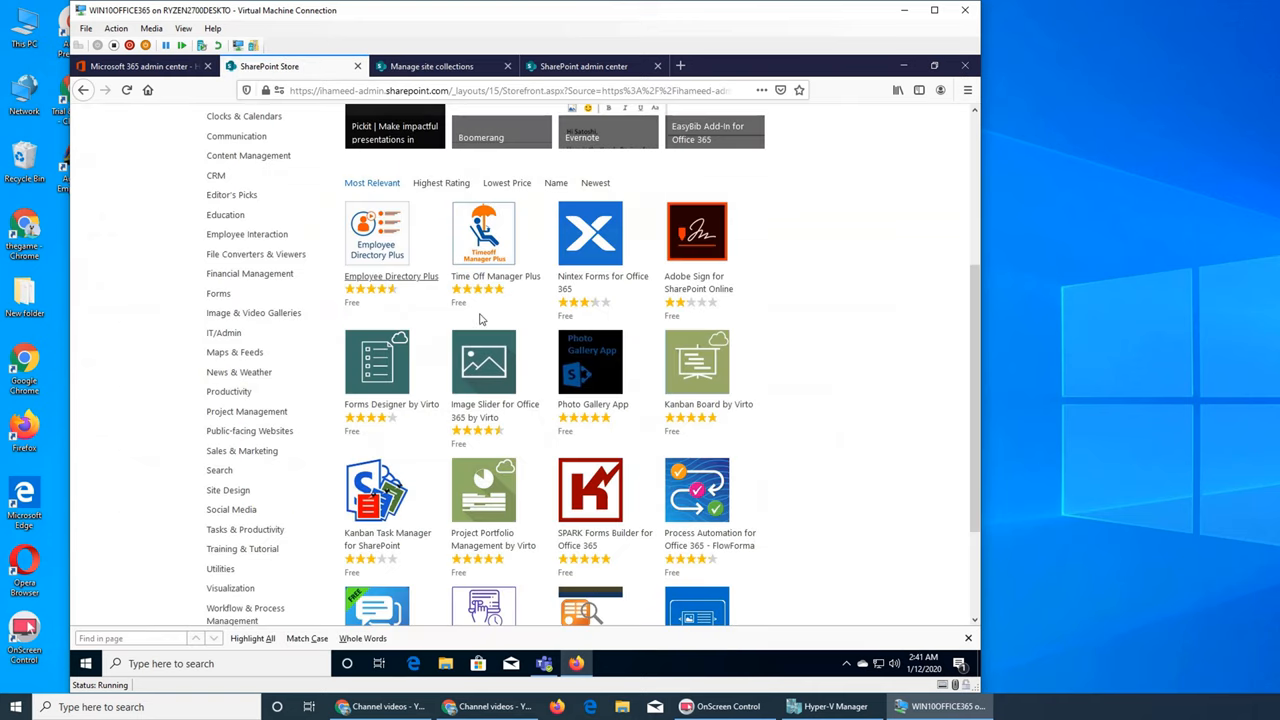
{"action": "mouse_move", "coordinate": [882, 489]}
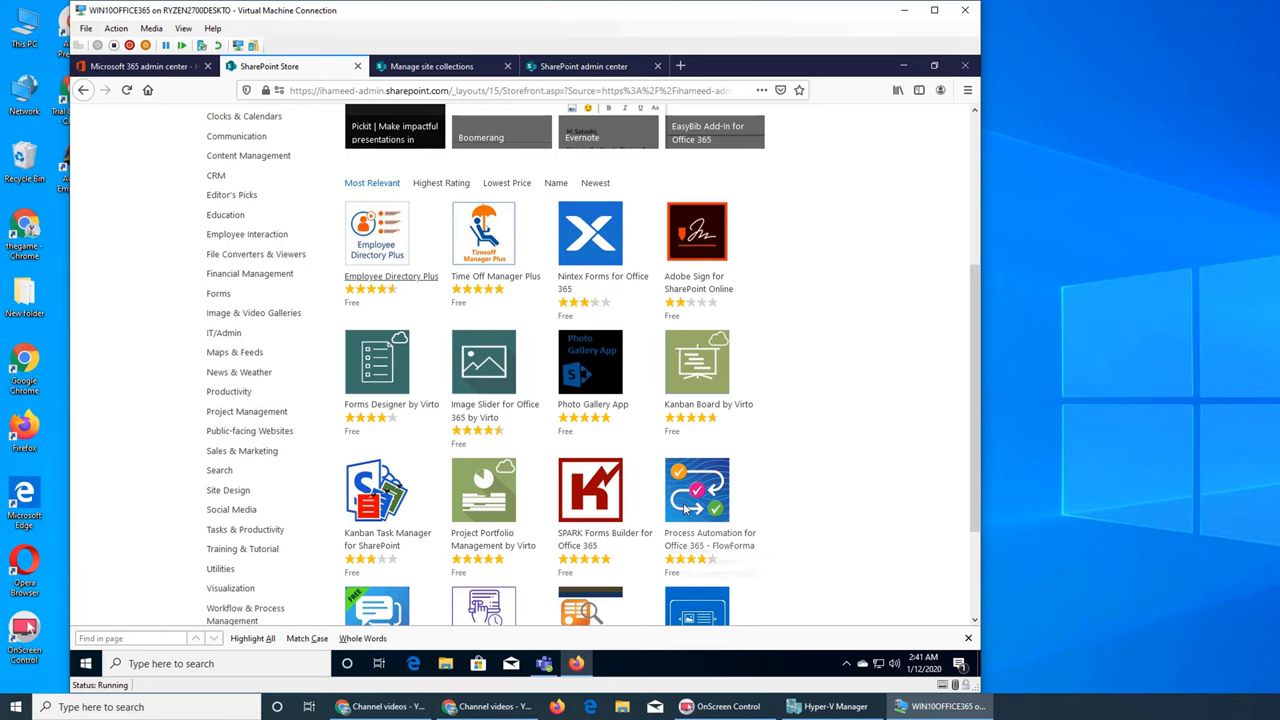
{"action": "mouse_move", "coordinate": [697, 490]}
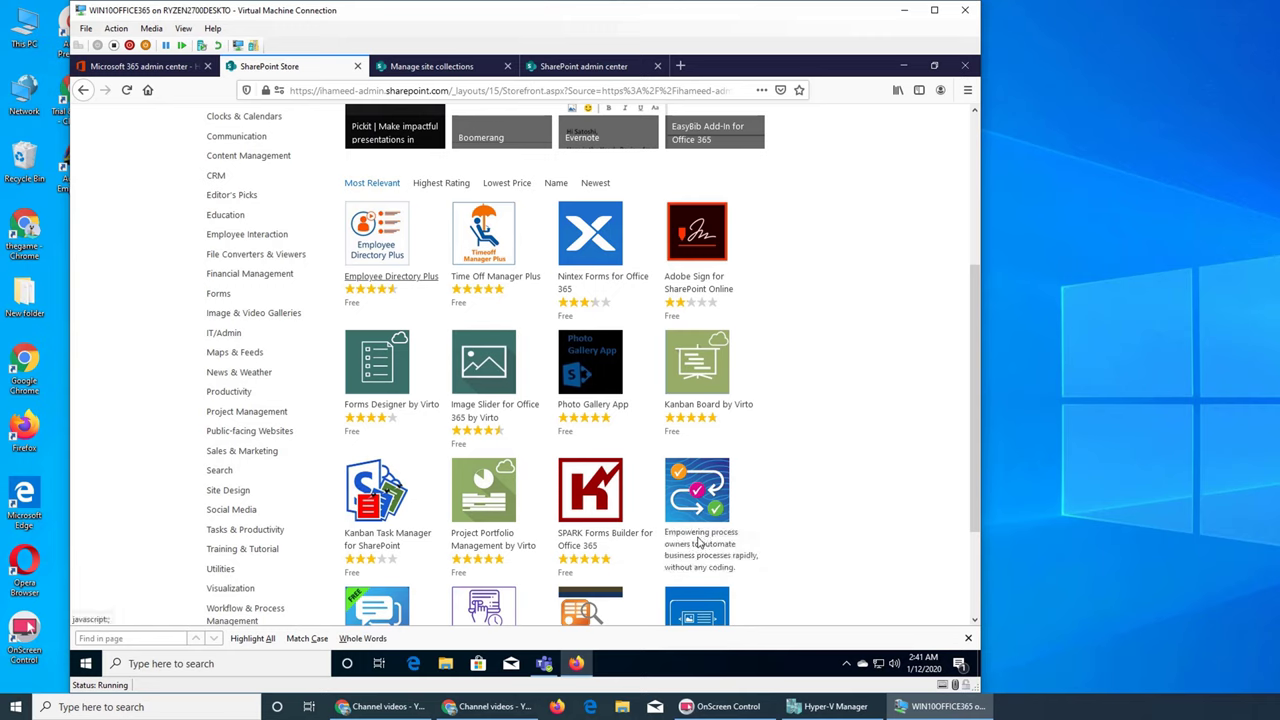
{"action": "mouse_move", "coordinate": [752, 517]}
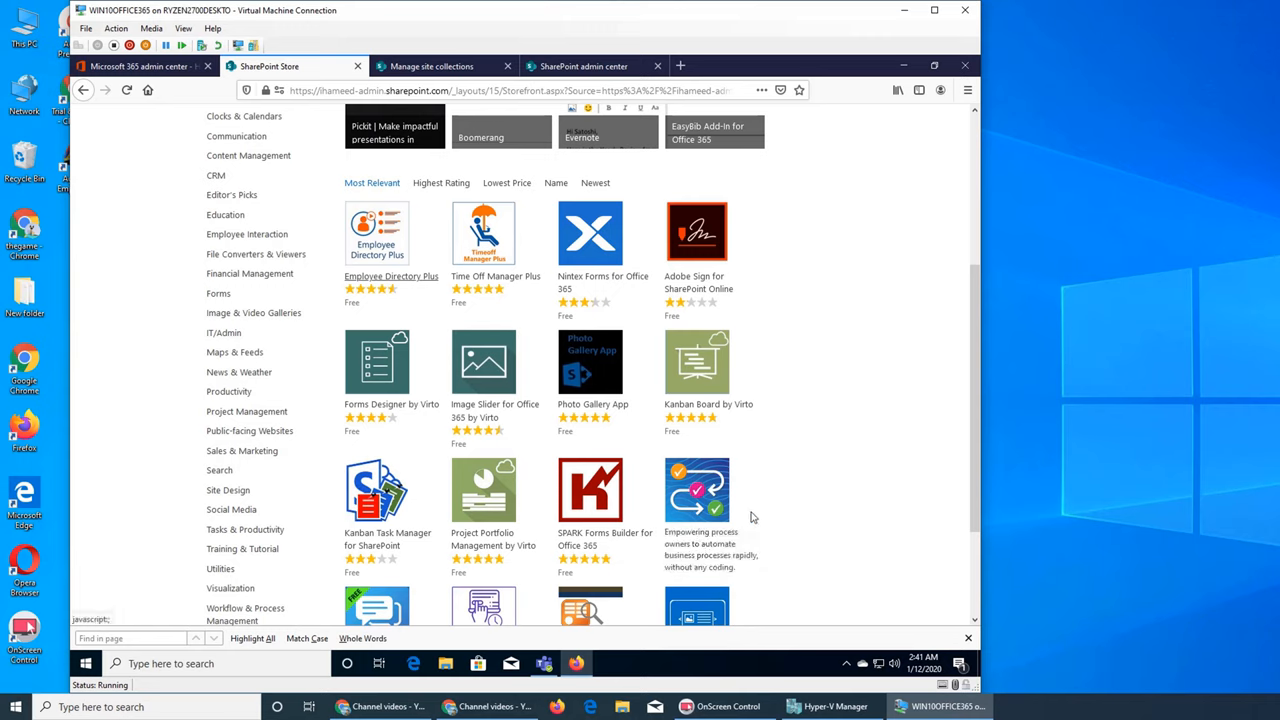
{"action": "mouse_move", "coordinate": [697, 554]}
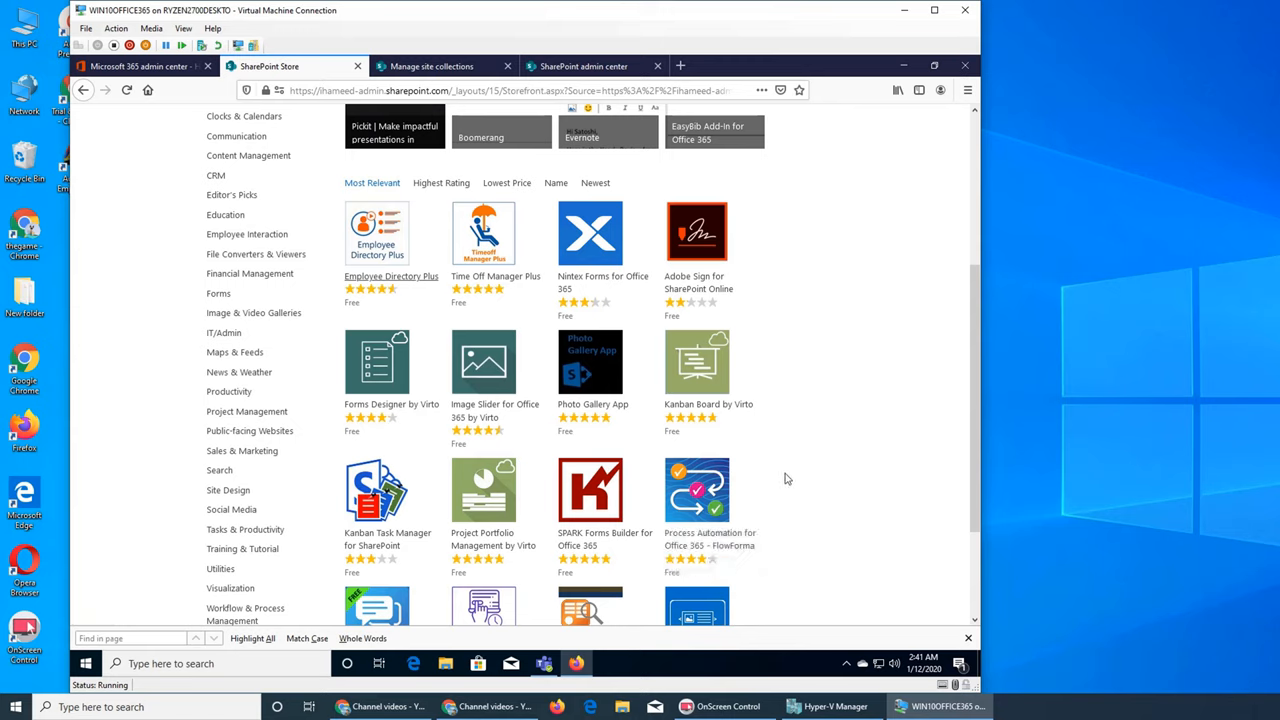
{"action": "mouse_move", "coordinate": [784, 482]}
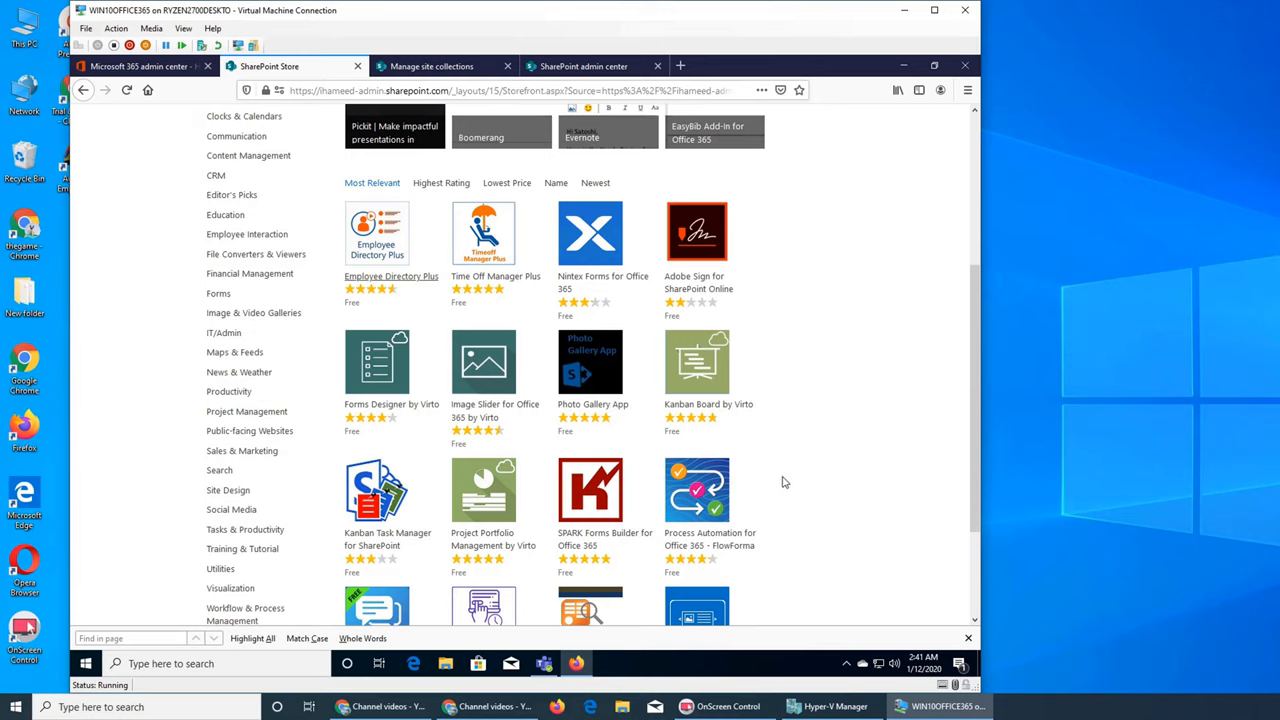
{"action": "mouse_move", "coordinate": [712, 545]}
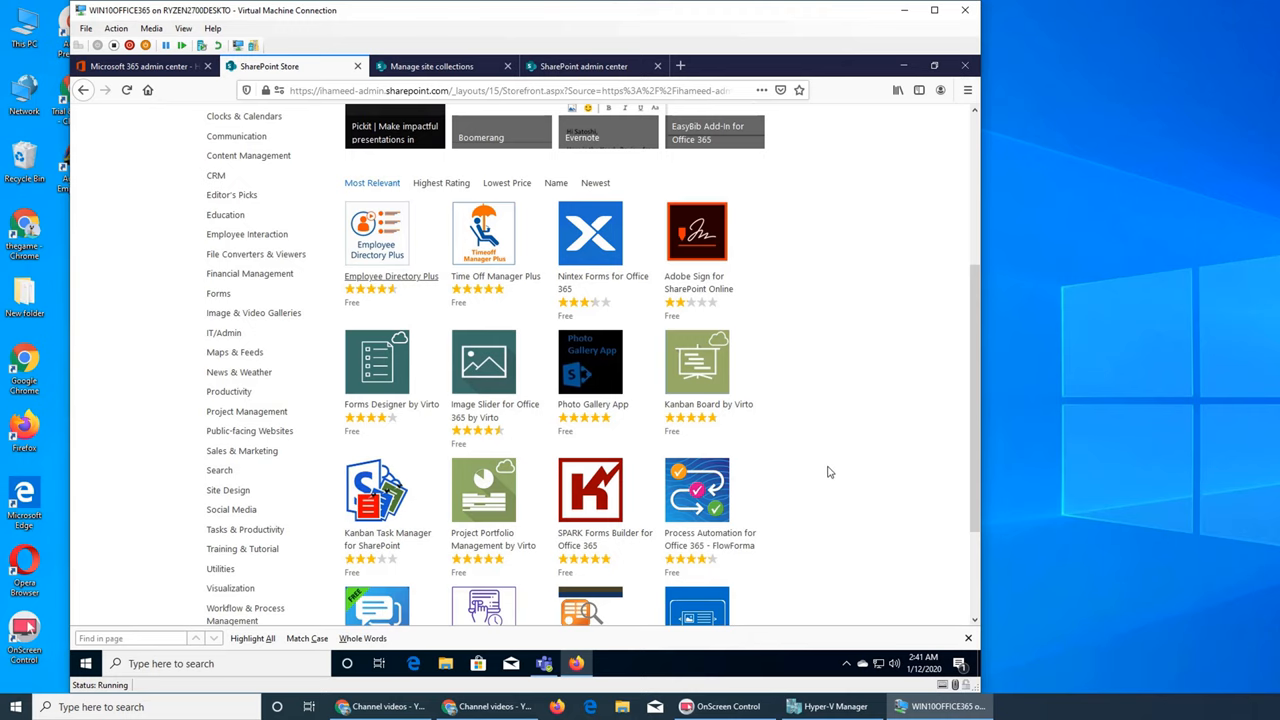
{"action": "scroll", "scroll_direction": "down", "scroll_amount": 3}
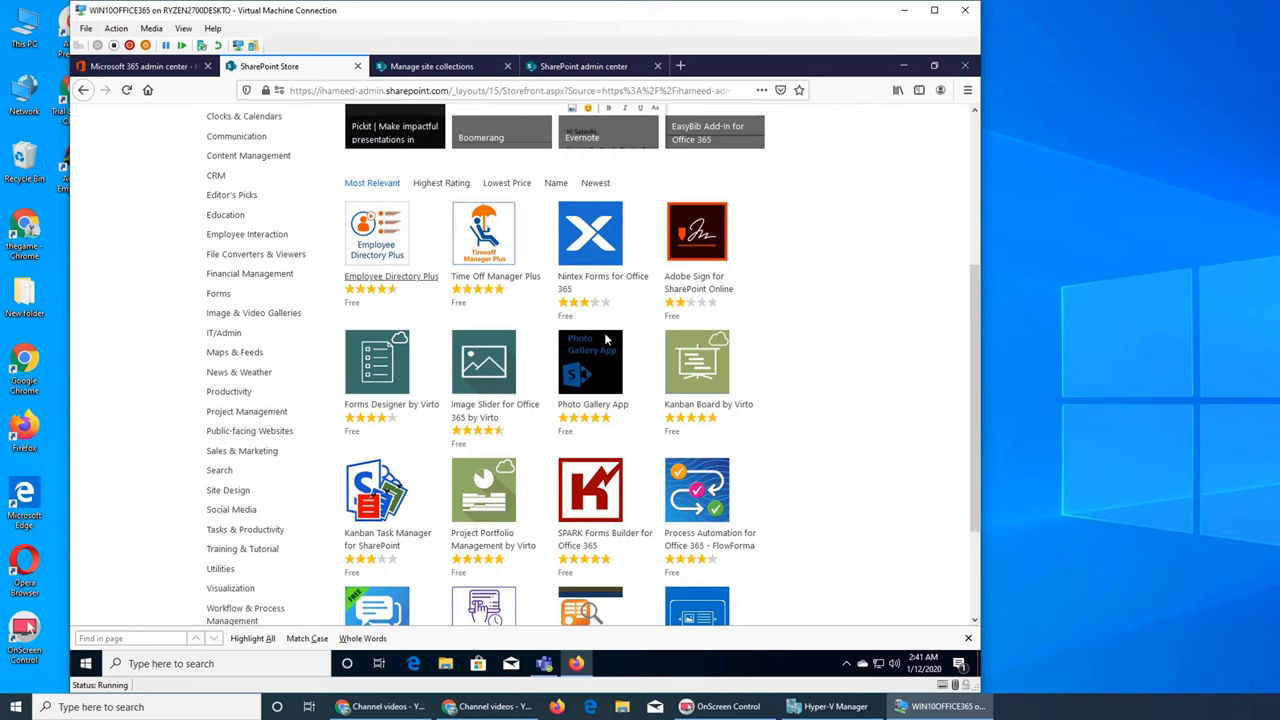
{"action": "mouse_move", "coordinate": [495, 233]}
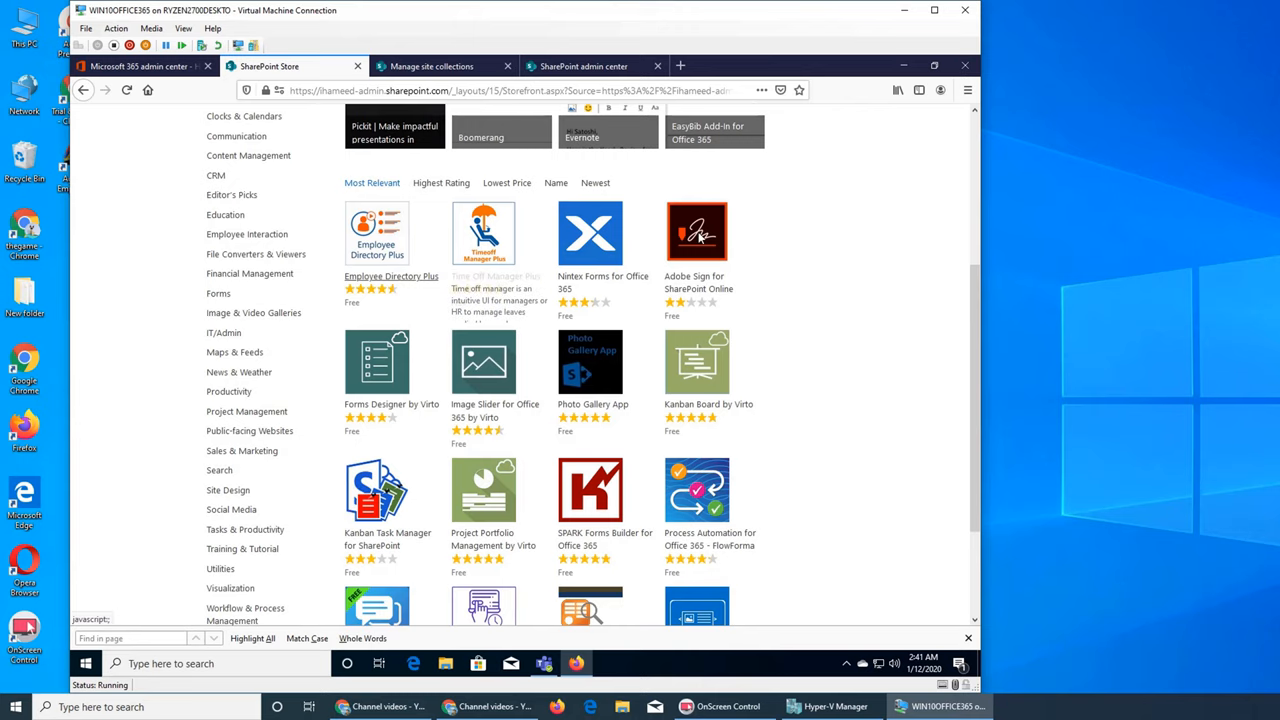
Add Adobe Sign for SharePoint Online for the whole organization and return to the admin site
{"action": "left_click", "coordinate": [696, 232]}
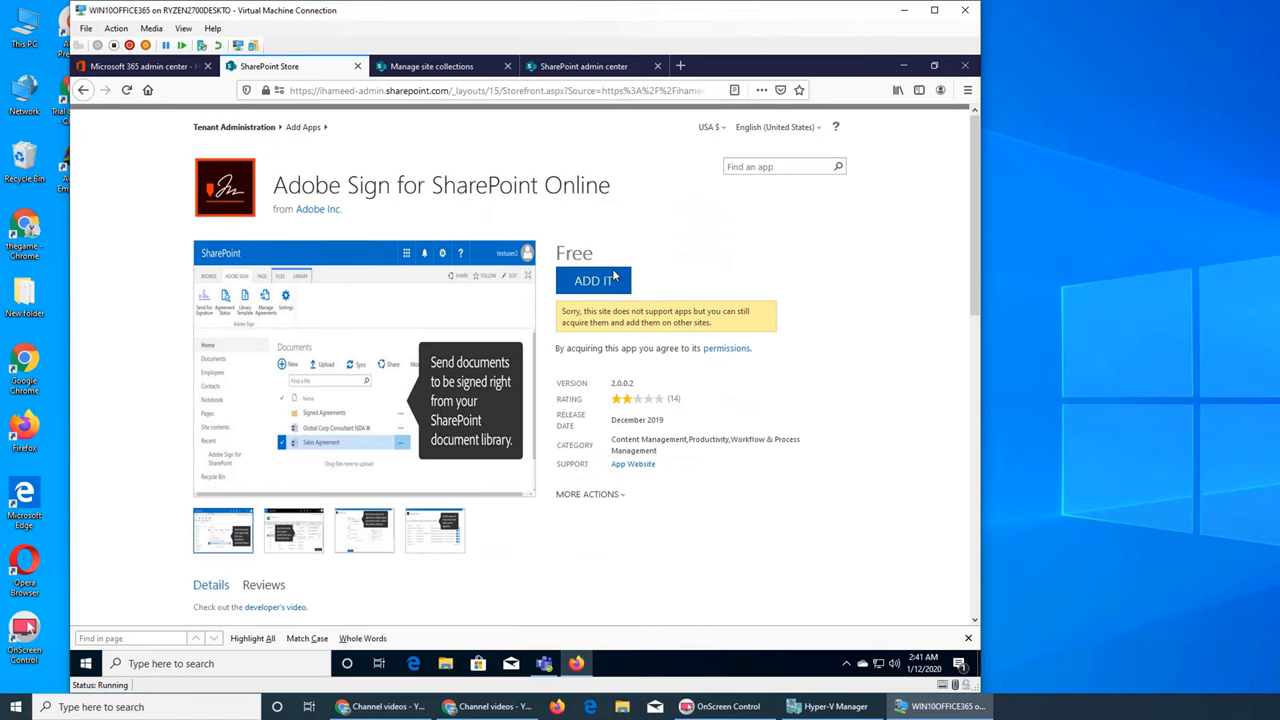
{"action": "left_click", "coordinate": [593, 280]}
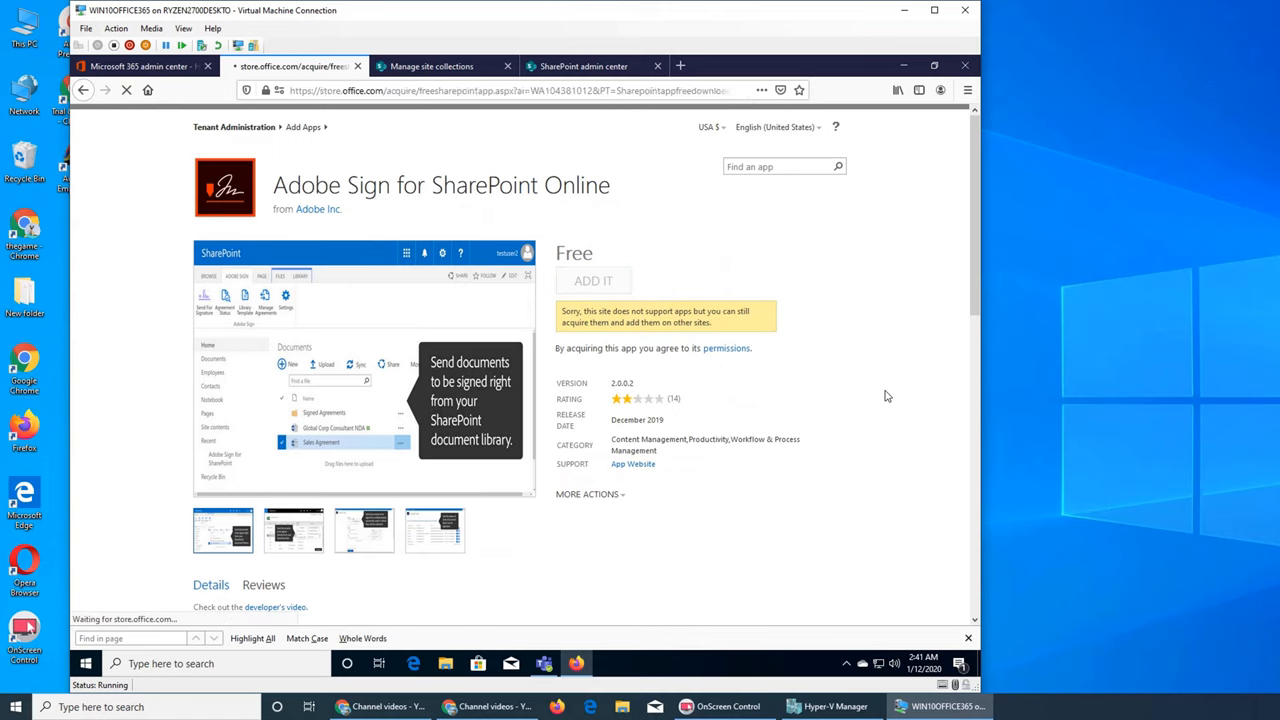
{"action": "left_click", "coordinate": [593, 280]}
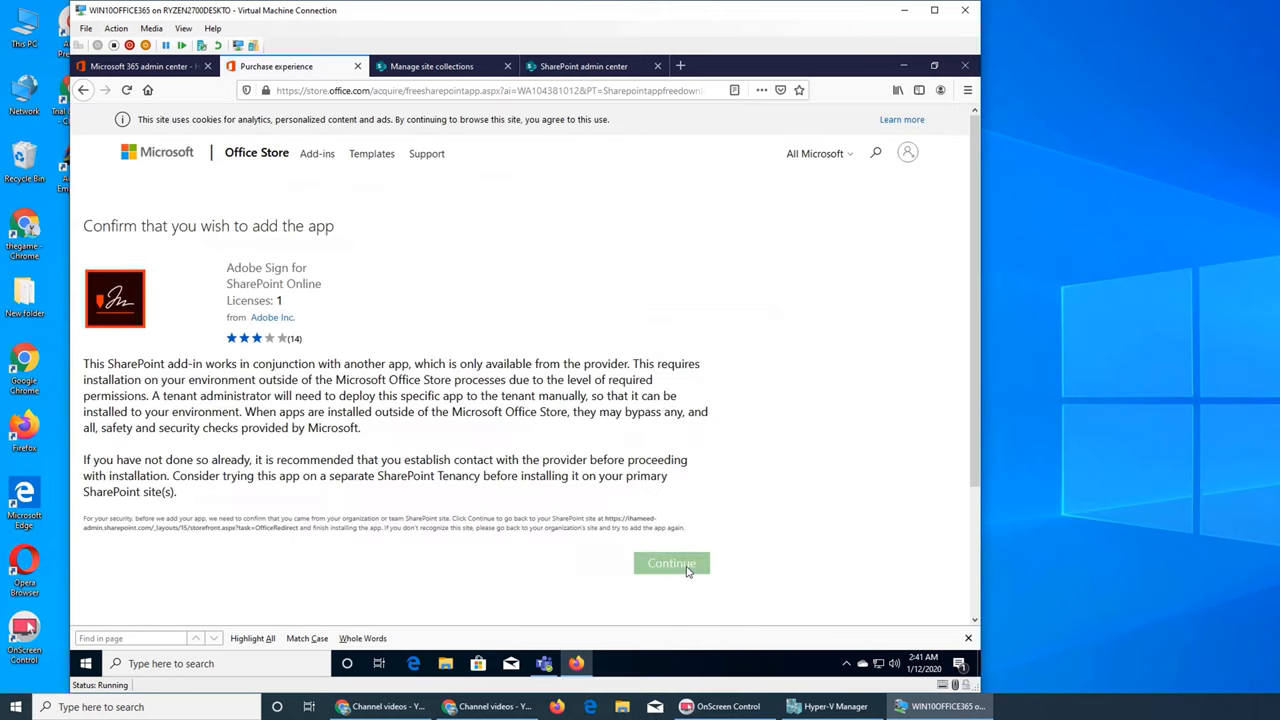
{"action": "left_click", "coordinate": [671, 563]}
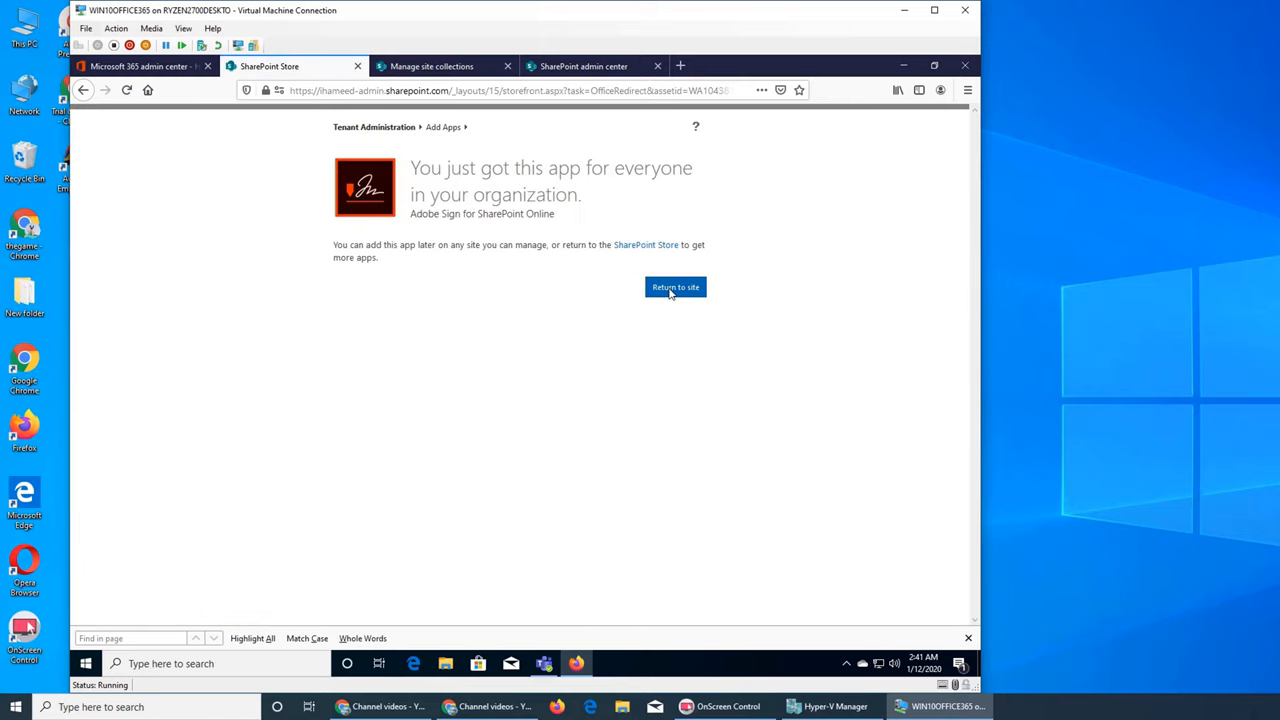
{"action": "left_click", "coordinate": [675, 287]}
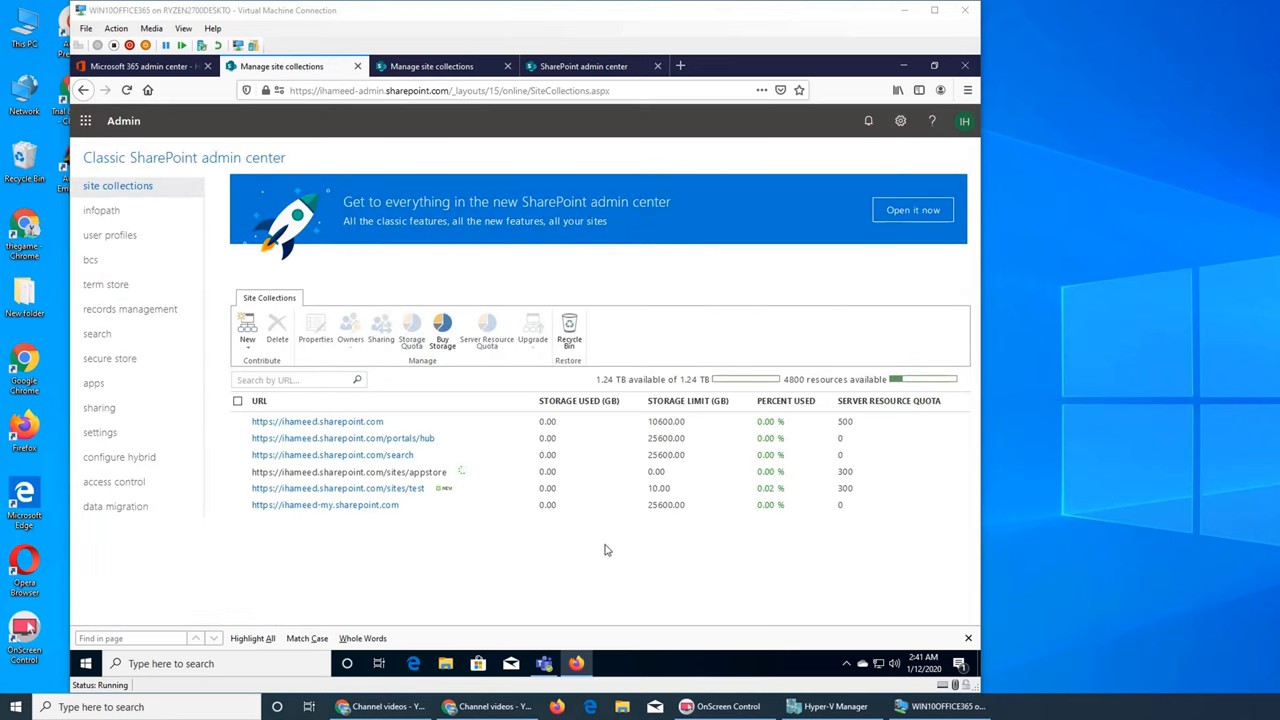
{"action": "mouse_move", "coordinate": [619, 510]}
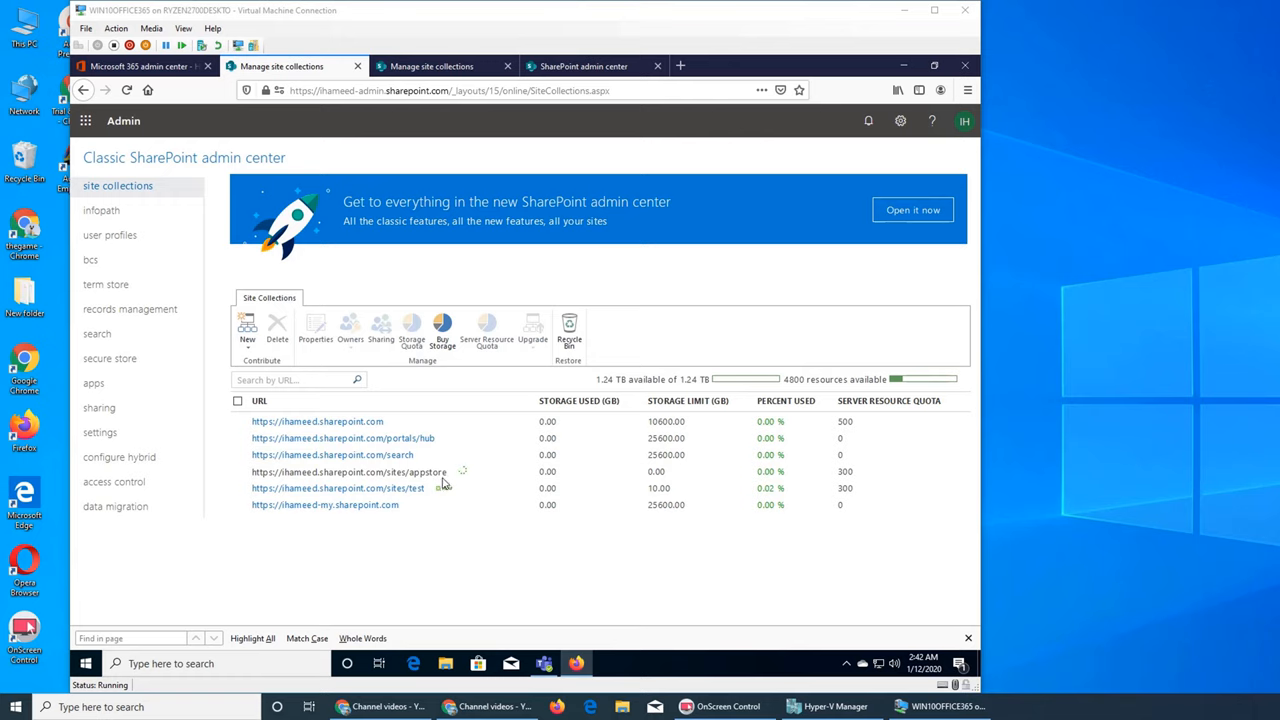
Go back to the classic Apps administration page from the left navigation
{"action": "left_click", "coordinate": [93, 384]}
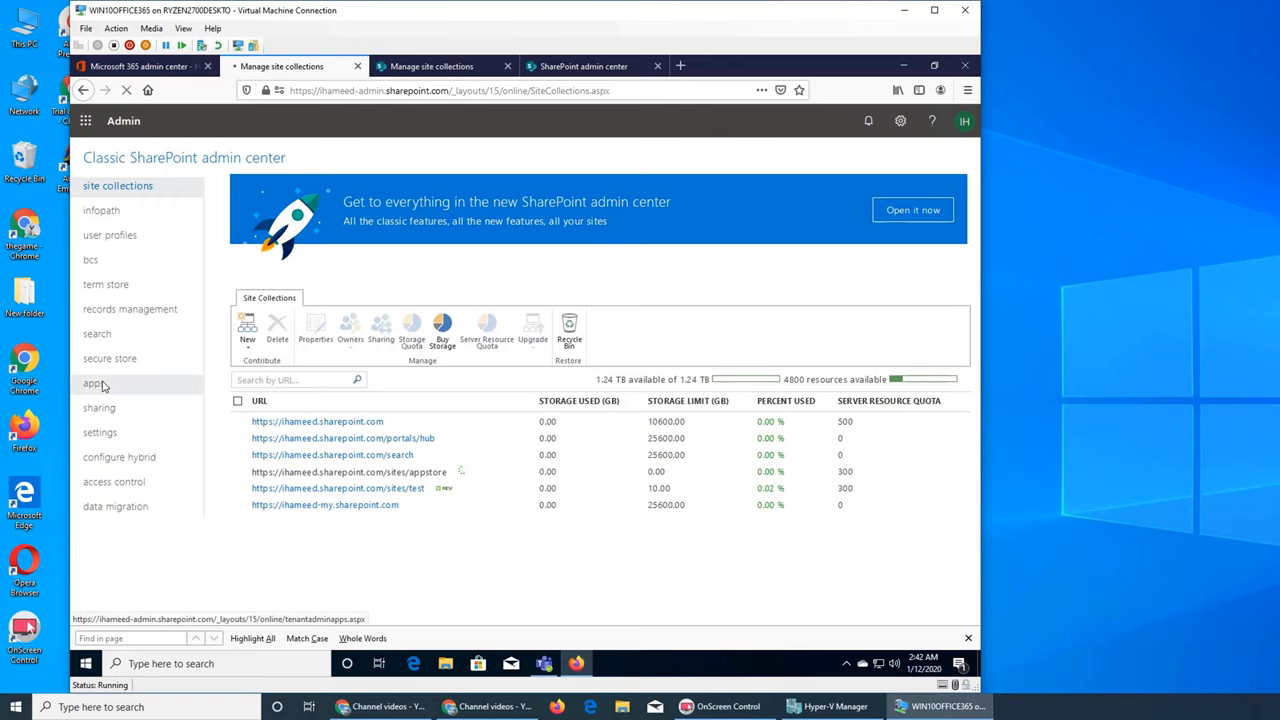
{"action": "left_click", "coordinate": [92, 383]}
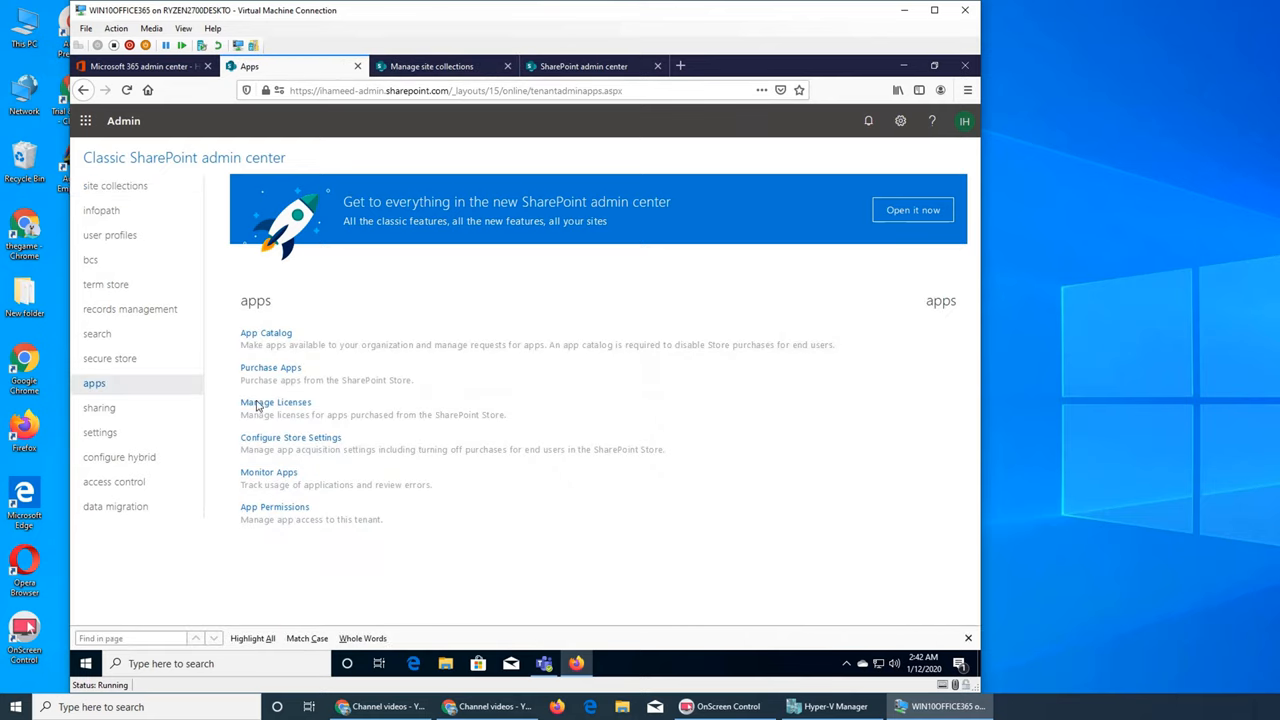
Add Process Automation for Office 365 - FlowForma BPM from the store, then return to site
{"action": "left_click", "coordinate": [270, 367]}
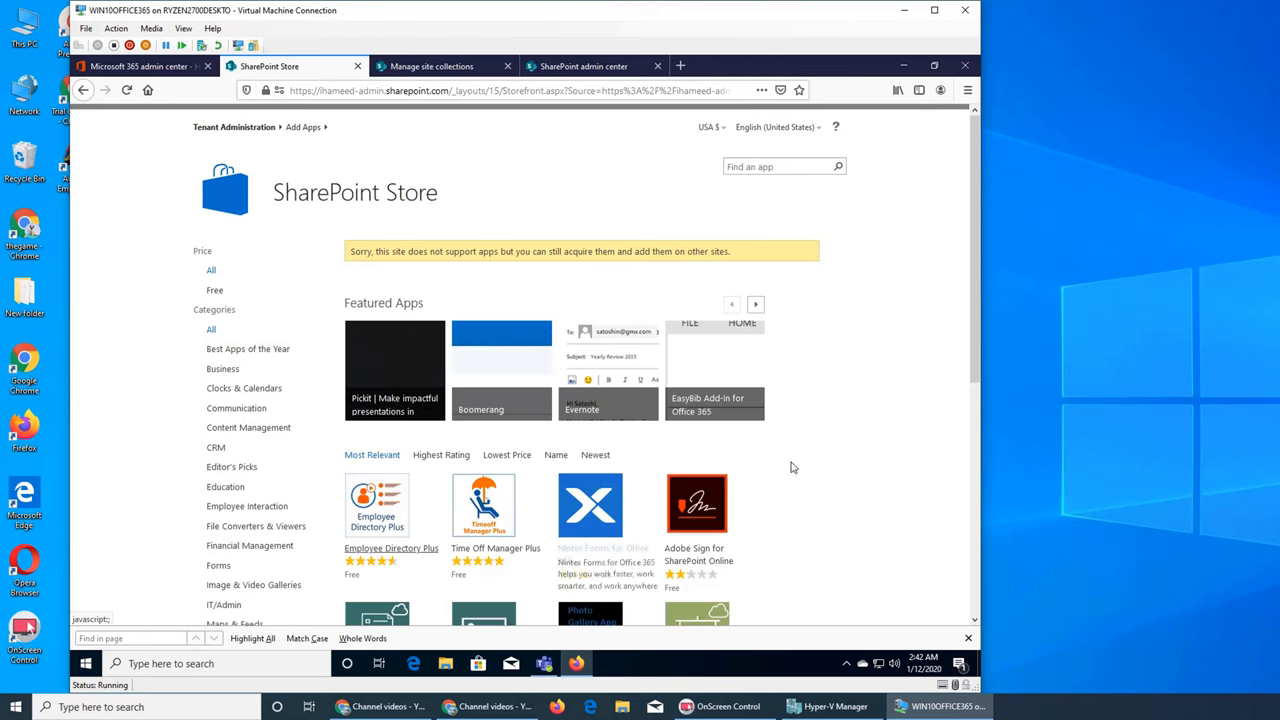
{"action": "scroll", "scroll_direction": "down", "scroll_amount": 3}
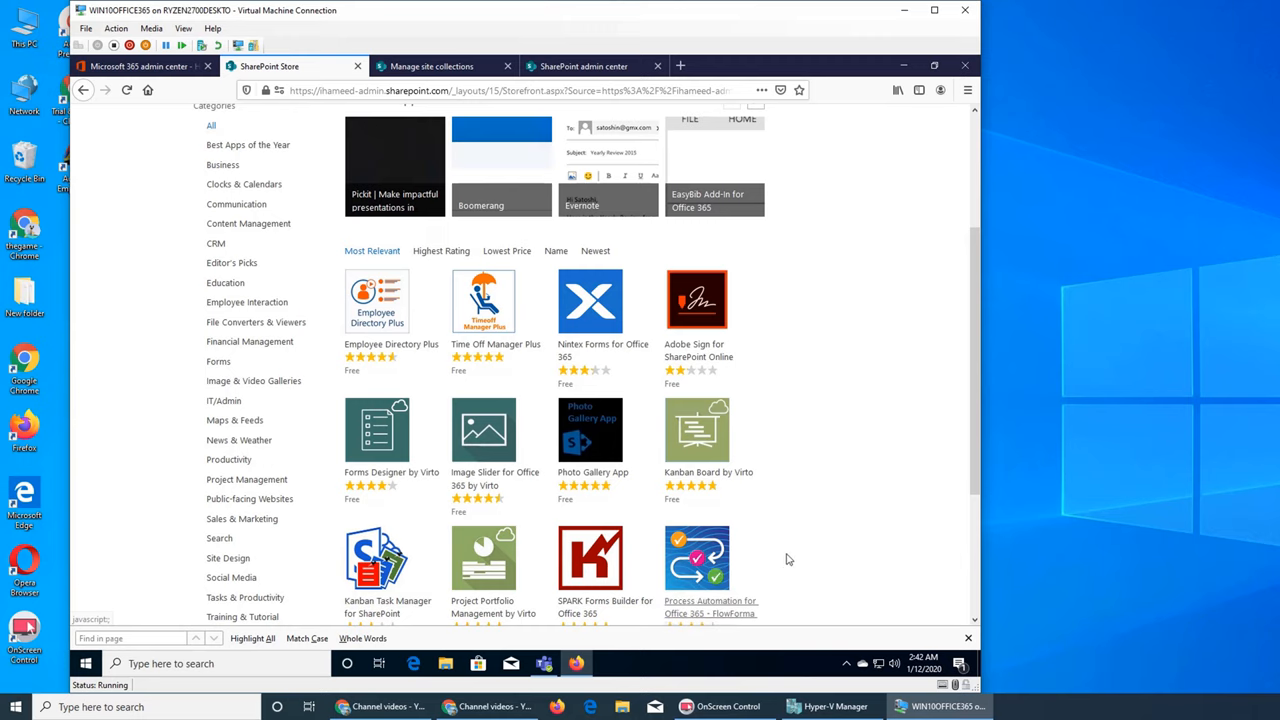
{"action": "left_click", "coordinate": [697, 556]}
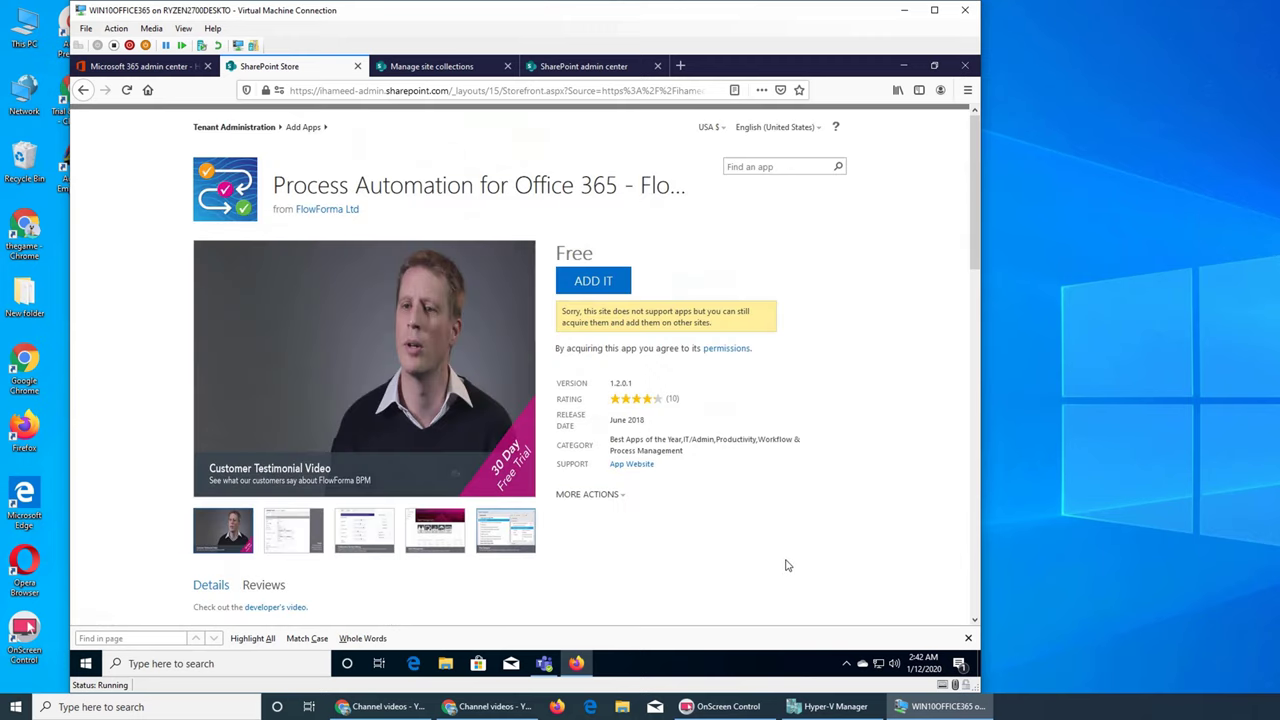
{"action": "left_click", "coordinate": [592, 280]}
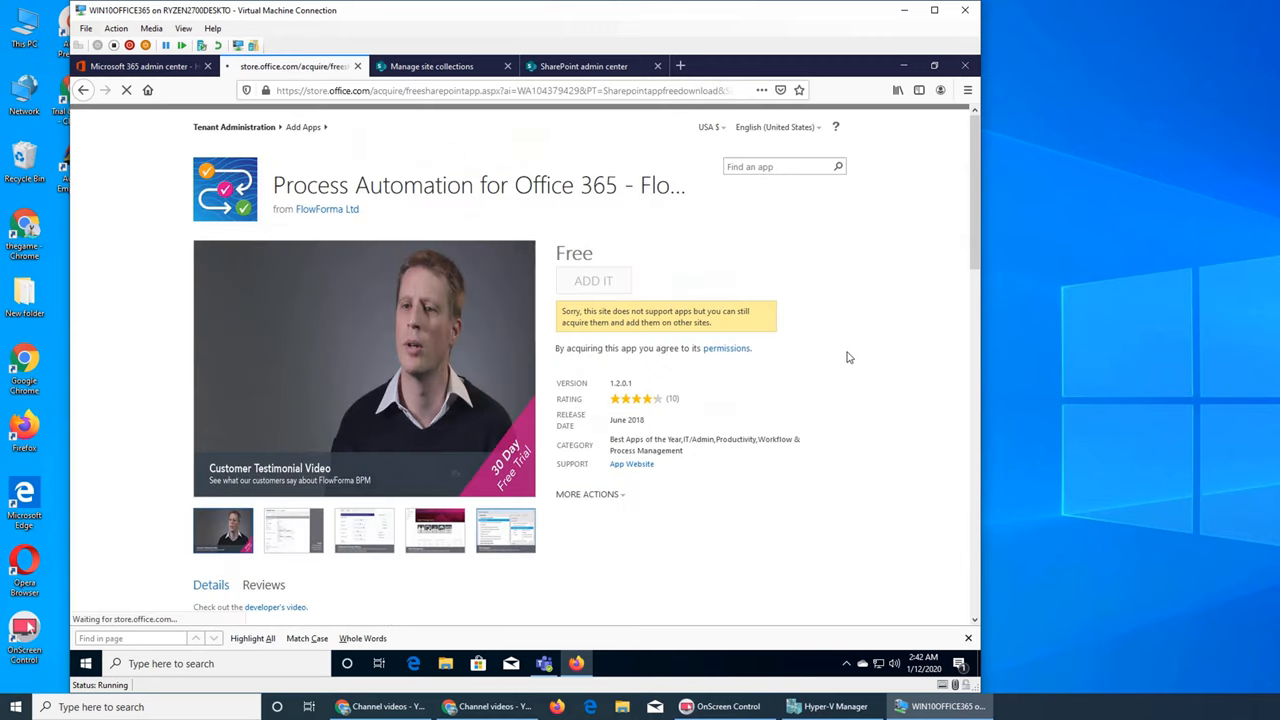
{"action": "left_click", "coordinate": [593, 280]}
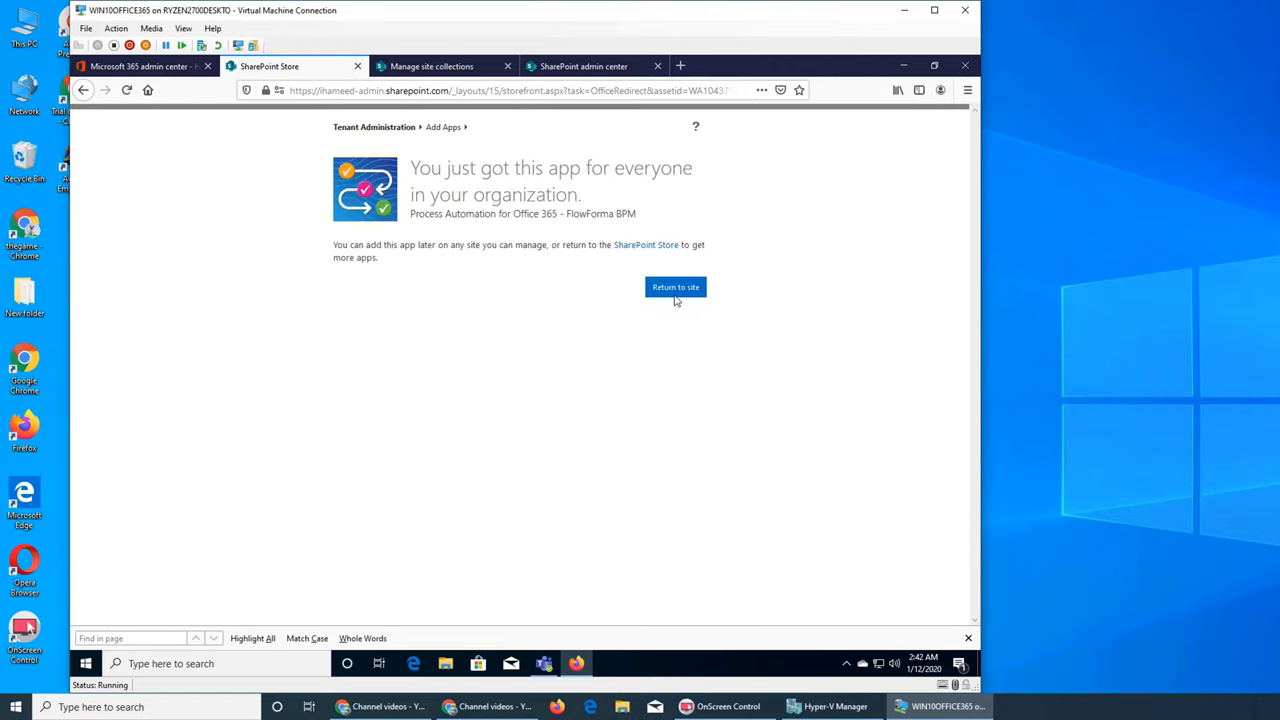
{"action": "left_click", "coordinate": [675, 287]}
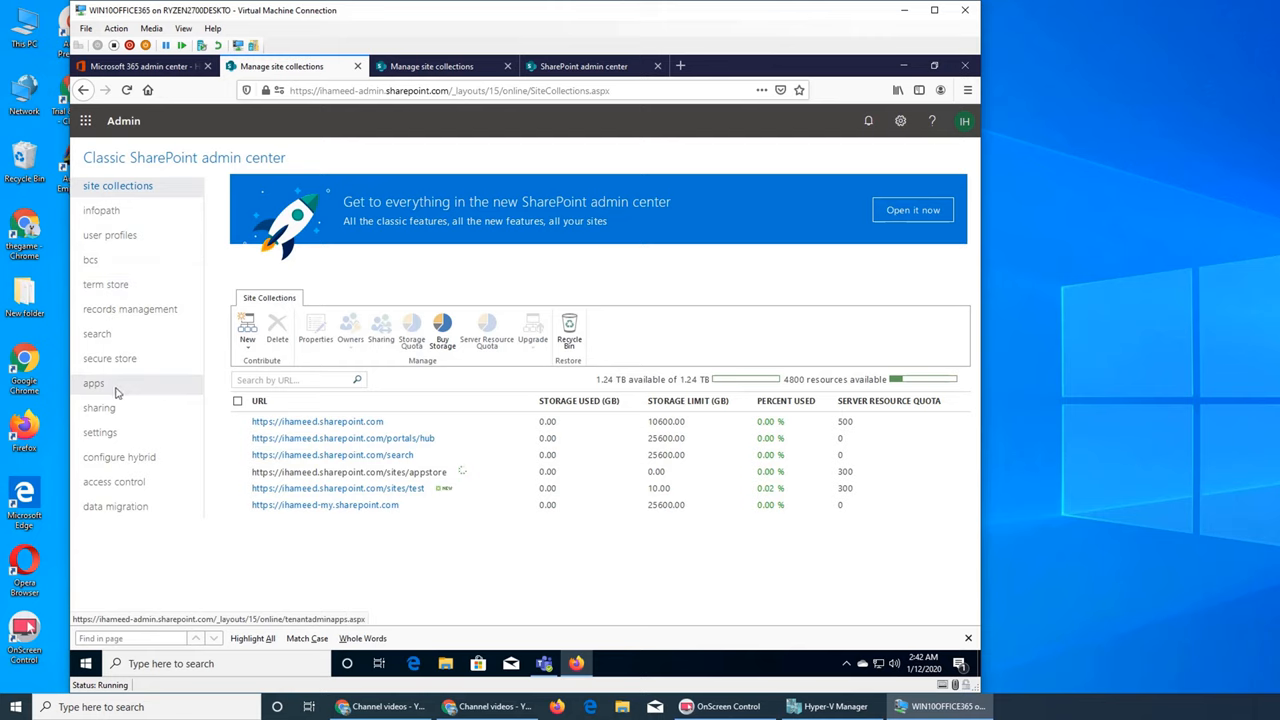
Reopen the SharePoint Store and view the Time Off Manager Plus details page
{"action": "left_click", "coordinate": [92, 383]}
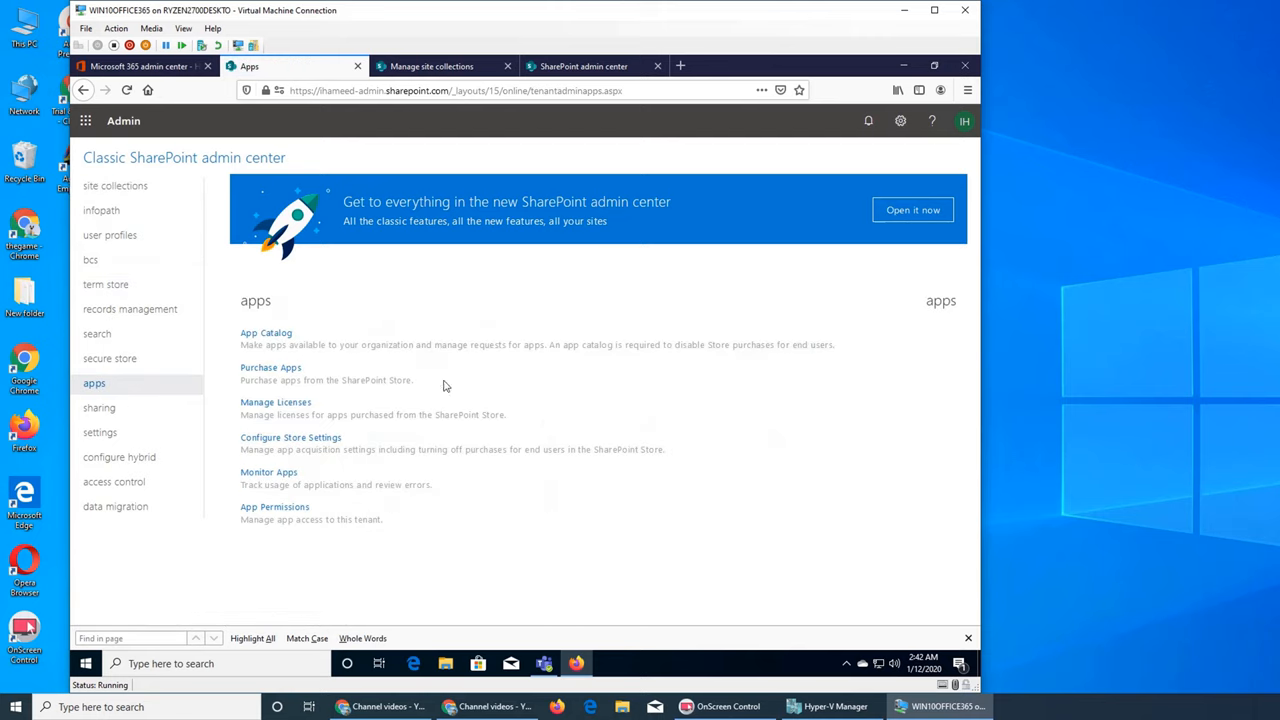
{"action": "left_click", "coordinate": [270, 367]}
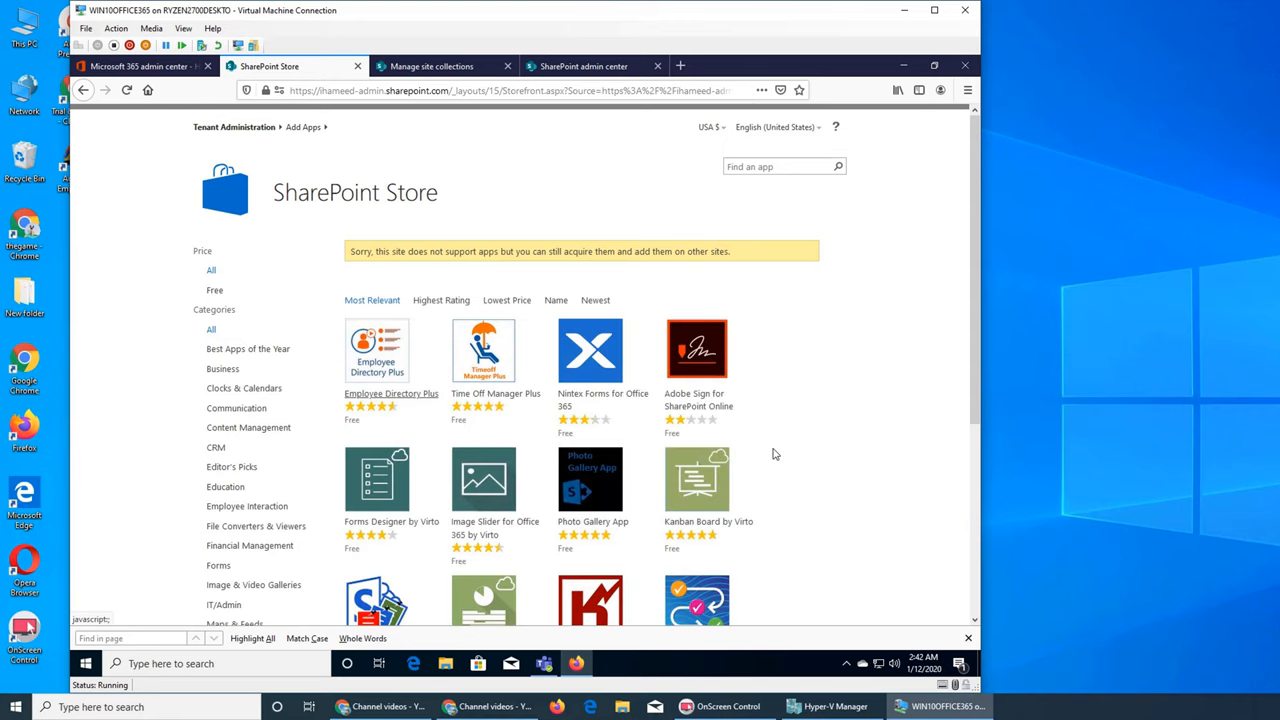
{"action": "scroll", "scroll_direction": "down", "scroll_amount": 3}
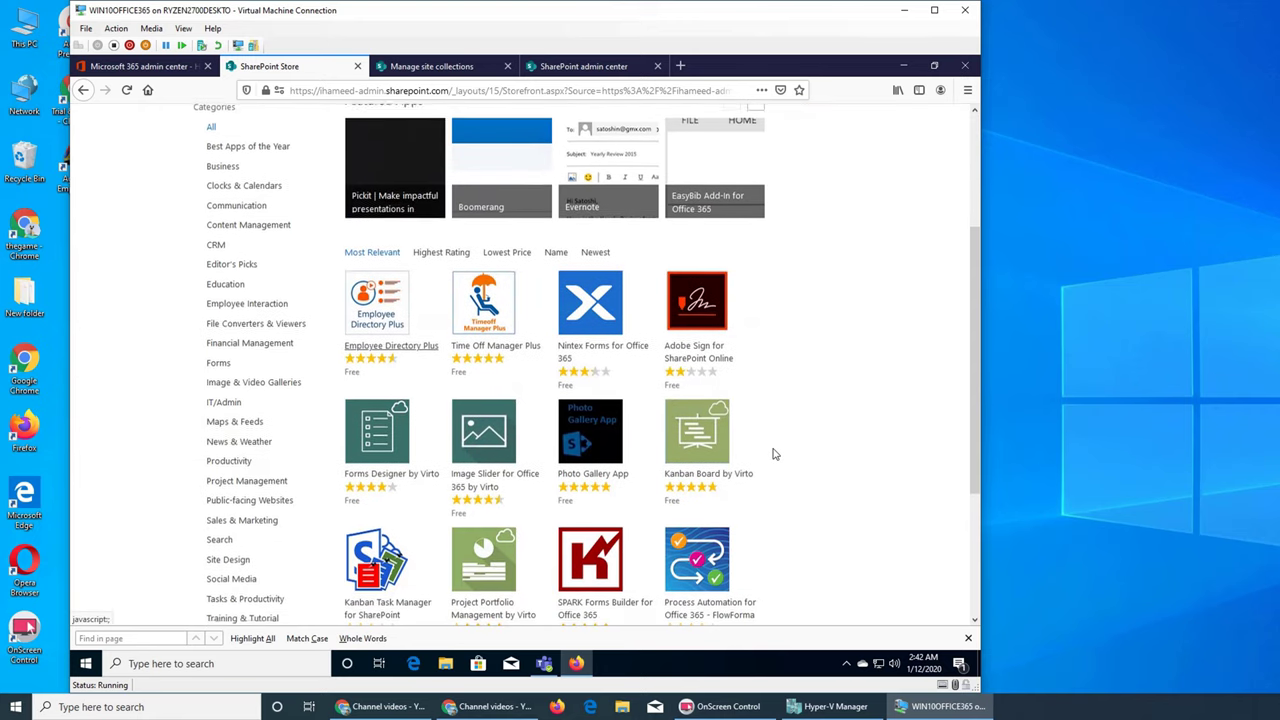
{"action": "scroll", "scroll_direction": "down", "scroll_amount": 3}
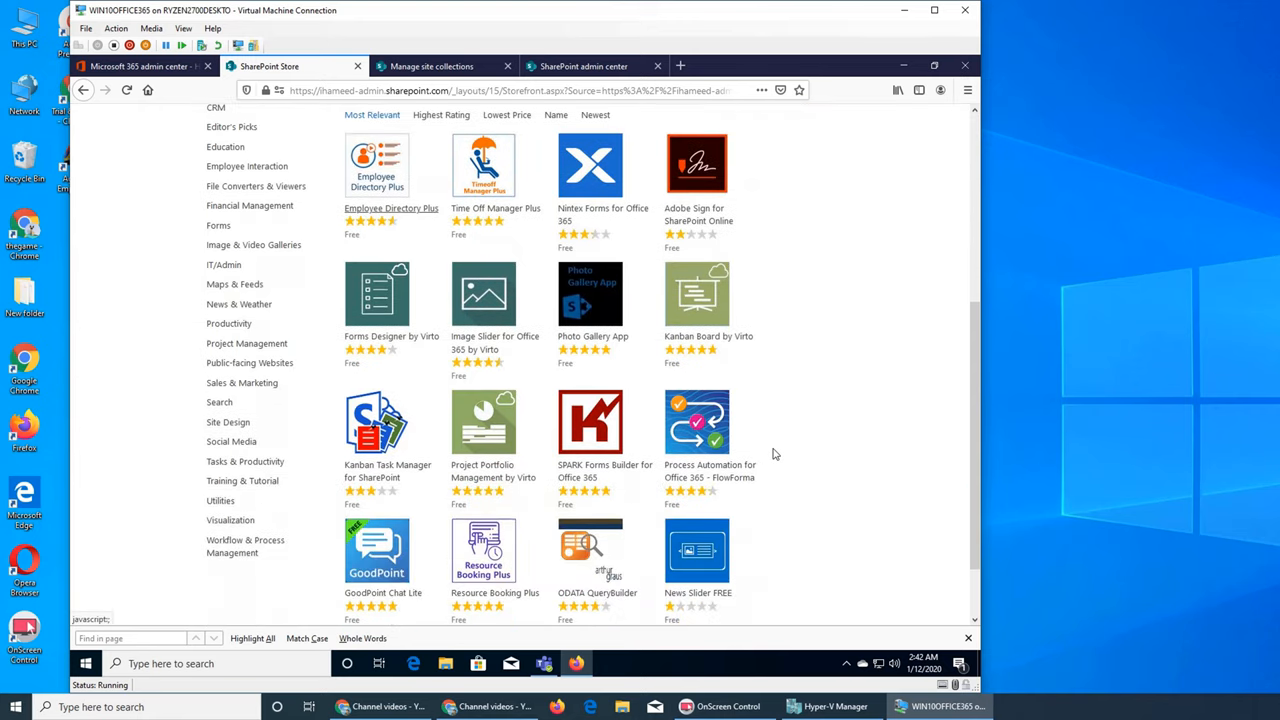
{"action": "scroll", "scroll_direction": "down", "scroll_amount": 3}
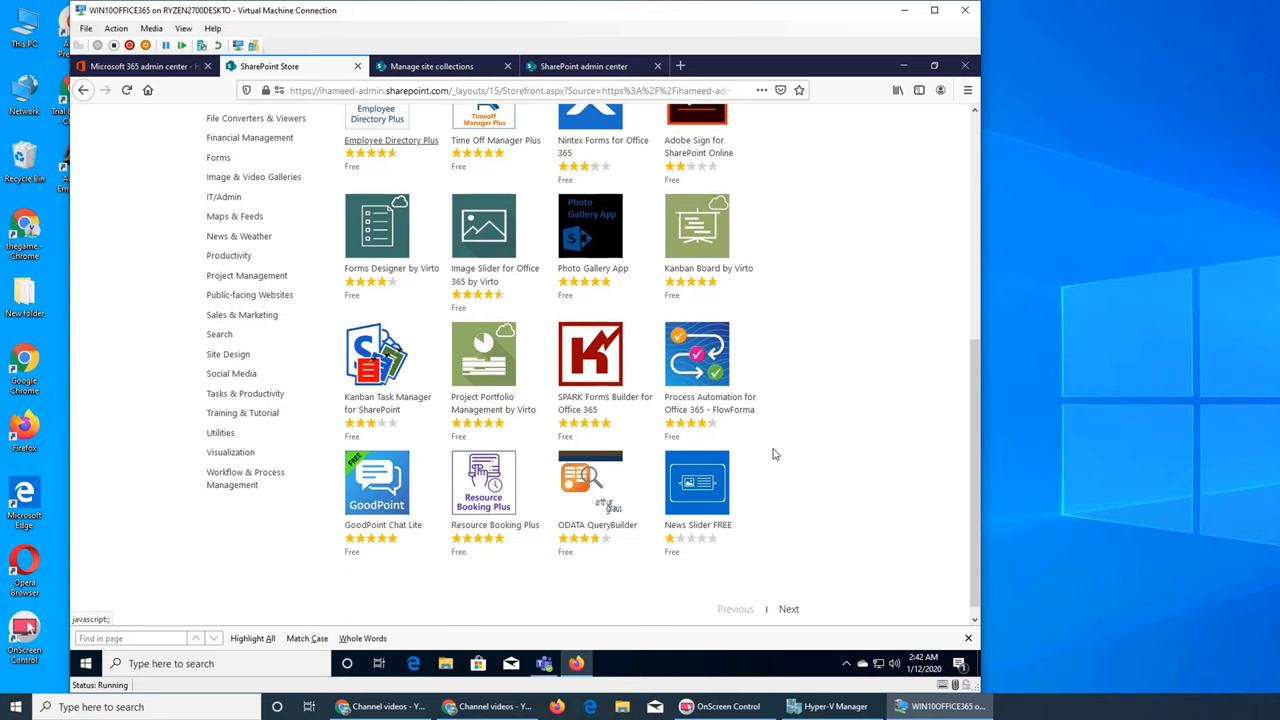
{"action": "mouse_move", "coordinate": [497, 200]}
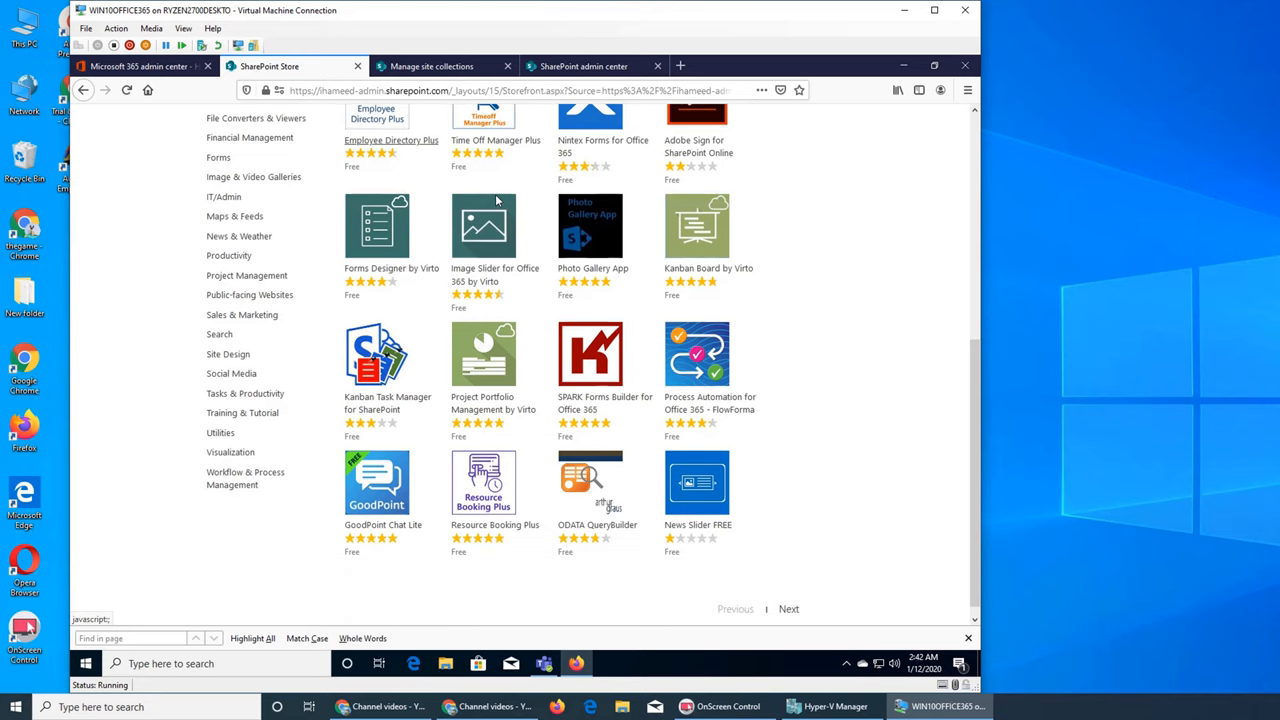
{"action": "left_click", "coordinate": [479, 120]}
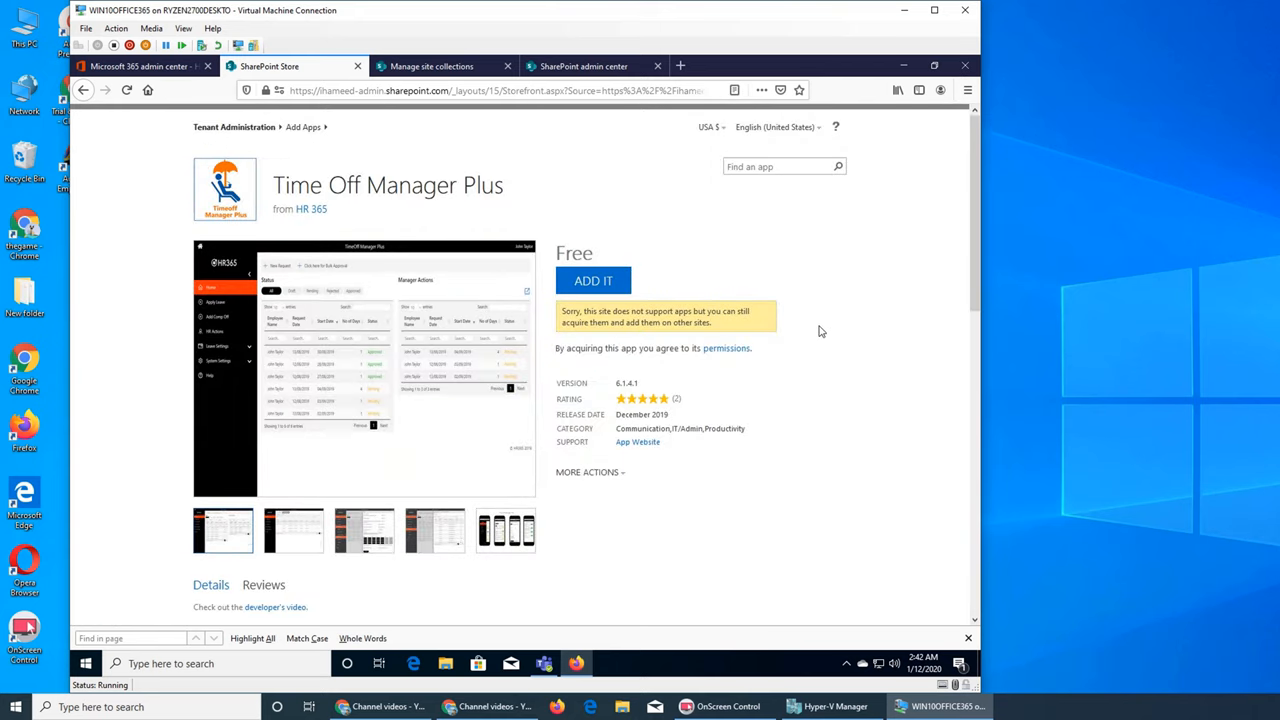
{"action": "mouse_move", "coordinate": [702, 334]}
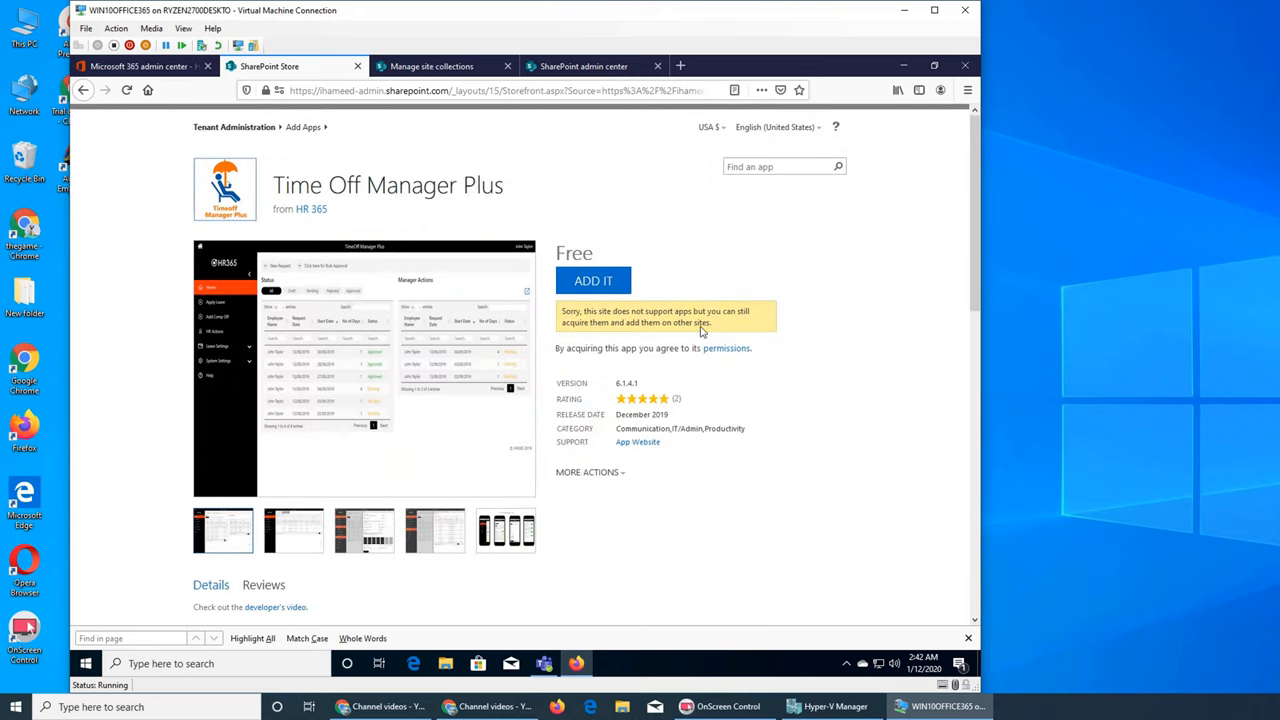
{"action": "mouse_move", "coordinate": [725, 360]}
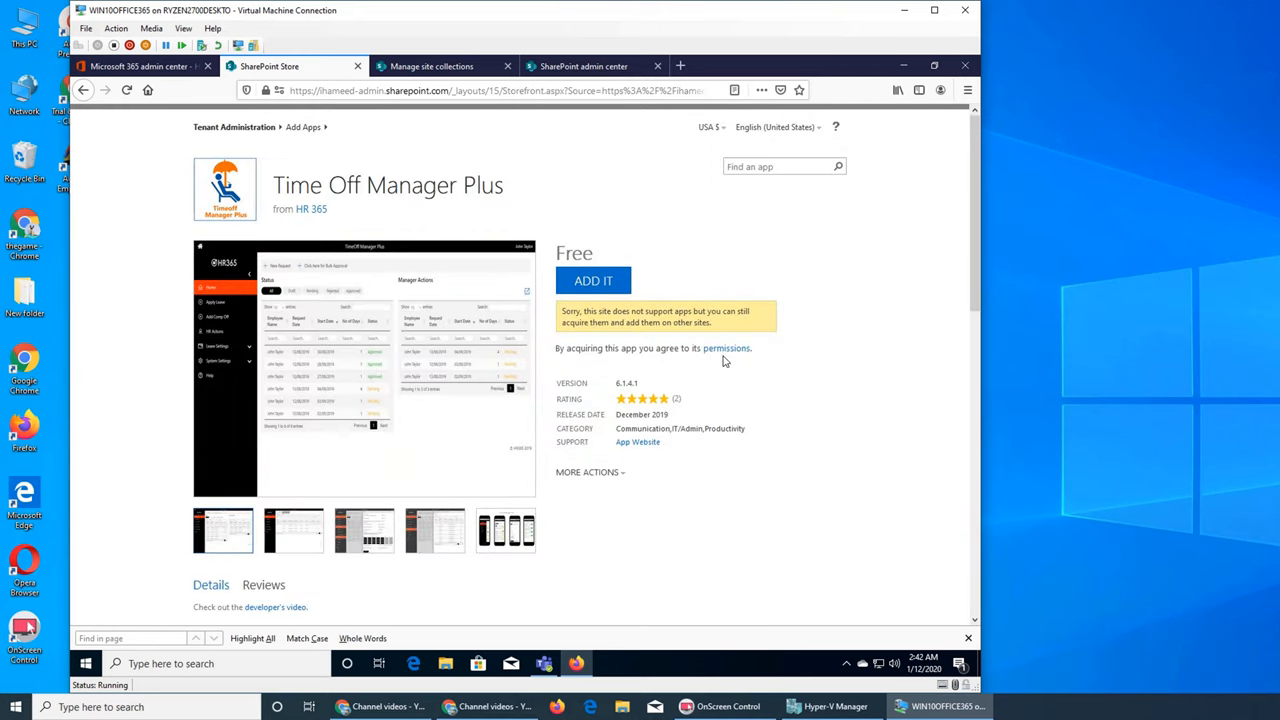
{"action": "mouse_move", "coordinate": [637, 442]}
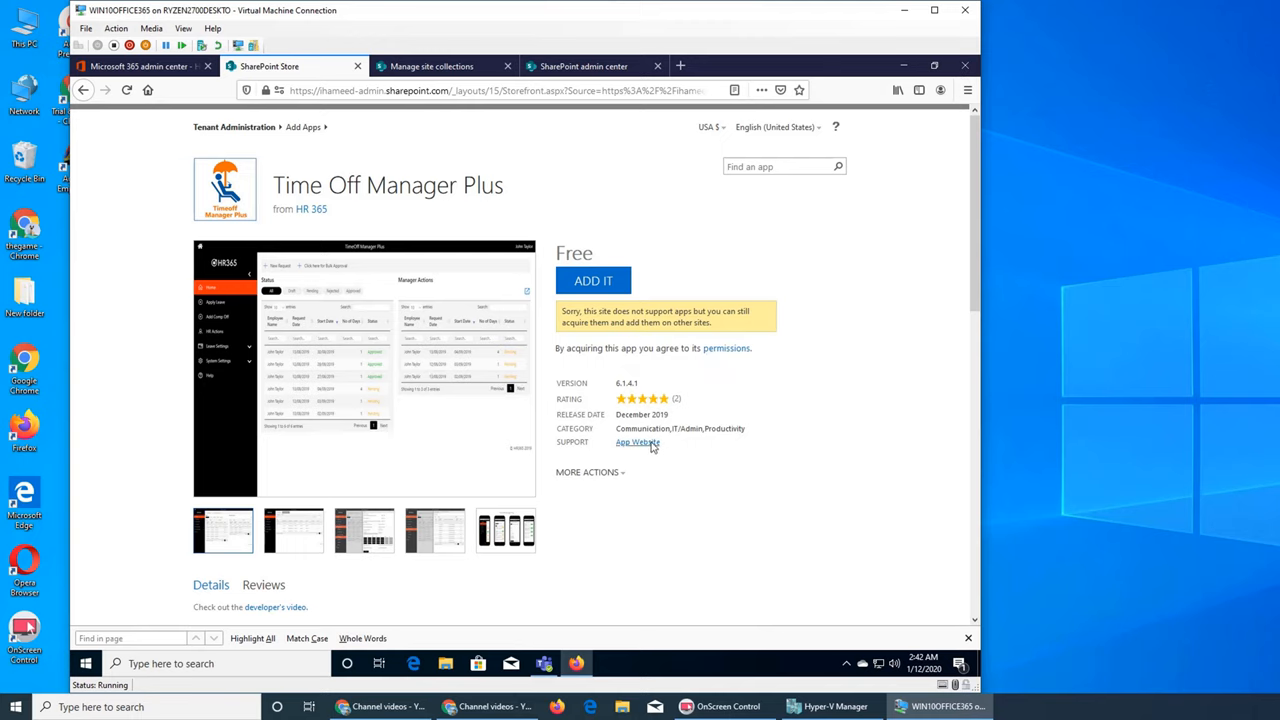
{"action": "mouse_move", "coordinate": [636, 442]}
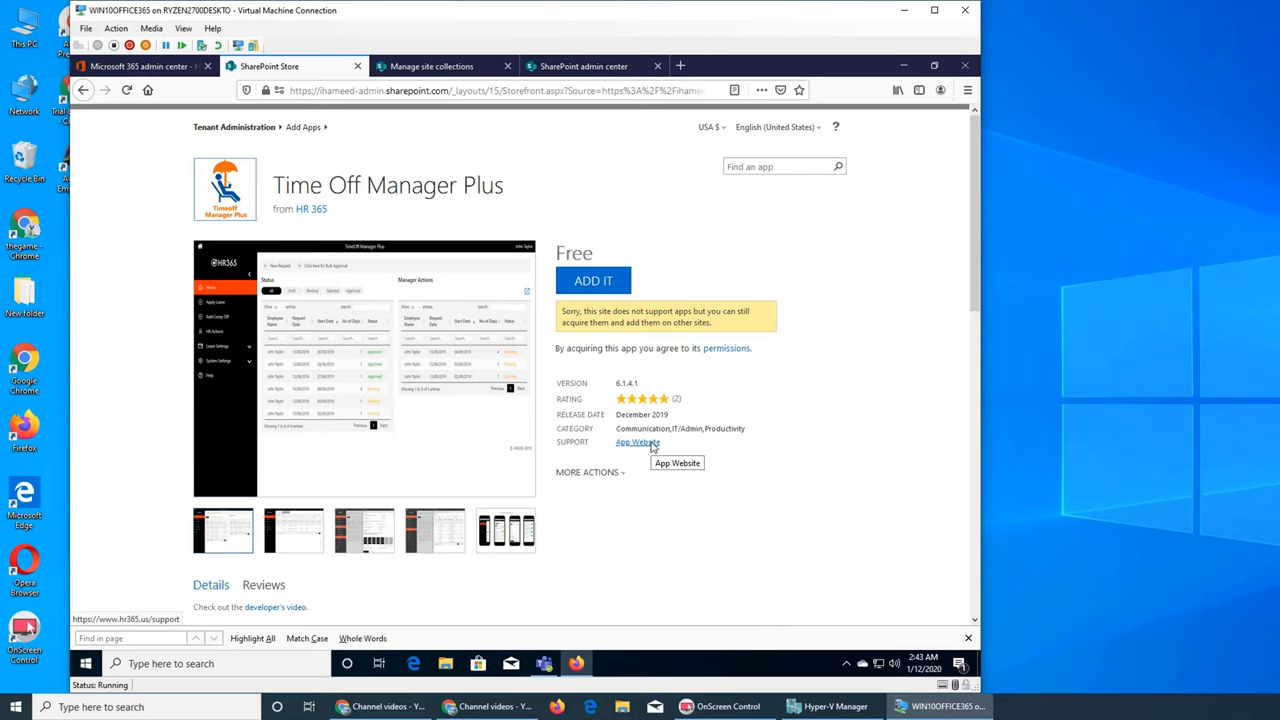
{"action": "mouse_move", "coordinate": [590, 300]}
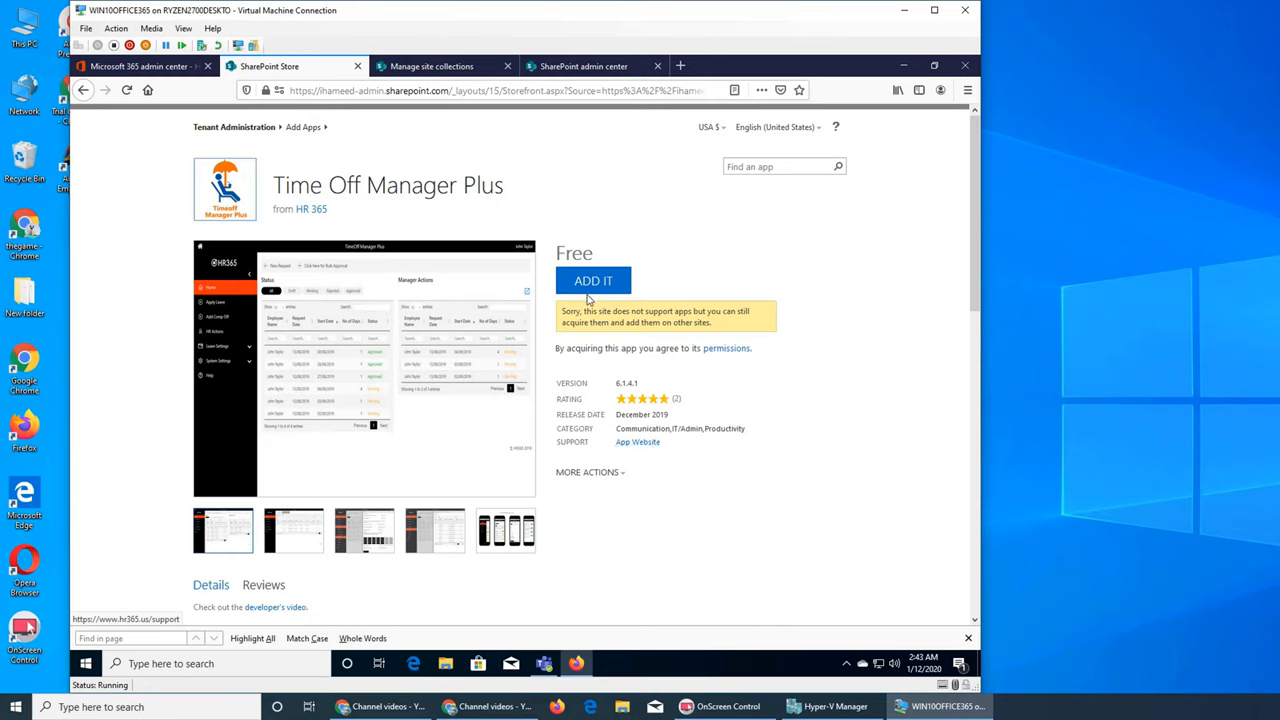
Add Time Off Manager Plus and confirm on the Office Store confirmation page
{"action": "left_click", "coordinate": [593, 280]}
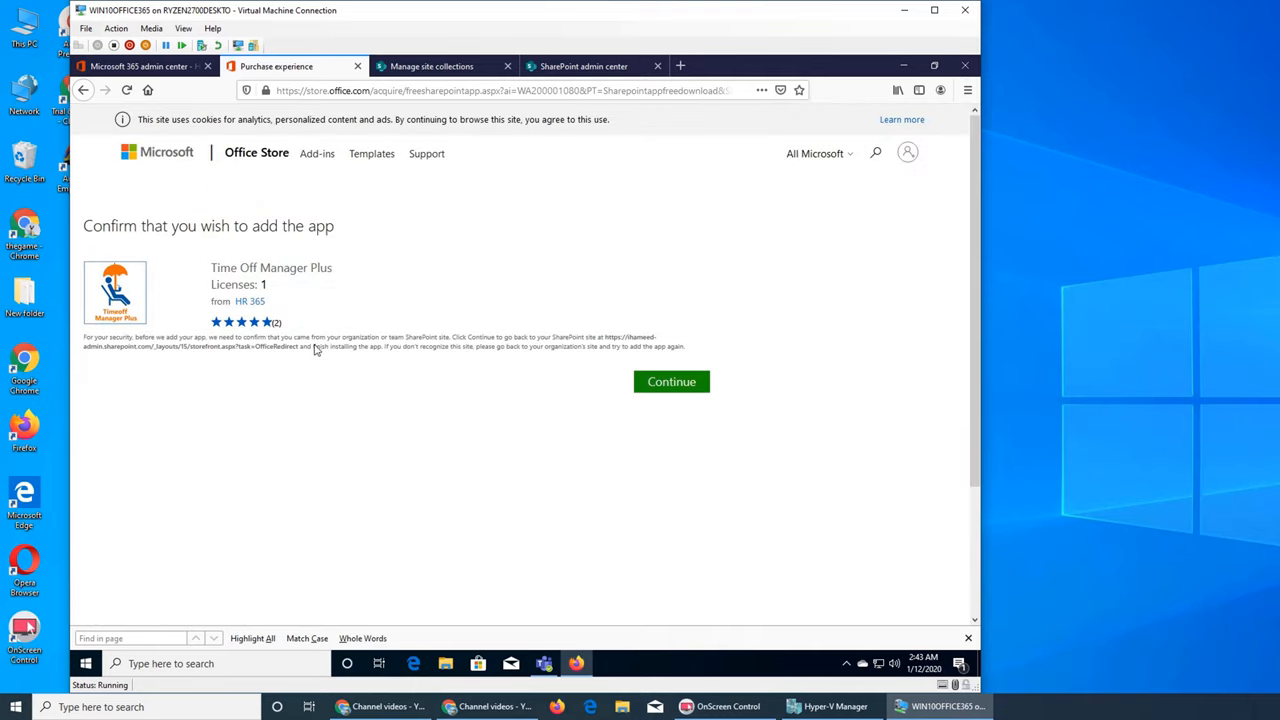
{"action": "mouse_move", "coordinate": [452, 351]}
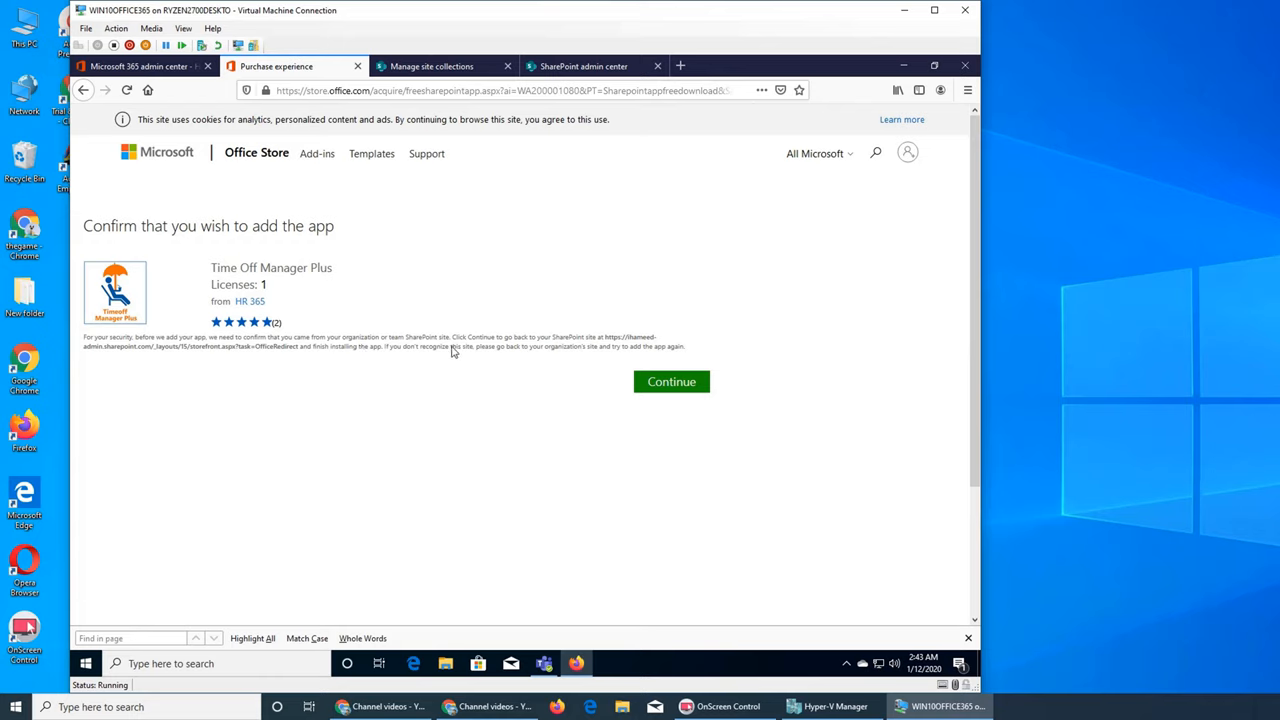
{"action": "mouse_move", "coordinate": [377, 351]}
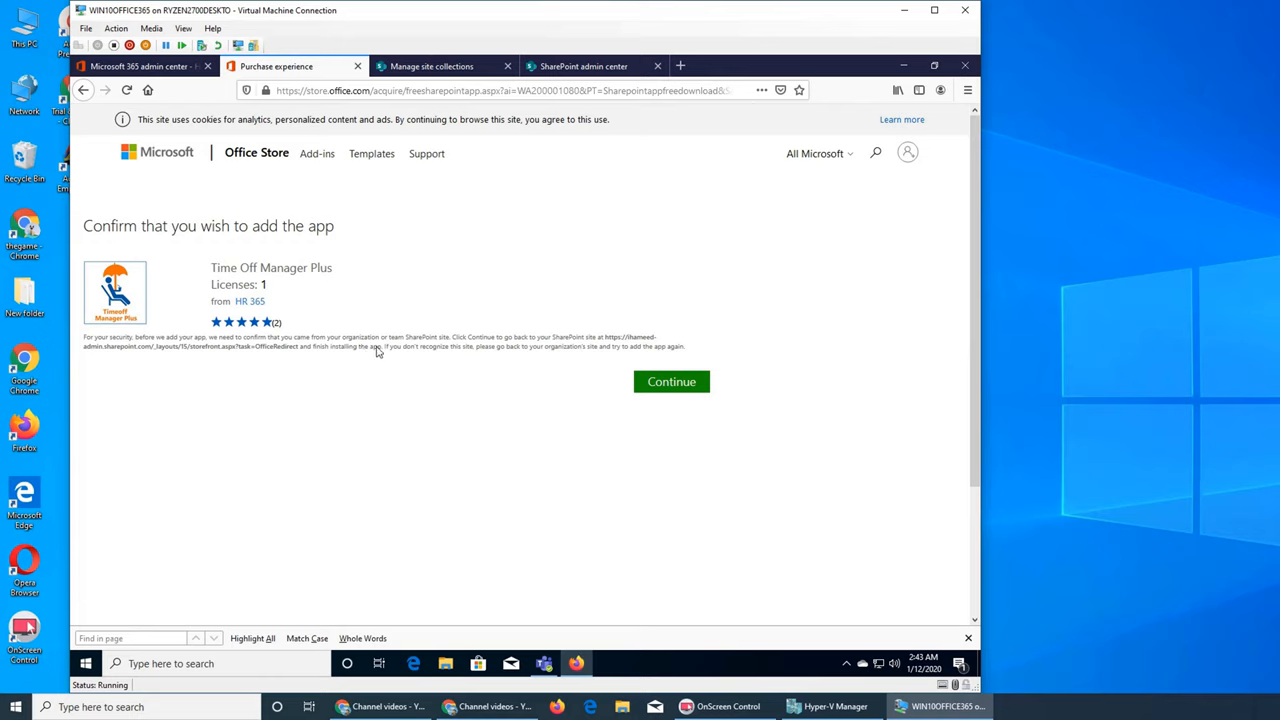
{"action": "mouse_move", "coordinate": [474, 357]}
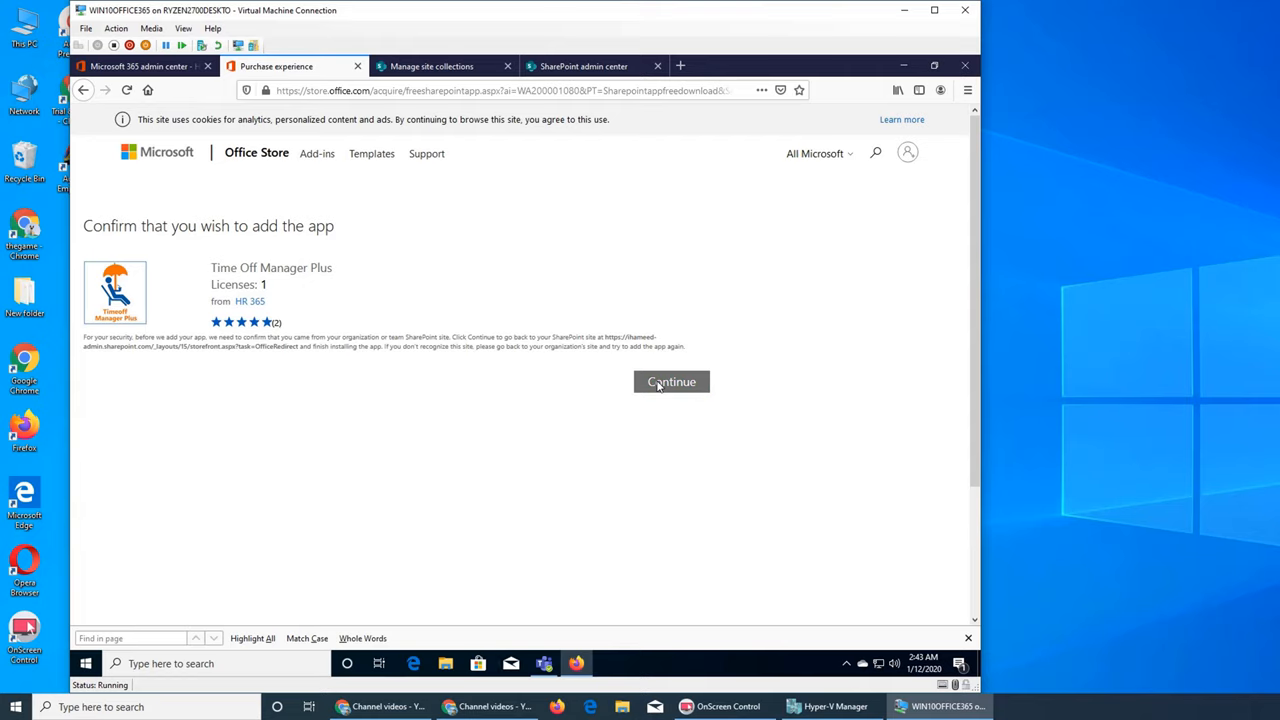
{"action": "left_click", "coordinate": [671, 382]}
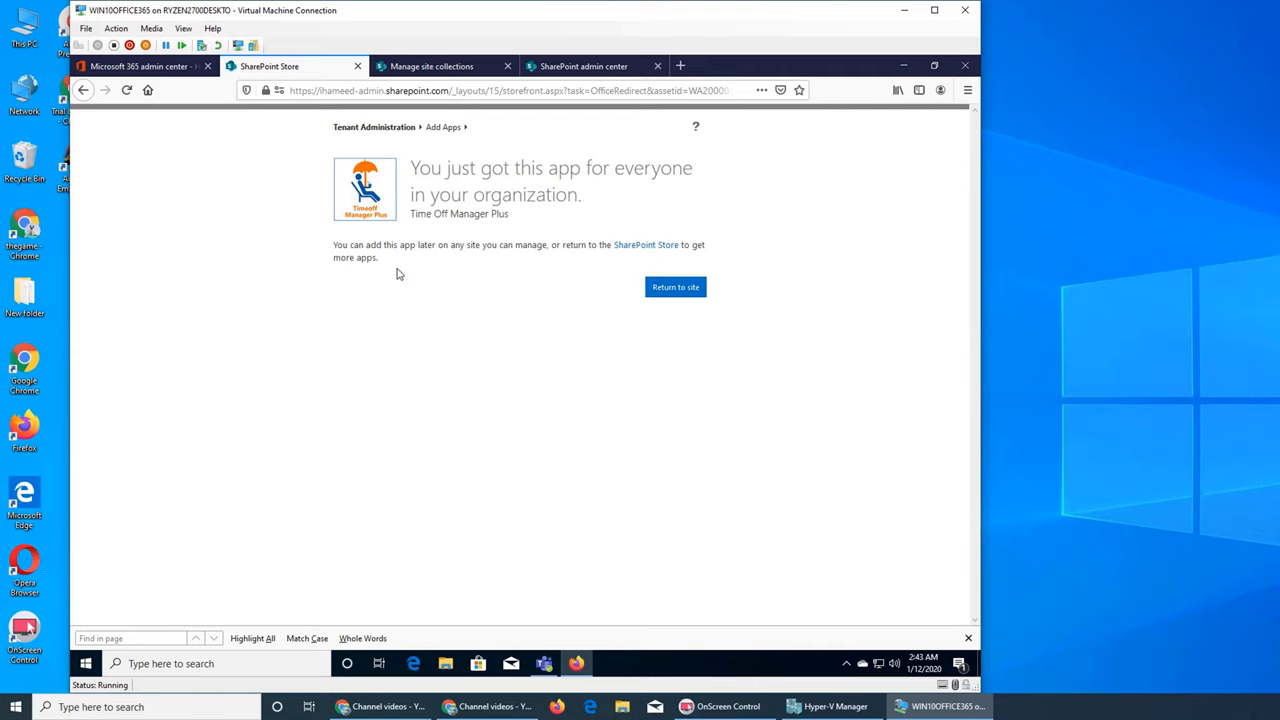
{"action": "mouse_move", "coordinate": [629, 259]}
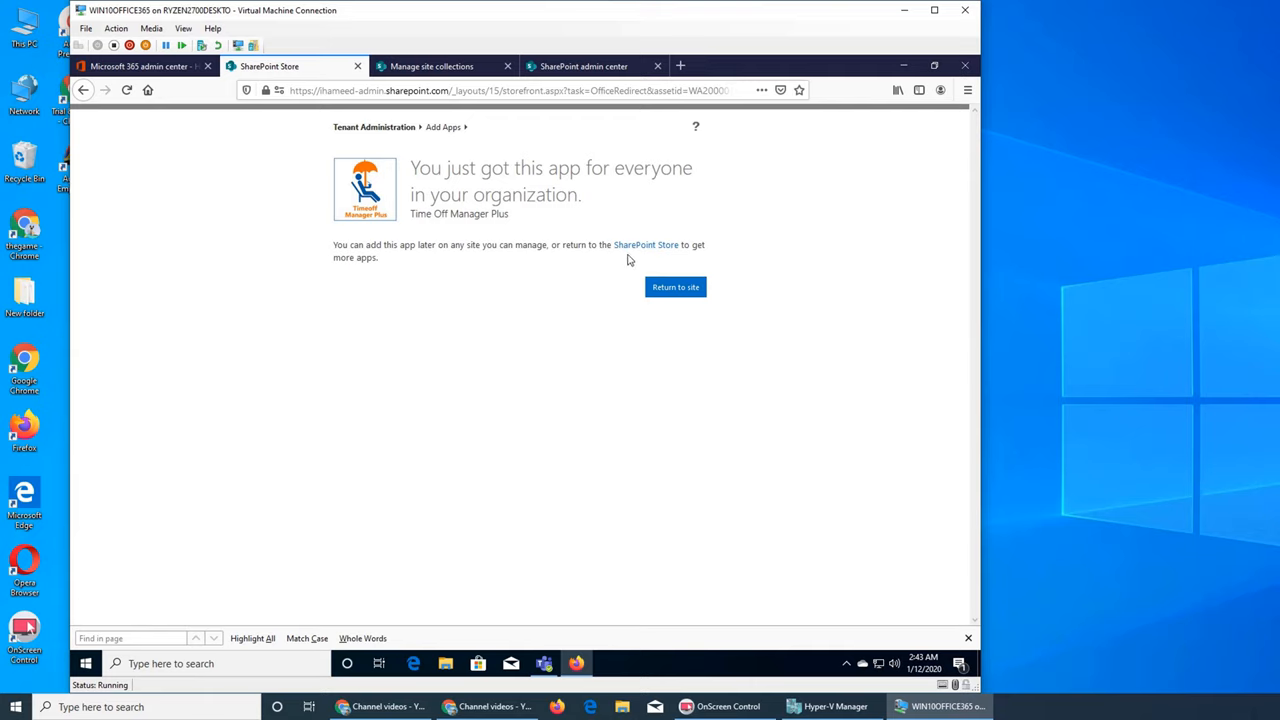
{"action": "mouse_move", "coordinate": [567, 280]}
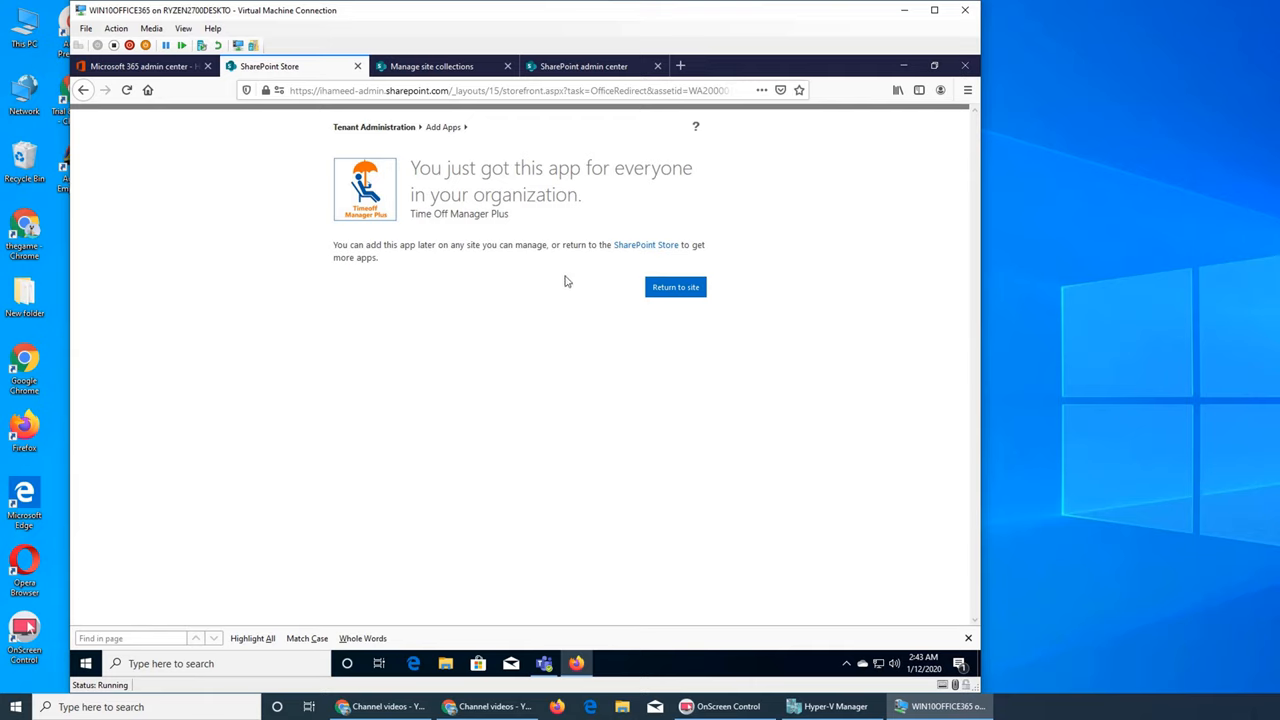
{"action": "mouse_move", "coordinate": [446, 381]}
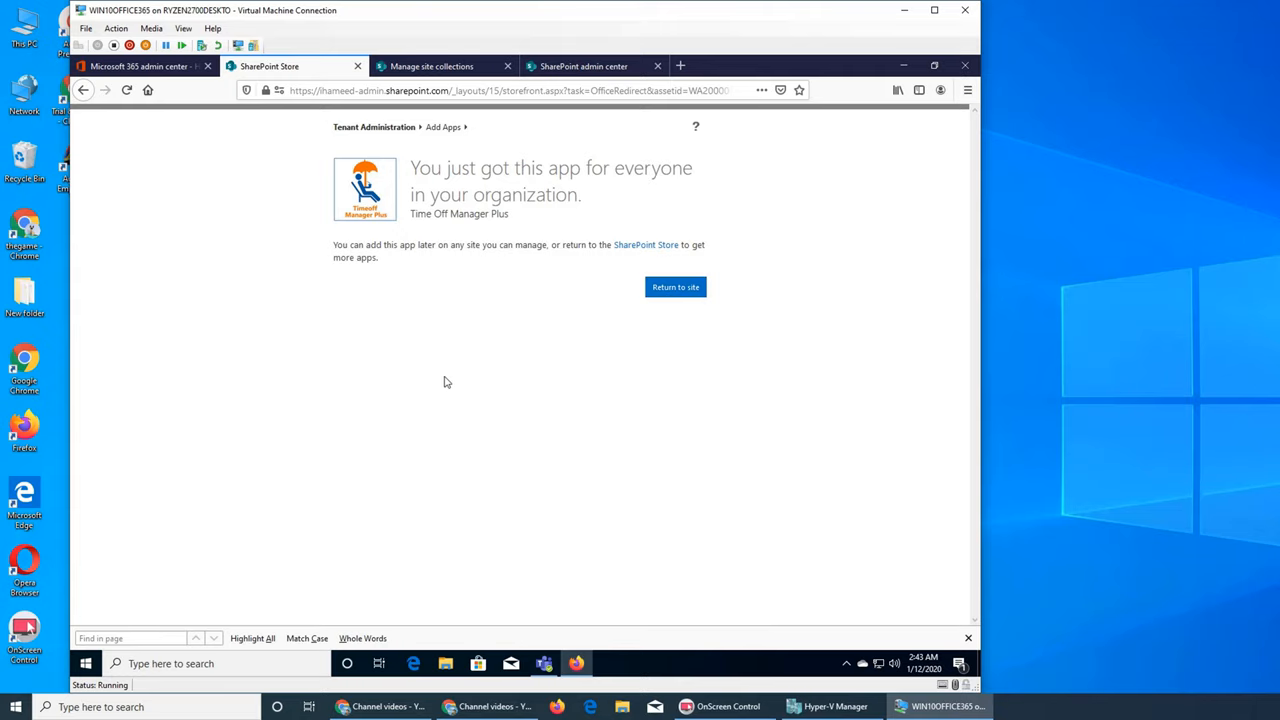
{"action": "mouse_move", "coordinate": [606, 258]}
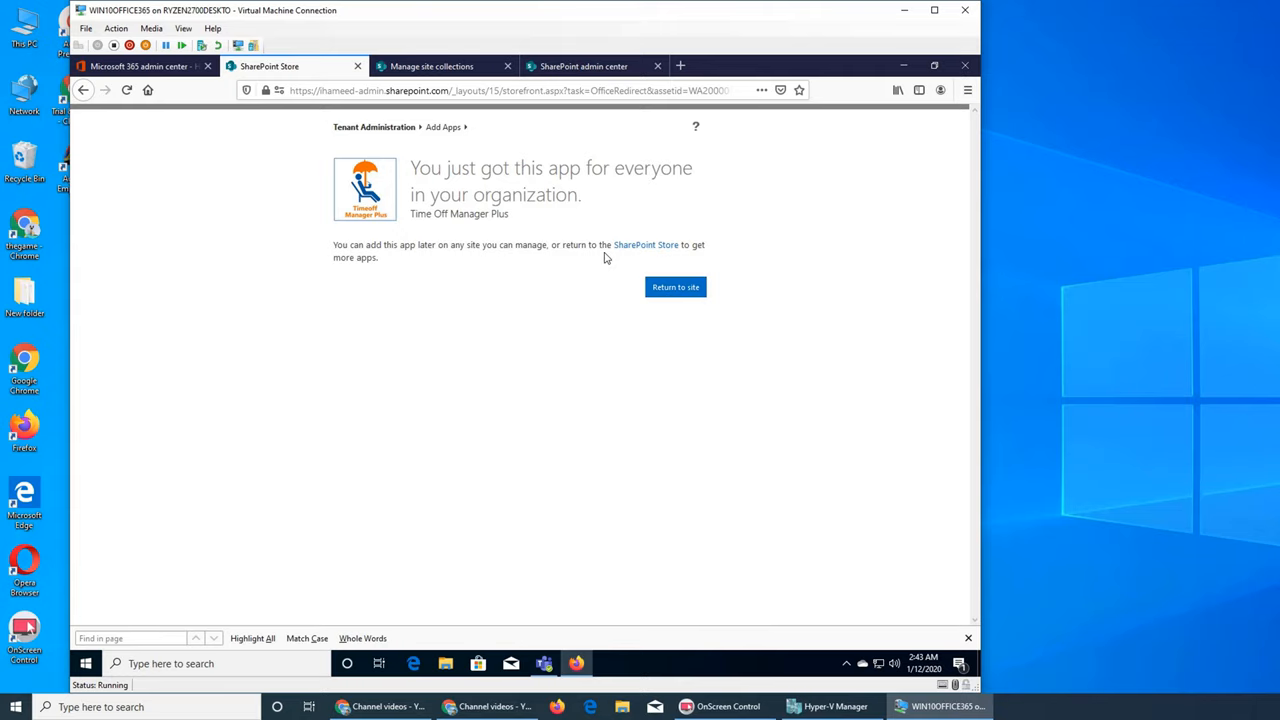
Confirm Adobe Sign is already owned, then browse the SharePoint Store app grid
{"action": "left_click", "coordinate": [645, 244]}
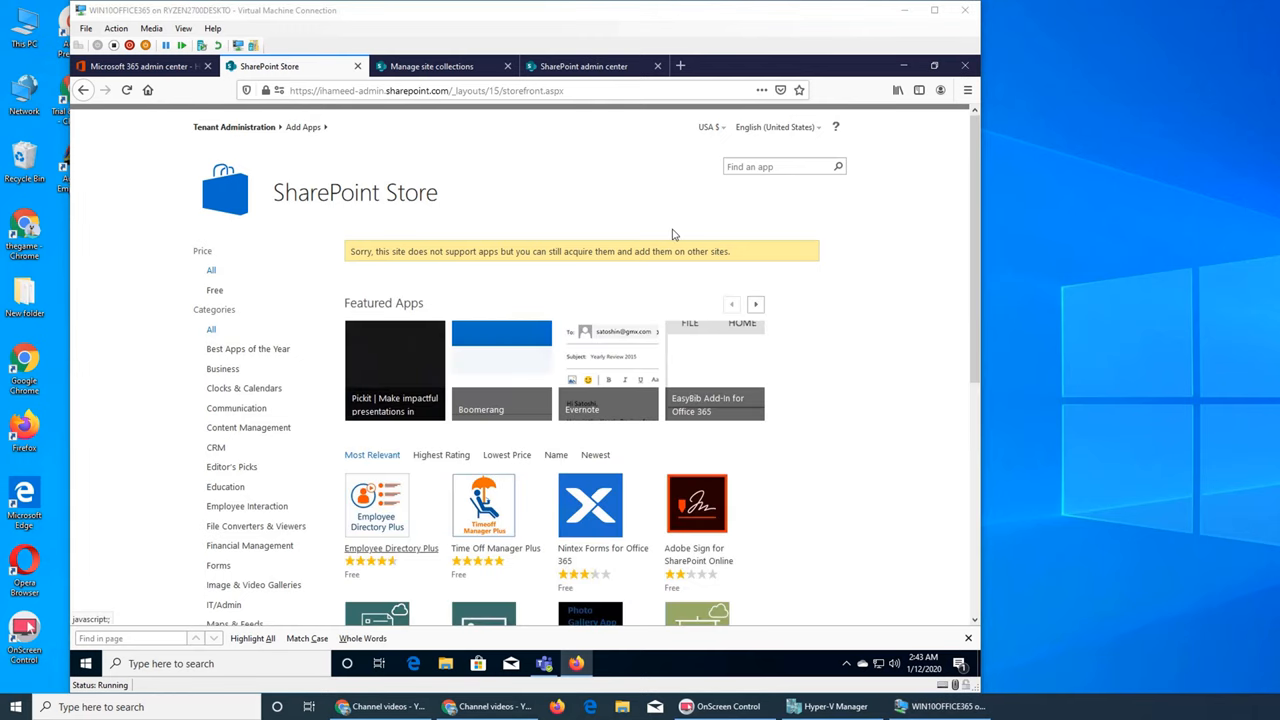
{"action": "mouse_move", "coordinate": [824, 437]}
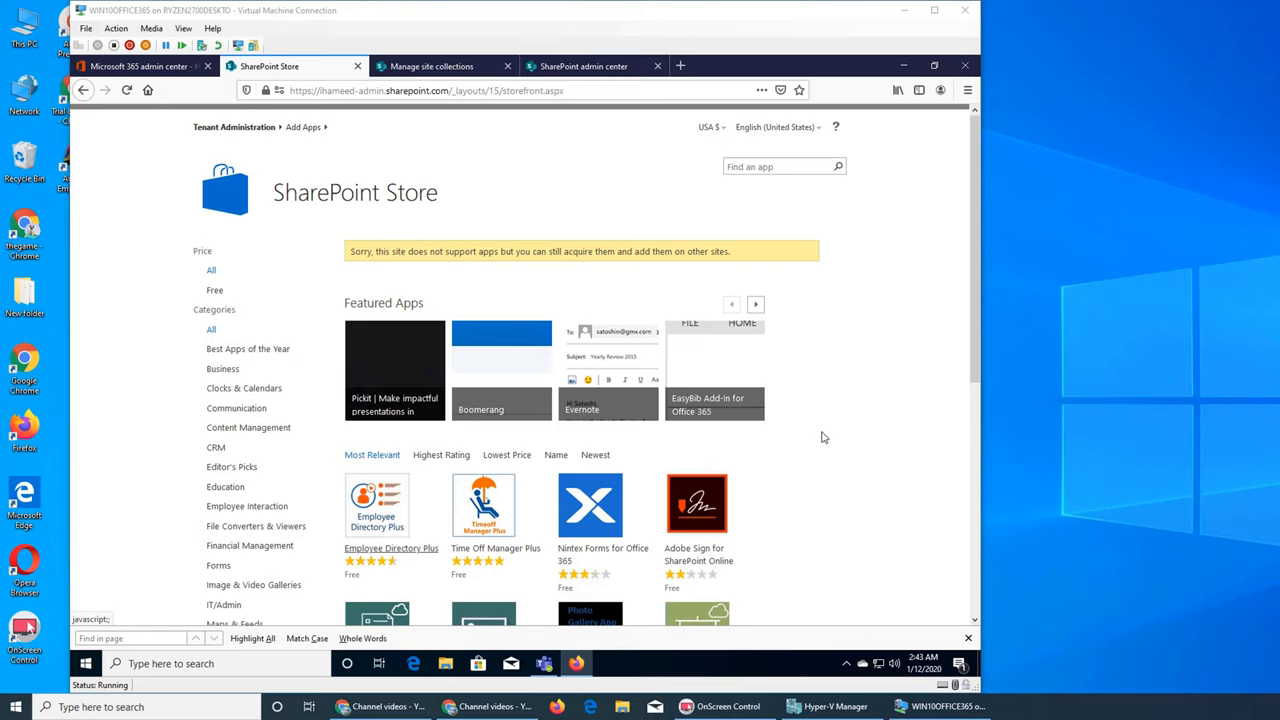
{"action": "mouse_move", "coordinate": [377, 524]}
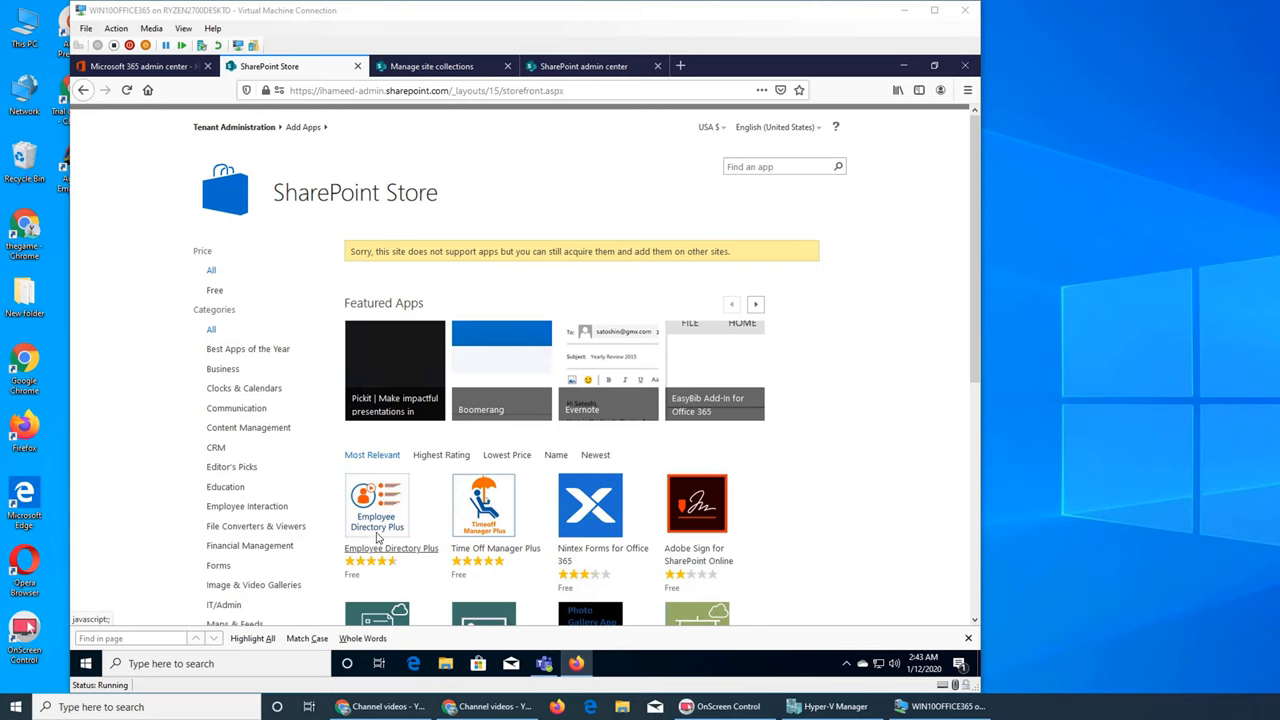
{"action": "mouse_move", "coordinate": [744, 526]}
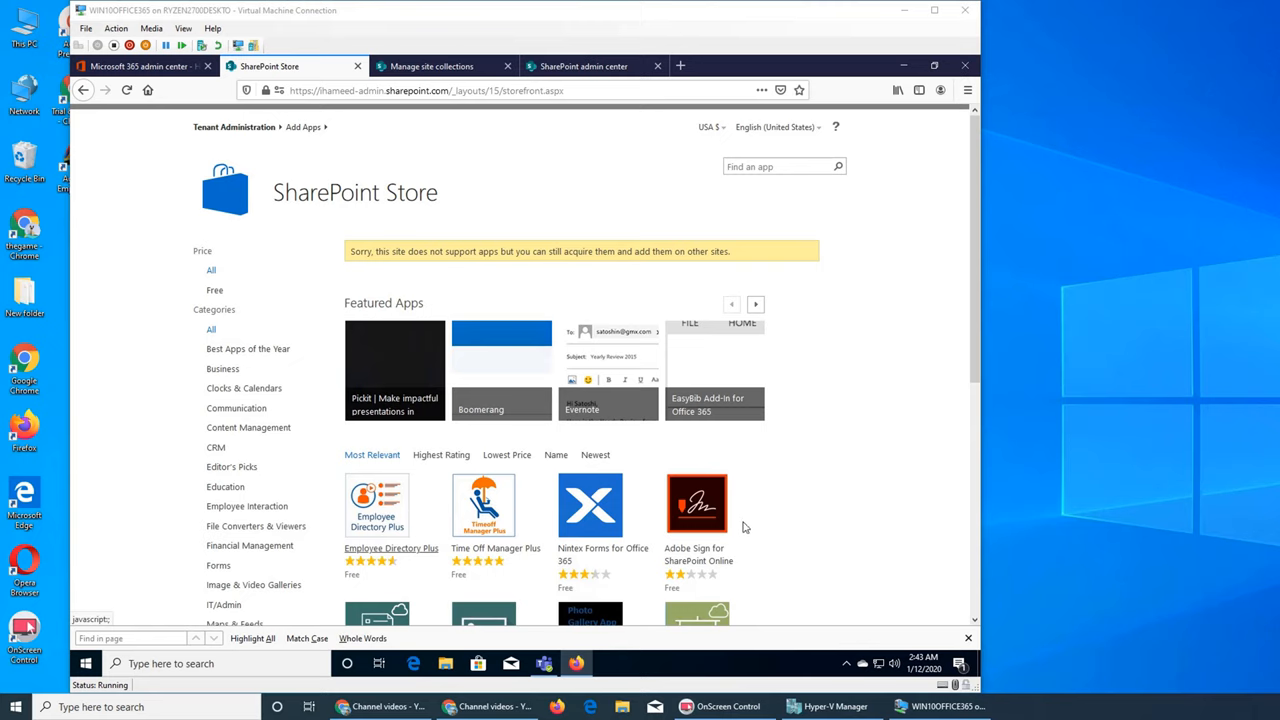
{"action": "left_click", "coordinate": [695, 504]}
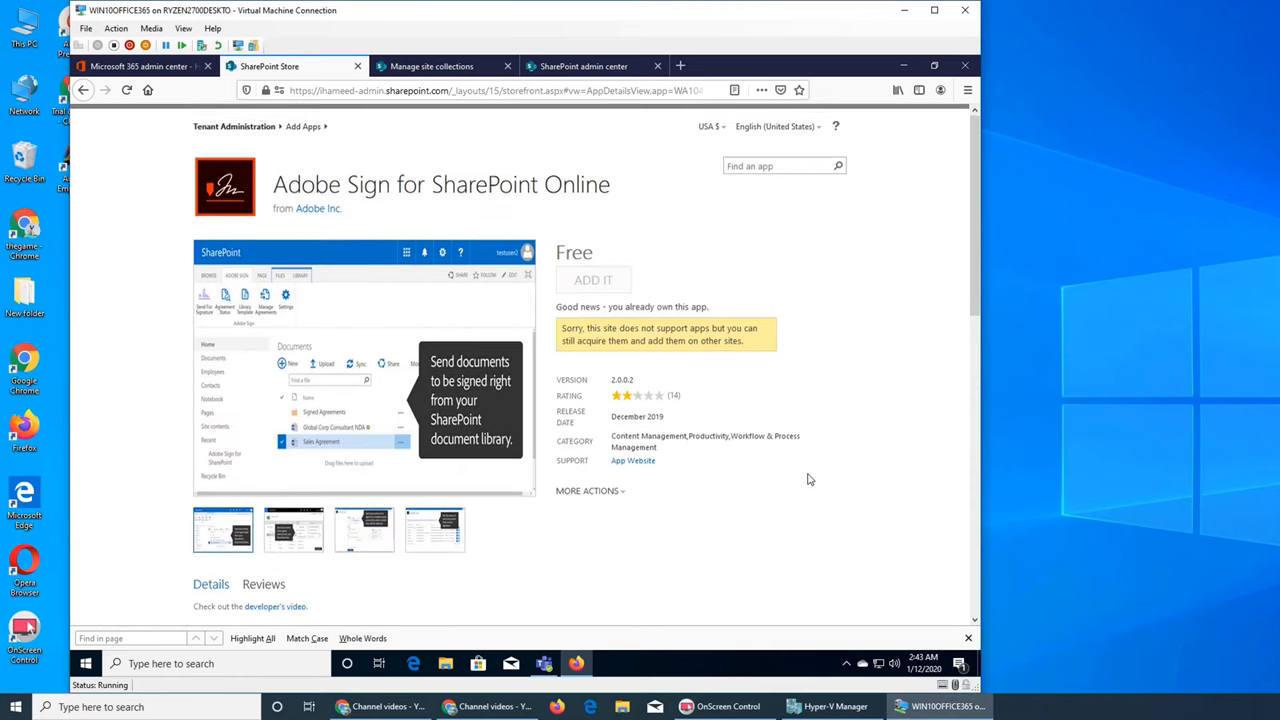
{"action": "left_click", "coordinate": [94, 89]}
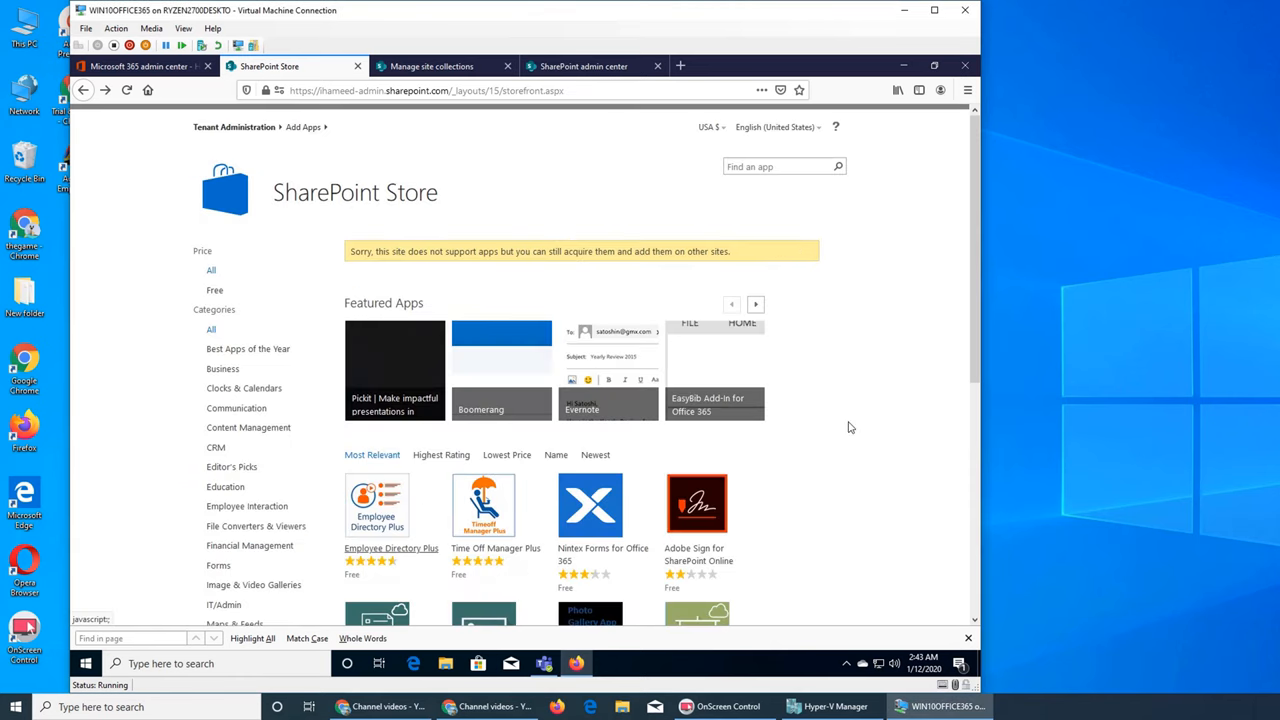
{"action": "scroll", "scroll_direction": "down", "scroll_amount": 3}
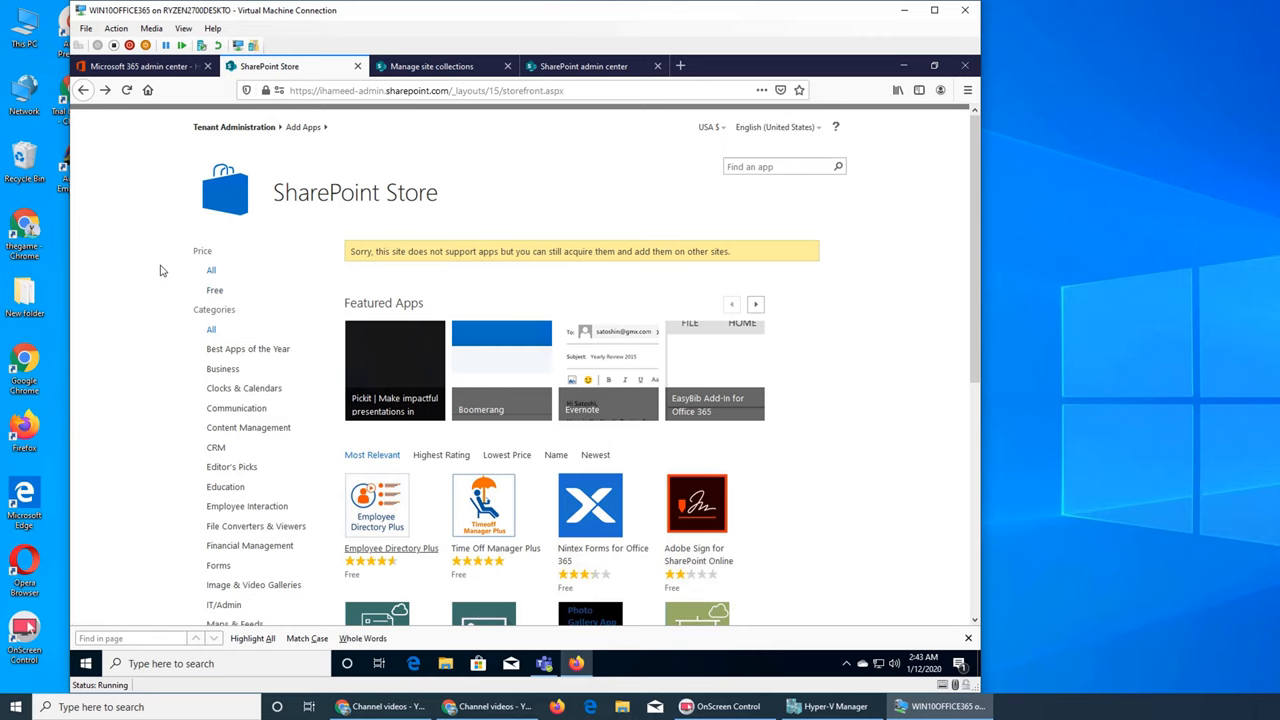
{"action": "scroll", "scroll_direction": "down", "scroll_amount": 3}
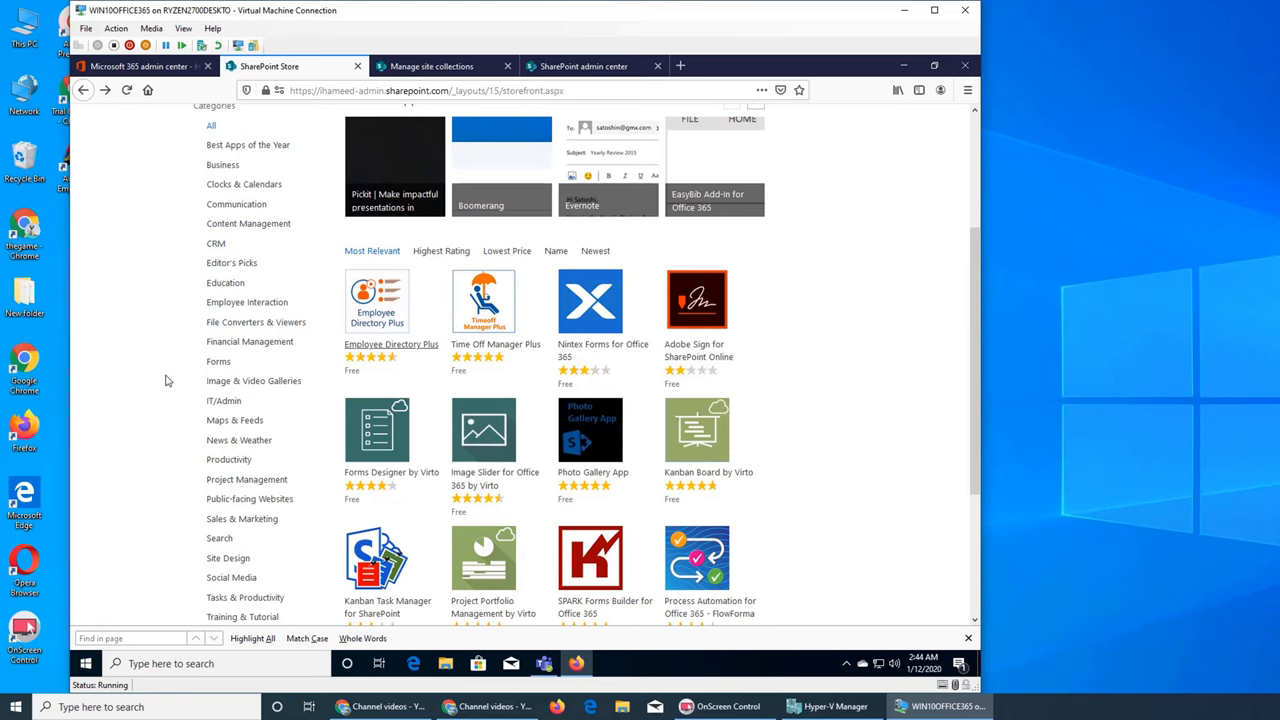
{"action": "scroll", "scroll_direction": "down", "scroll_amount": 3}
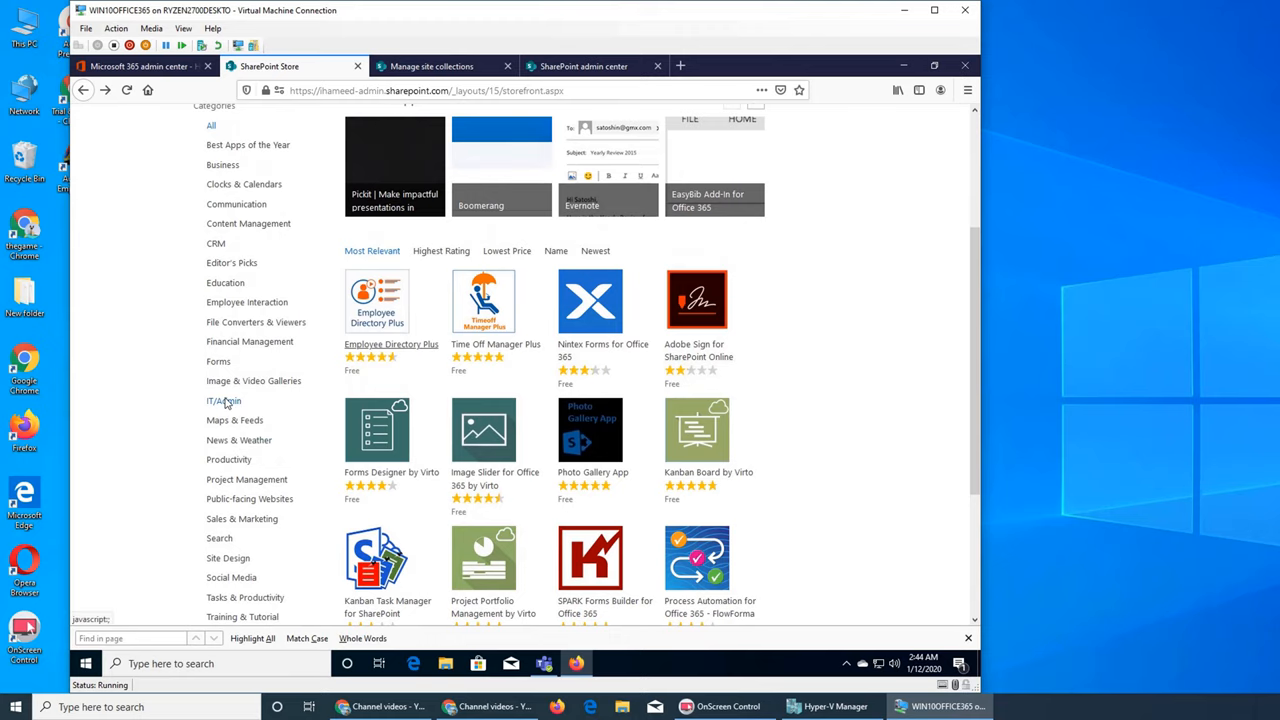
Filter the SharePoint Store from IT/Admin to Clocks & Calendars and scroll through its apps
{"action": "left_click", "coordinate": [222, 400]}
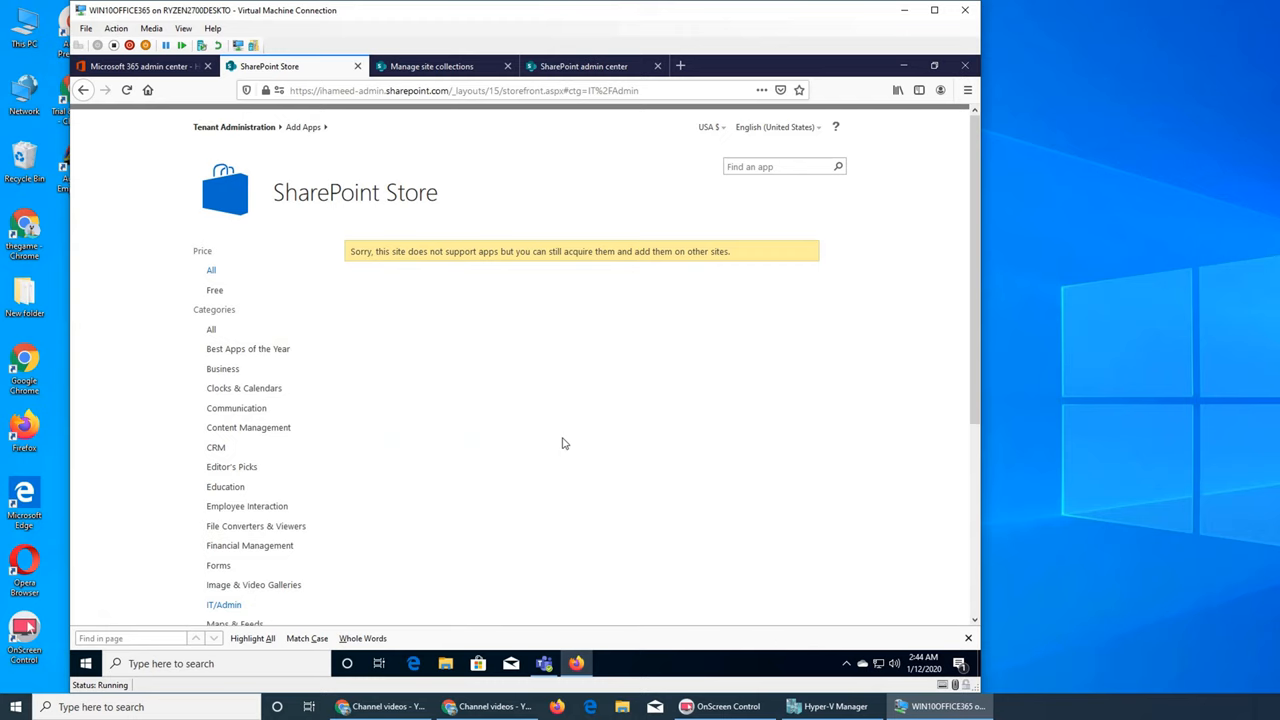
{"action": "left_click", "coordinate": [244, 388]}
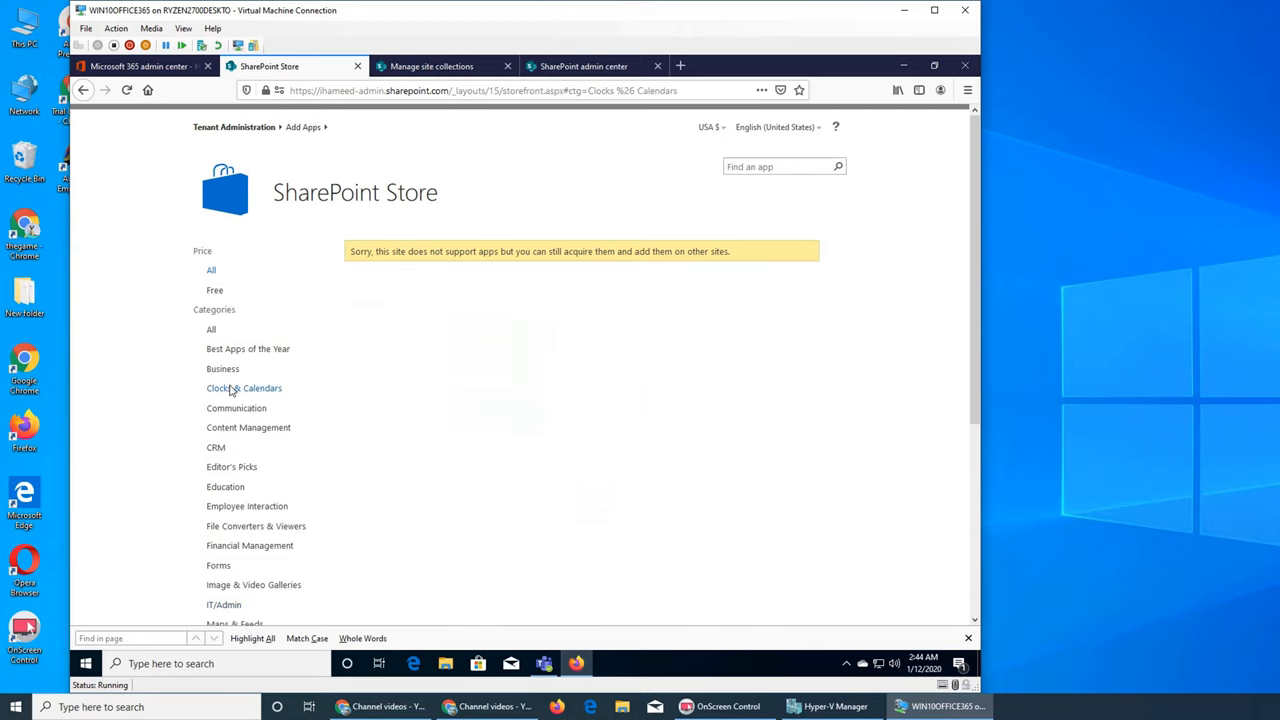
{"action": "left_click", "coordinate": [244, 388]}
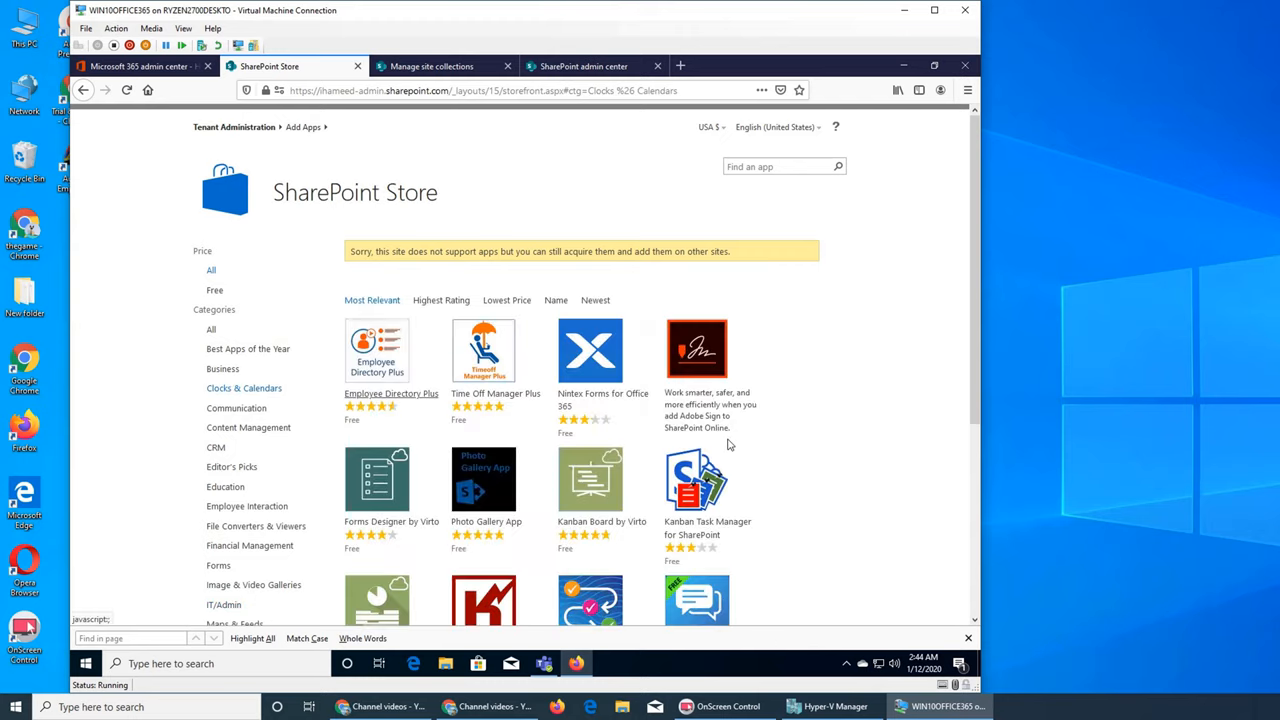
{"action": "scroll", "scroll_direction": "down", "scroll_amount": 3}
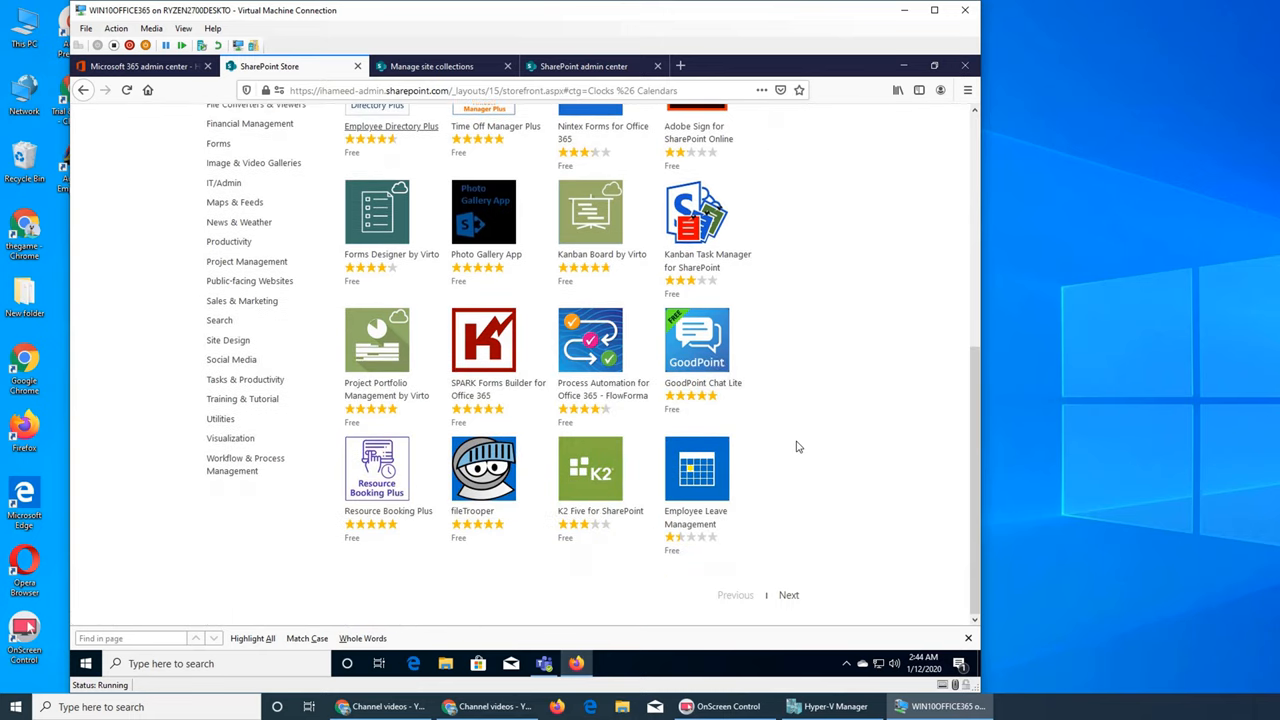
{"action": "mouse_move", "coordinate": [793, 450]}
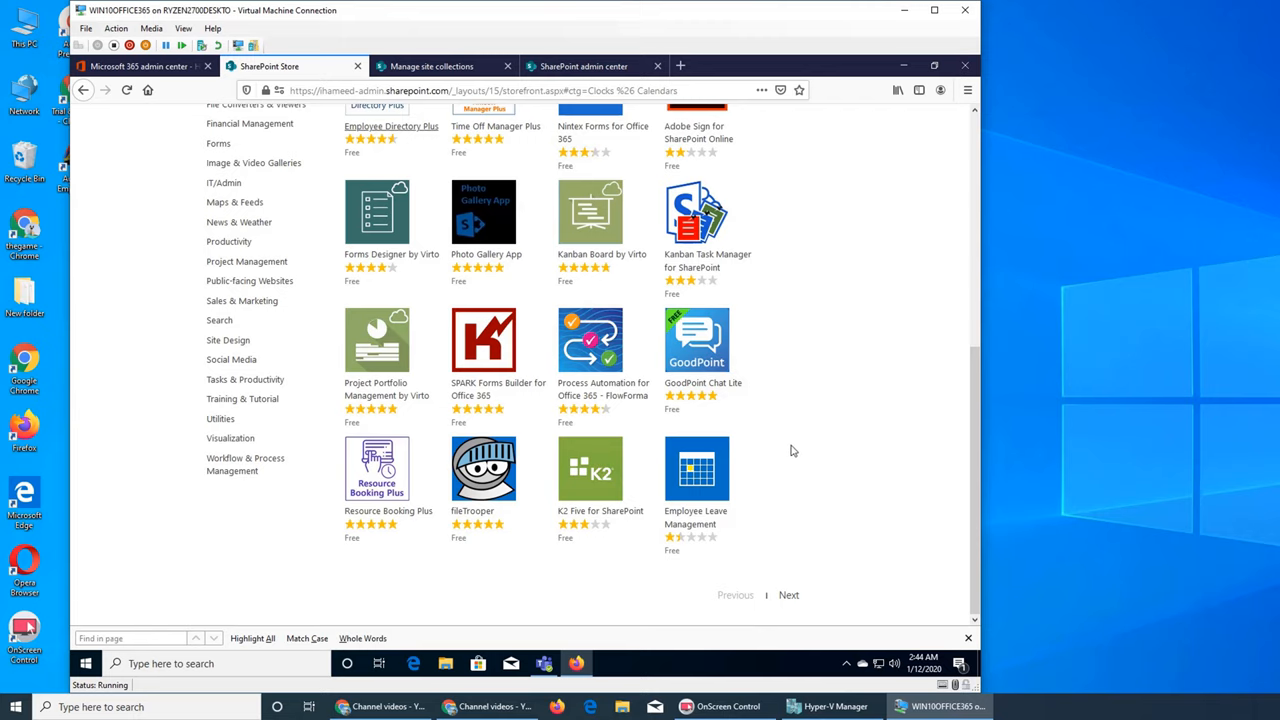
{"action": "mouse_move", "coordinate": [726, 263]}
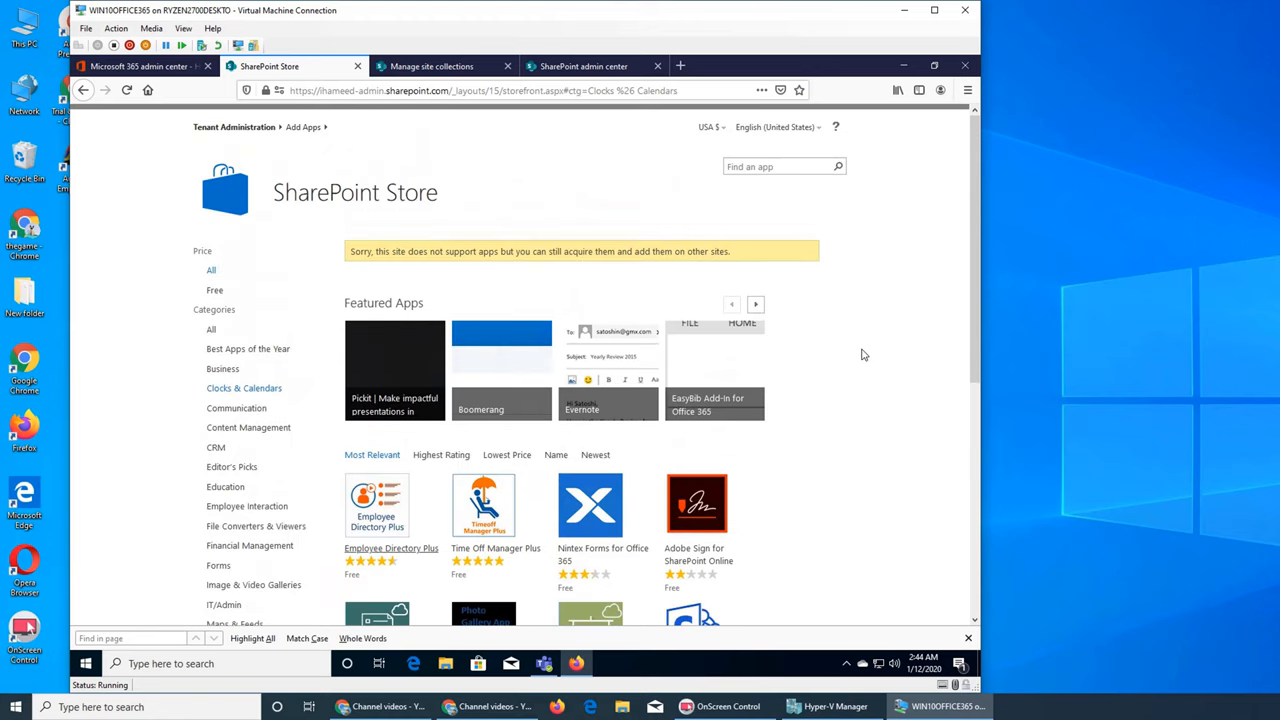
{"action": "mouse_move", "coordinate": [804, 282]}
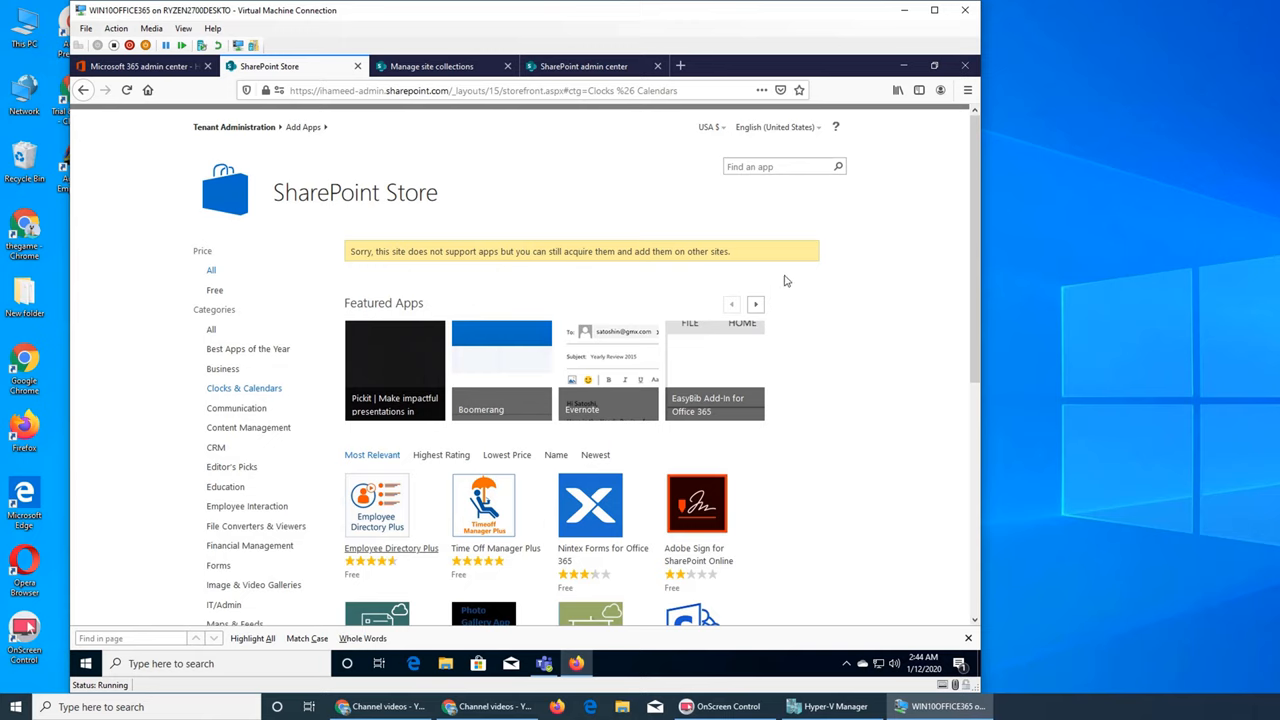
{"action": "mouse_move", "coordinate": [301, 205]}
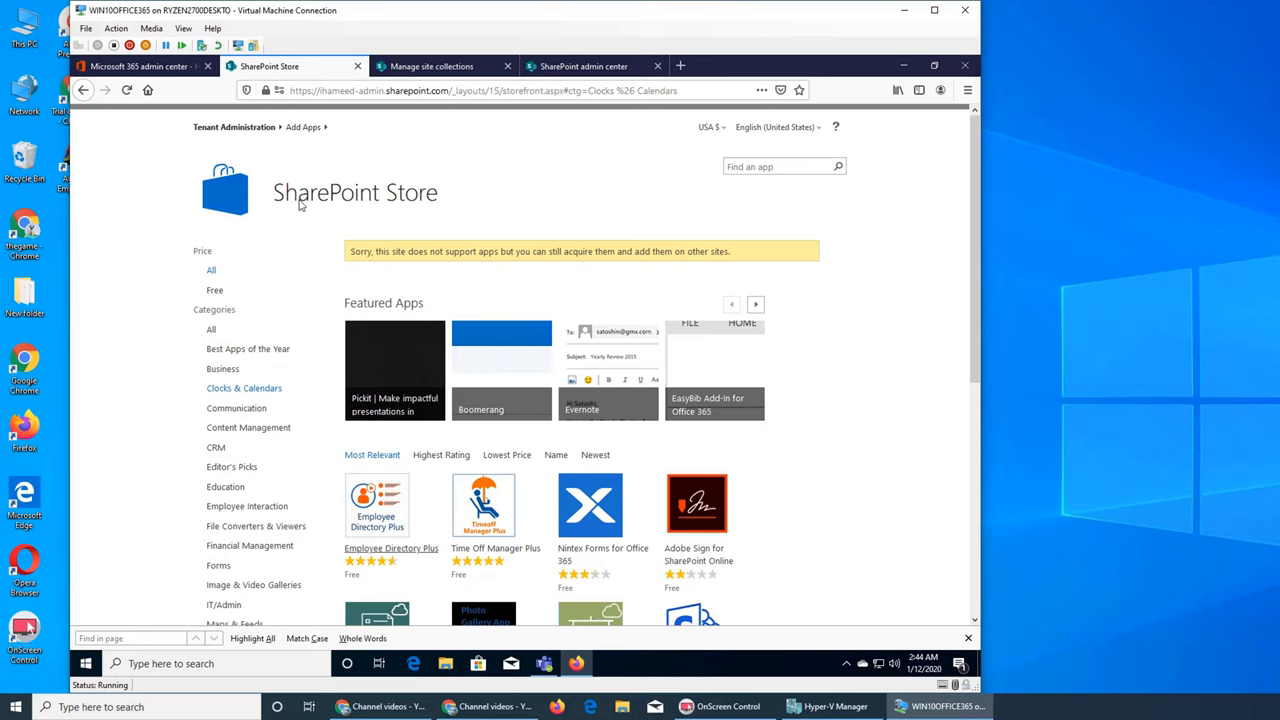
{"action": "mouse_move", "coordinate": [392, 218]}
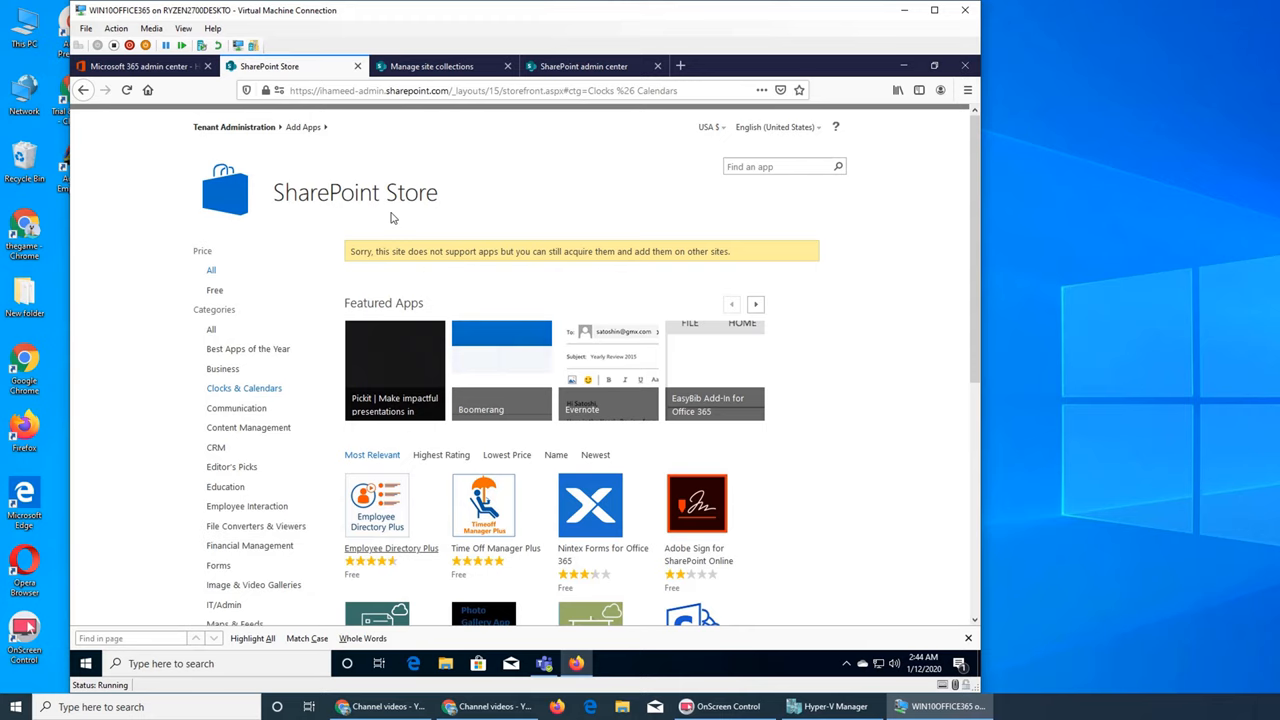
{"action": "mouse_move", "coordinate": [414, 90]}
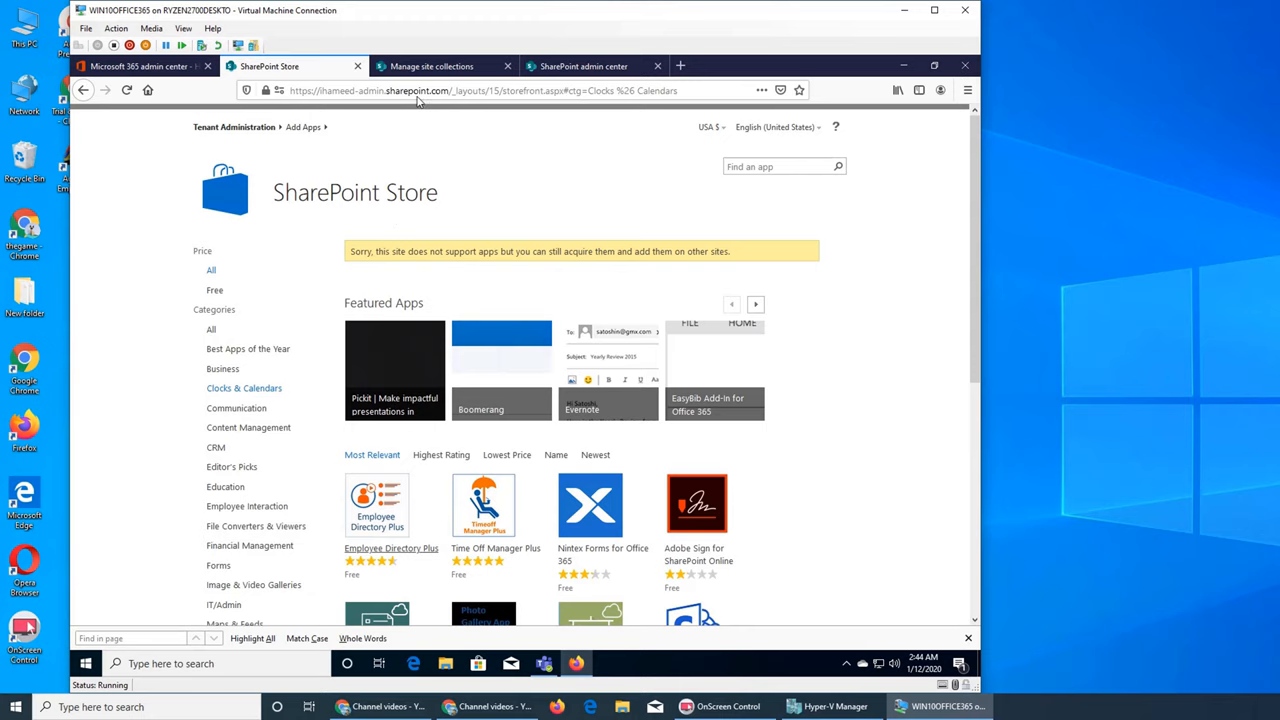
Check the appstore catalog site and its 10.00 GB storage limit in site collections
{"action": "left_click", "coordinate": [442, 65]}
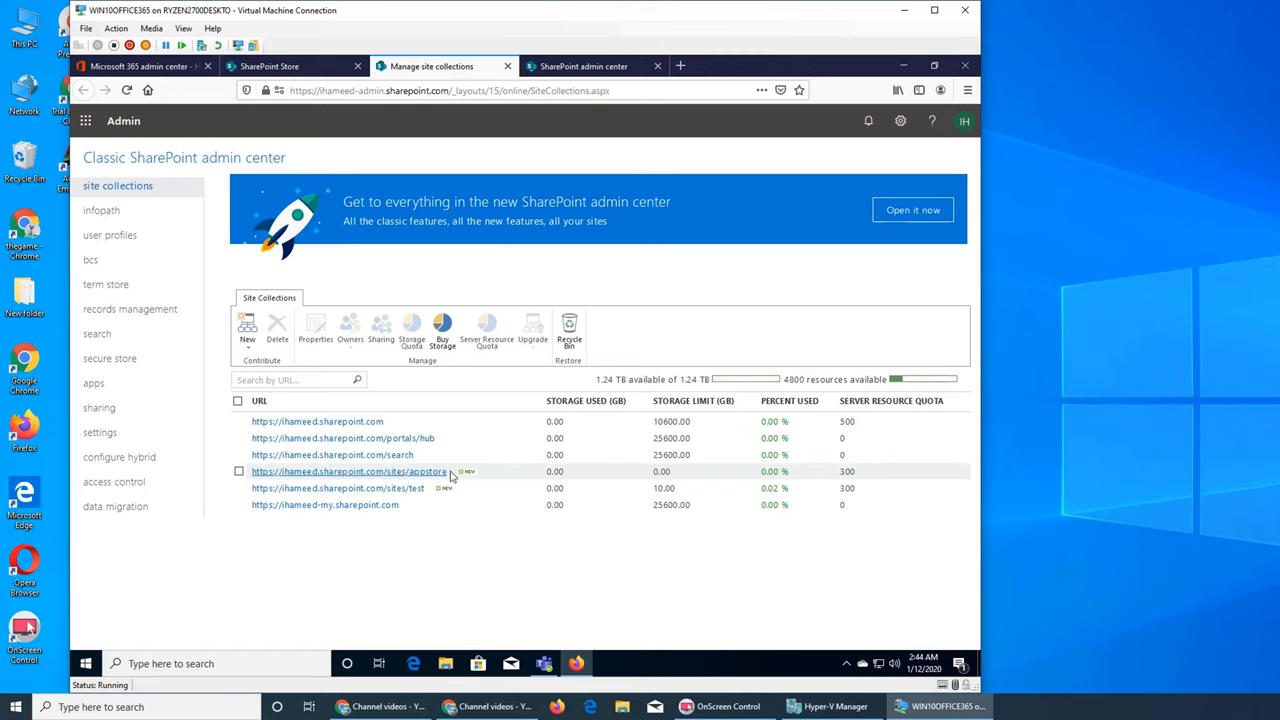
{"action": "mouse_move", "coordinate": [427, 481]}
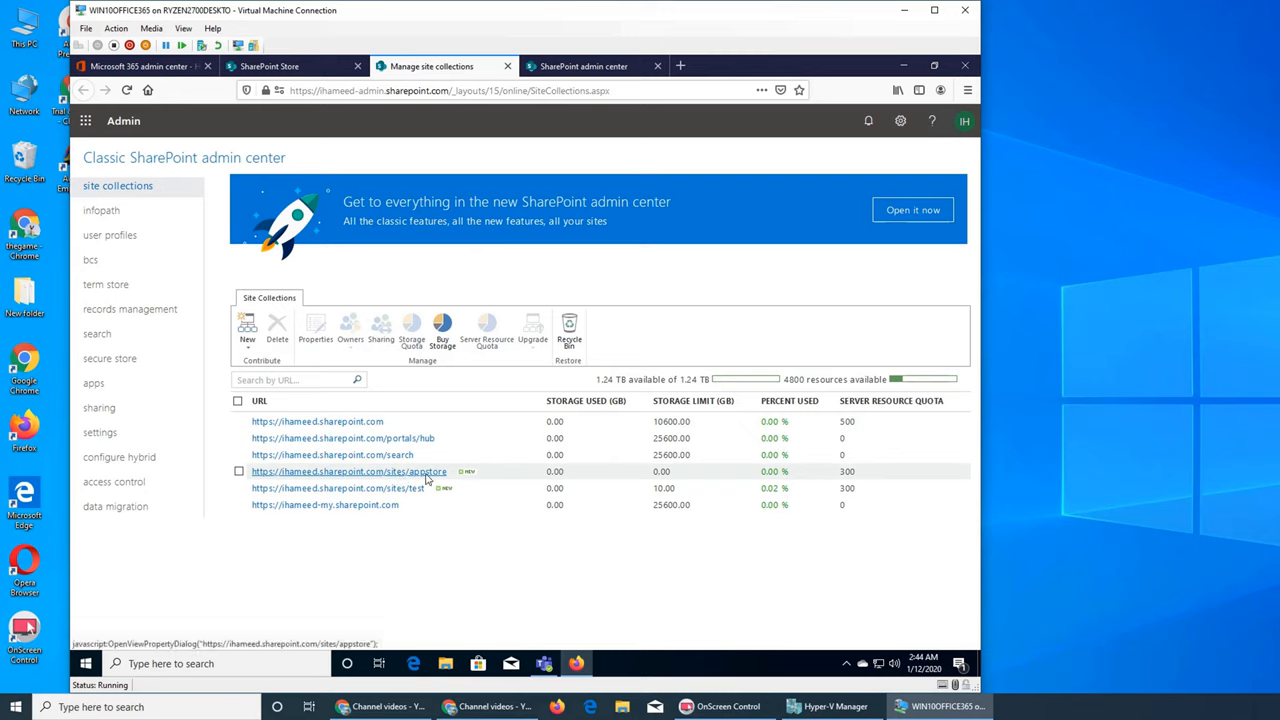
{"action": "mouse_move", "coordinate": [432, 477]}
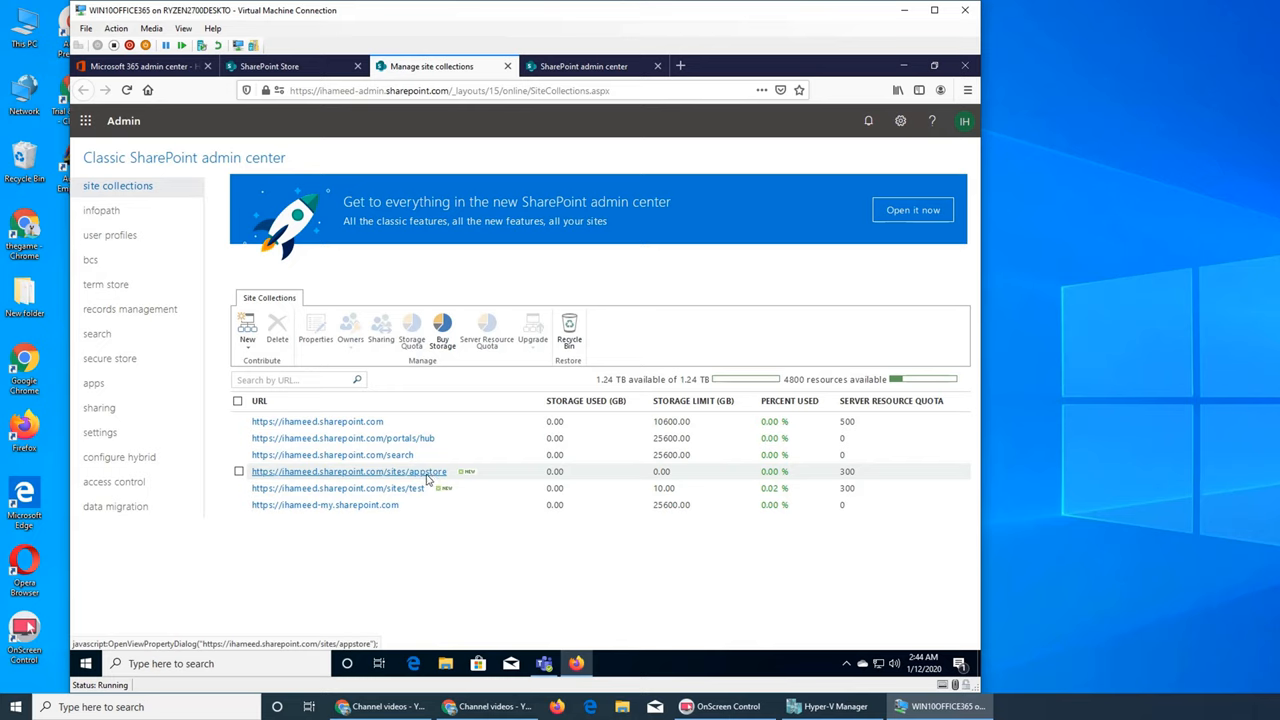
{"action": "mouse_move", "coordinate": [422, 476]}
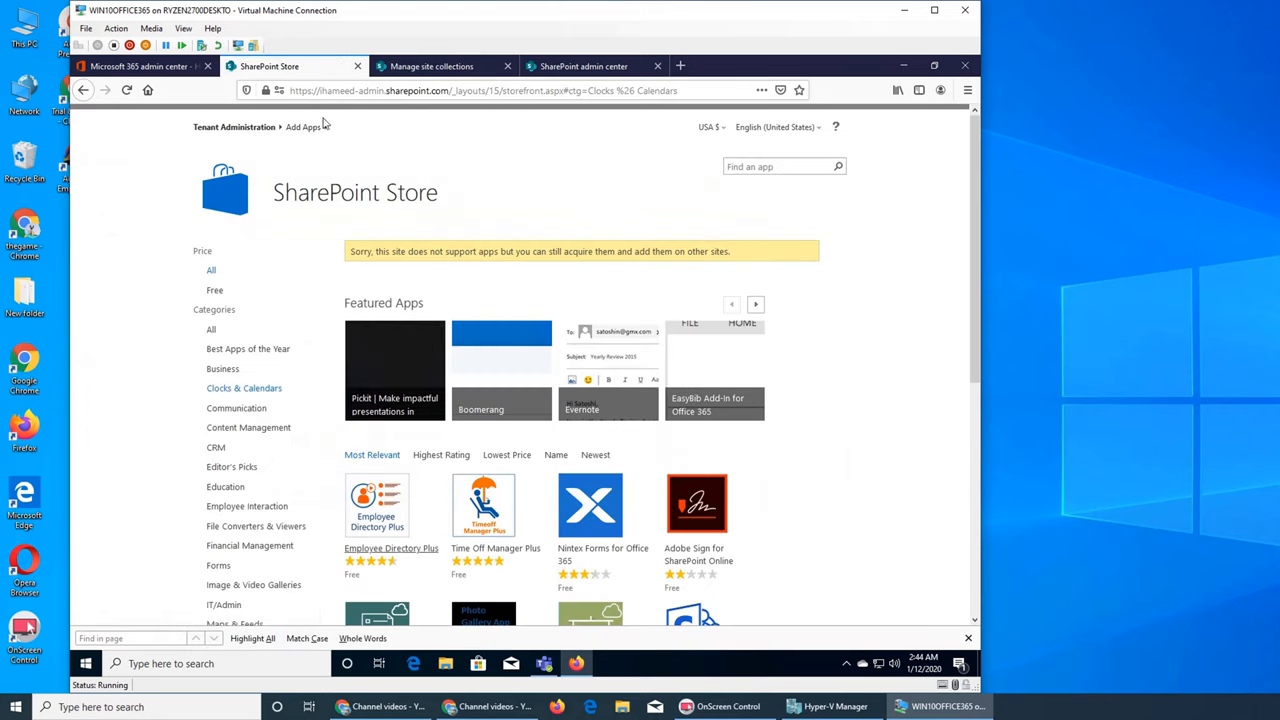
{"action": "mouse_move", "coordinate": [234, 127]}
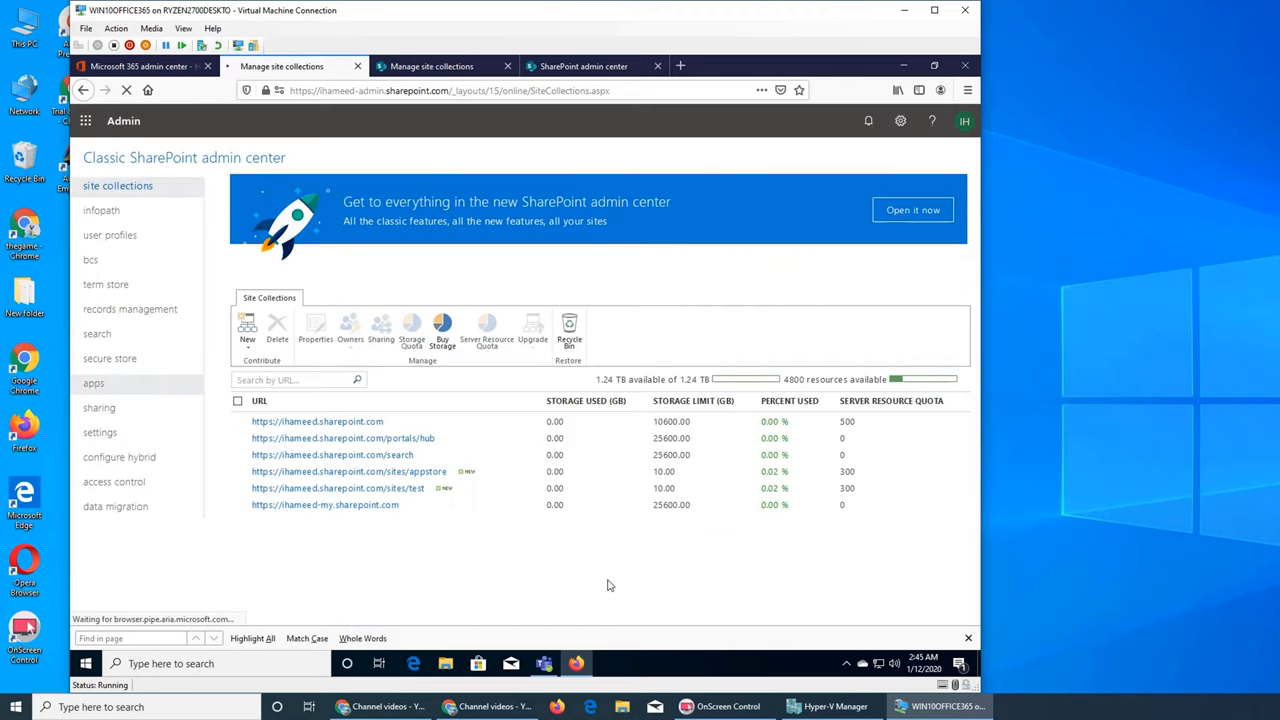
Review licenses for Process Automation, Time Off Manager Plus and Adobe Sign
{"action": "left_click", "coordinate": [93, 383]}
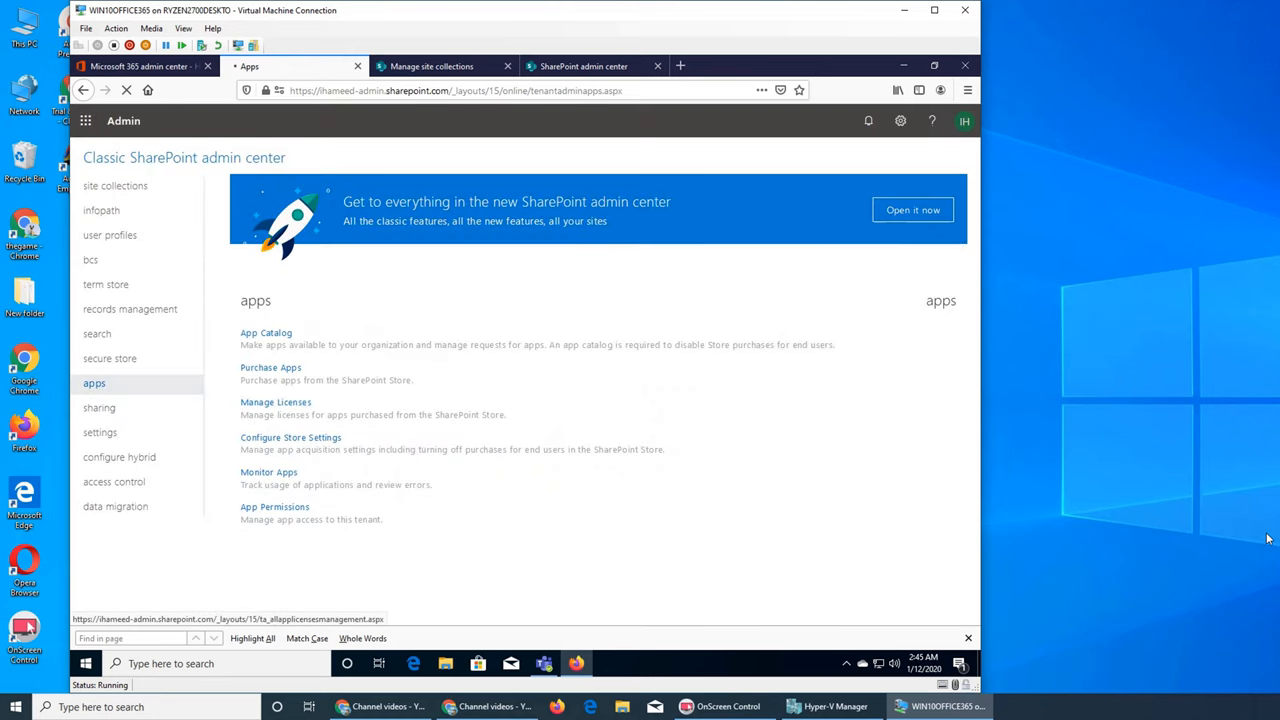
{"action": "left_click", "coordinate": [275, 402]}
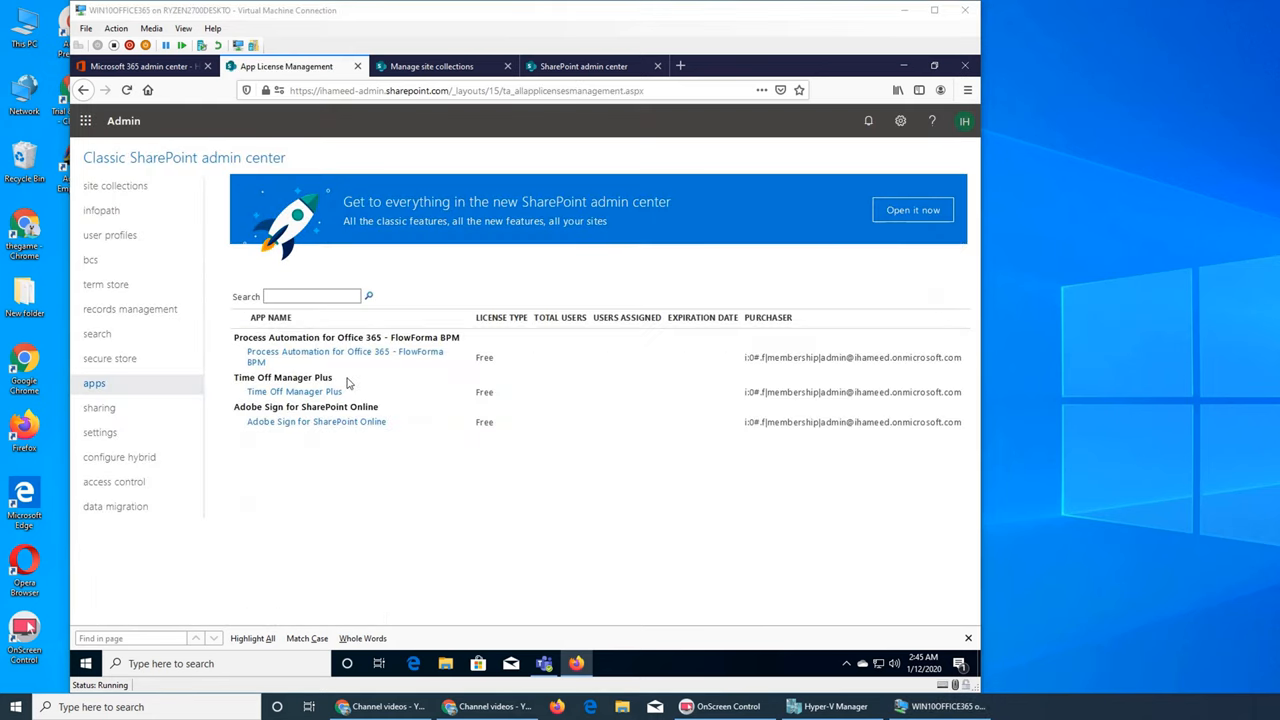
{"action": "mouse_move", "coordinate": [379, 367]}
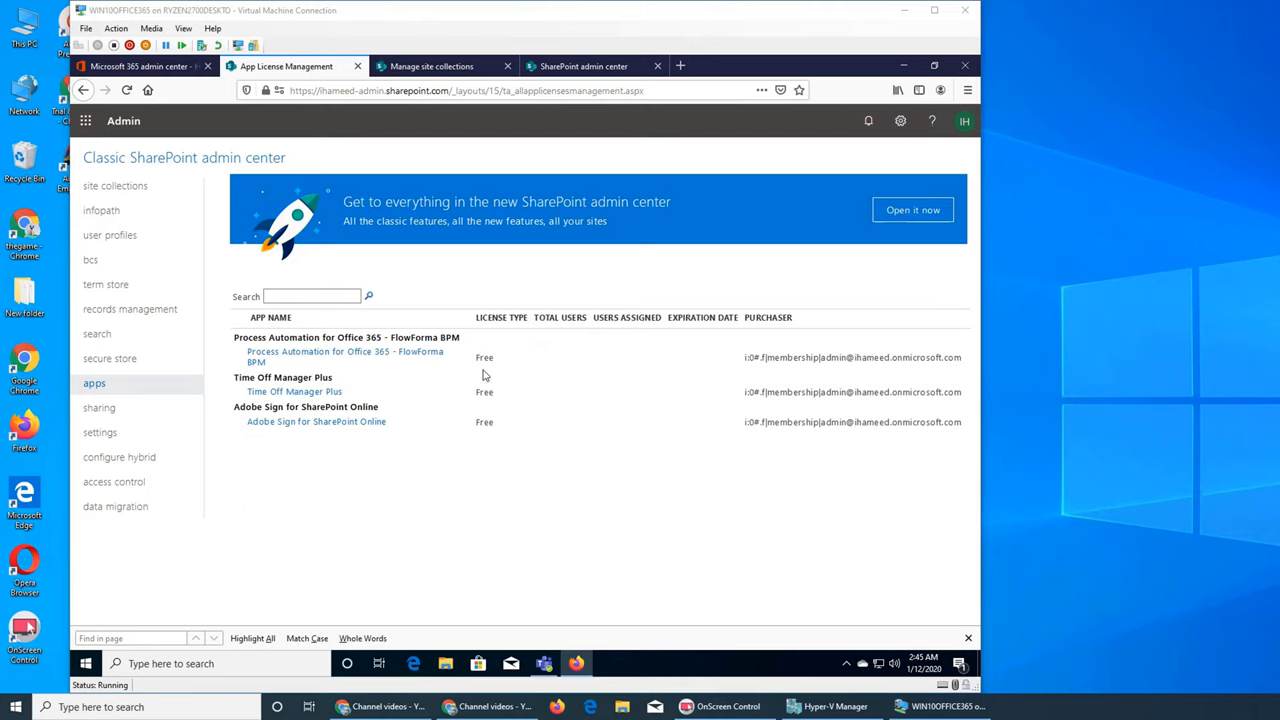
{"action": "mouse_move", "coordinate": [394, 435]}
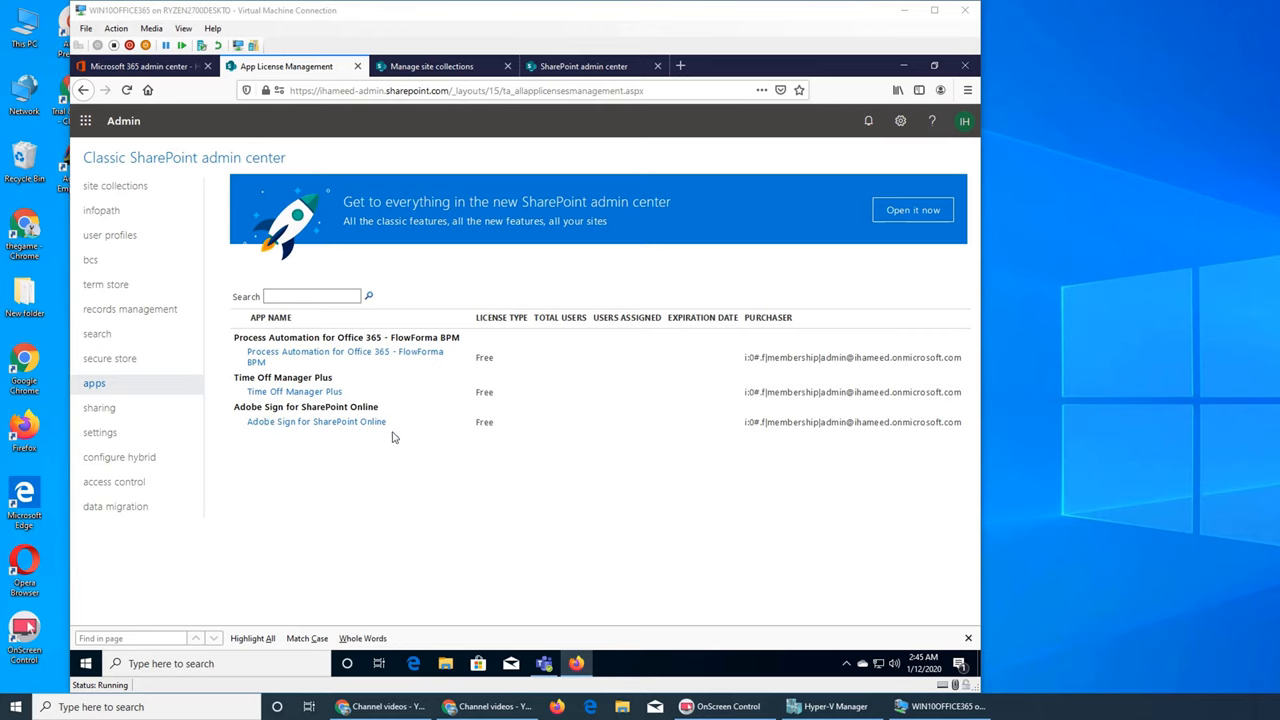
{"action": "mouse_move", "coordinate": [413, 385]}
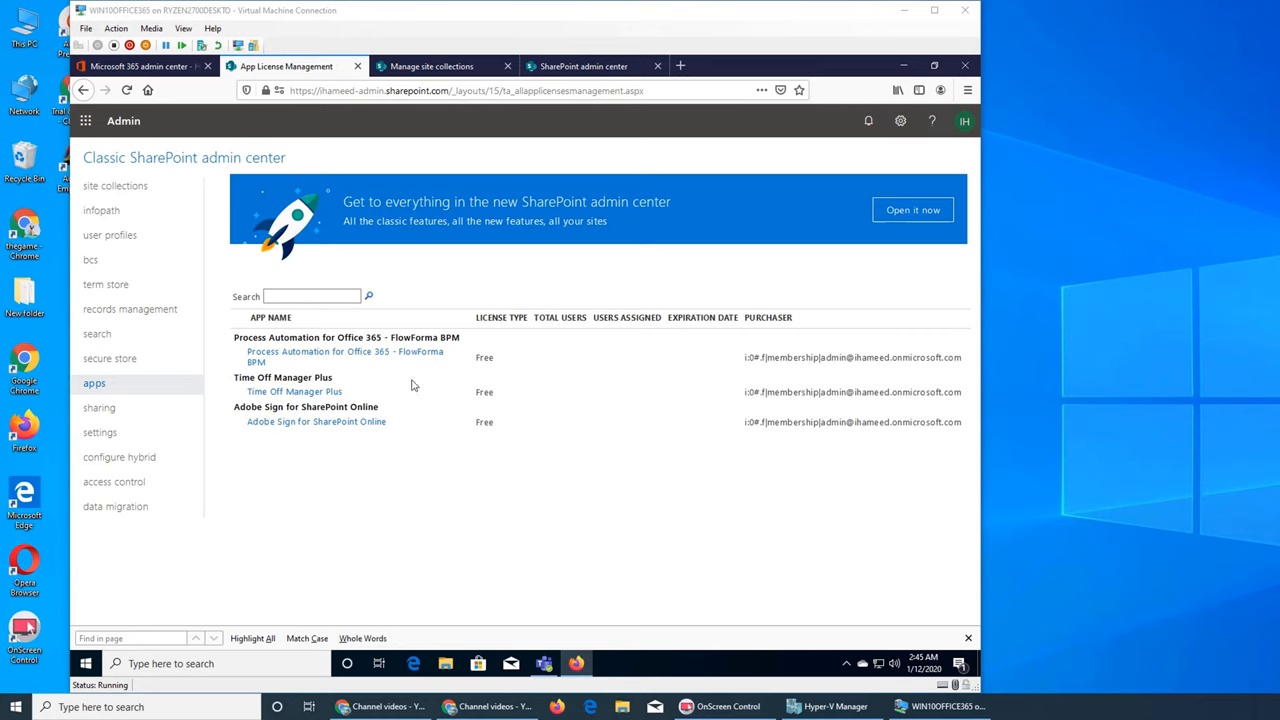
{"action": "mouse_move", "coordinate": [437, 404]}
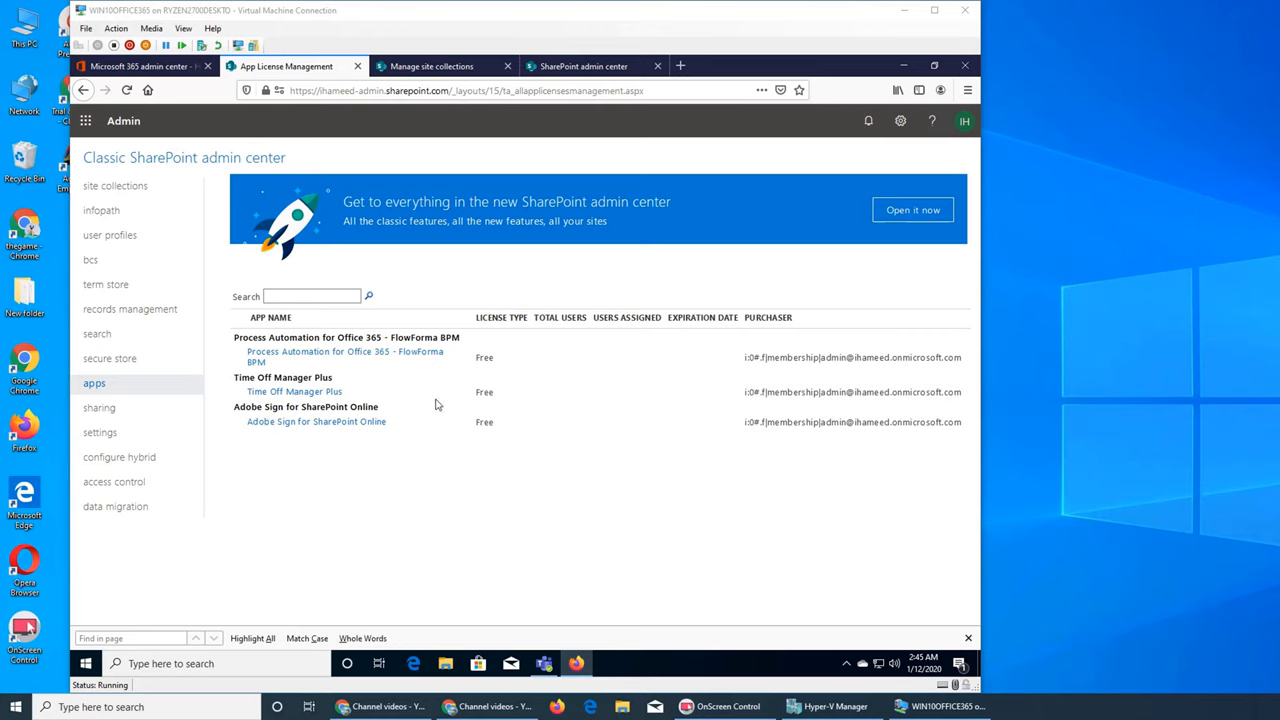
{"action": "mouse_move", "coordinate": [296, 357]}
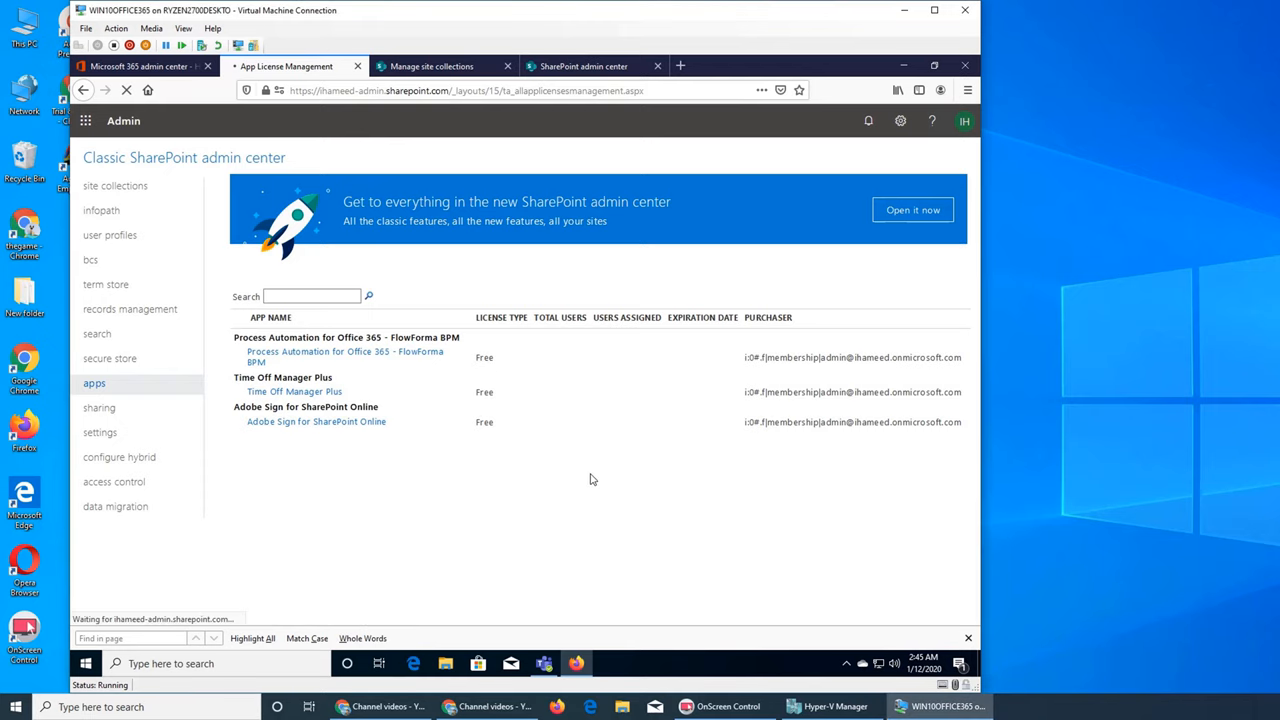
View Process Automation's license details, cancel adding a manager, and return to Apps
{"action": "left_click", "coordinate": [343, 351]}
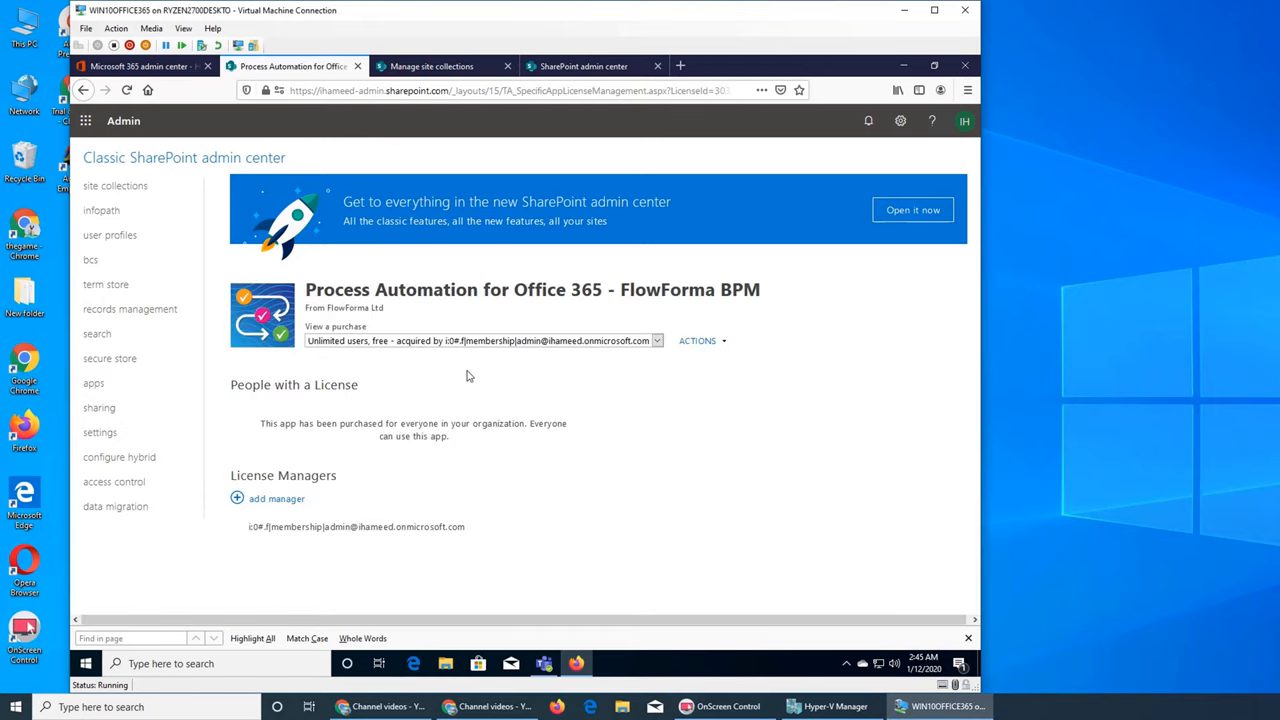
{"action": "mouse_move", "coordinate": [375, 472]}
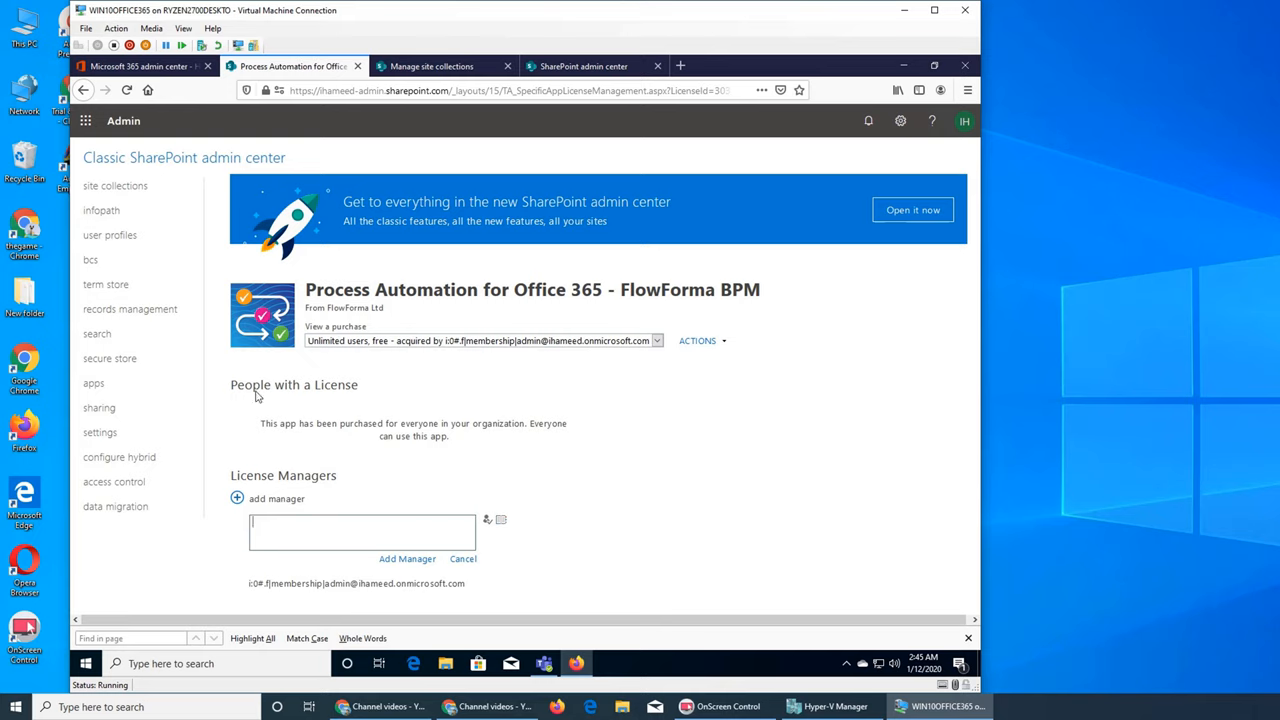
{"action": "mouse_move", "coordinate": [456, 510]}
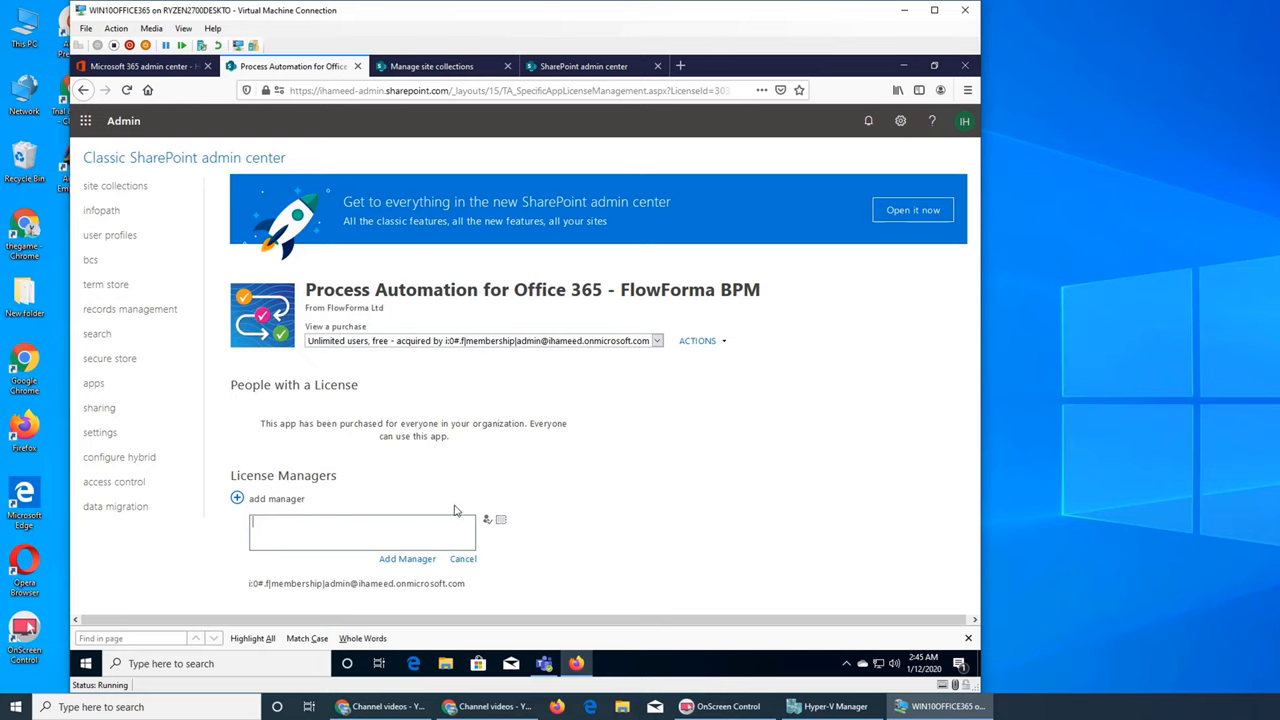
{"action": "left_click", "coordinate": [463, 558]}
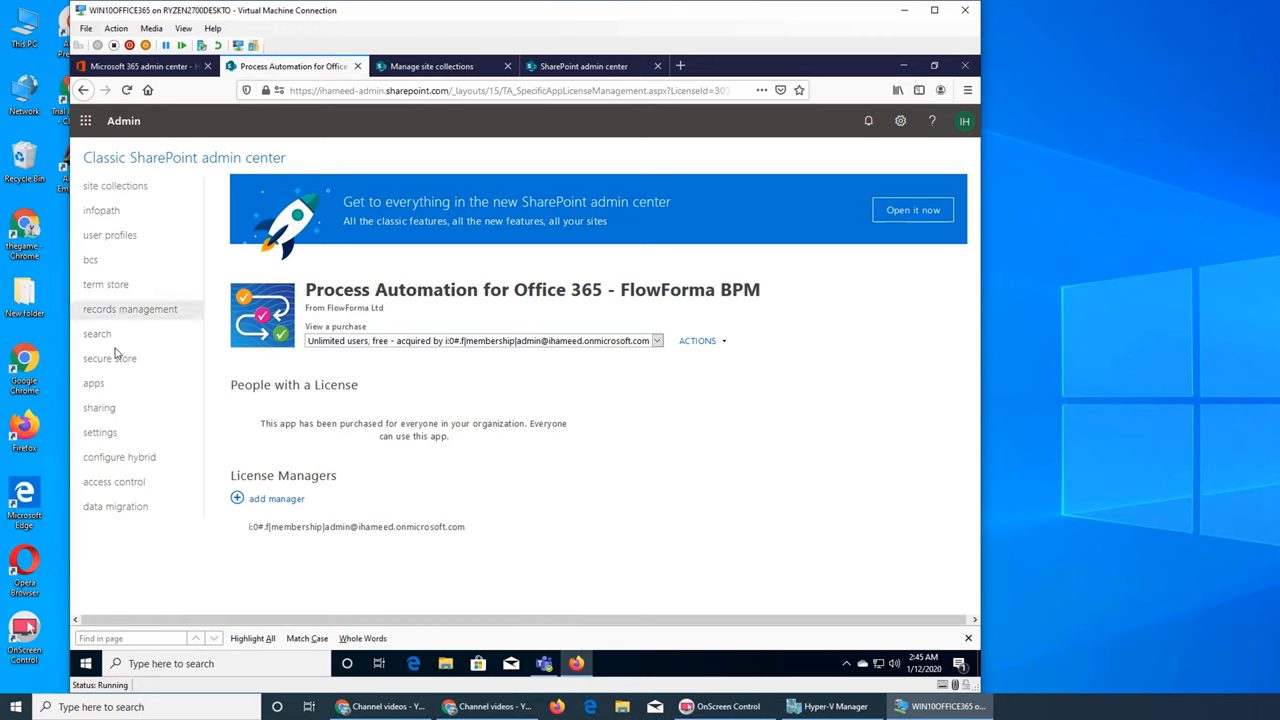
{"action": "left_click", "coordinate": [93, 383]}
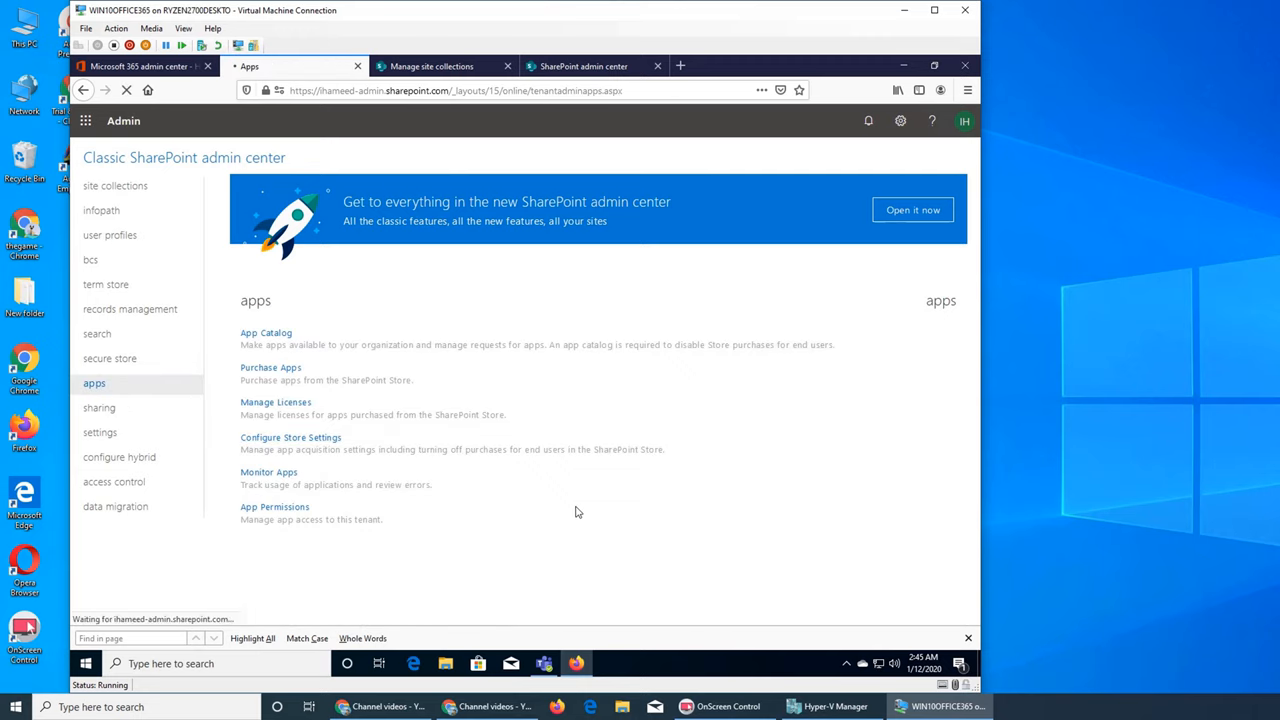
Review the store settings, leaving Apps for Office allowed, and cancel without saving
{"action": "left_click", "coordinate": [290, 437]}
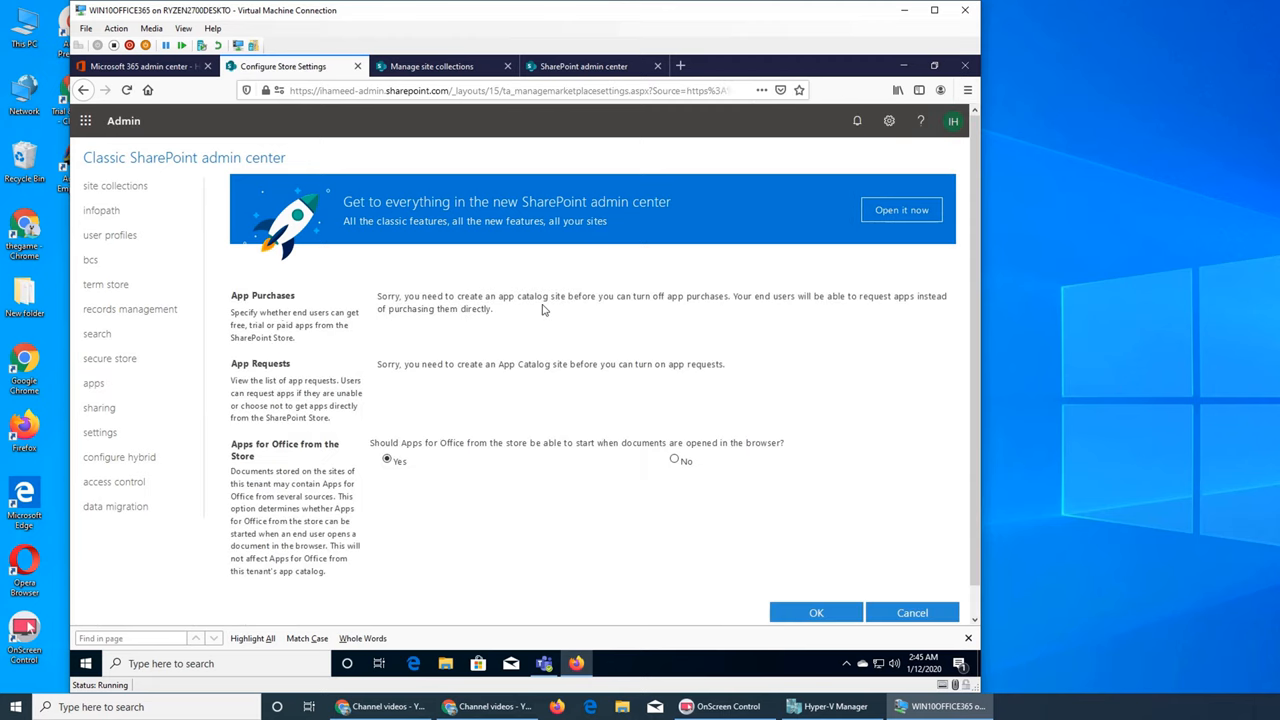
{"action": "mouse_move", "coordinate": [540, 333]}
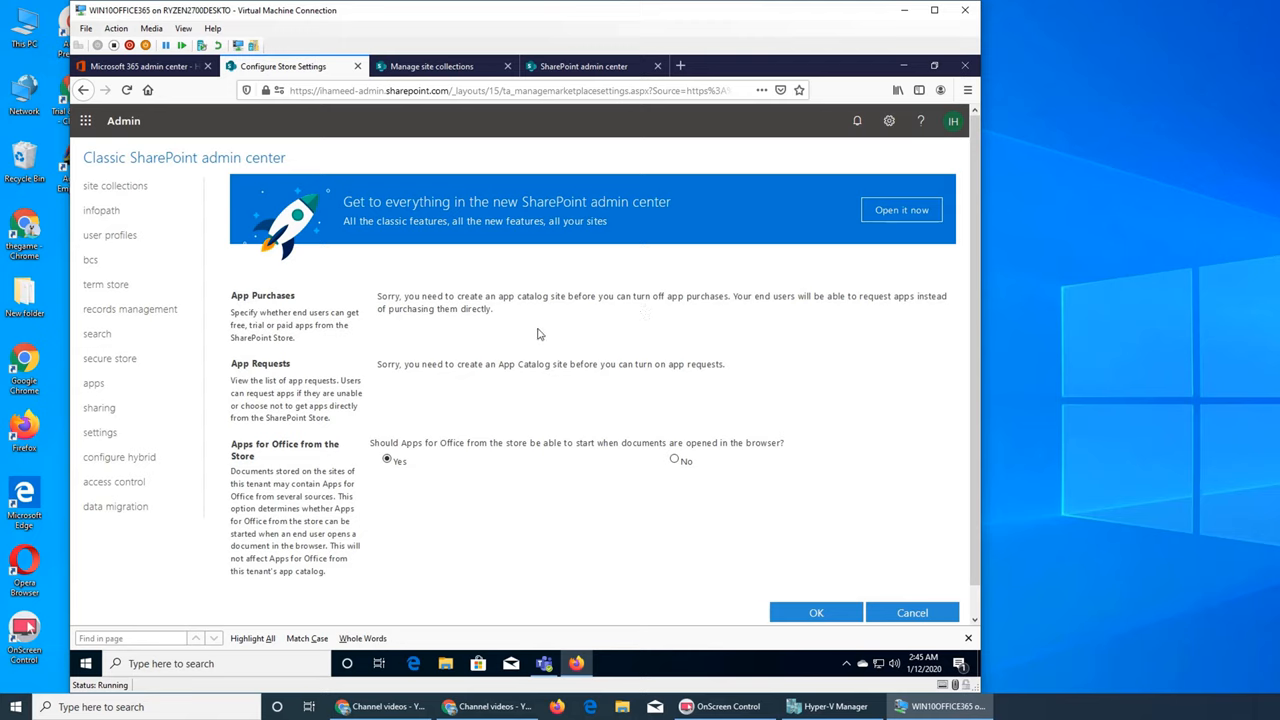
{"action": "mouse_move", "coordinate": [573, 325]}
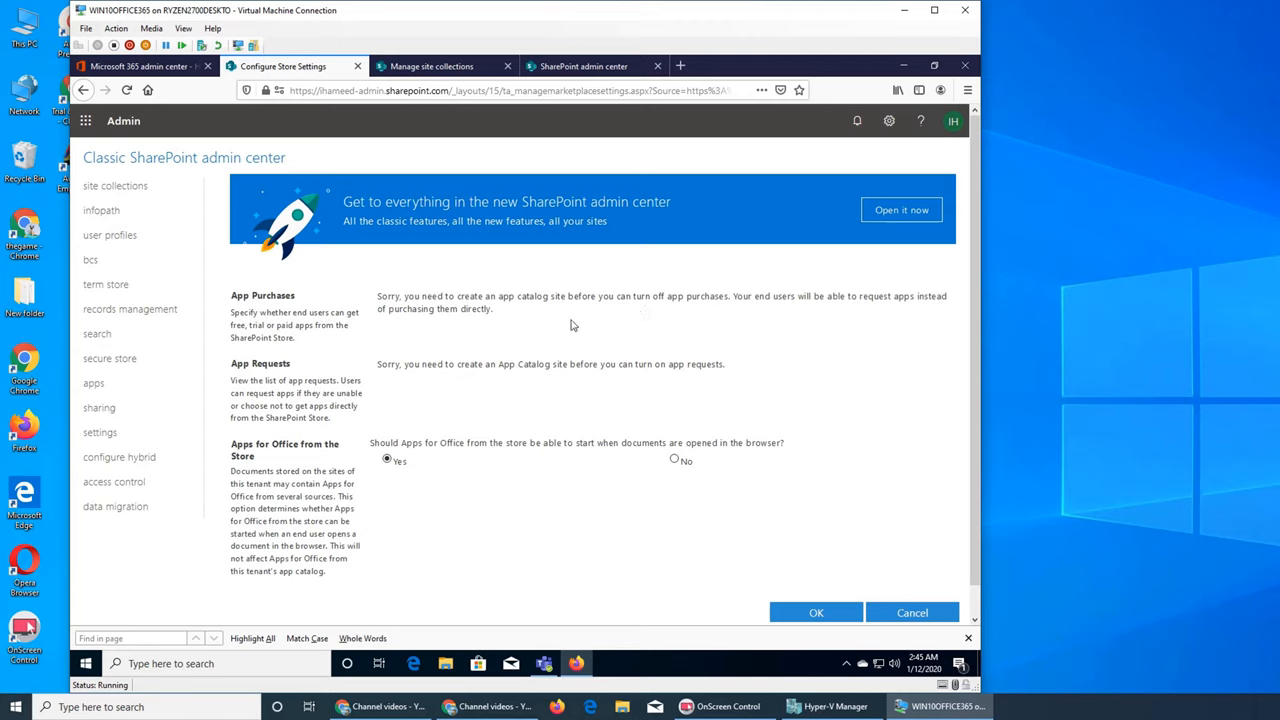
{"action": "mouse_move", "coordinate": [497, 328]}
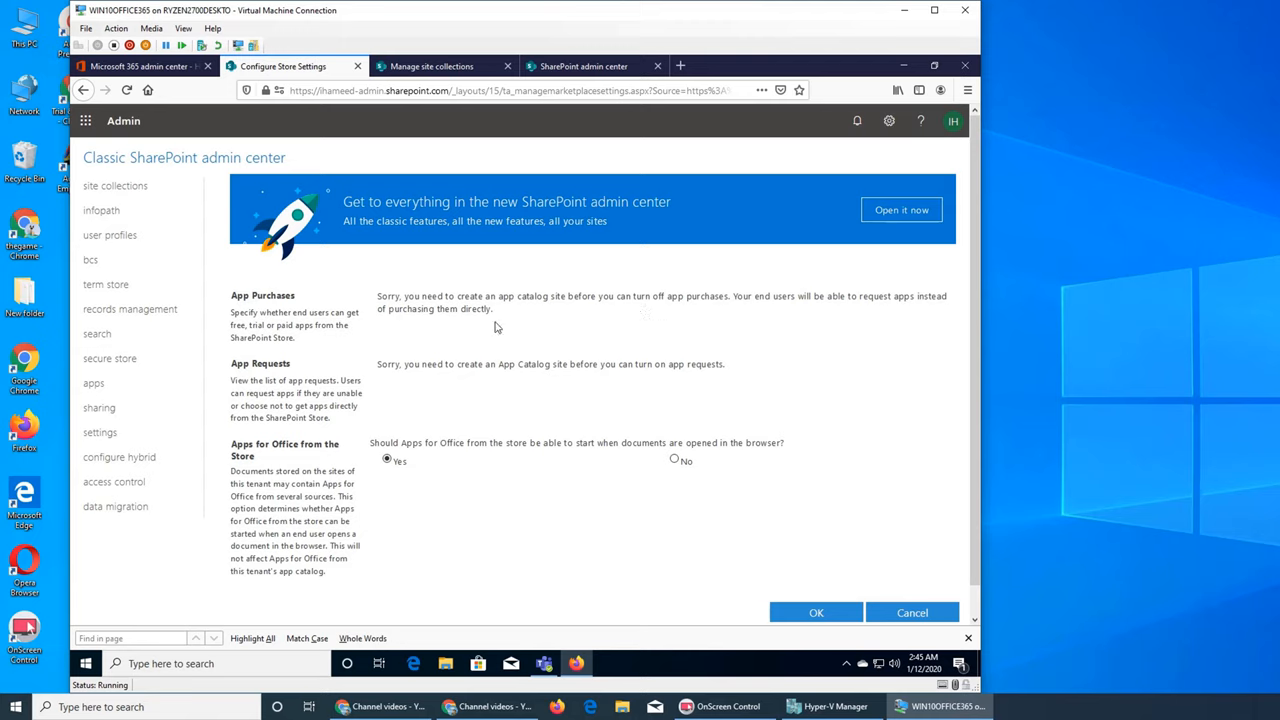
{"action": "mouse_move", "coordinate": [399, 375]}
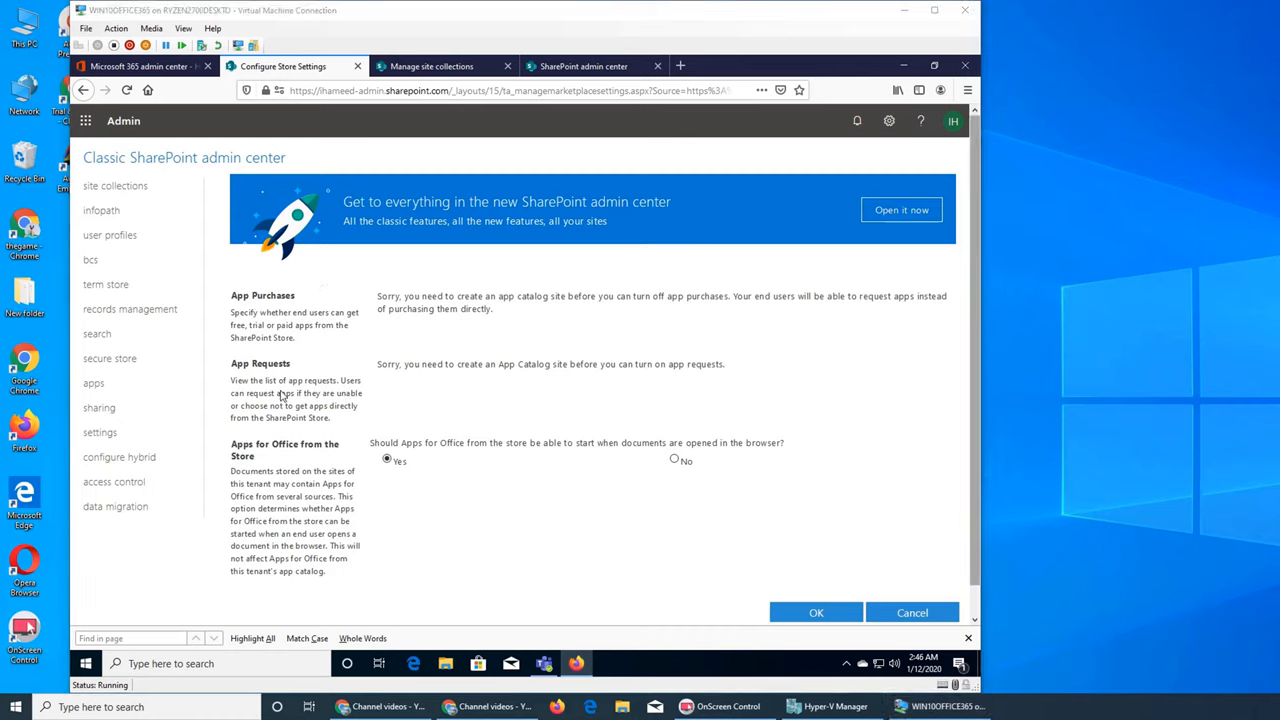
{"action": "mouse_move", "coordinate": [315, 343]}
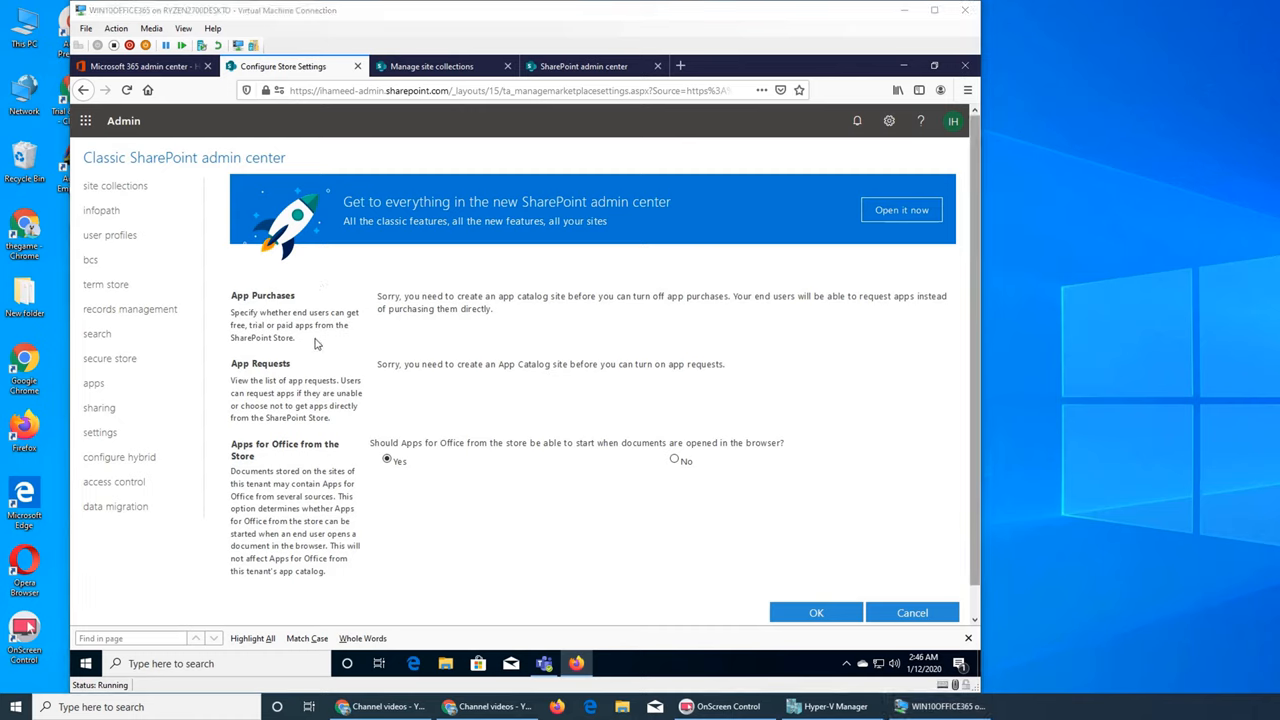
{"action": "mouse_move", "coordinate": [345, 347]}
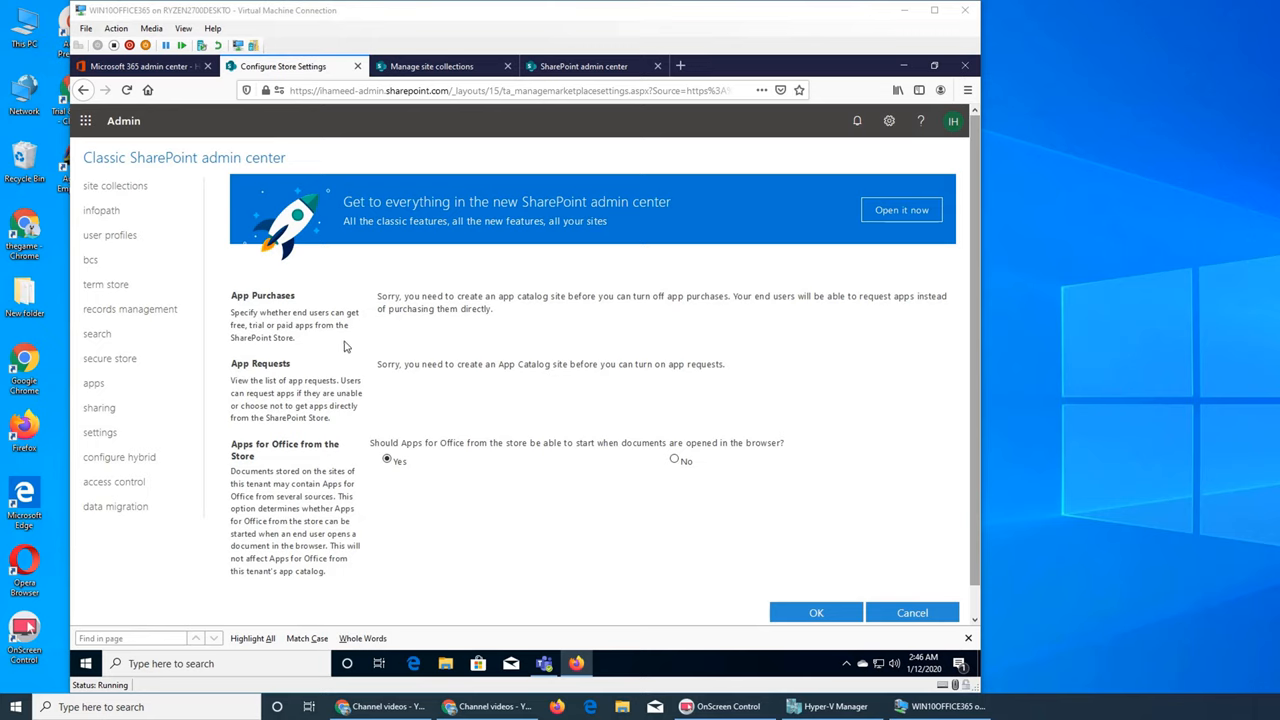
{"action": "mouse_move", "coordinate": [363, 347]}
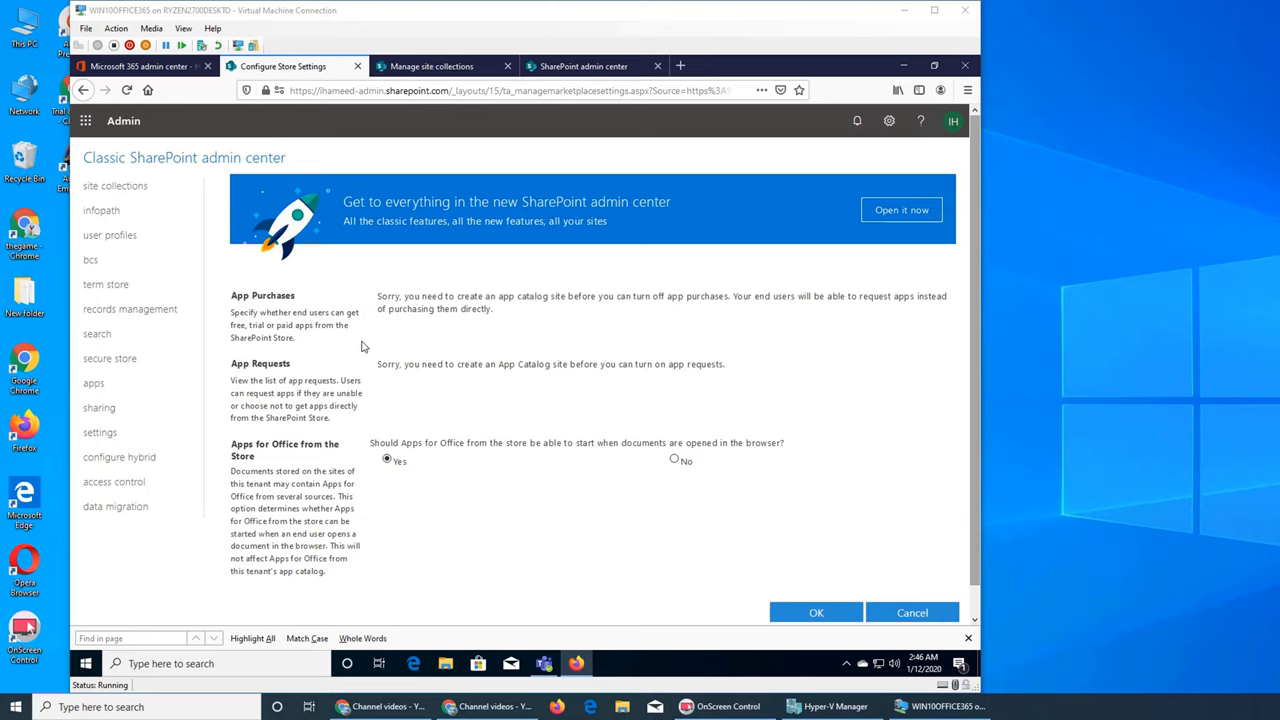
{"action": "mouse_move", "coordinate": [305, 350]}
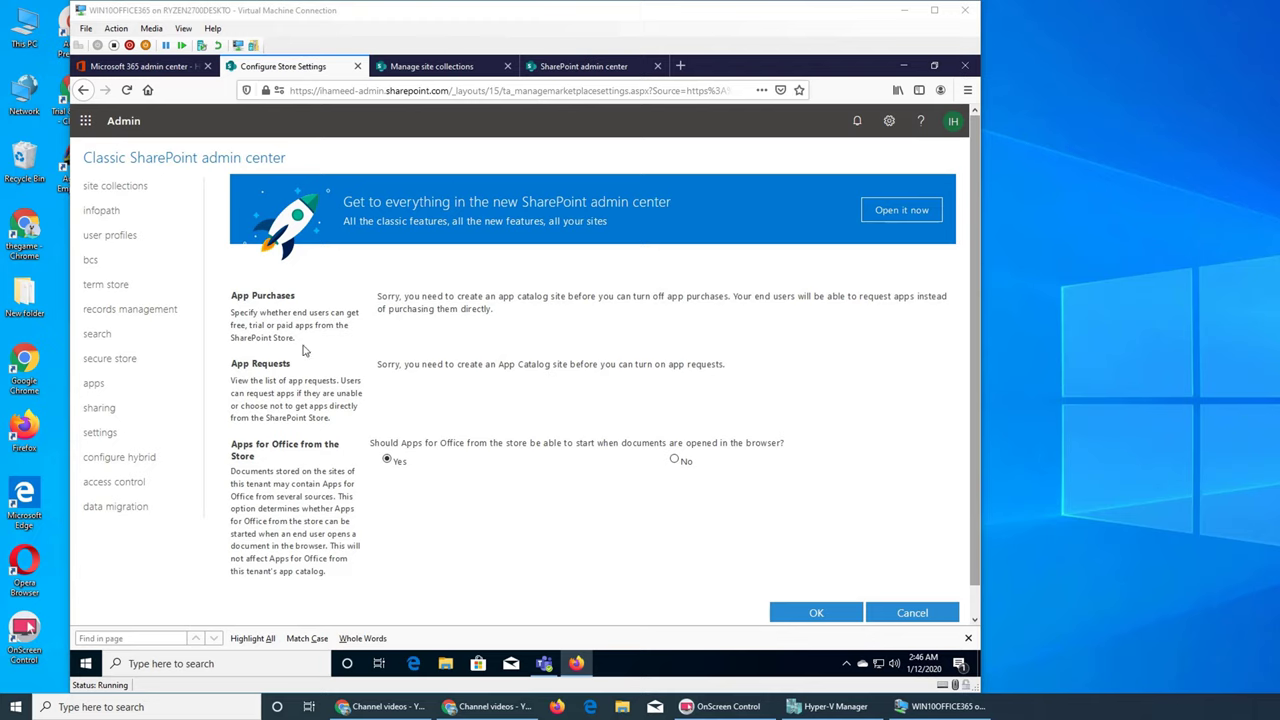
{"action": "mouse_move", "coordinate": [296, 340]}
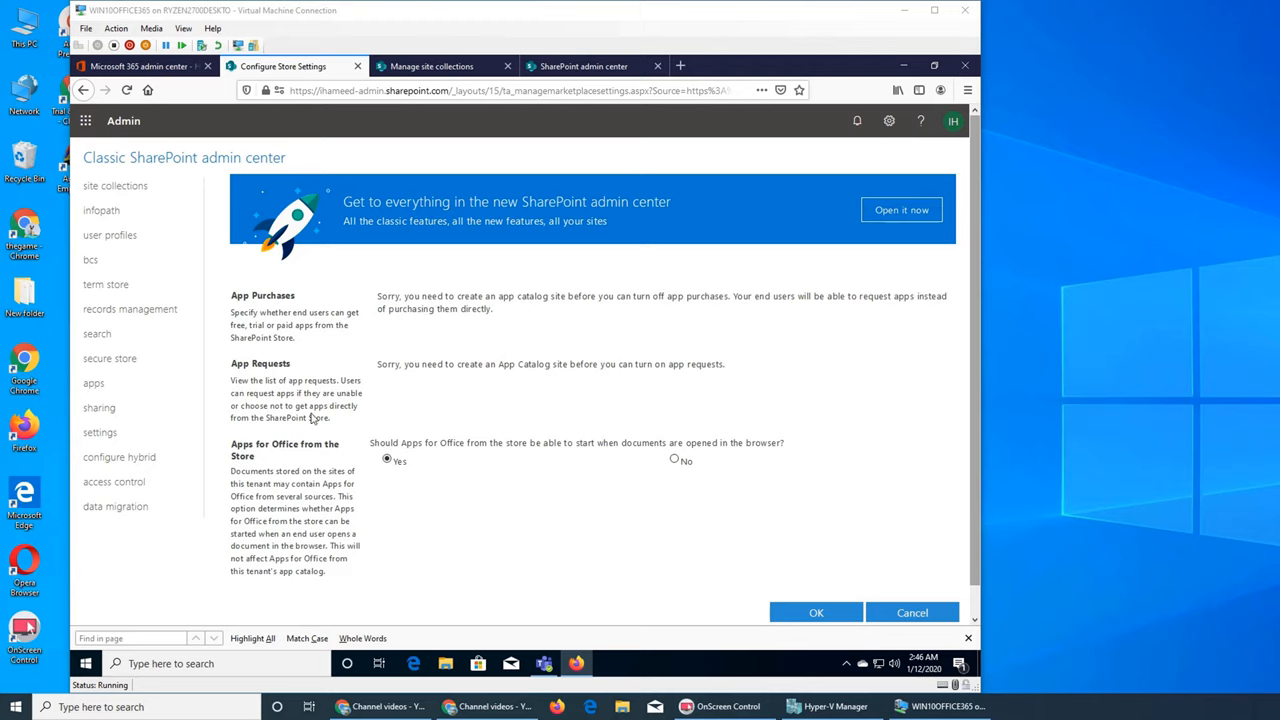
{"action": "mouse_move", "coordinate": [323, 420]}
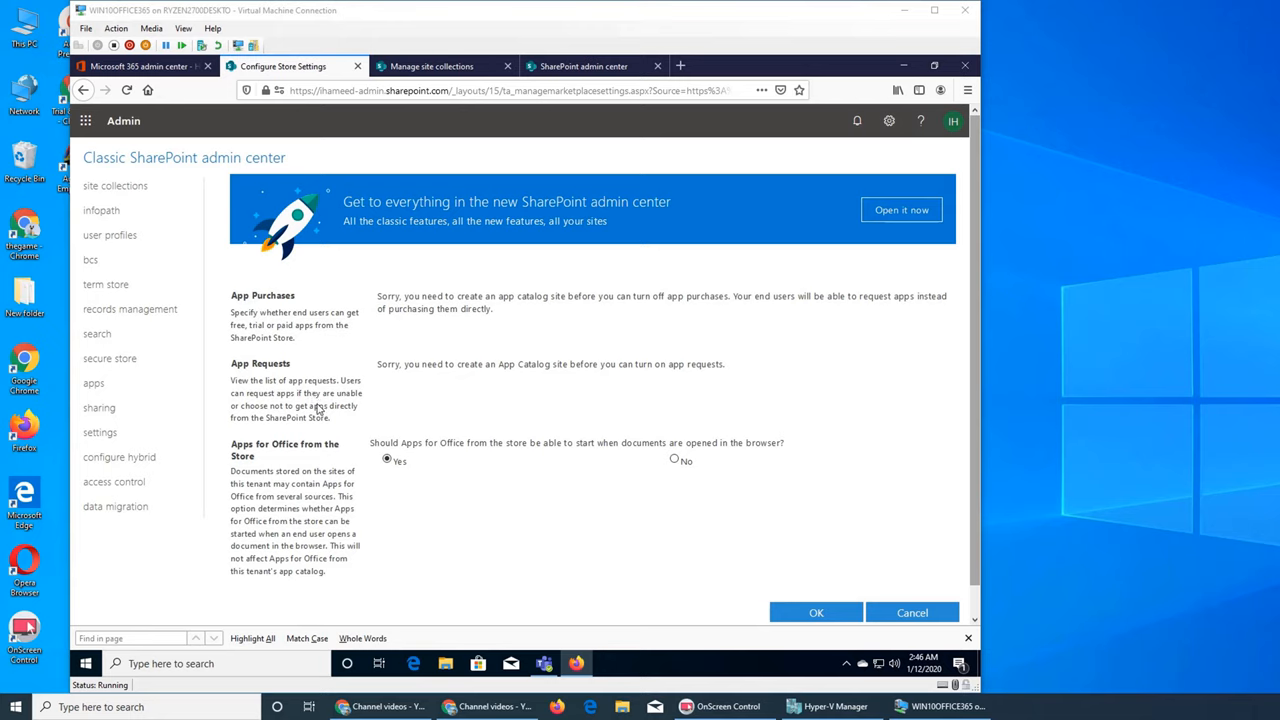
{"action": "mouse_move", "coordinate": [449, 423]}
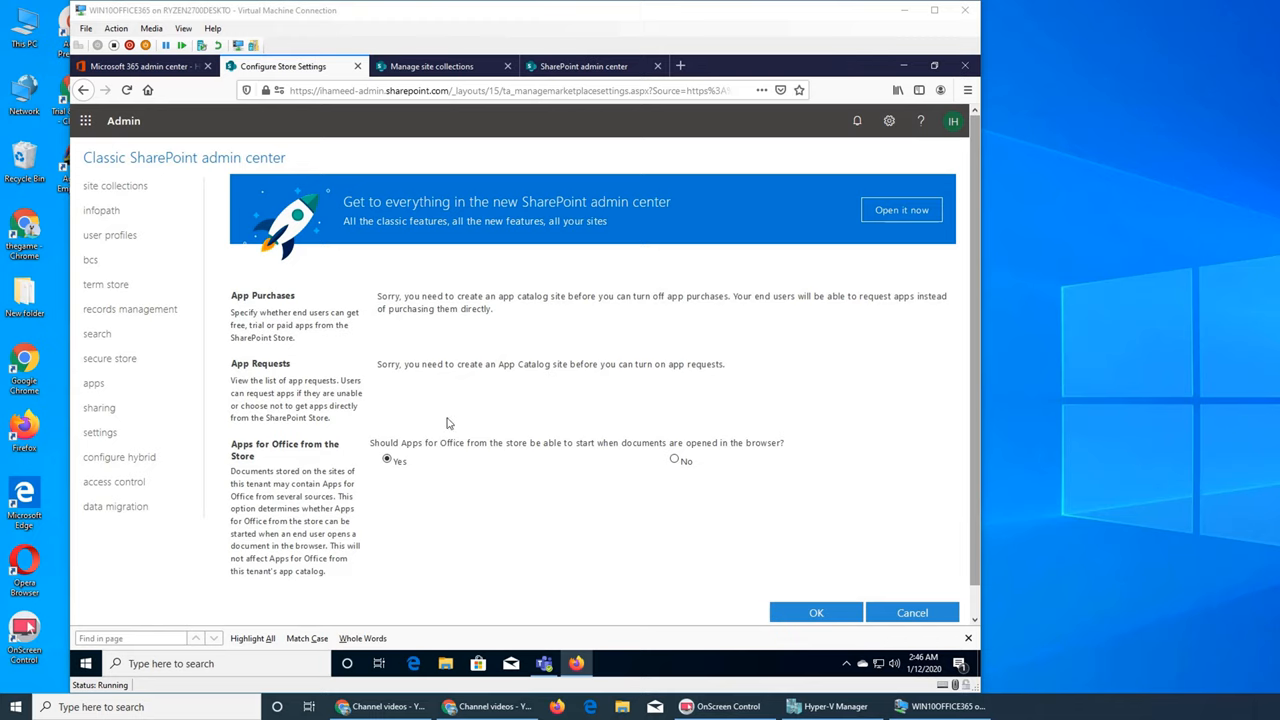
{"action": "mouse_move", "coordinate": [545, 427]}
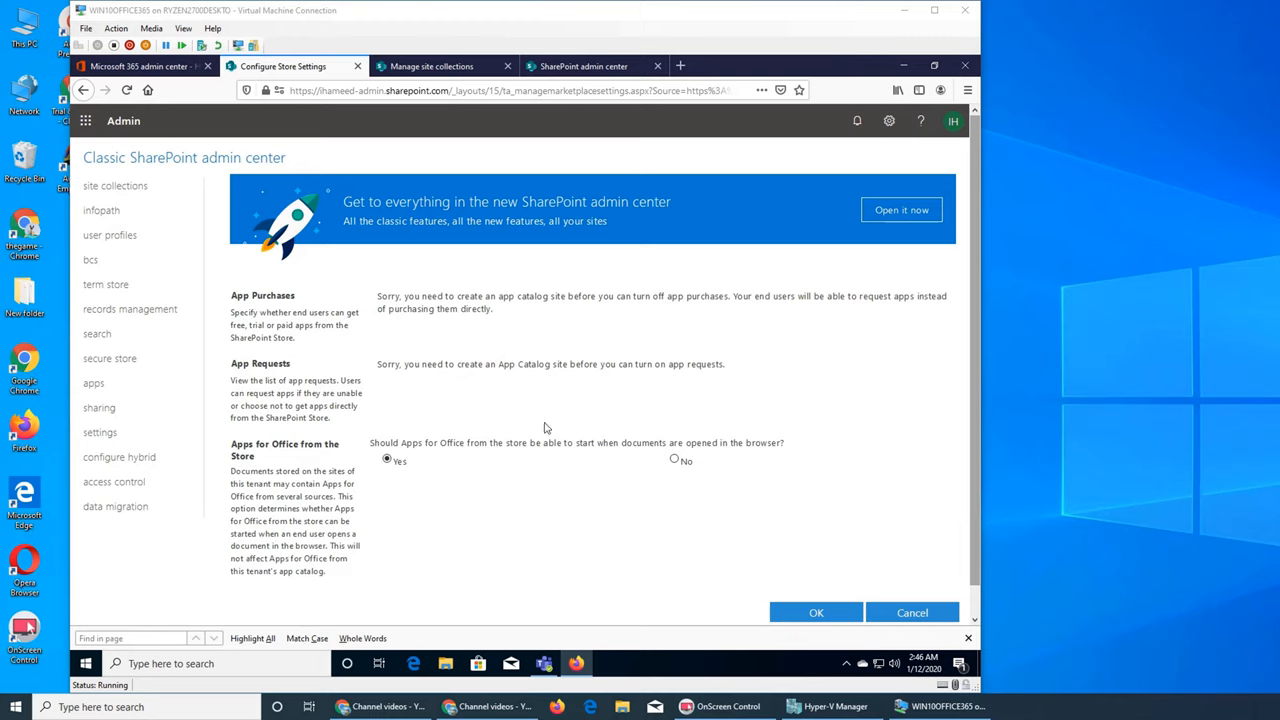
{"action": "mouse_move", "coordinate": [465, 409]}
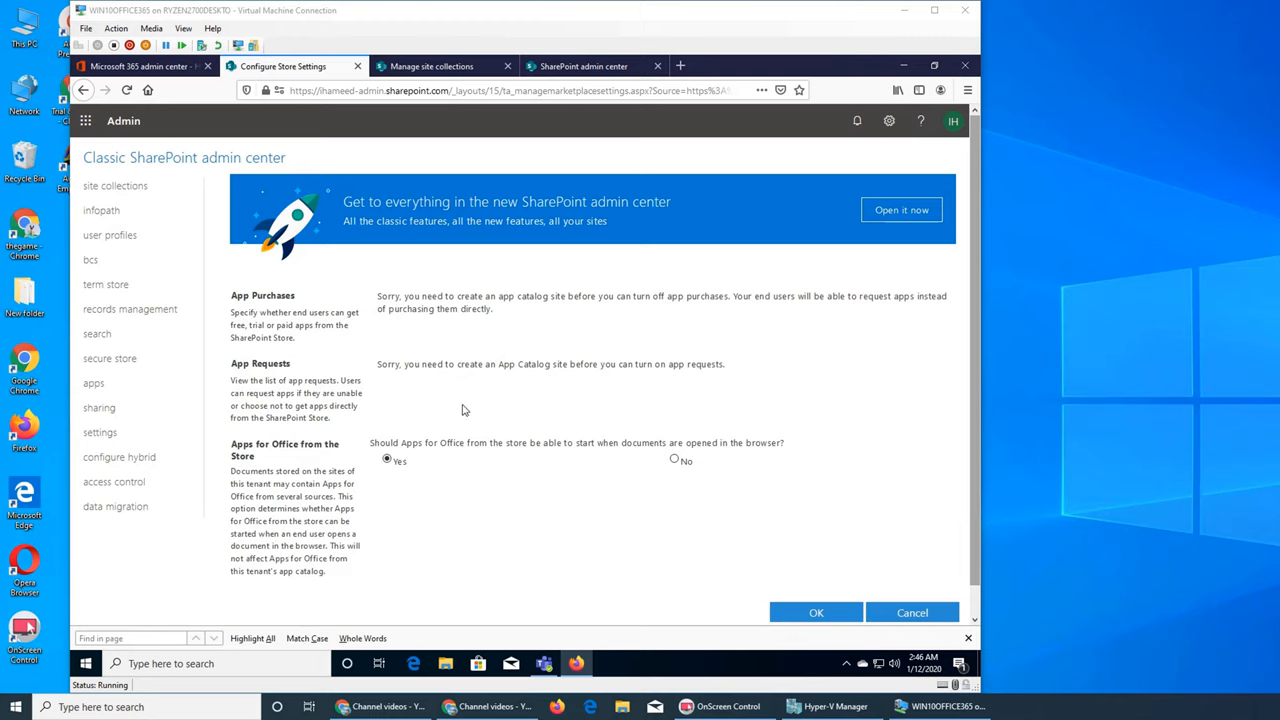
{"action": "mouse_move", "coordinate": [553, 465]}
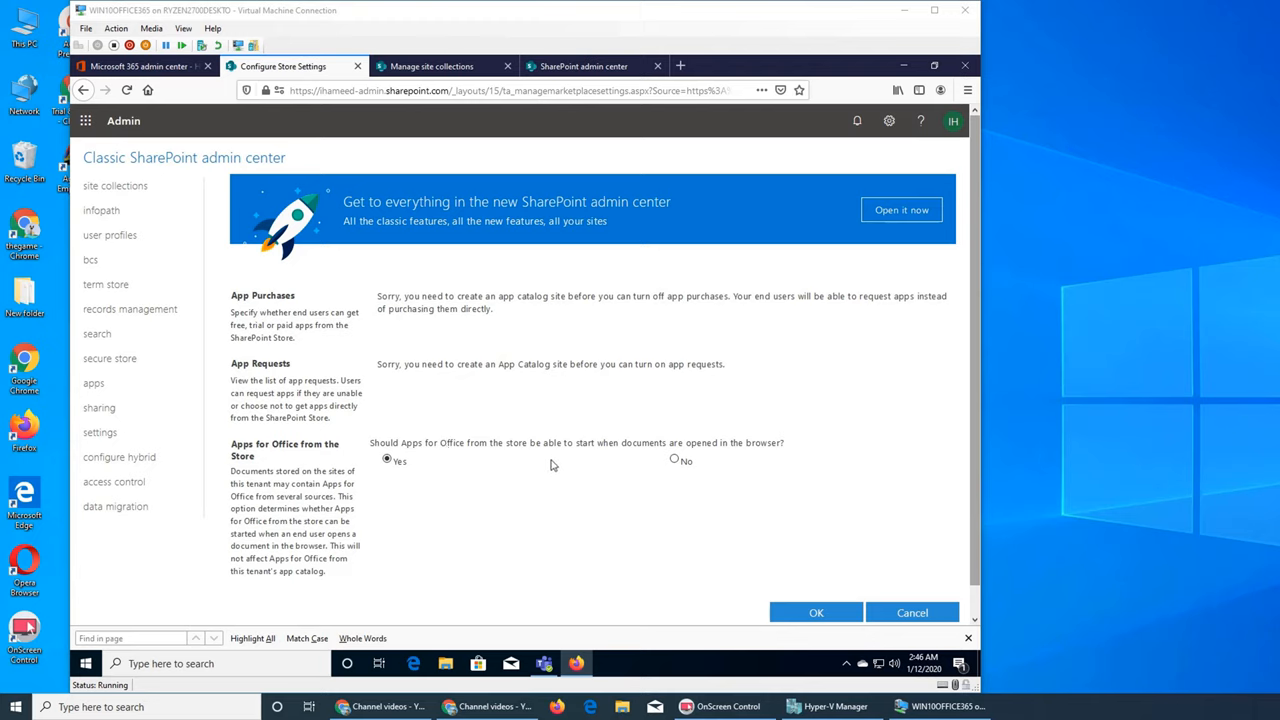
{"action": "mouse_move", "coordinate": [277, 455]}
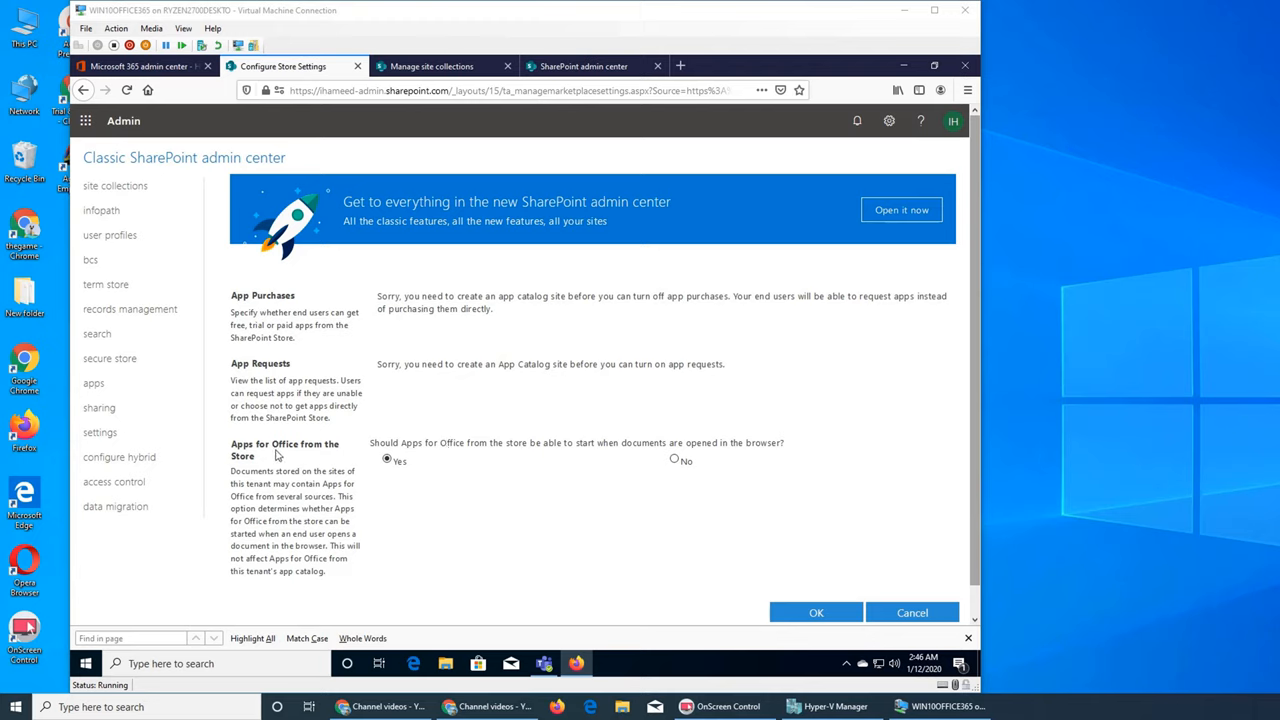
{"action": "mouse_move", "coordinate": [497, 510]}
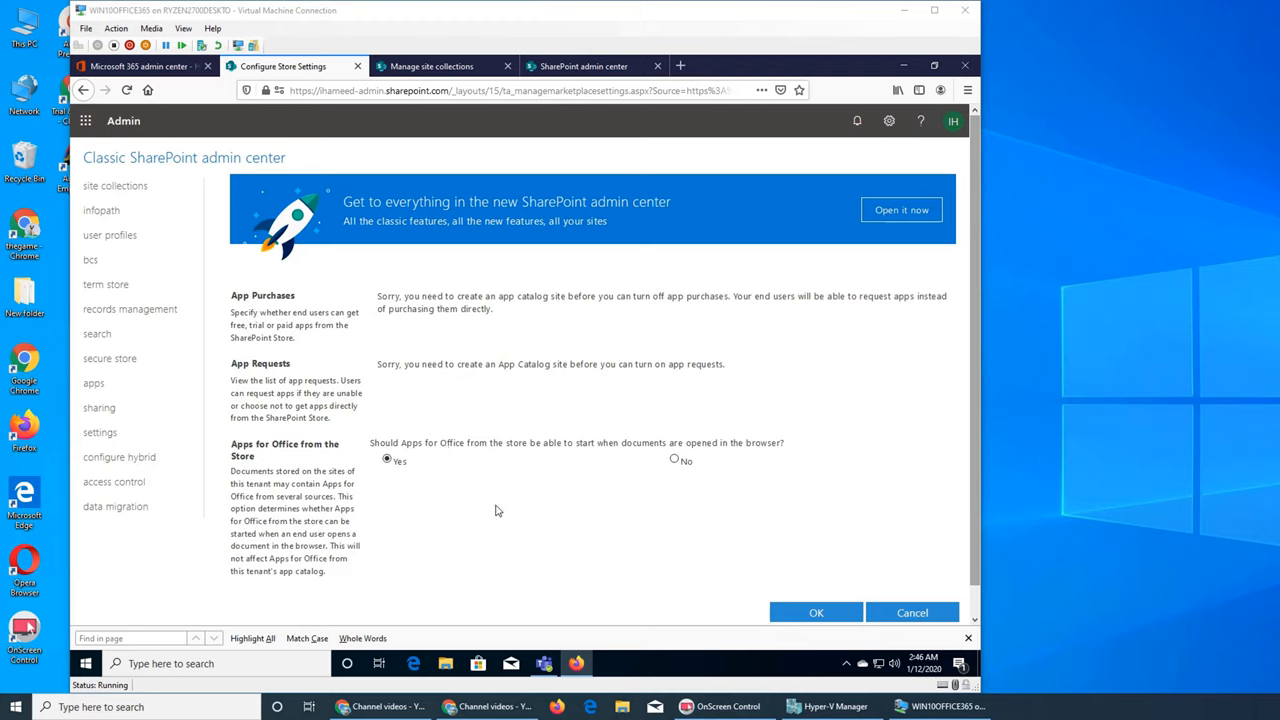
{"action": "mouse_move", "coordinate": [625, 455]}
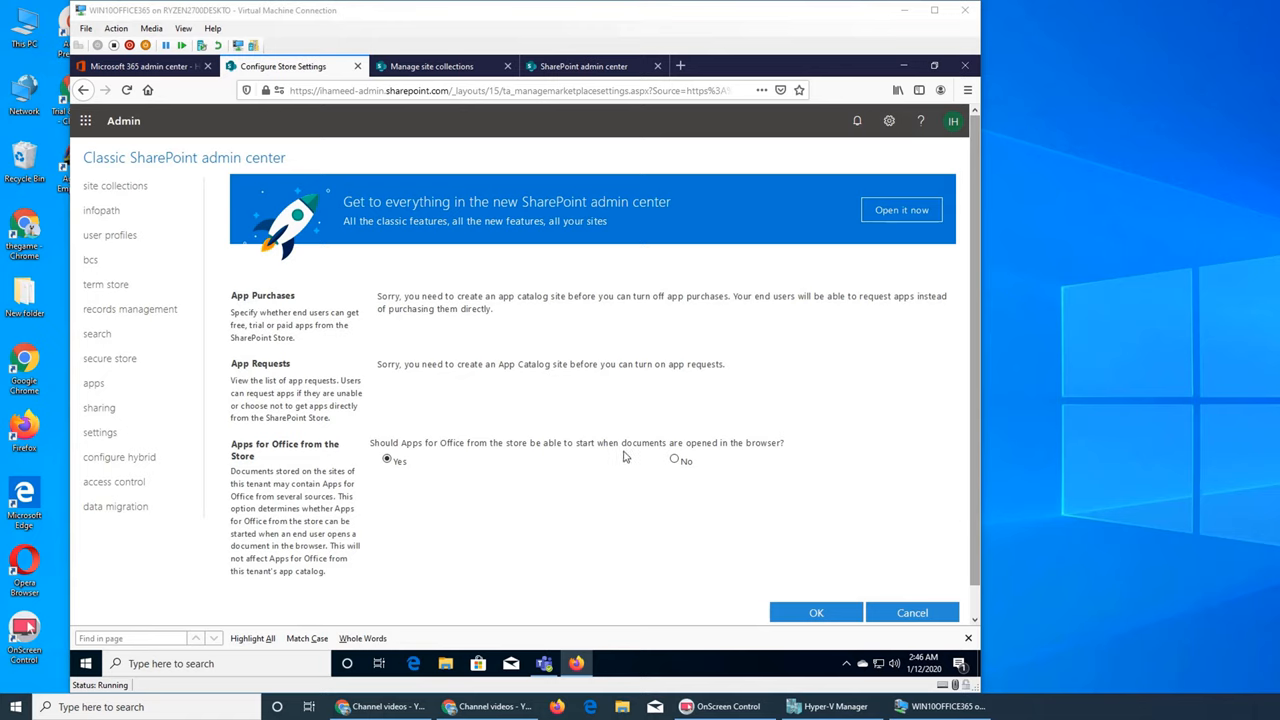
{"action": "mouse_move", "coordinate": [427, 479]}
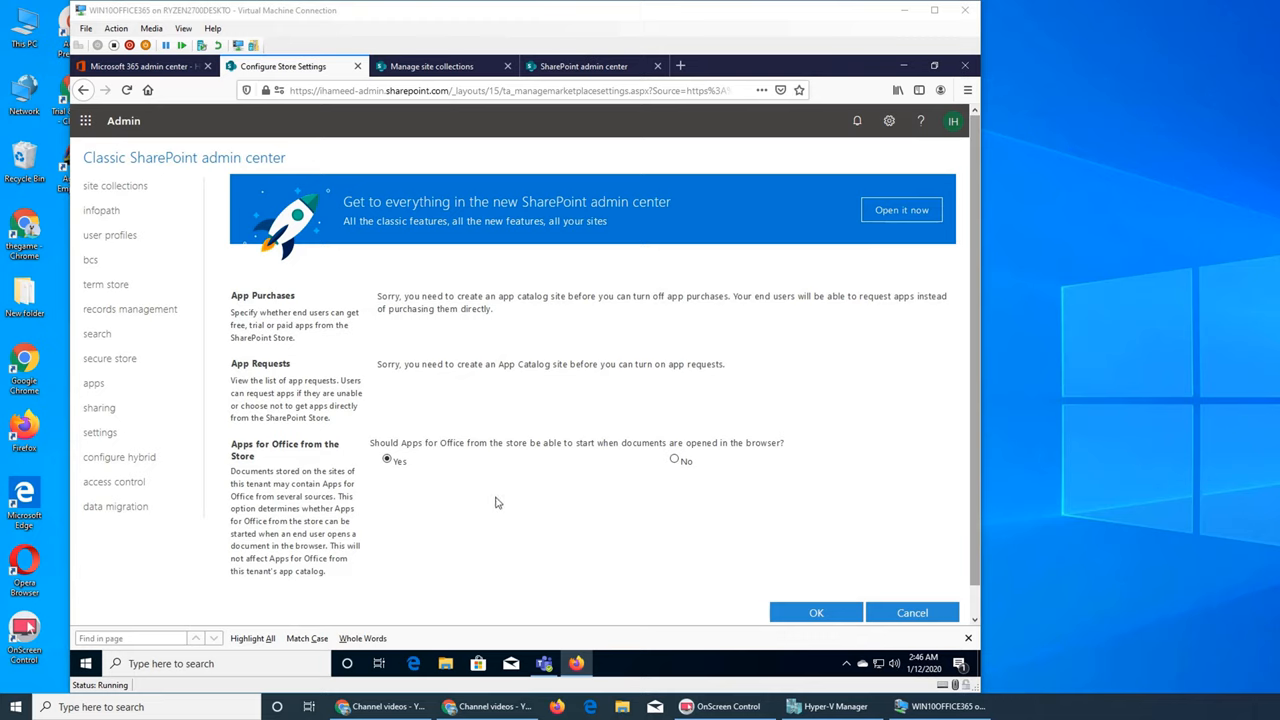
{"action": "mouse_move", "coordinate": [579, 470]}
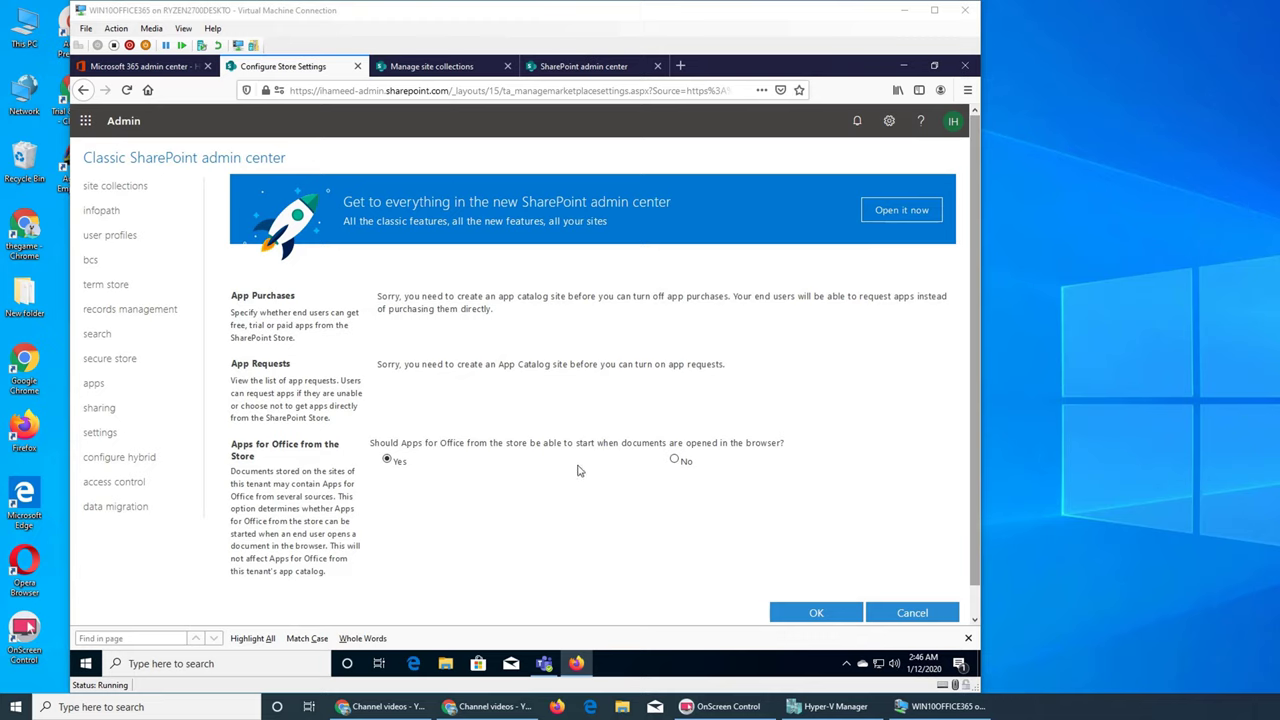
{"action": "mouse_move", "coordinate": [603, 532]}
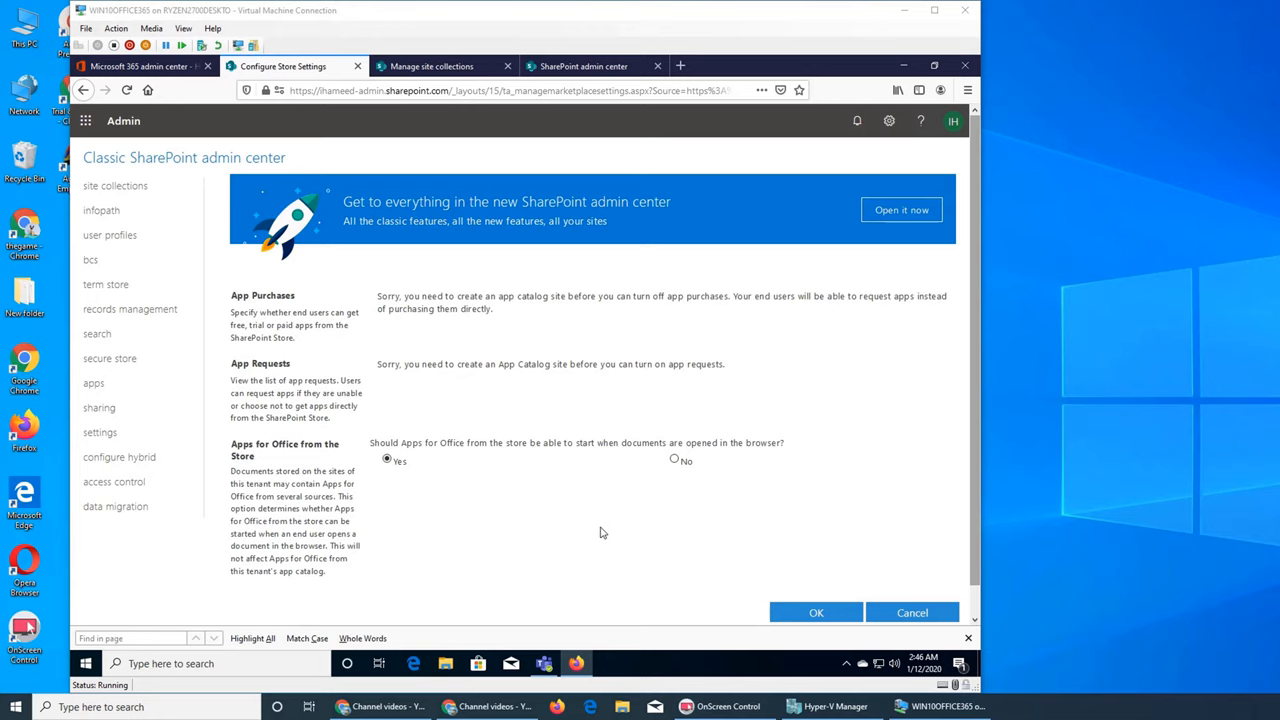
{"action": "mouse_move", "coordinate": [585, 535]}
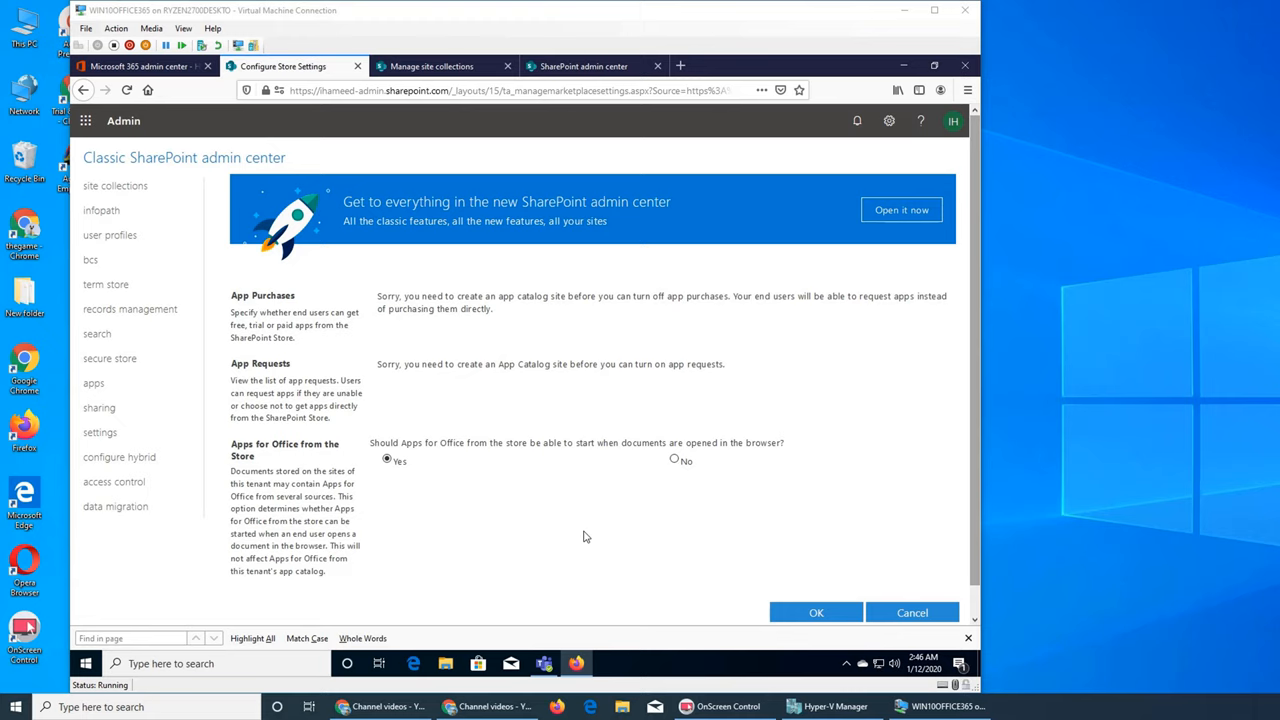
{"action": "mouse_move", "coordinate": [607, 525]}
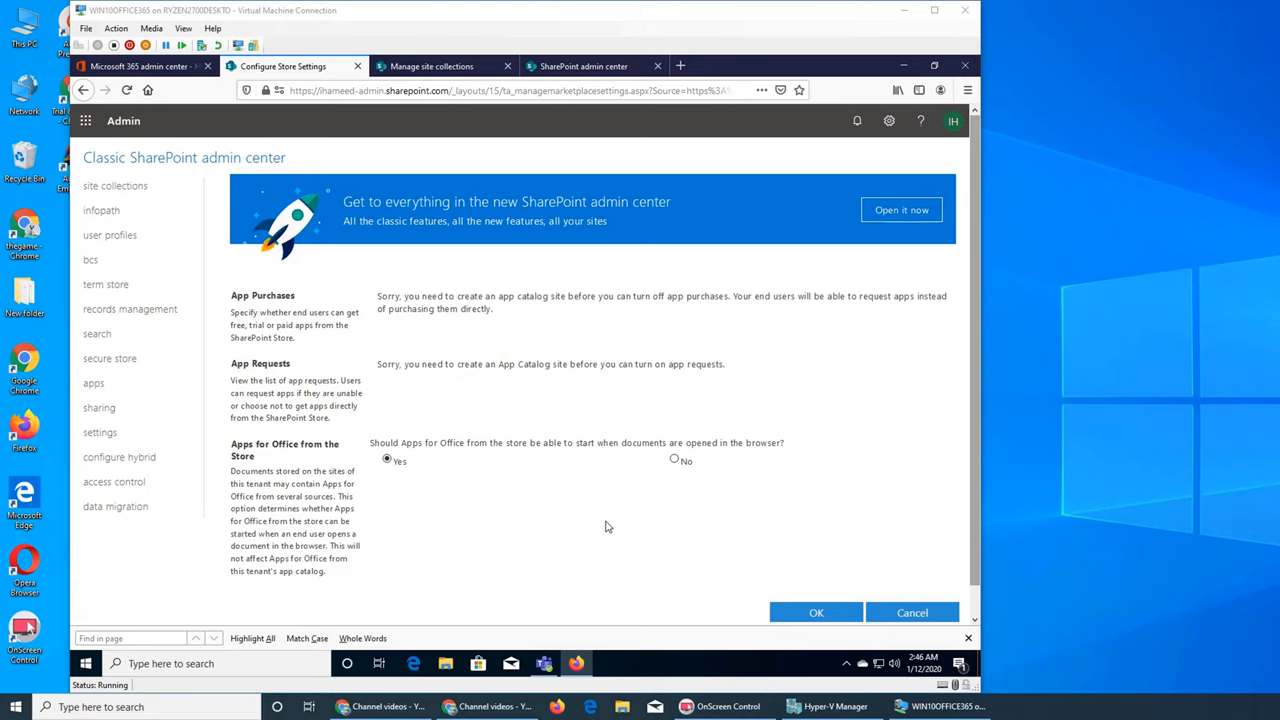
{"action": "mouse_move", "coordinate": [680, 521]}
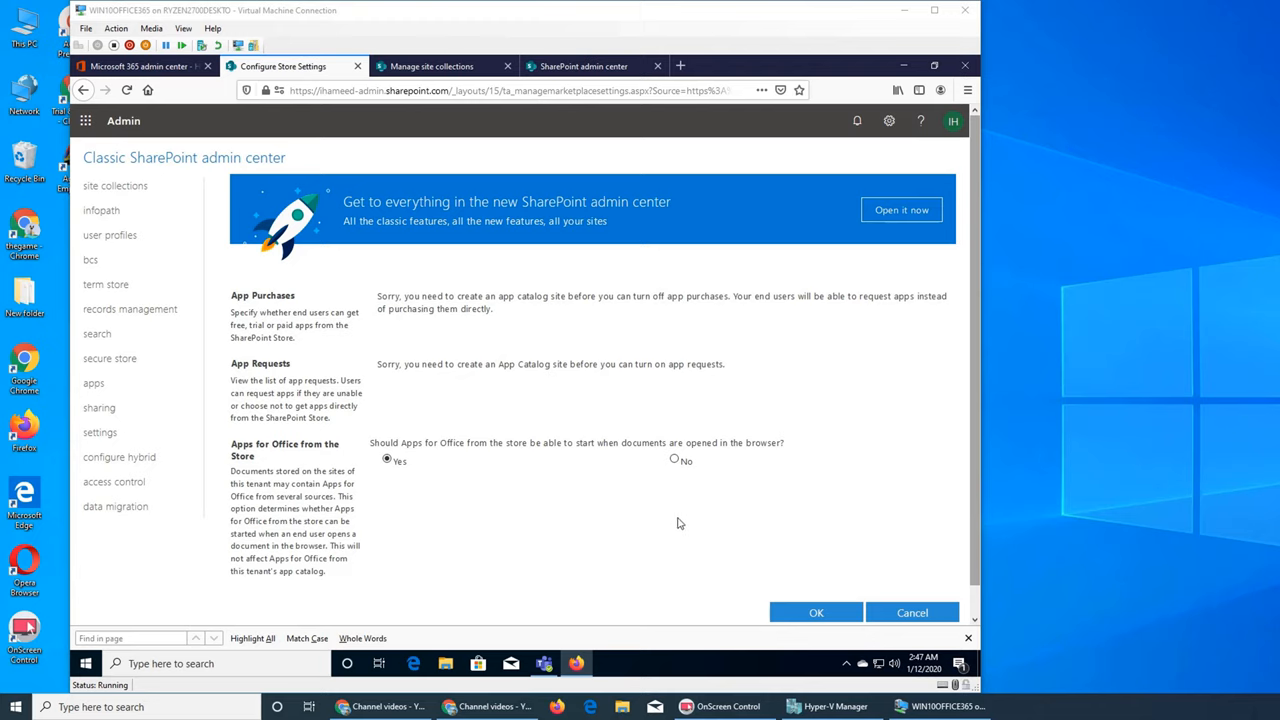
{"action": "mouse_move", "coordinate": [573, 509]}
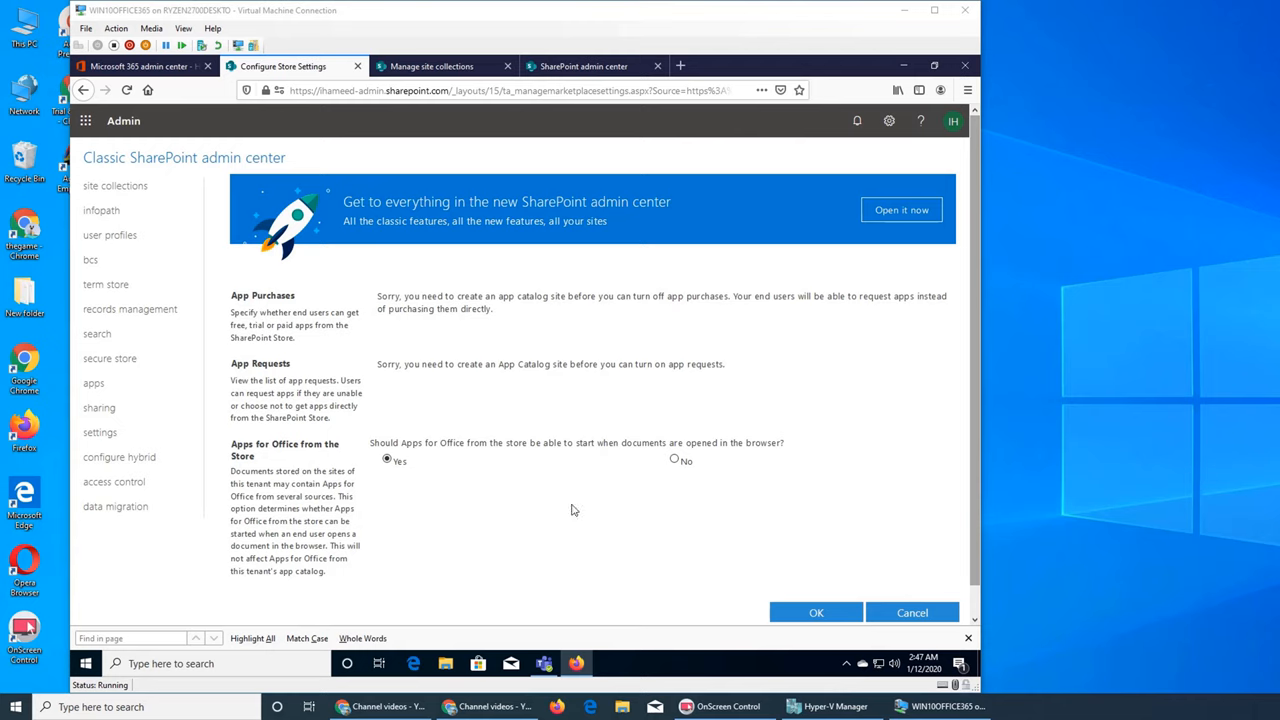
{"action": "left_click", "coordinate": [815, 612]}
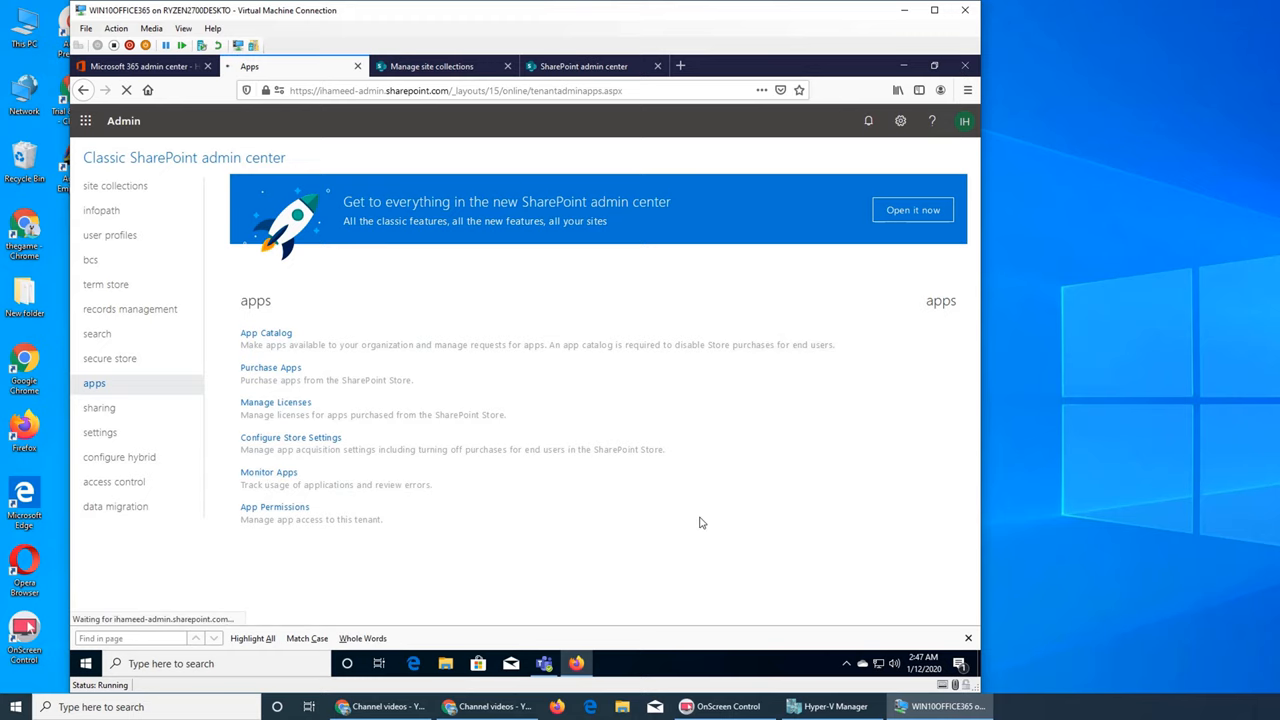
Add Adobe Sign for SharePoint Online to Monitor Apps
{"action": "left_click", "coordinate": [268, 472]}
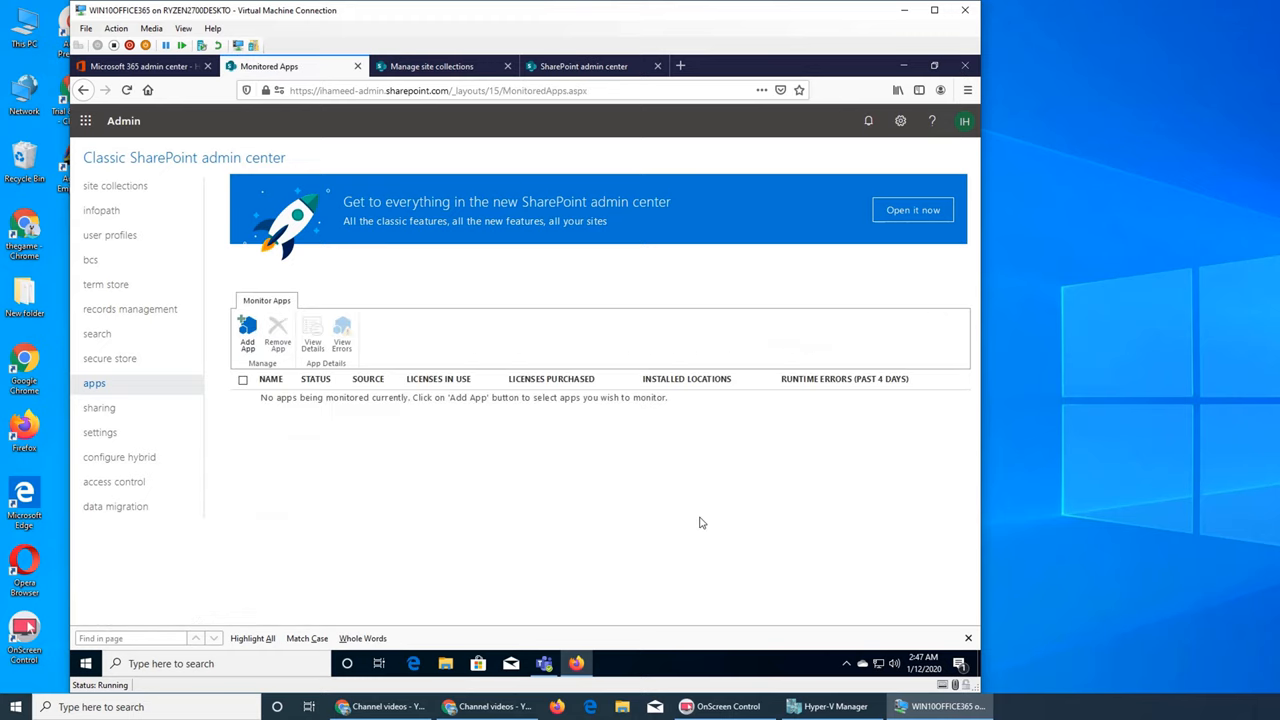
{"action": "mouse_move", "coordinate": [420, 416]}
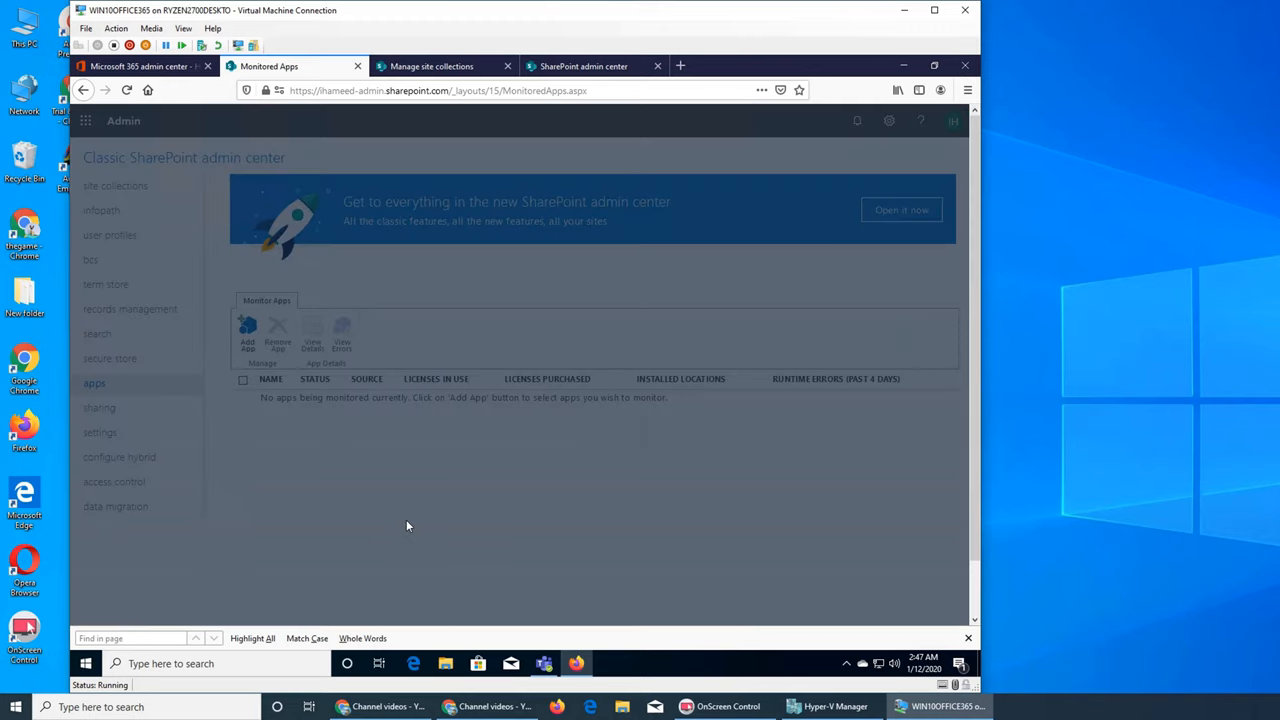
{"action": "left_click", "coordinate": [247, 333]}
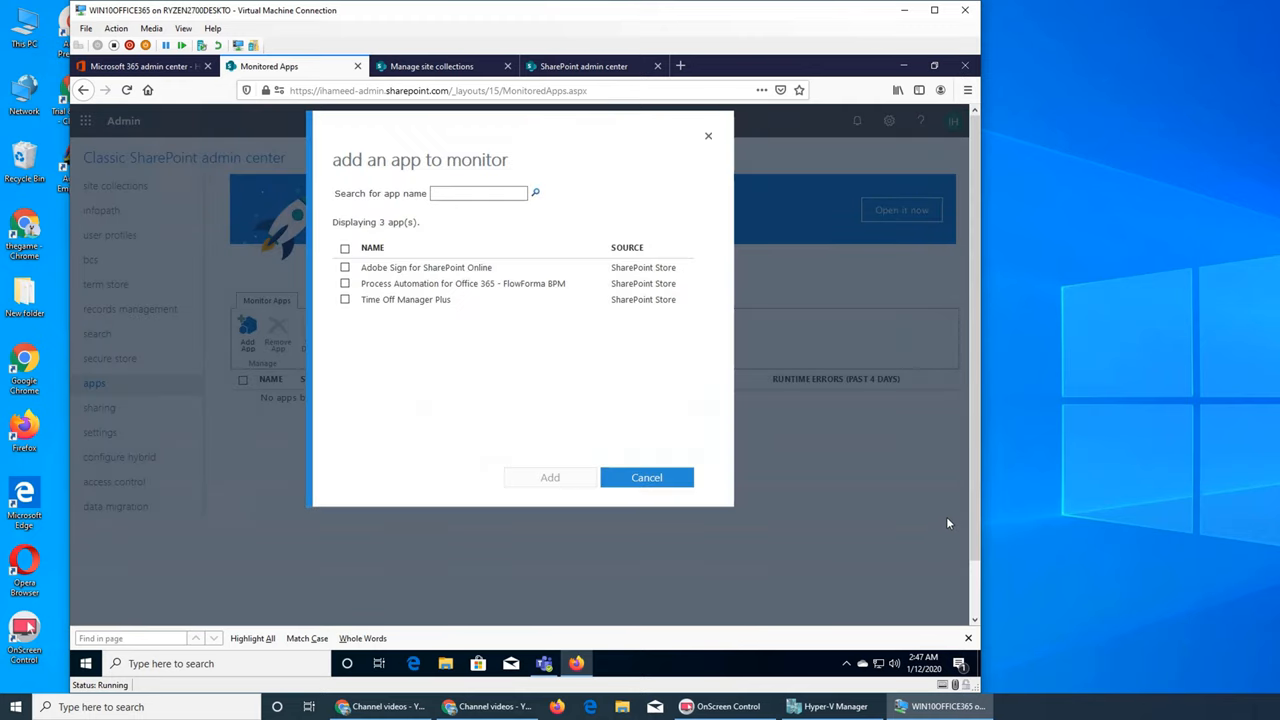
{"action": "left_click", "coordinate": [345, 267]}
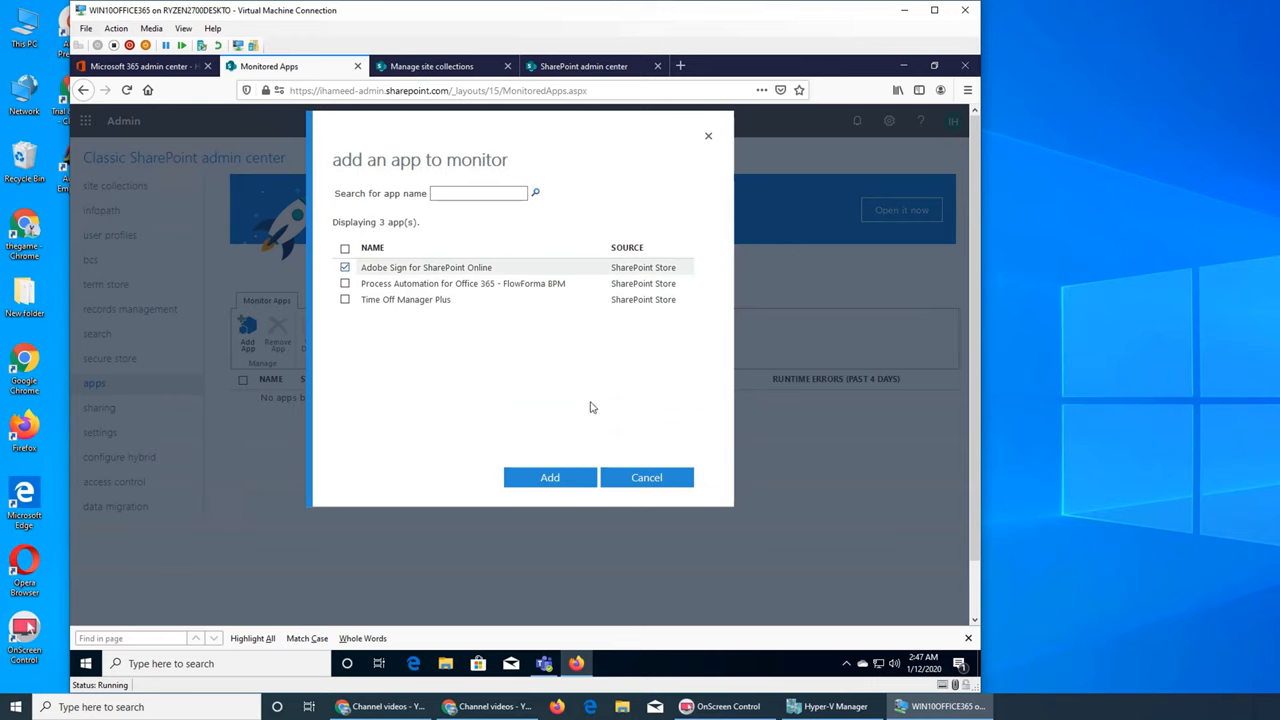
{"action": "left_click", "coordinate": [549, 477]}
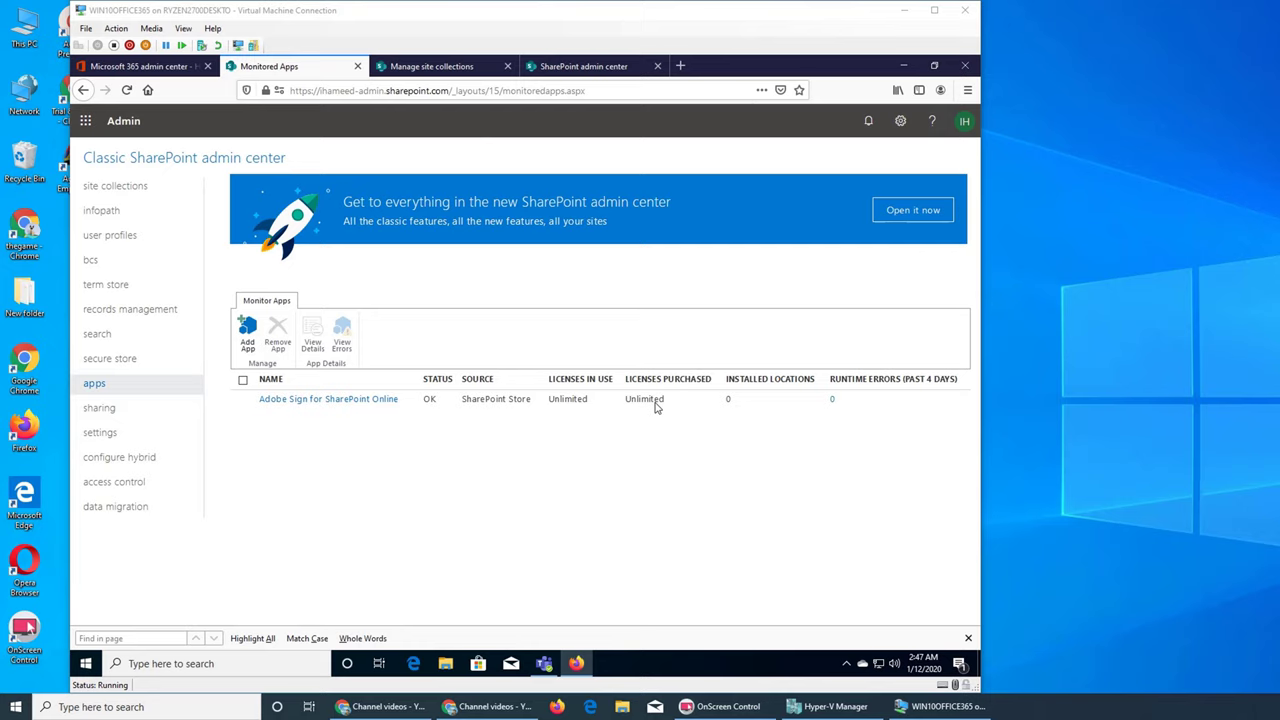
{"action": "mouse_move", "coordinate": [654, 411]}
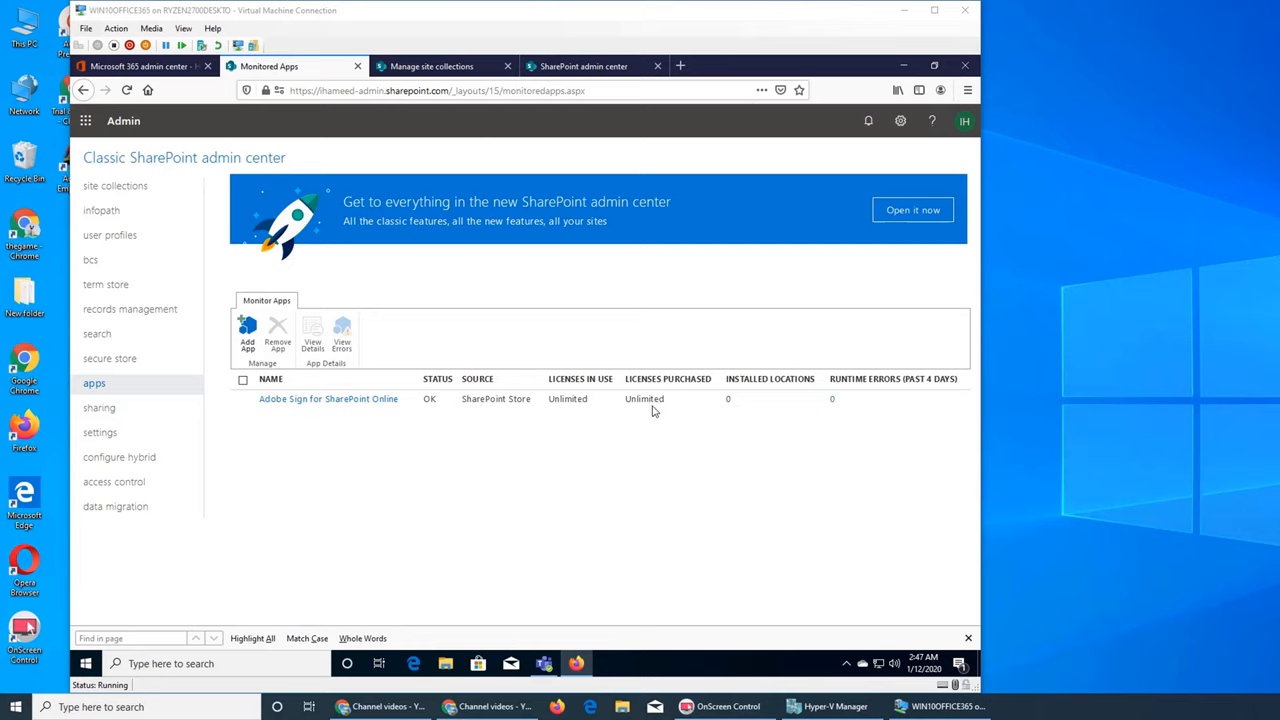
{"action": "mouse_move", "coordinate": [644, 404]}
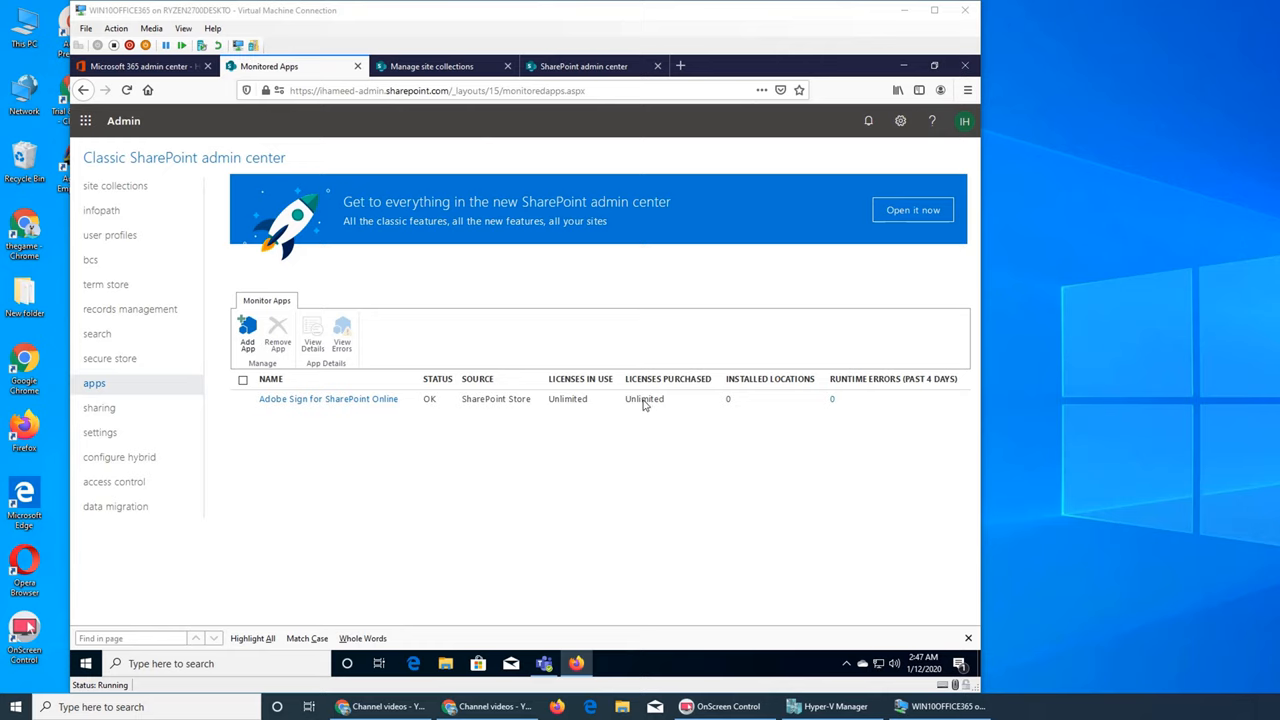
{"action": "mouse_move", "coordinate": [654, 412]}
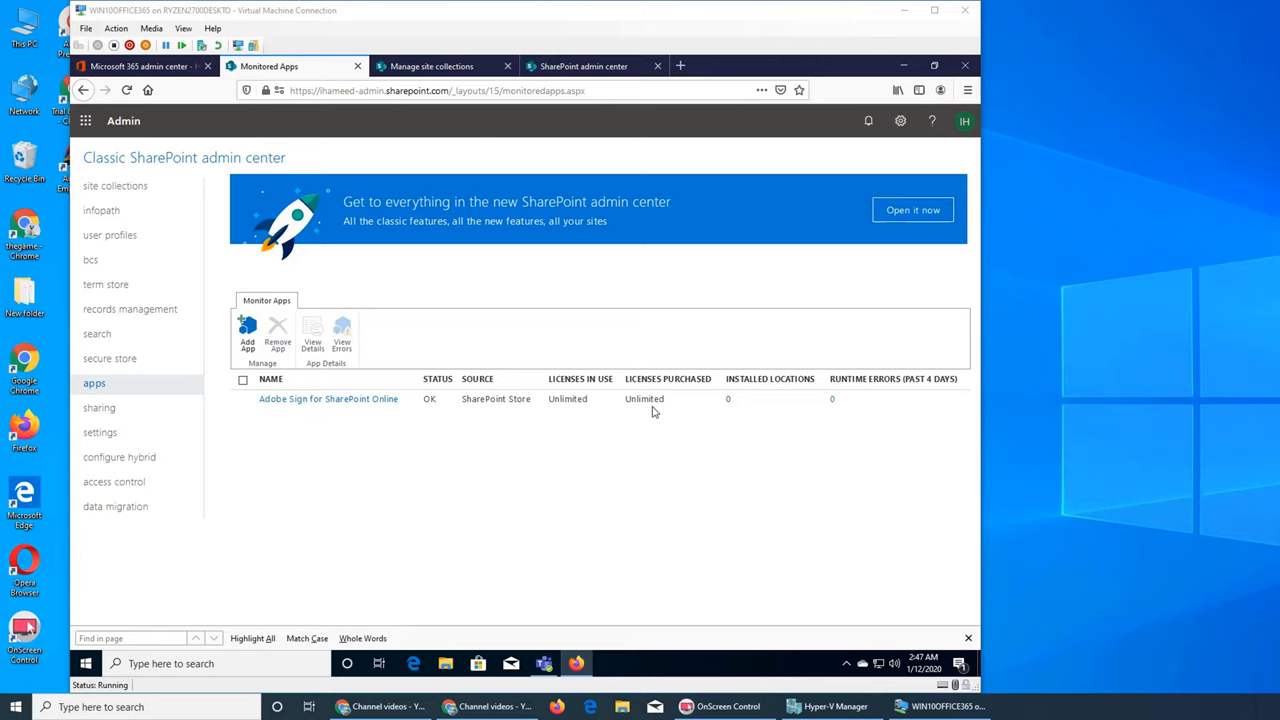
{"action": "mouse_move", "coordinate": [738, 399]}
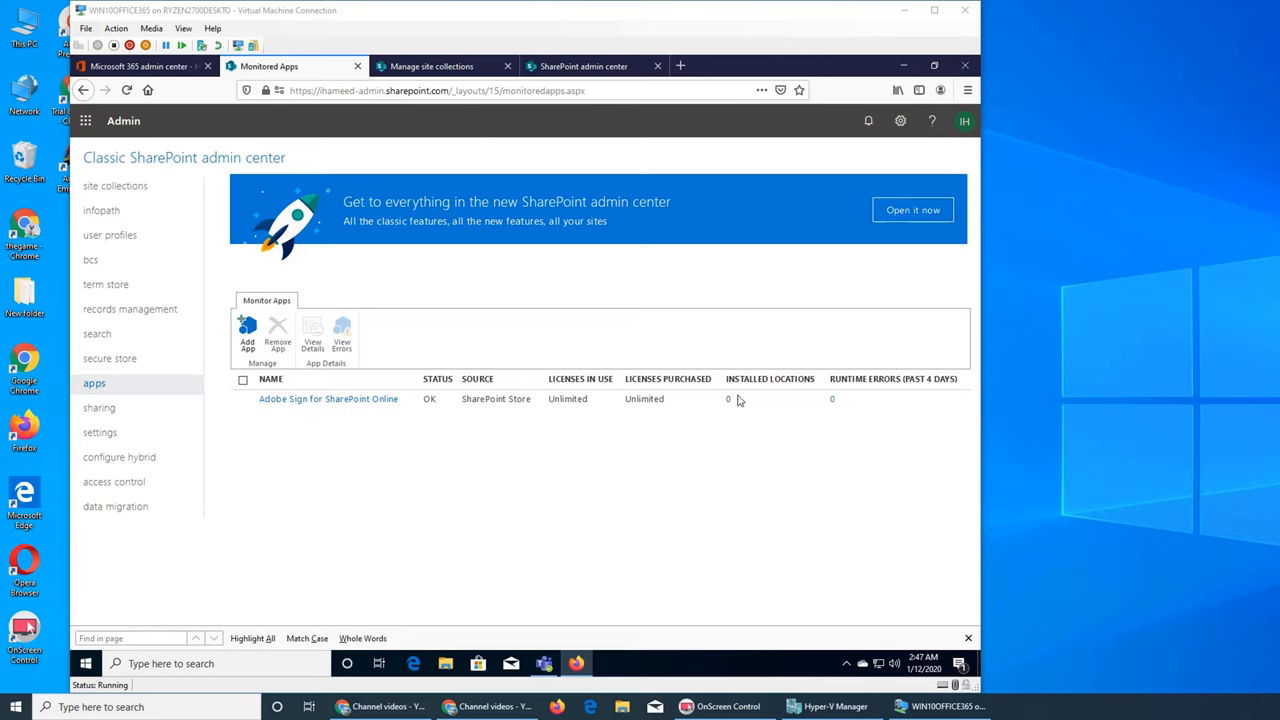
{"action": "mouse_move", "coordinate": [733, 403]}
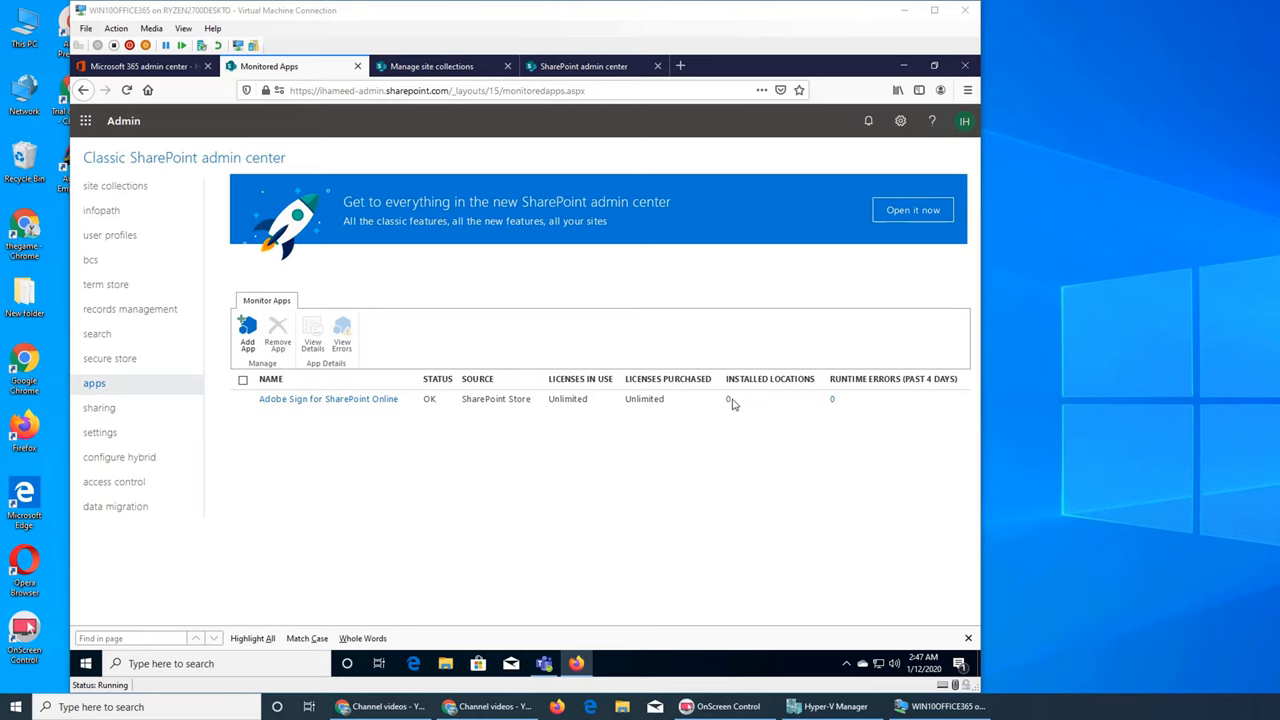
{"action": "mouse_move", "coordinate": [835, 418]}
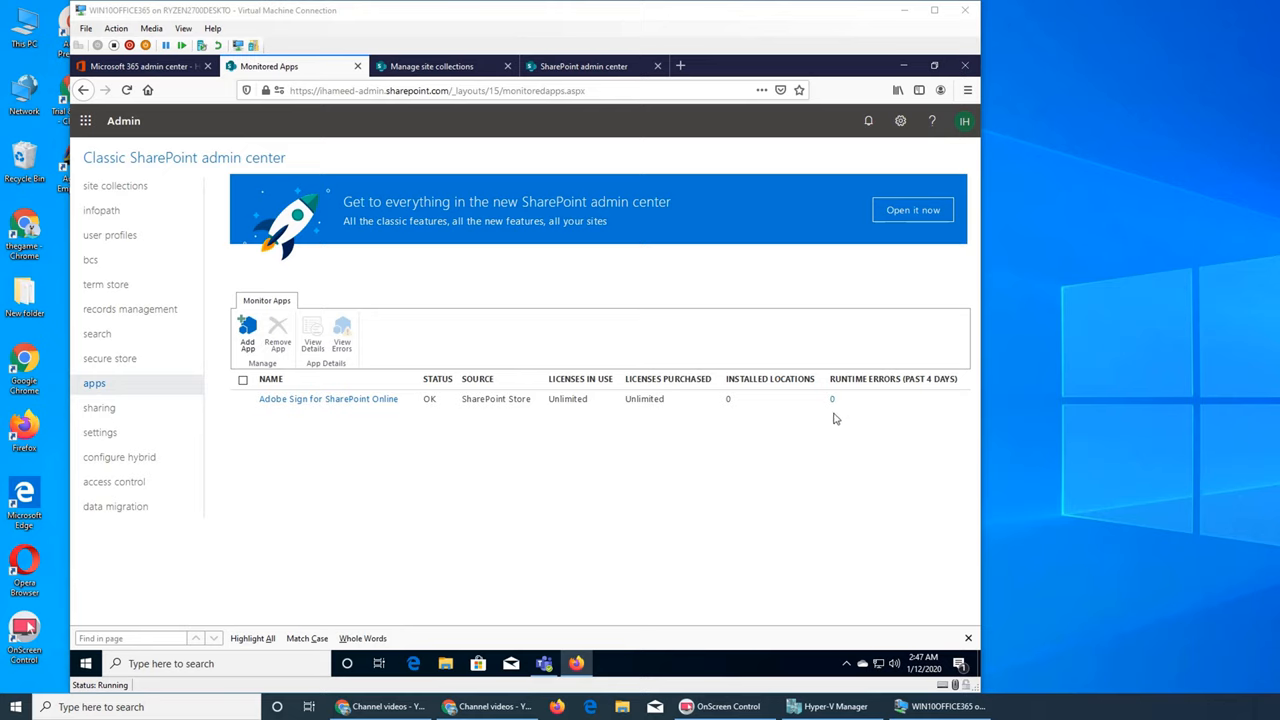
{"action": "mouse_move", "coordinate": [845, 404]}
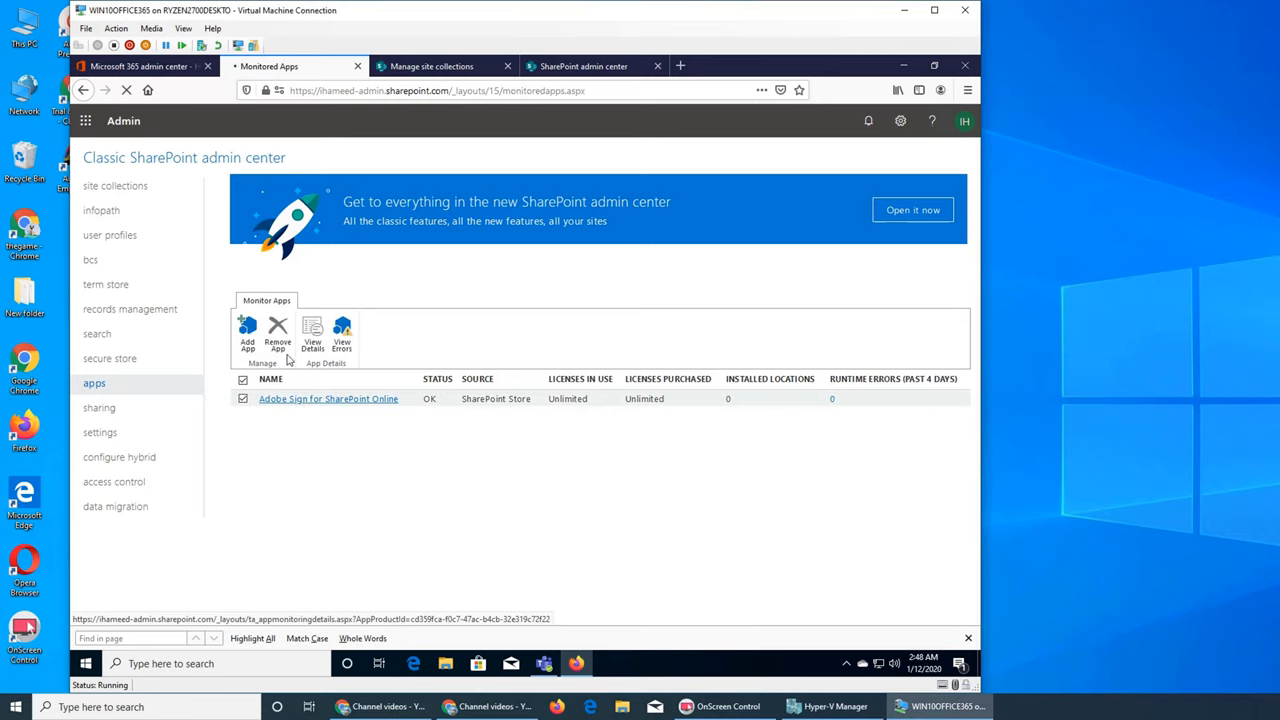
Check Adobe Sign's monitoring details and confirm it has no runtime errors
{"action": "left_click", "coordinate": [328, 399]}
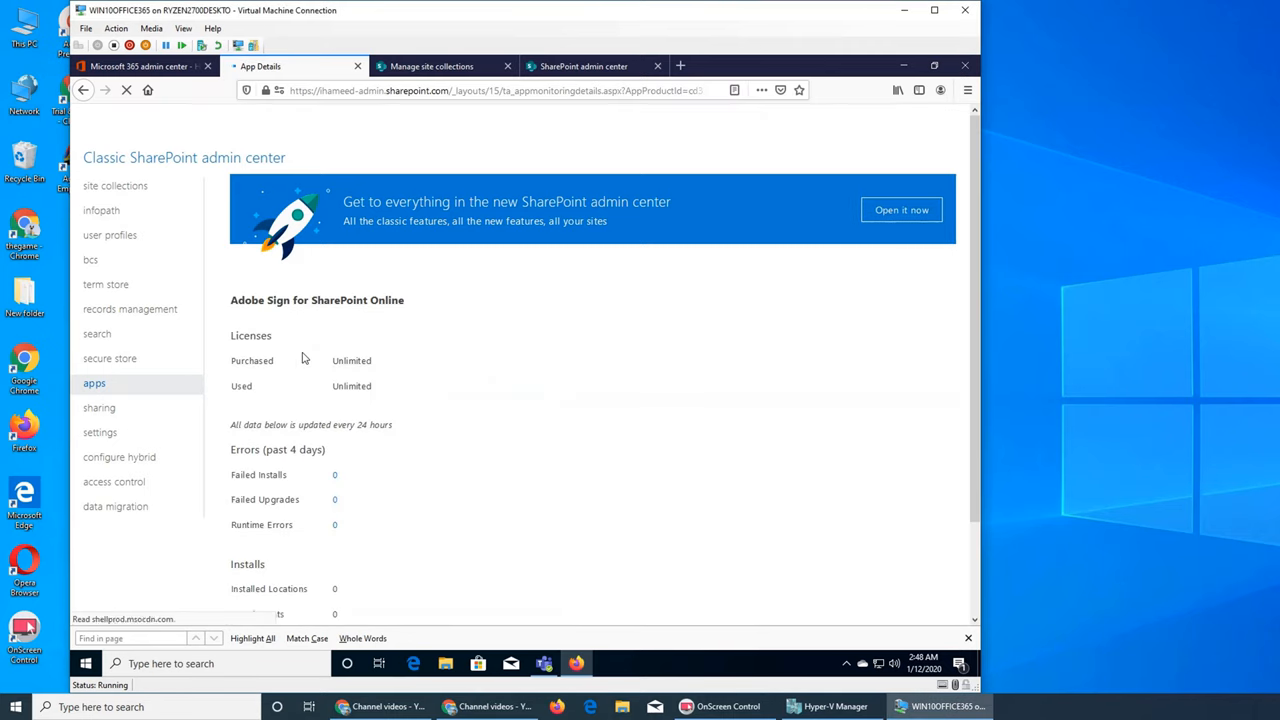
{"action": "scroll", "scroll_direction": "down", "scroll_amount": 3}
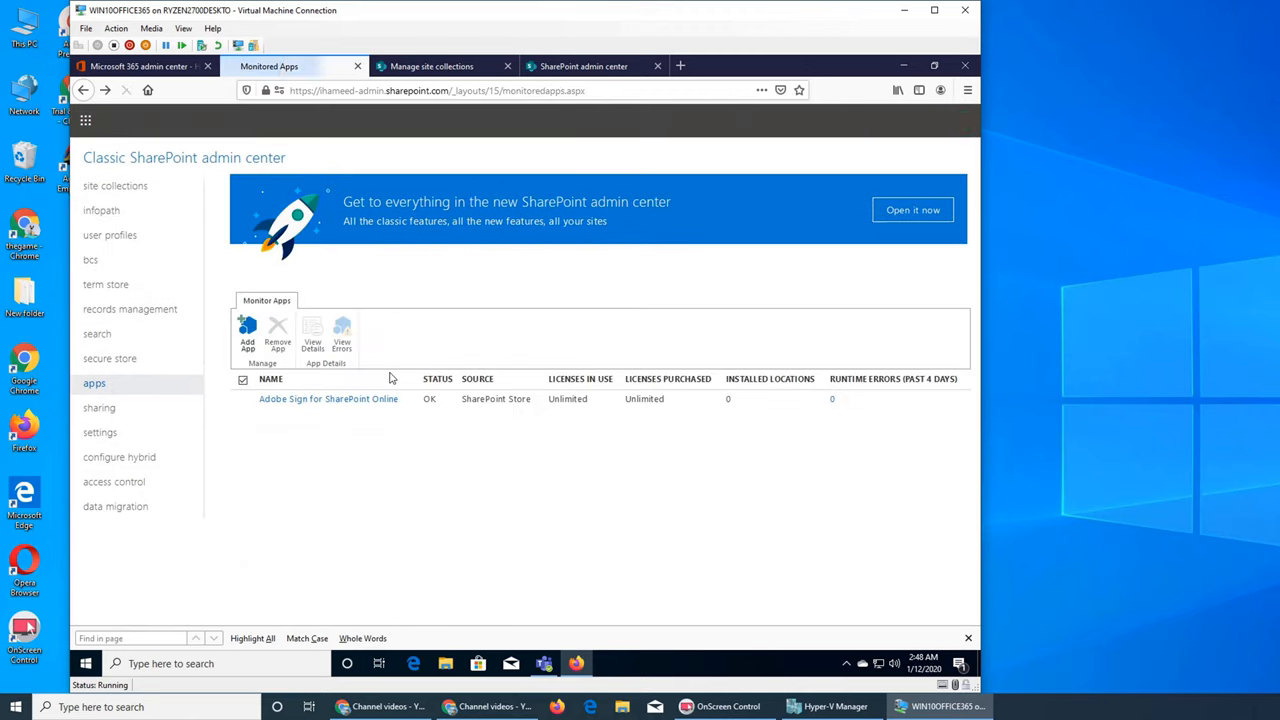
{"action": "mouse_move", "coordinate": [342, 330]}
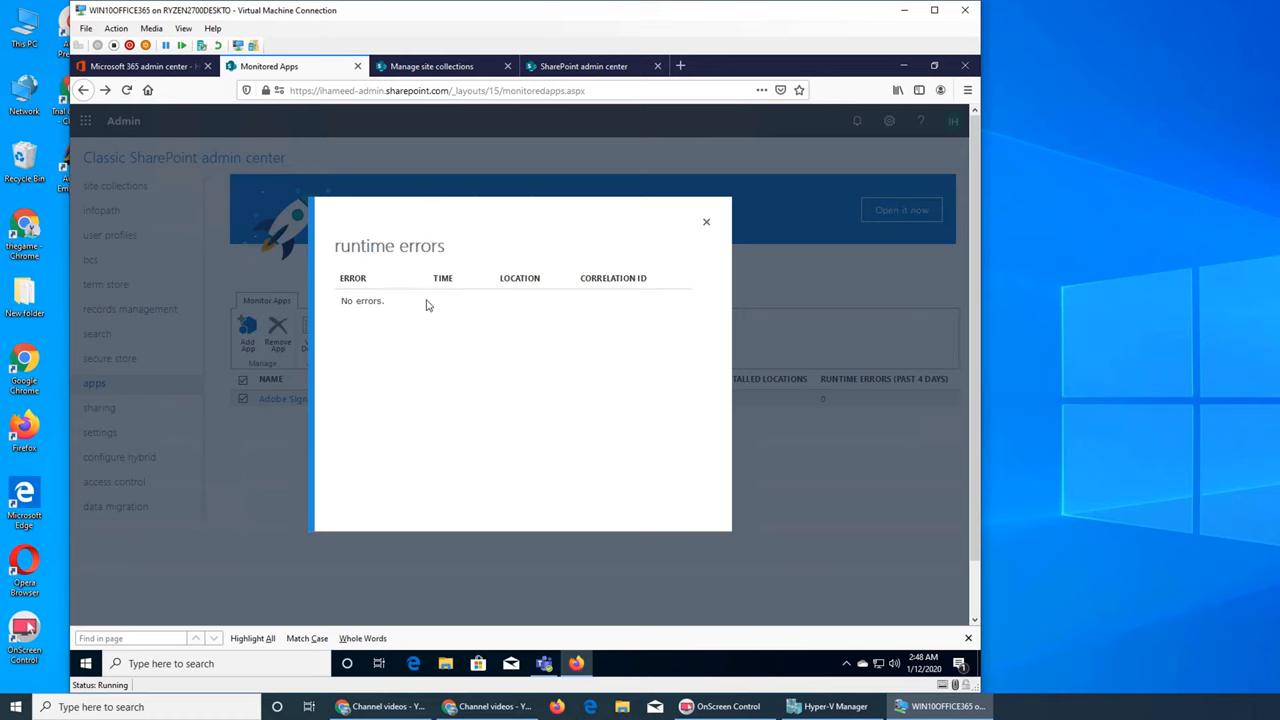
{"action": "right_click", "coordinate": [612, 285]}
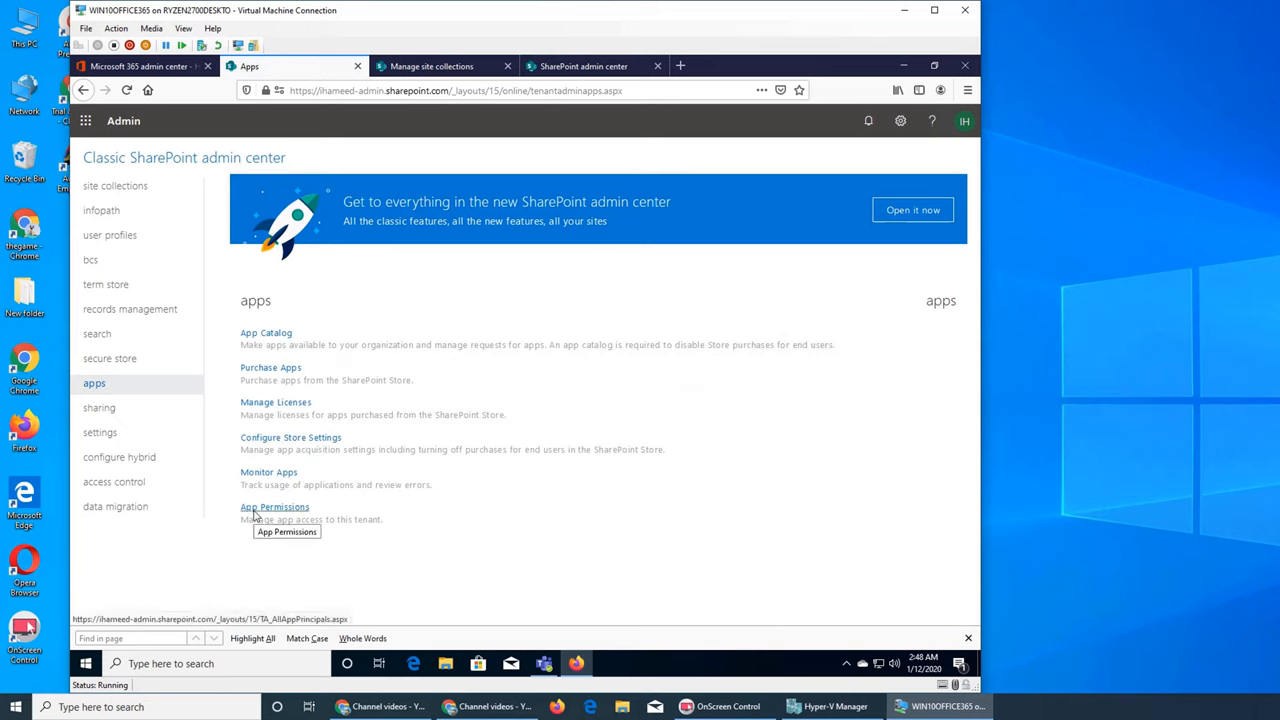
Review App Permissions, listing Office 365 Exchange Online as an app principal
{"action": "left_click", "coordinate": [274, 507]}
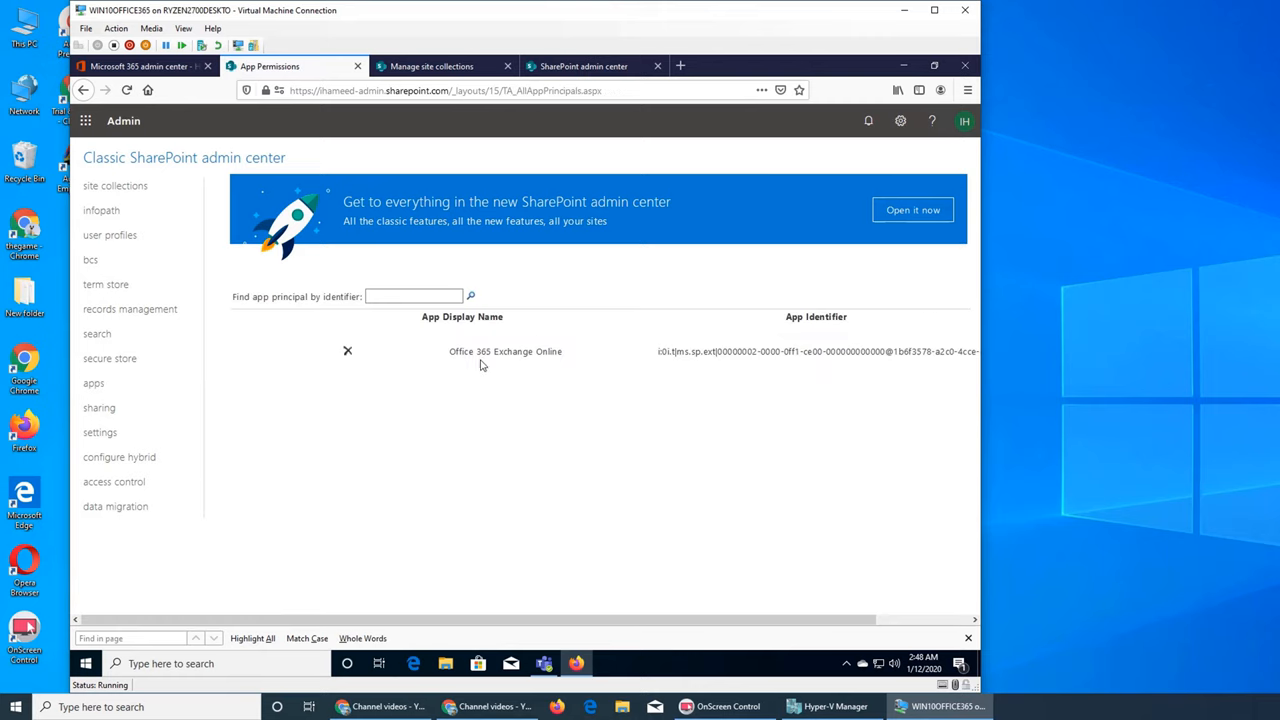
{"action": "mouse_move", "coordinate": [859, 353]}
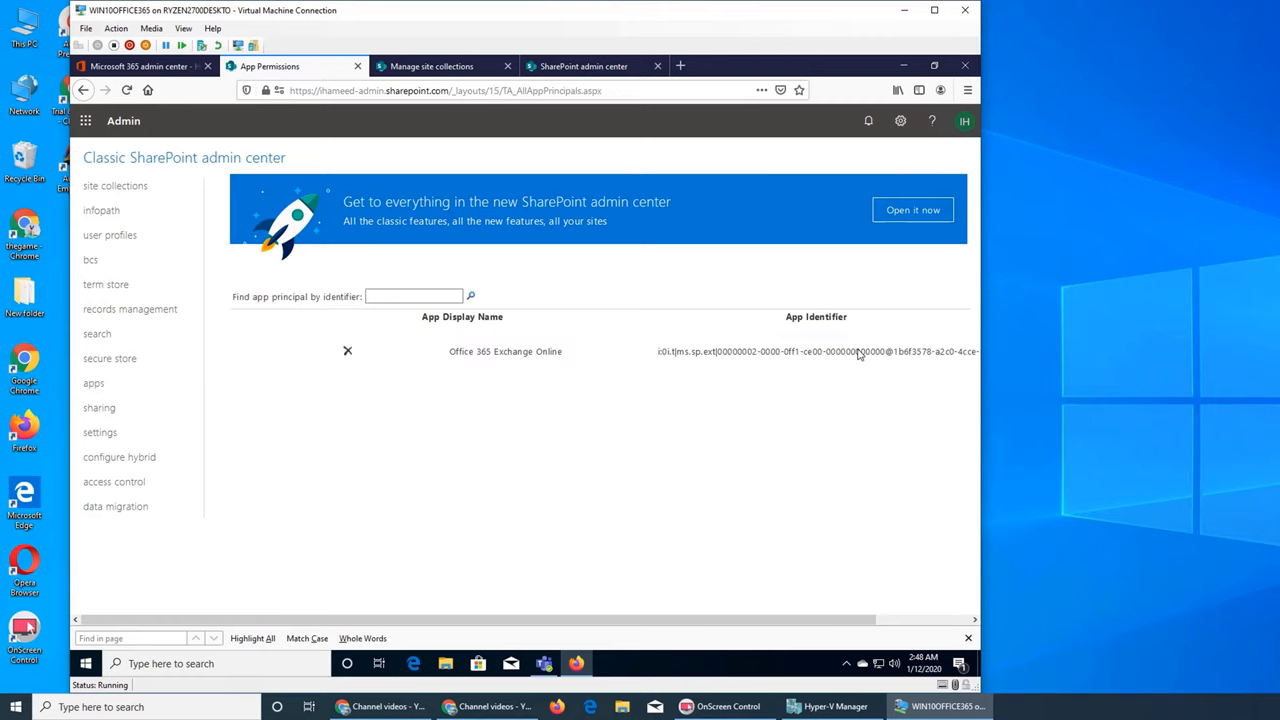
{"action": "mouse_move", "coordinate": [820, 358]}
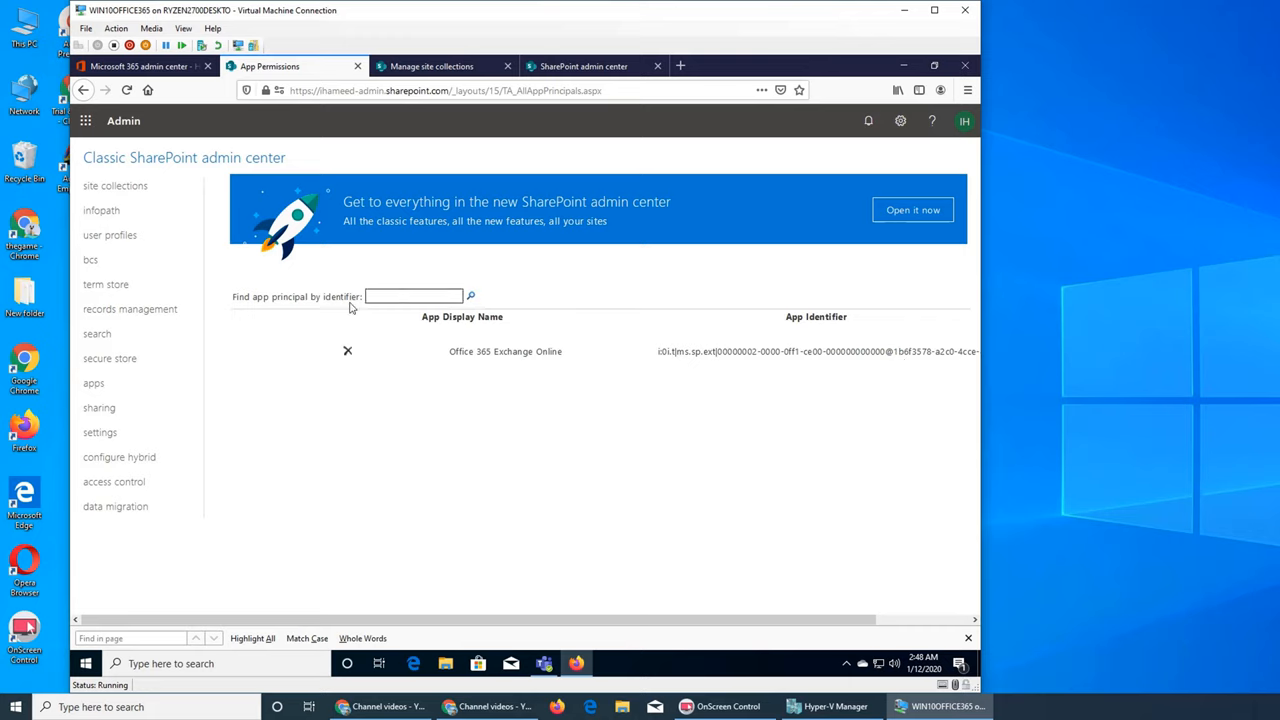
{"action": "mouse_move", "coordinate": [380, 307]}
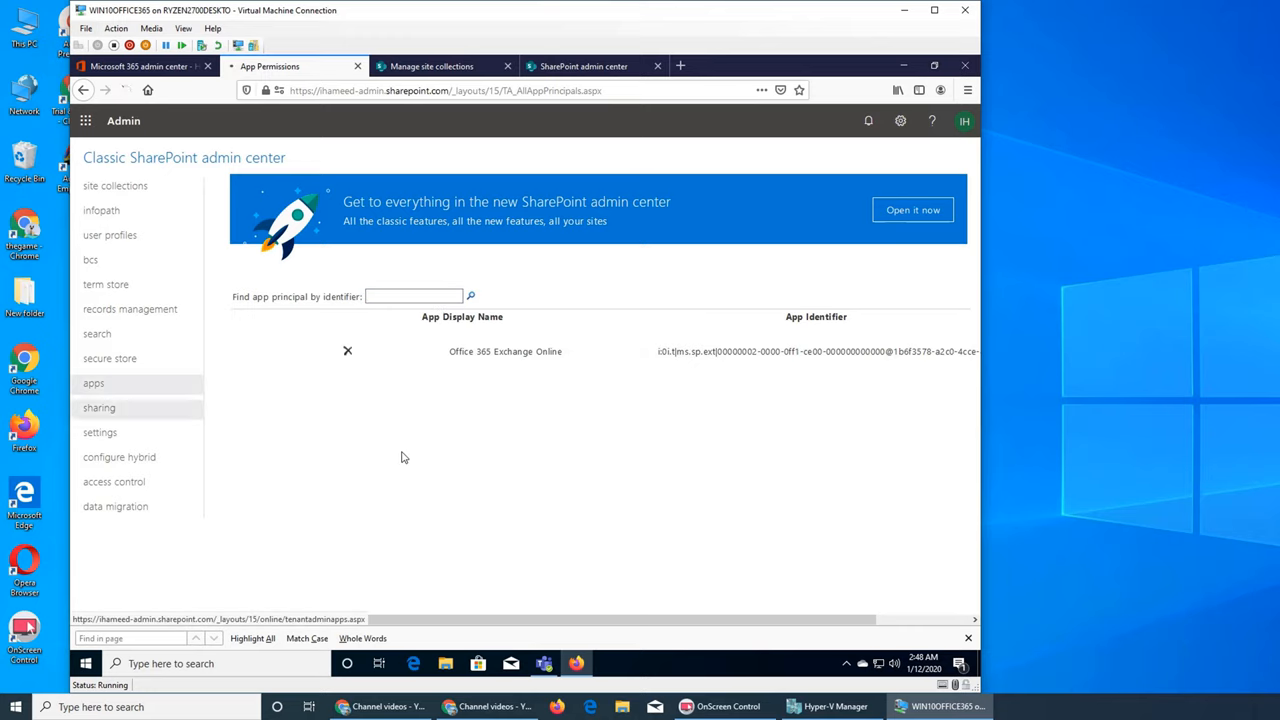
Return from App Permissions to the classic Apps overview page
{"action": "left_click", "coordinate": [93, 383]}
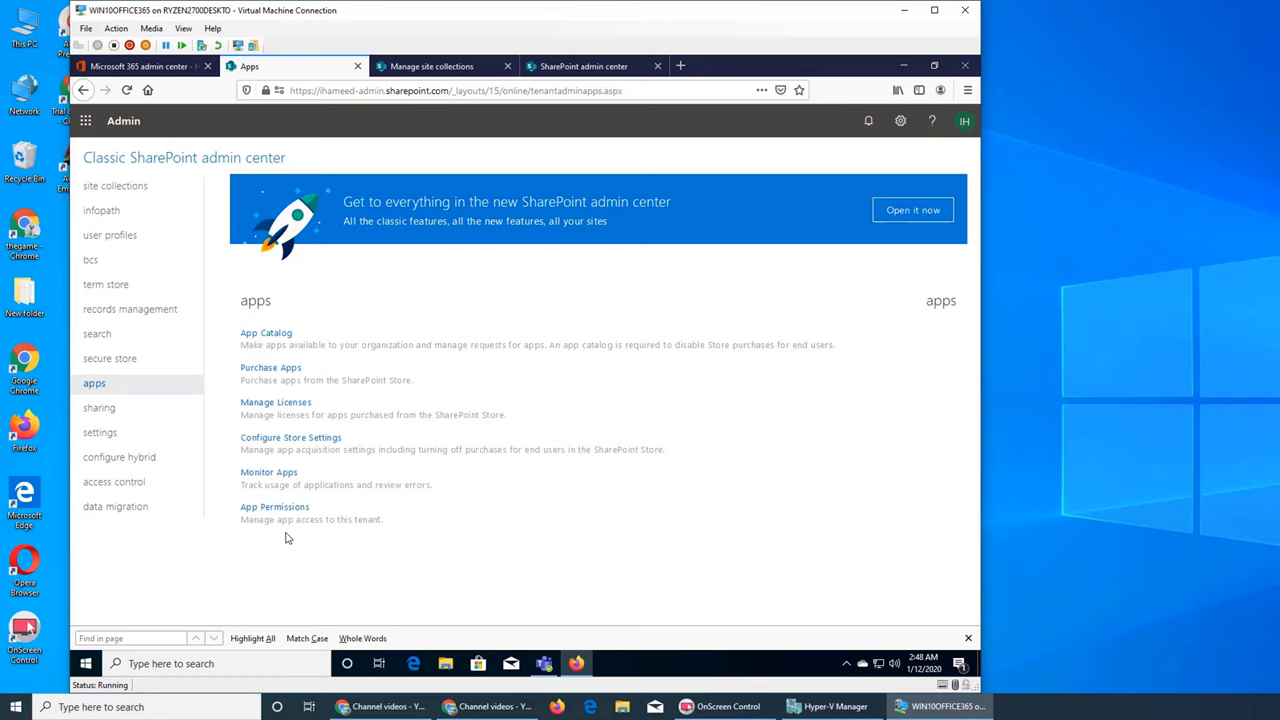
{"action": "mouse_move", "coordinate": [275, 520]}
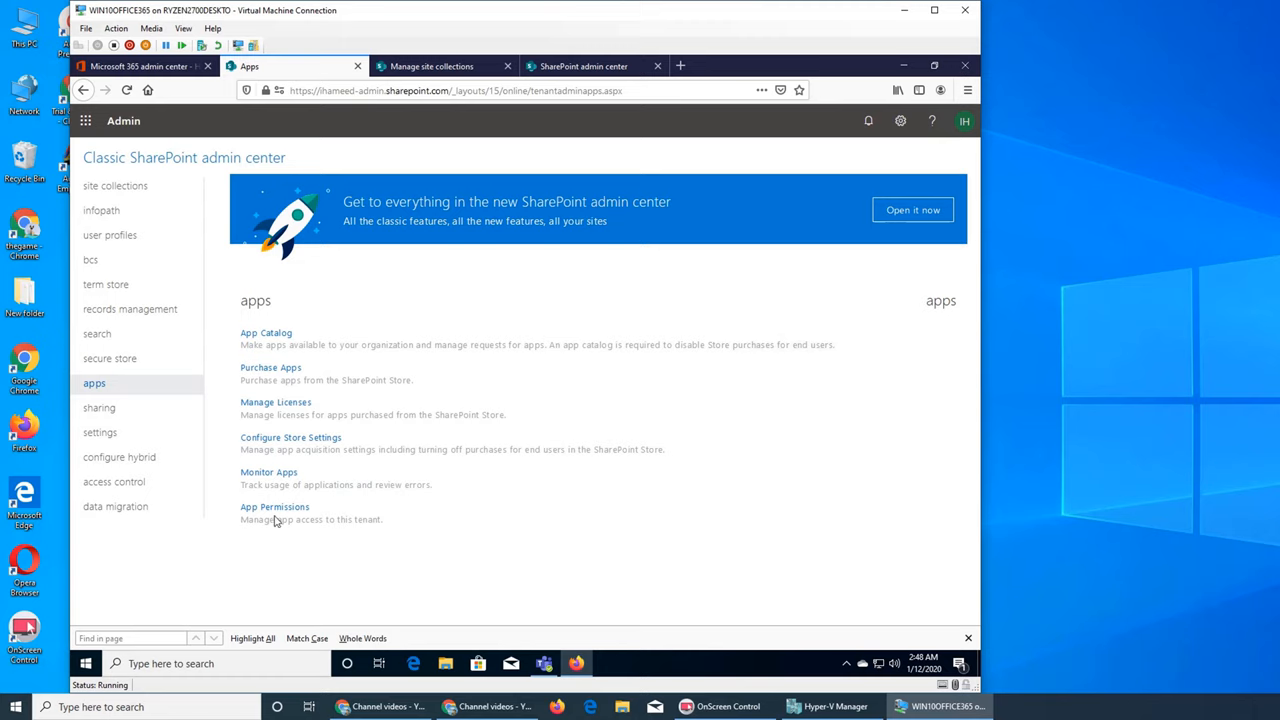
{"action": "mouse_move", "coordinate": [349, 390]}
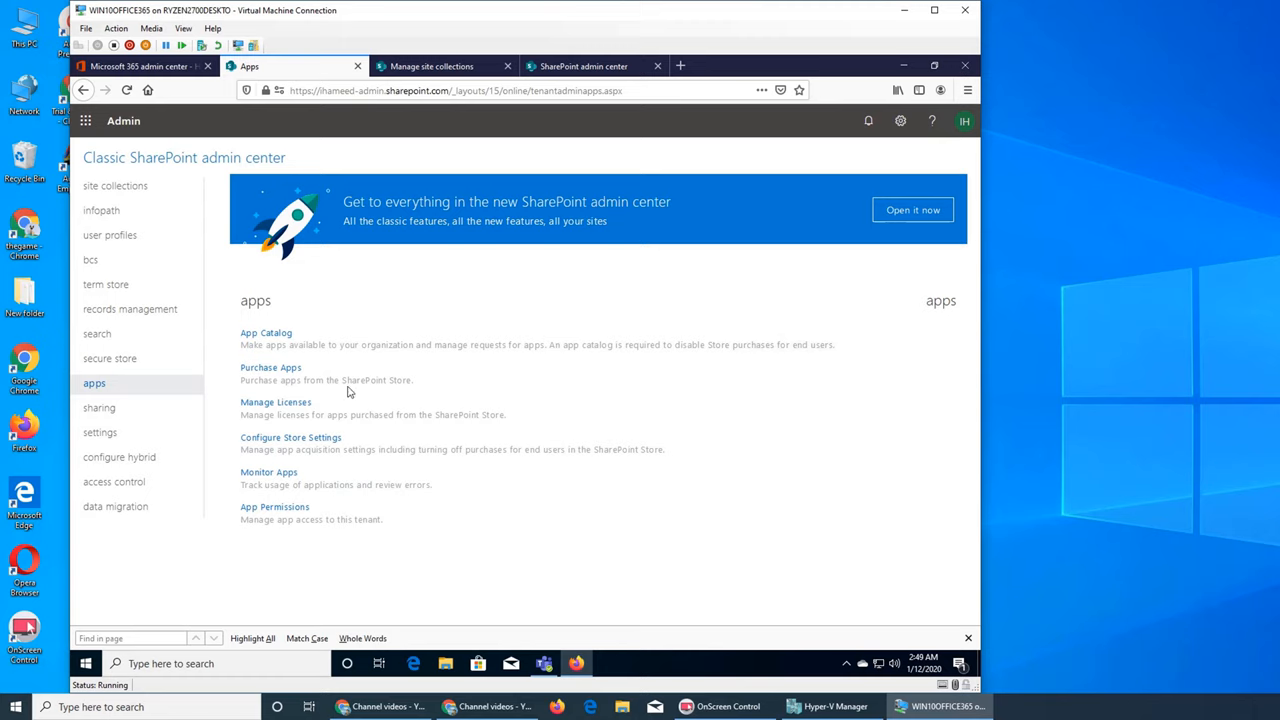
{"action": "mouse_move", "coordinate": [697, 392]}
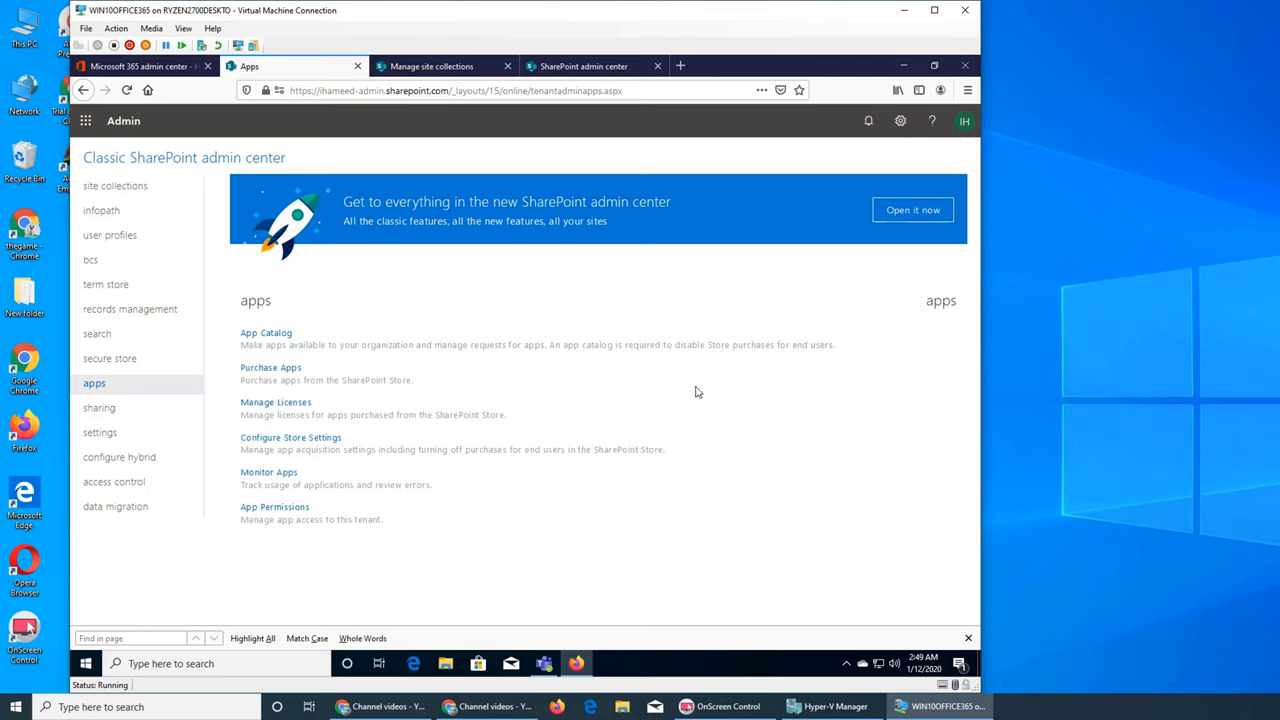
{"action": "mouse_move", "coordinate": [519, 457]}
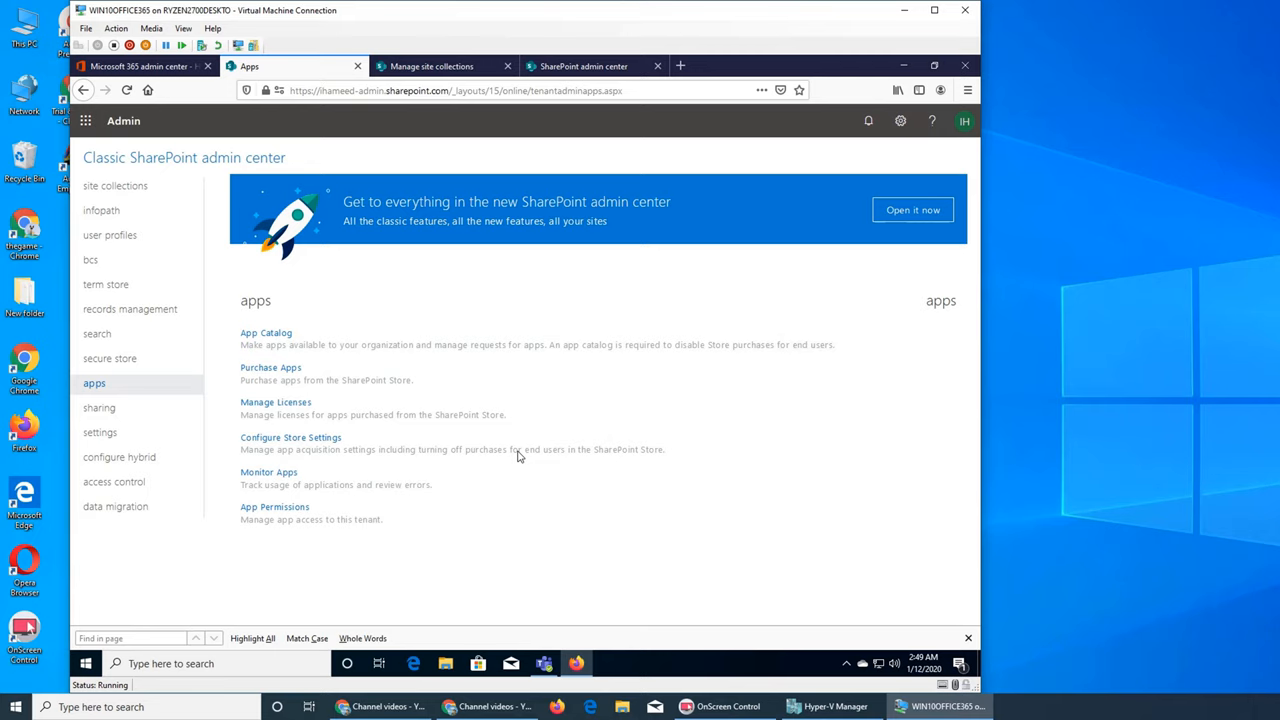
{"action": "mouse_move", "coordinate": [525, 454]}
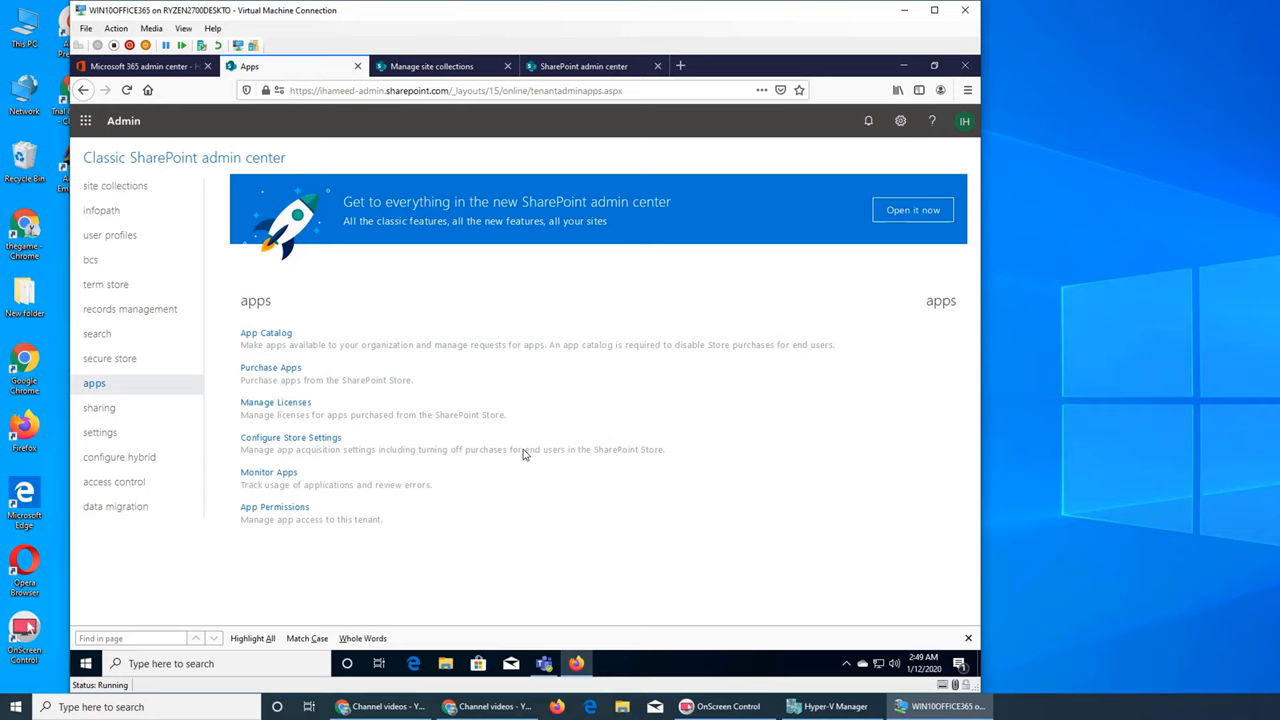
{"action": "mouse_move", "coordinate": [510, 467]}
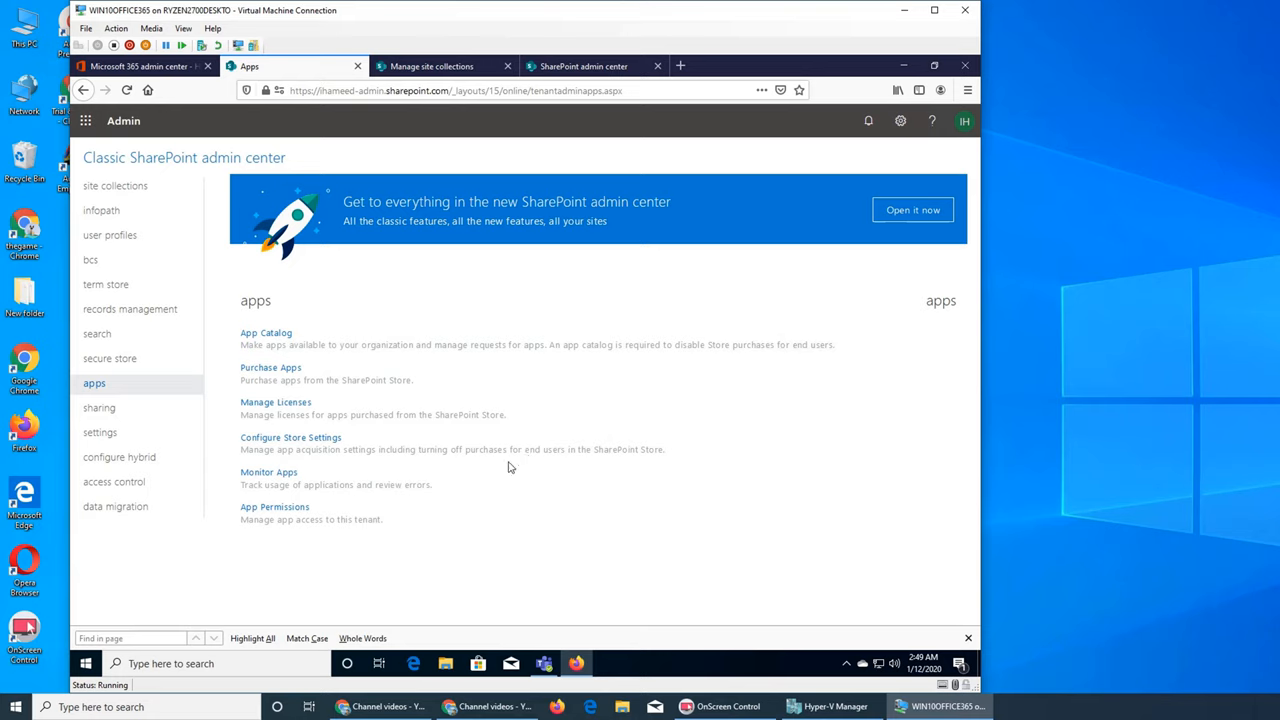
{"action": "mouse_move", "coordinate": [494, 467]}
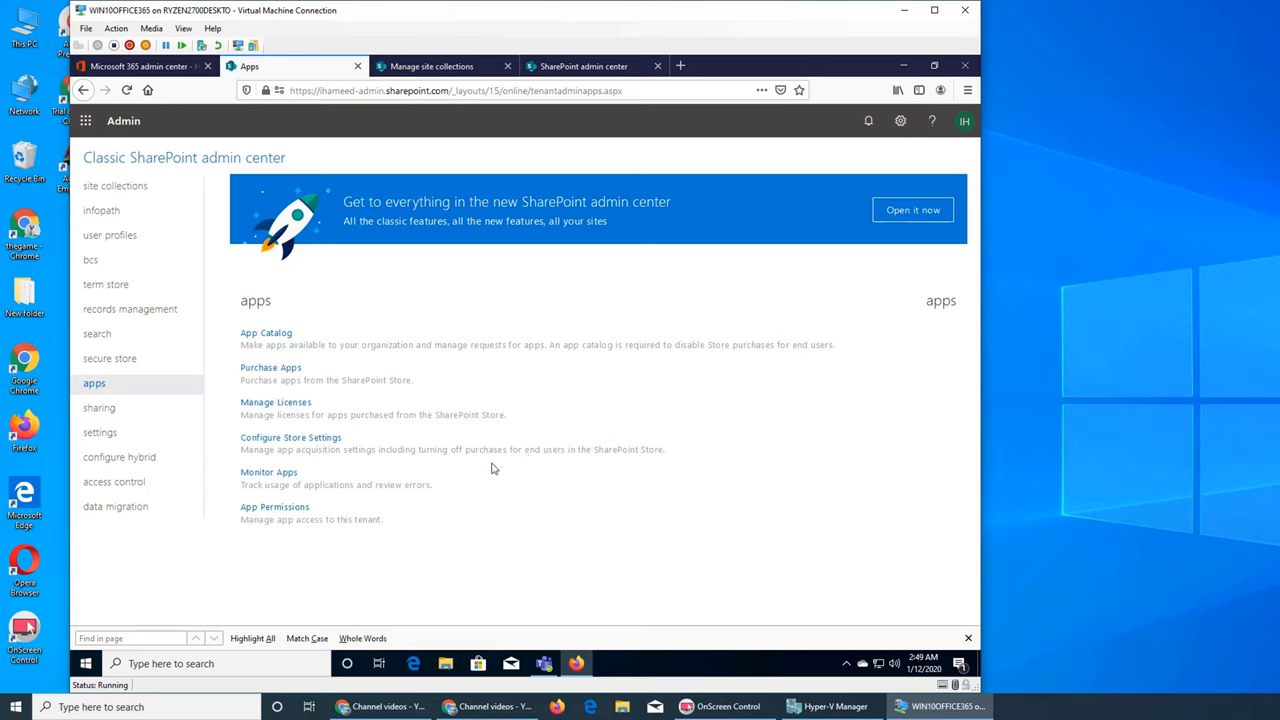
{"action": "mouse_move", "coordinate": [522, 472]}
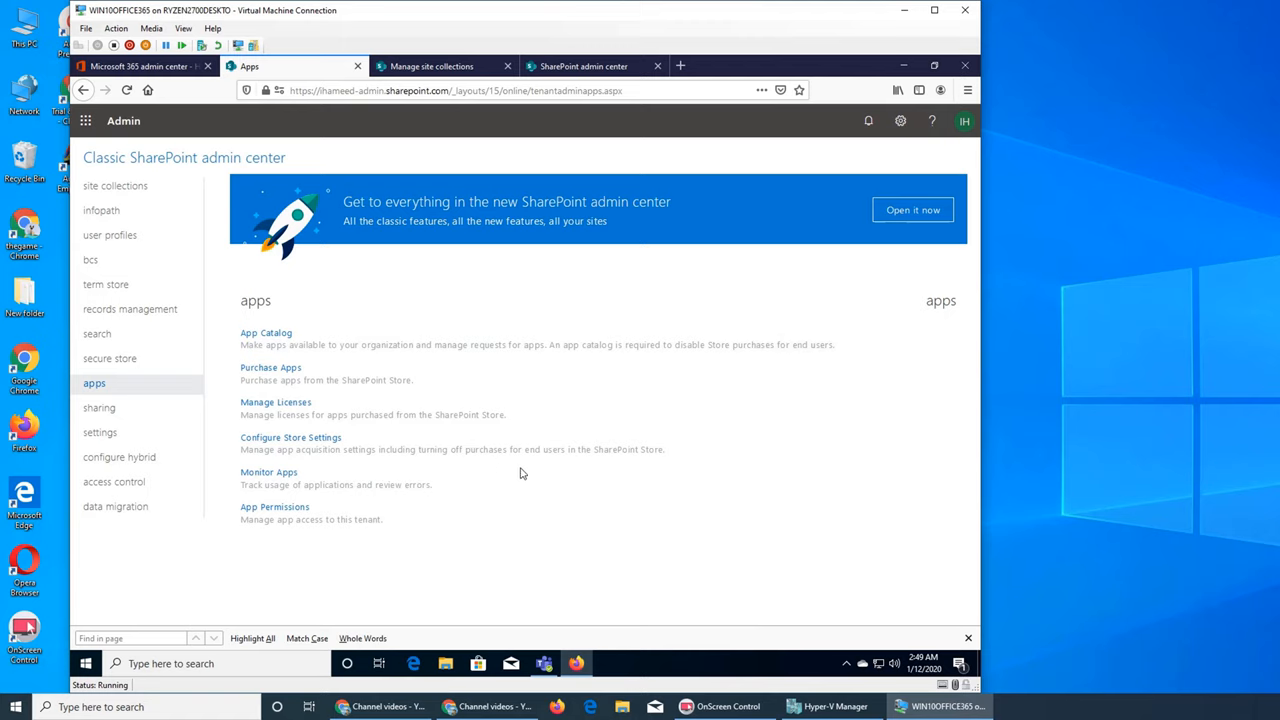
{"action": "mouse_move", "coordinate": [117, 420]}
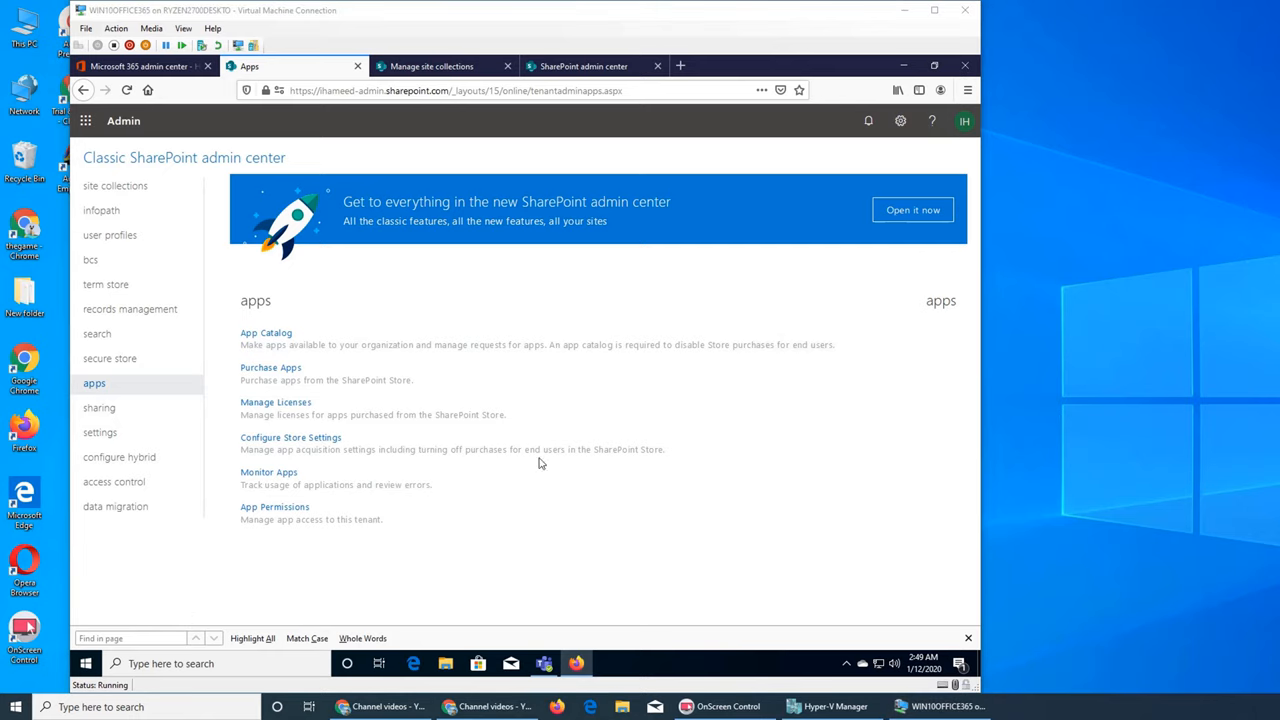
{"action": "mouse_move", "coordinate": [431, 66]}
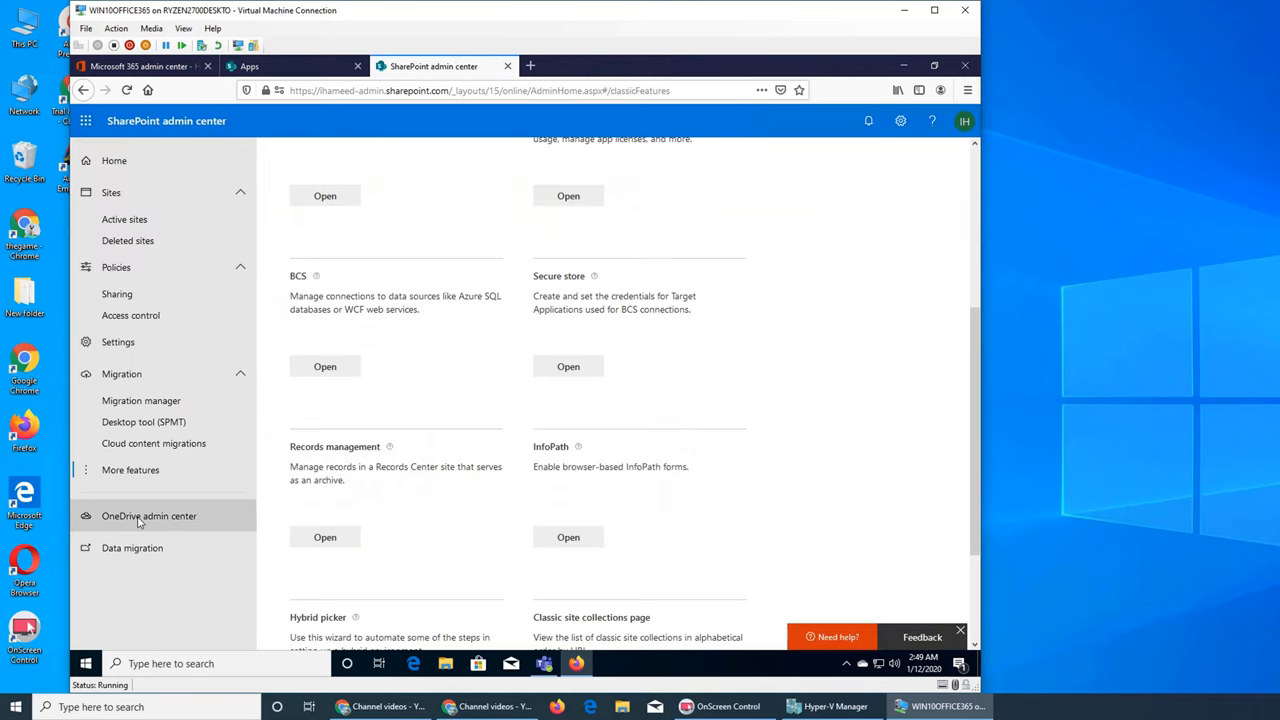
Glance at the new admin center's features page, then return to classic Apps
{"action": "left_click", "coordinate": [250, 66]}
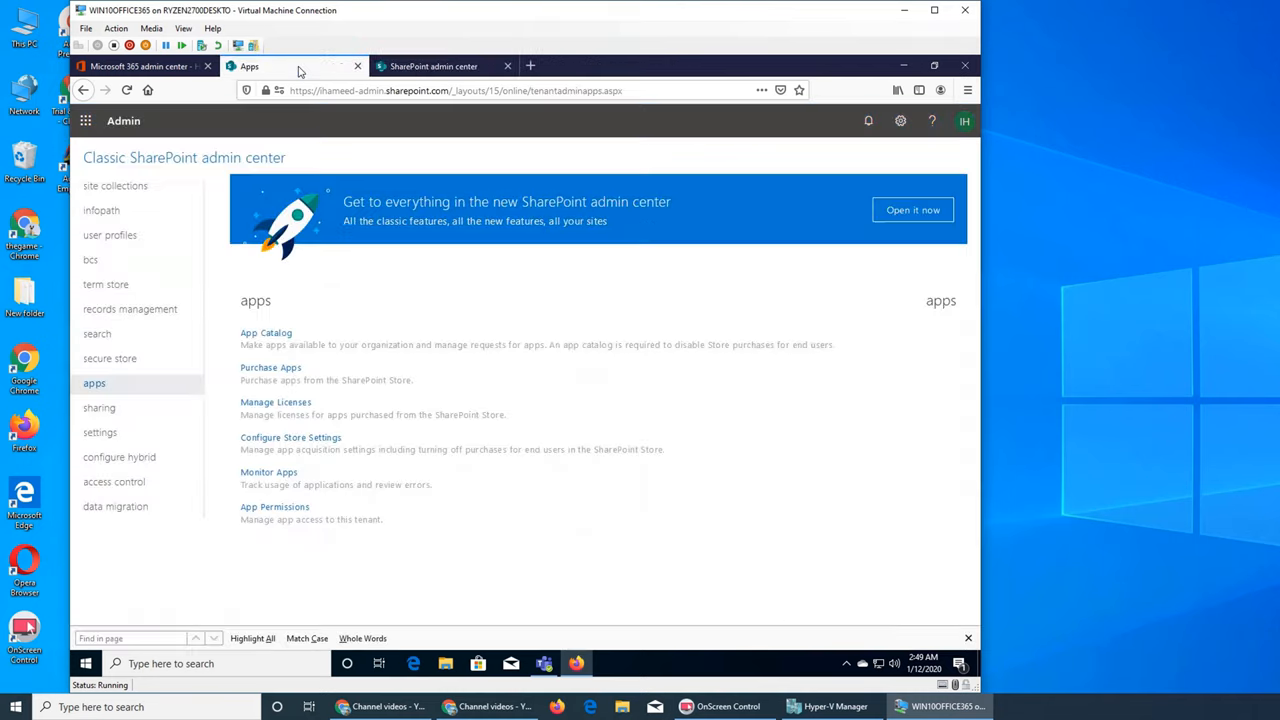
{"action": "left_click", "coordinate": [433, 66]}
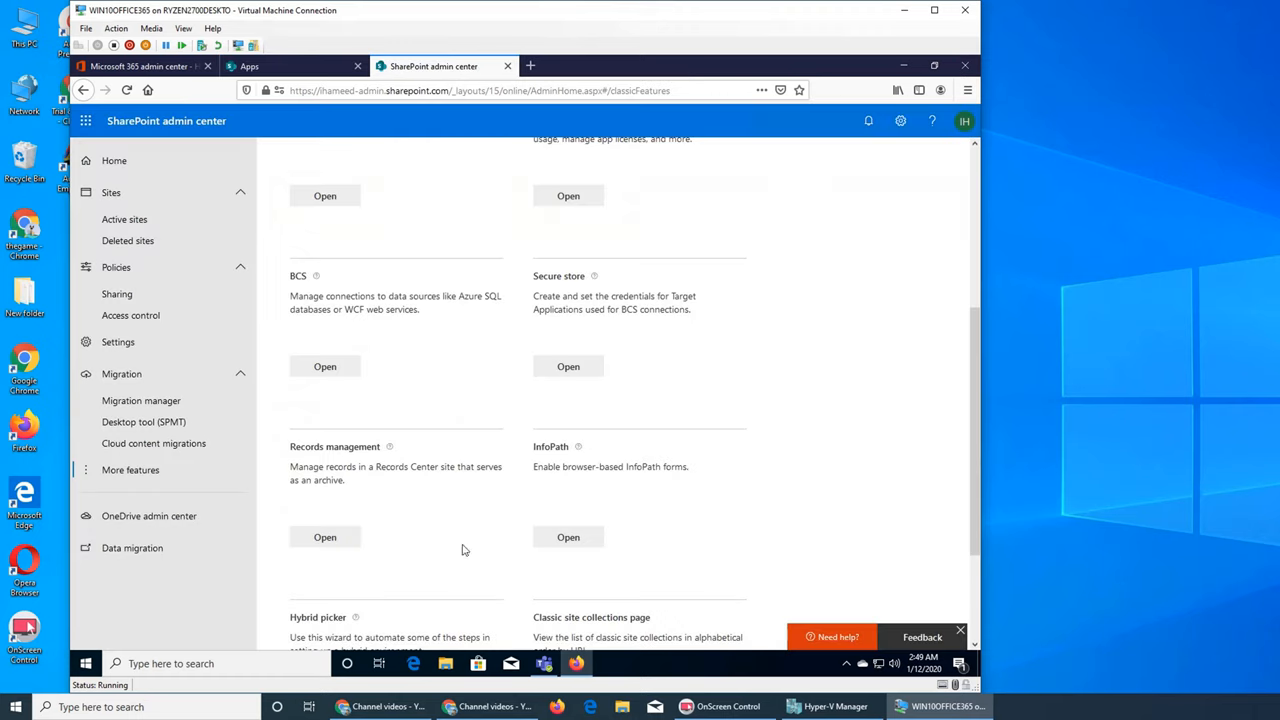
{"action": "left_click", "coordinate": [247, 66]}
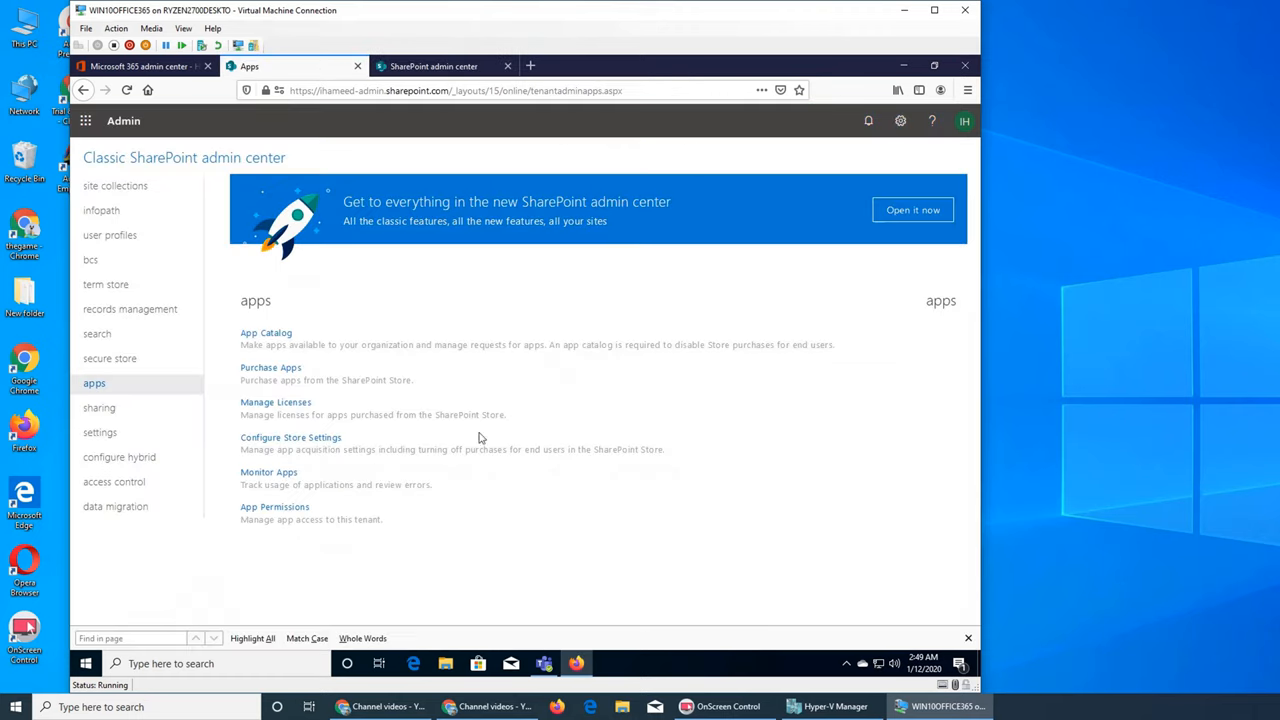
{"action": "mouse_move", "coordinate": [606, 460]}
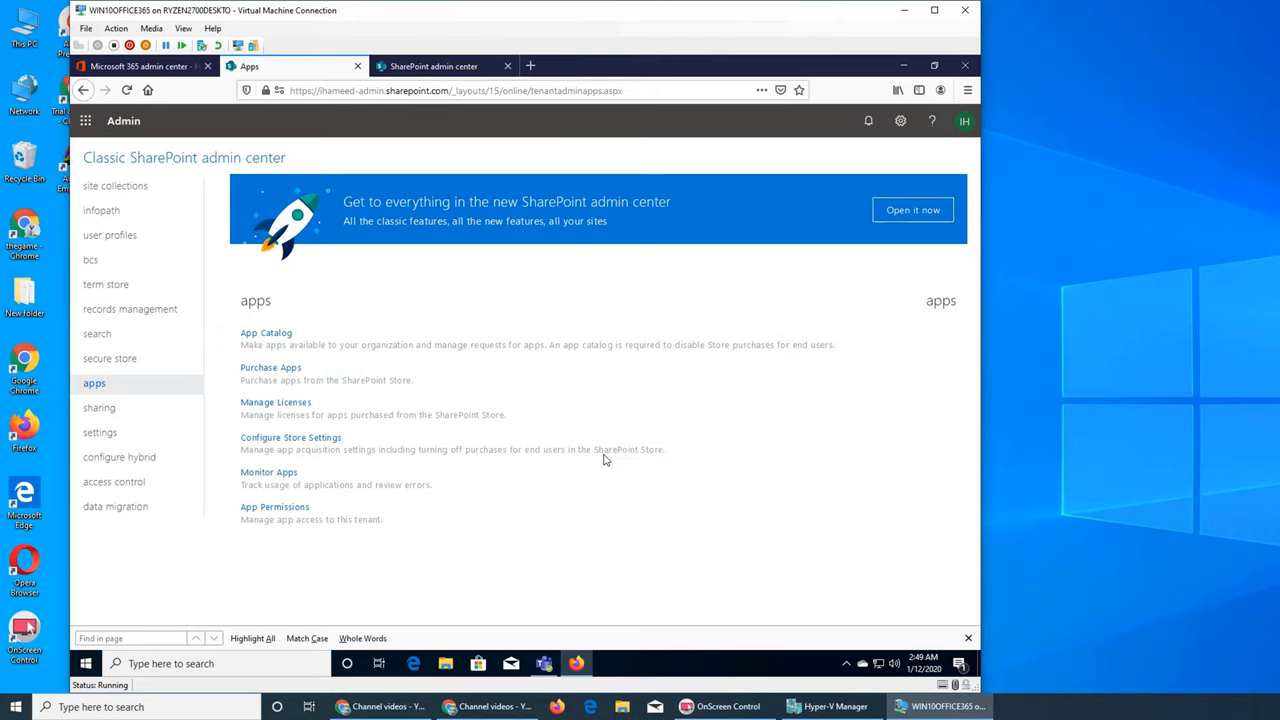
{"action": "mouse_move", "coordinate": [445, 473]}
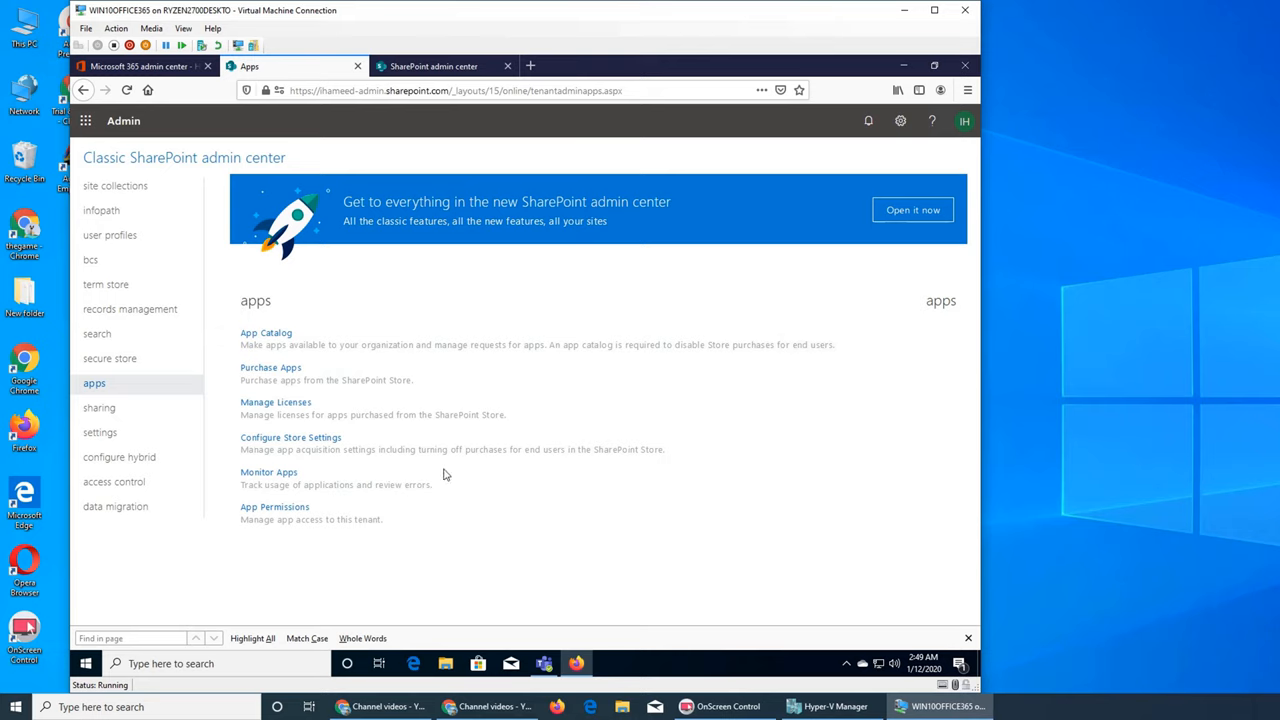
{"action": "mouse_move", "coordinate": [884, 603]}
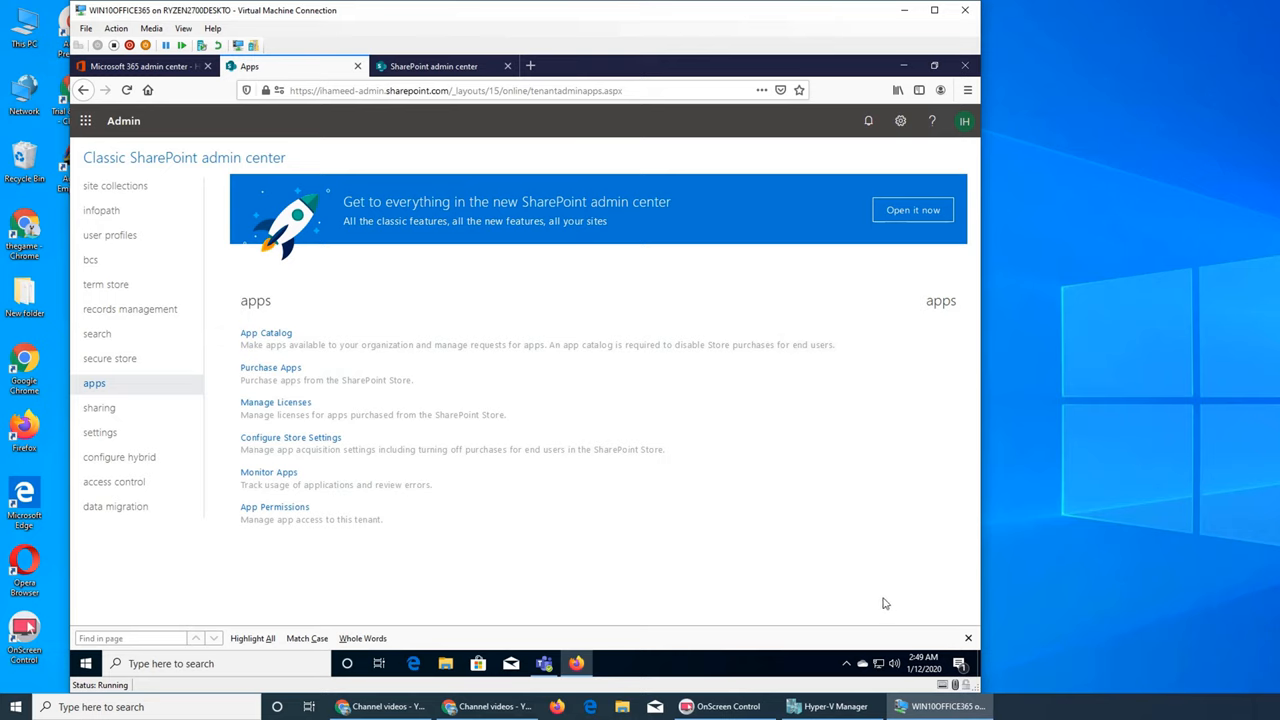